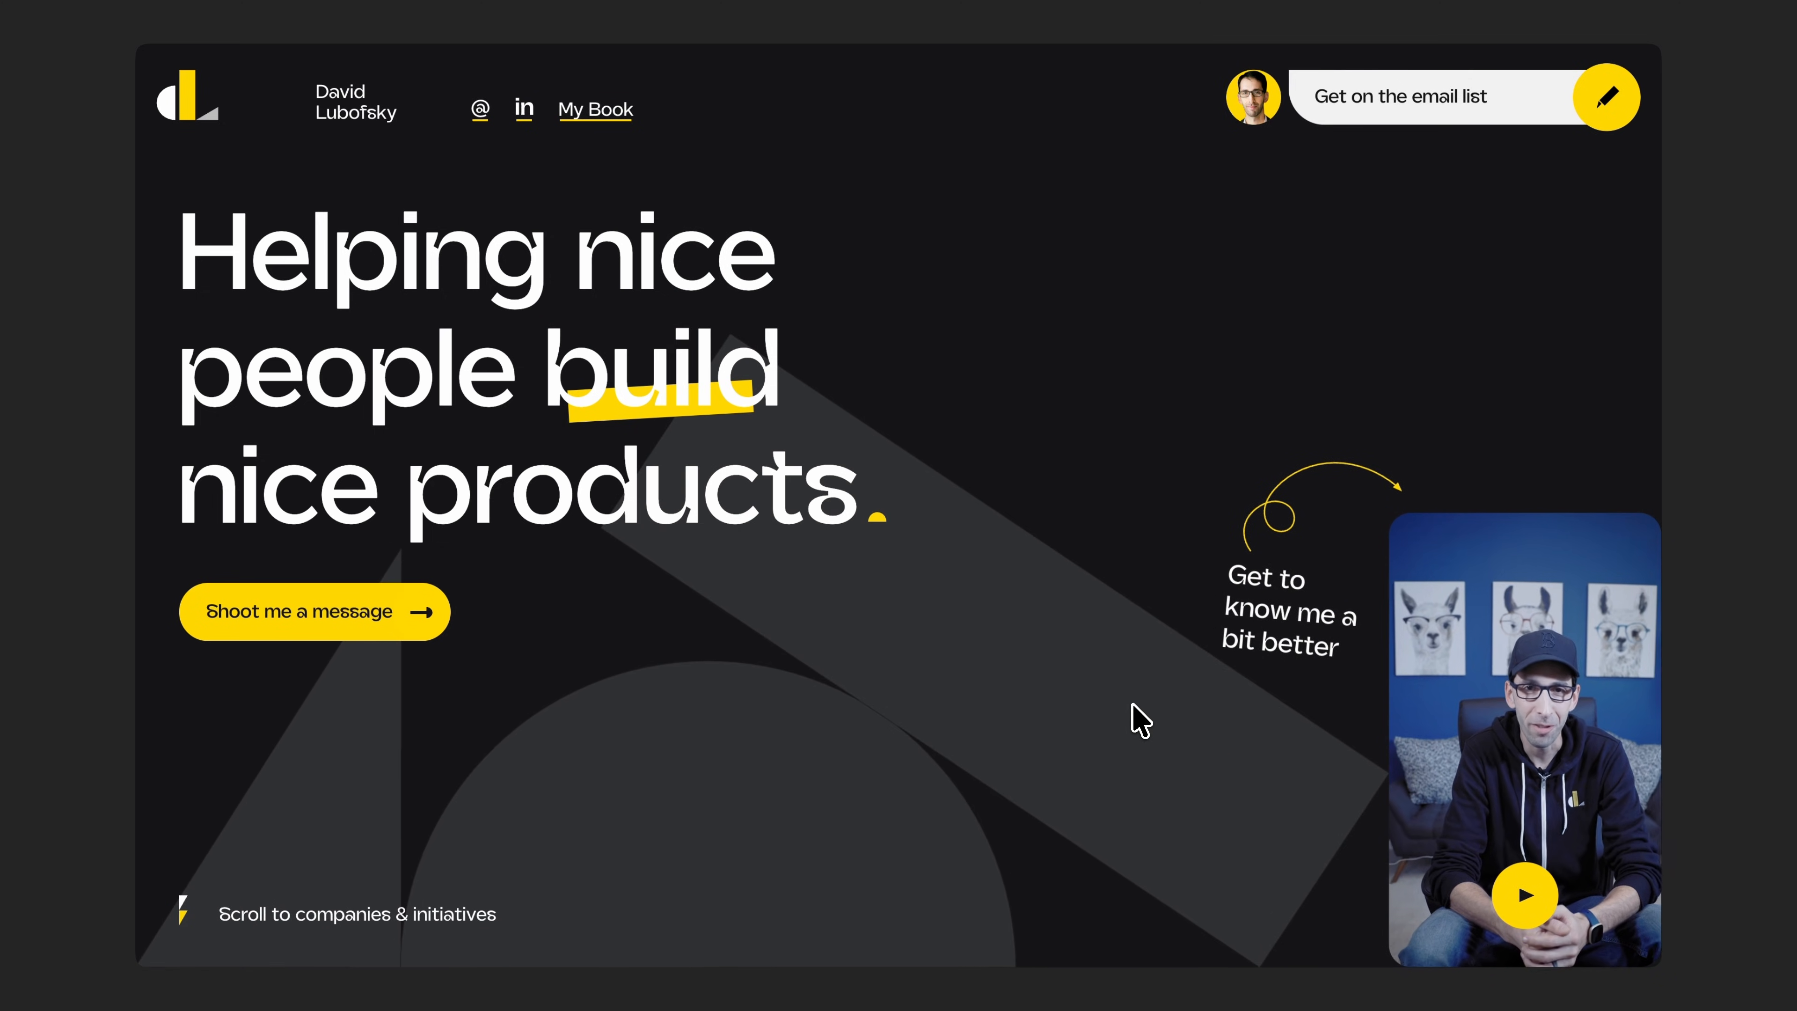
Scroll the davidlubofsky.com homepage past the projects to the yellow footer with the 3D llama
{"action": "scroll", "scroll_direction": "down", "scroll_amount": 3}
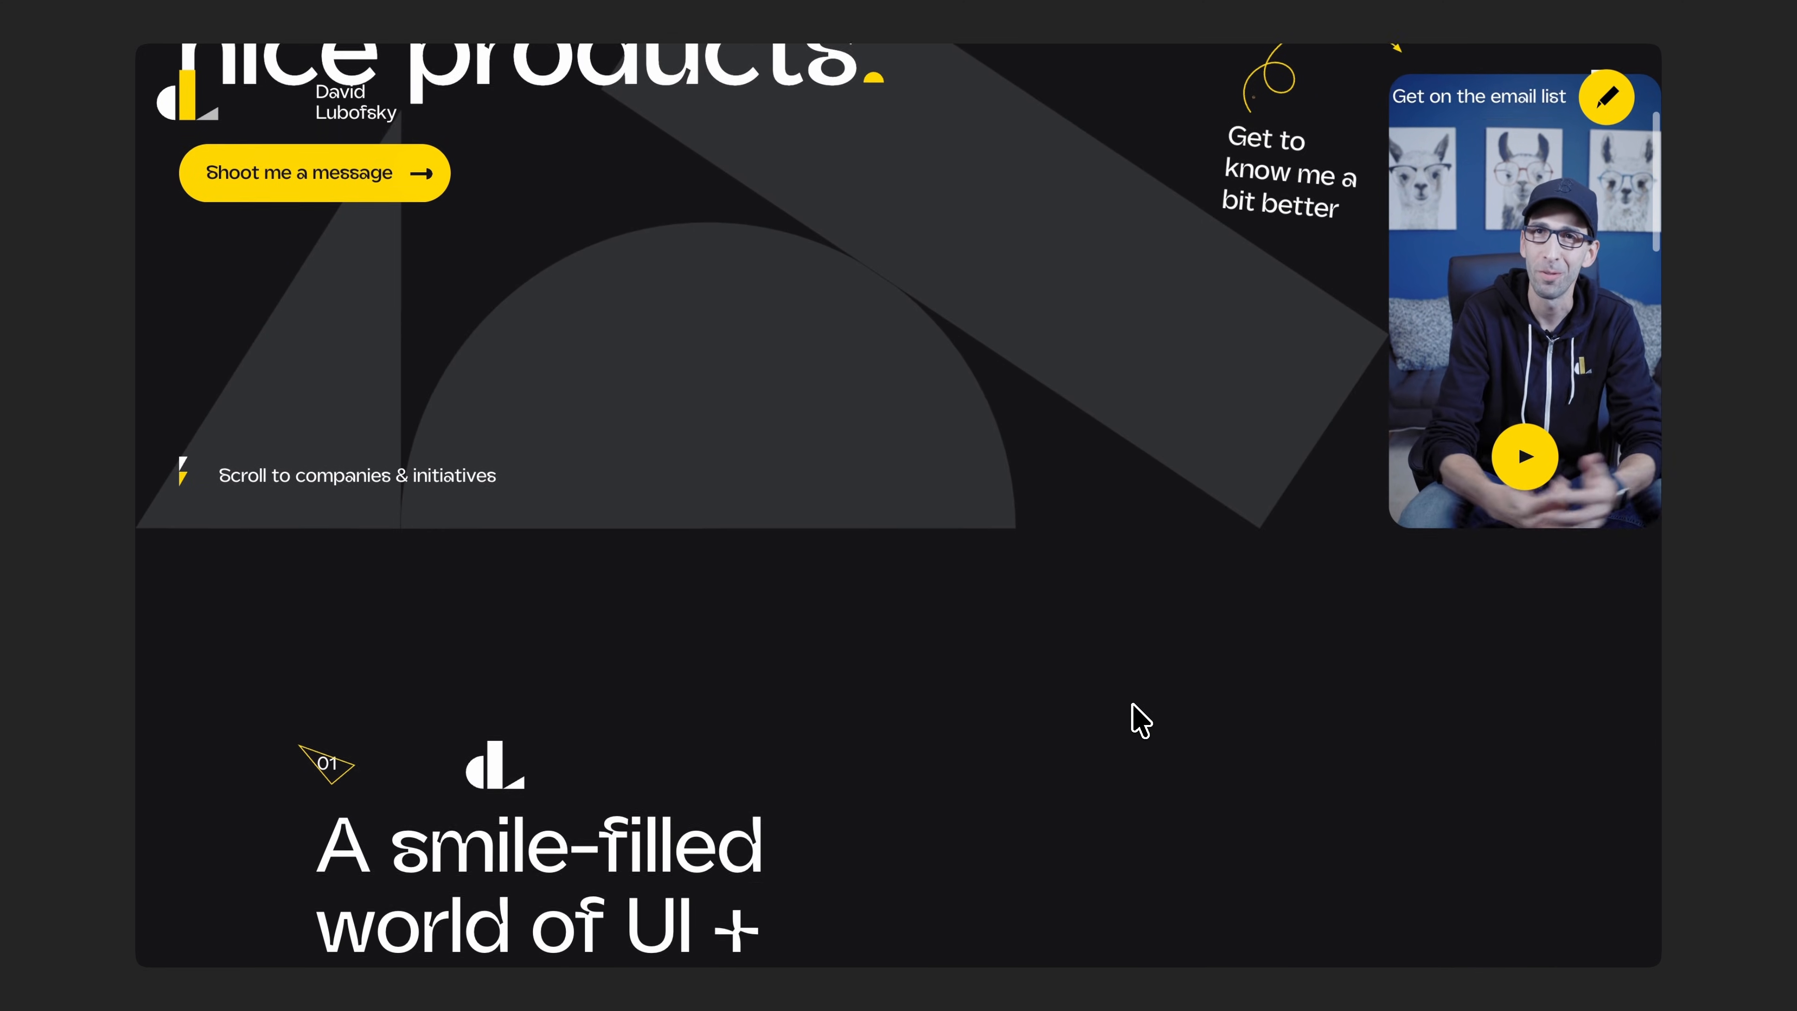
{"action": "scroll", "scroll_direction": "down", "scroll_amount": 3}
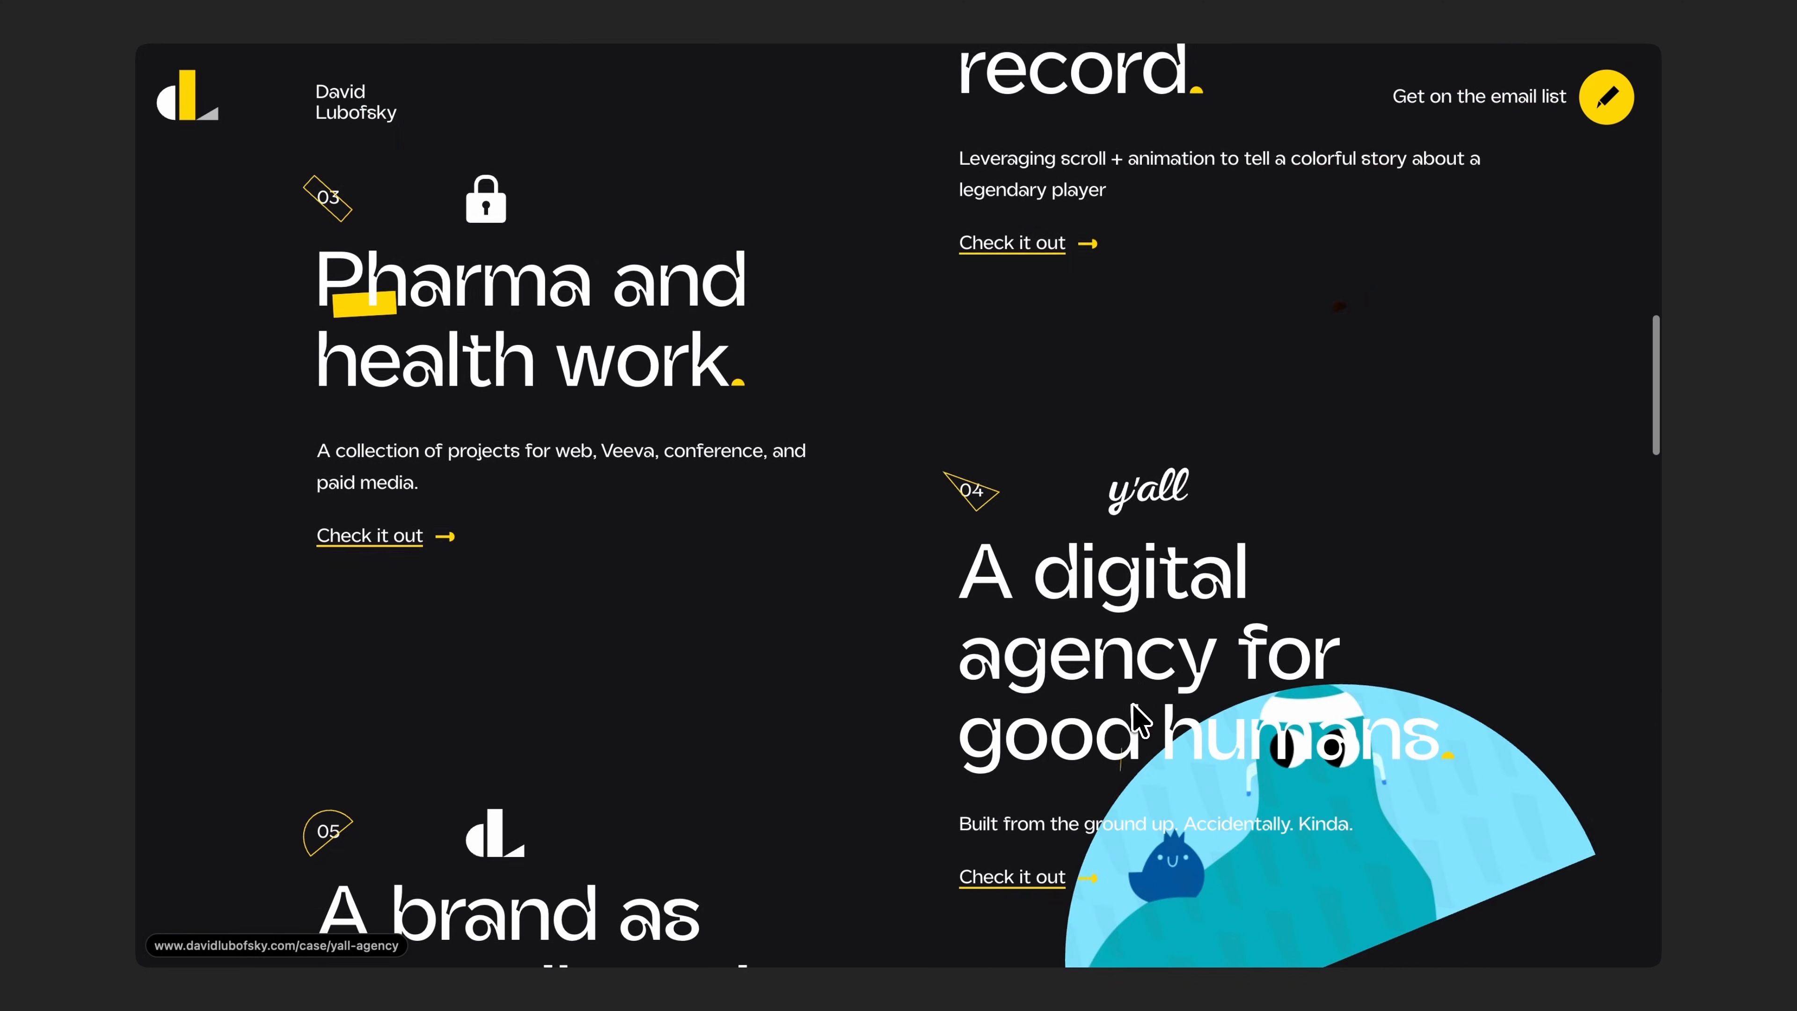
{"action": "scroll", "scroll_direction": "down", "scroll_amount": 3}
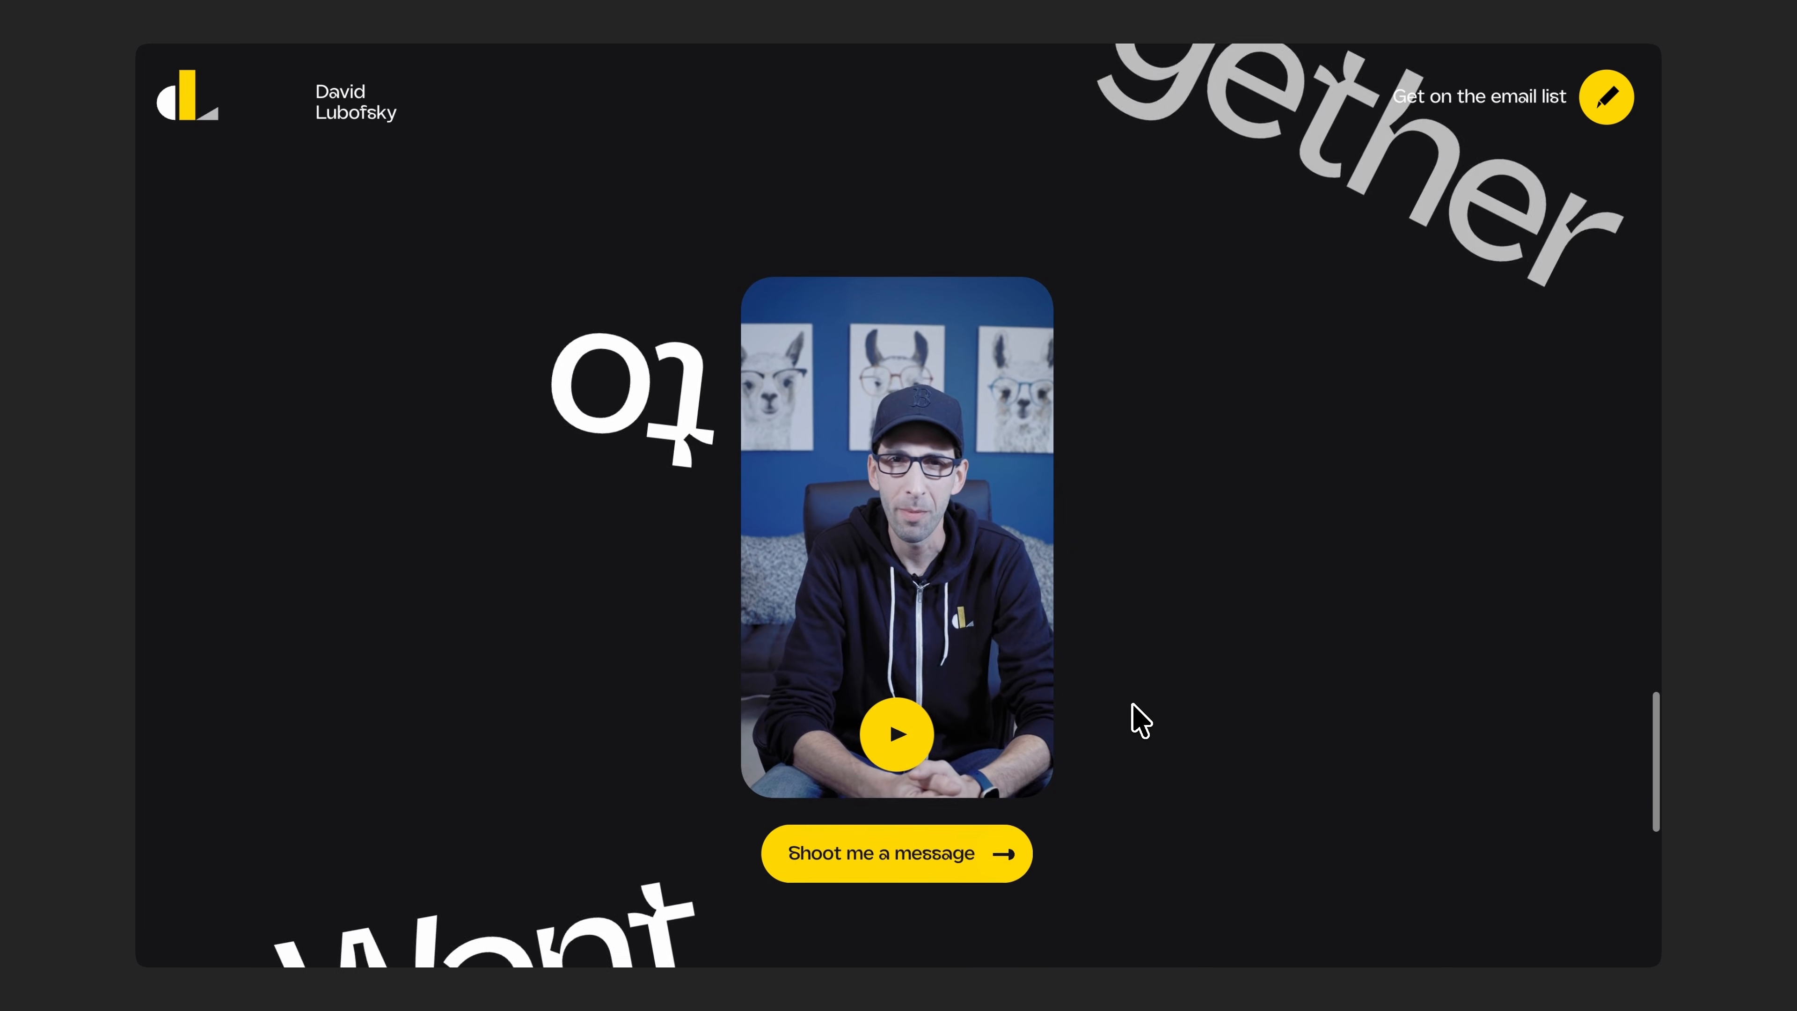
{"action": "scroll", "scroll_direction": "down", "scroll_amount": 3}
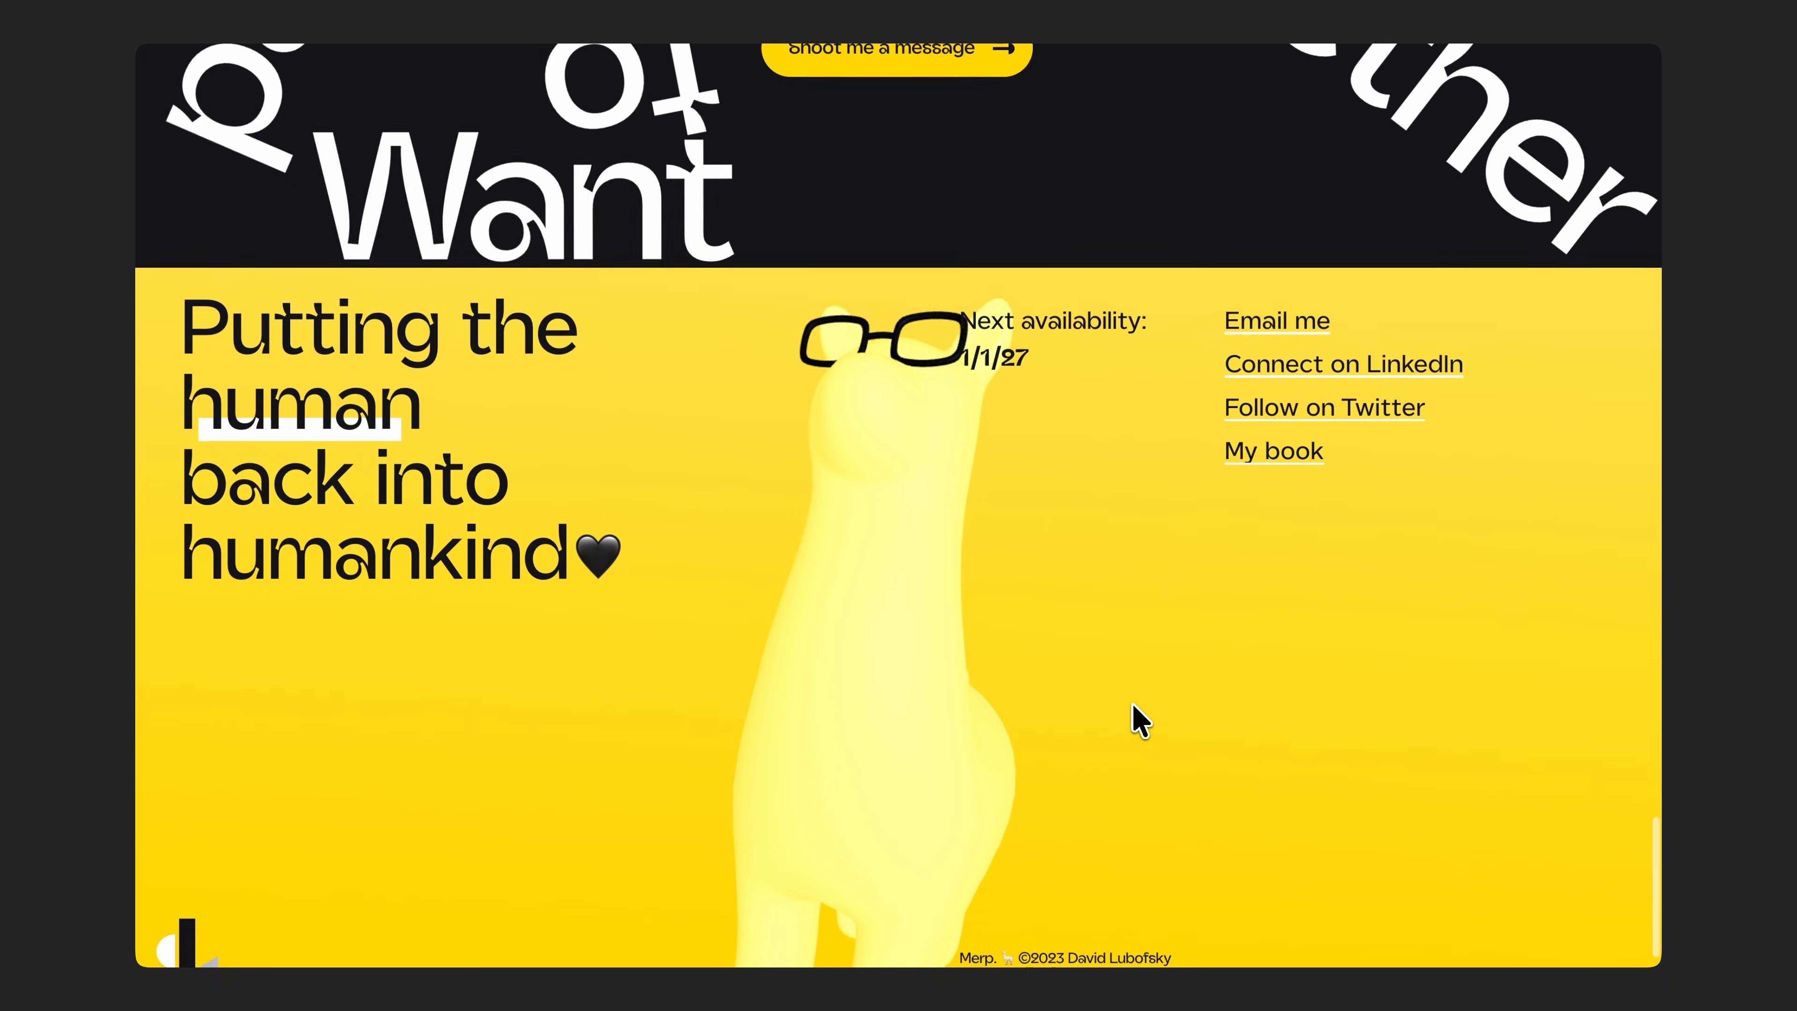
{"action": "scroll", "scroll_direction": "up", "scroll_amount": 3}
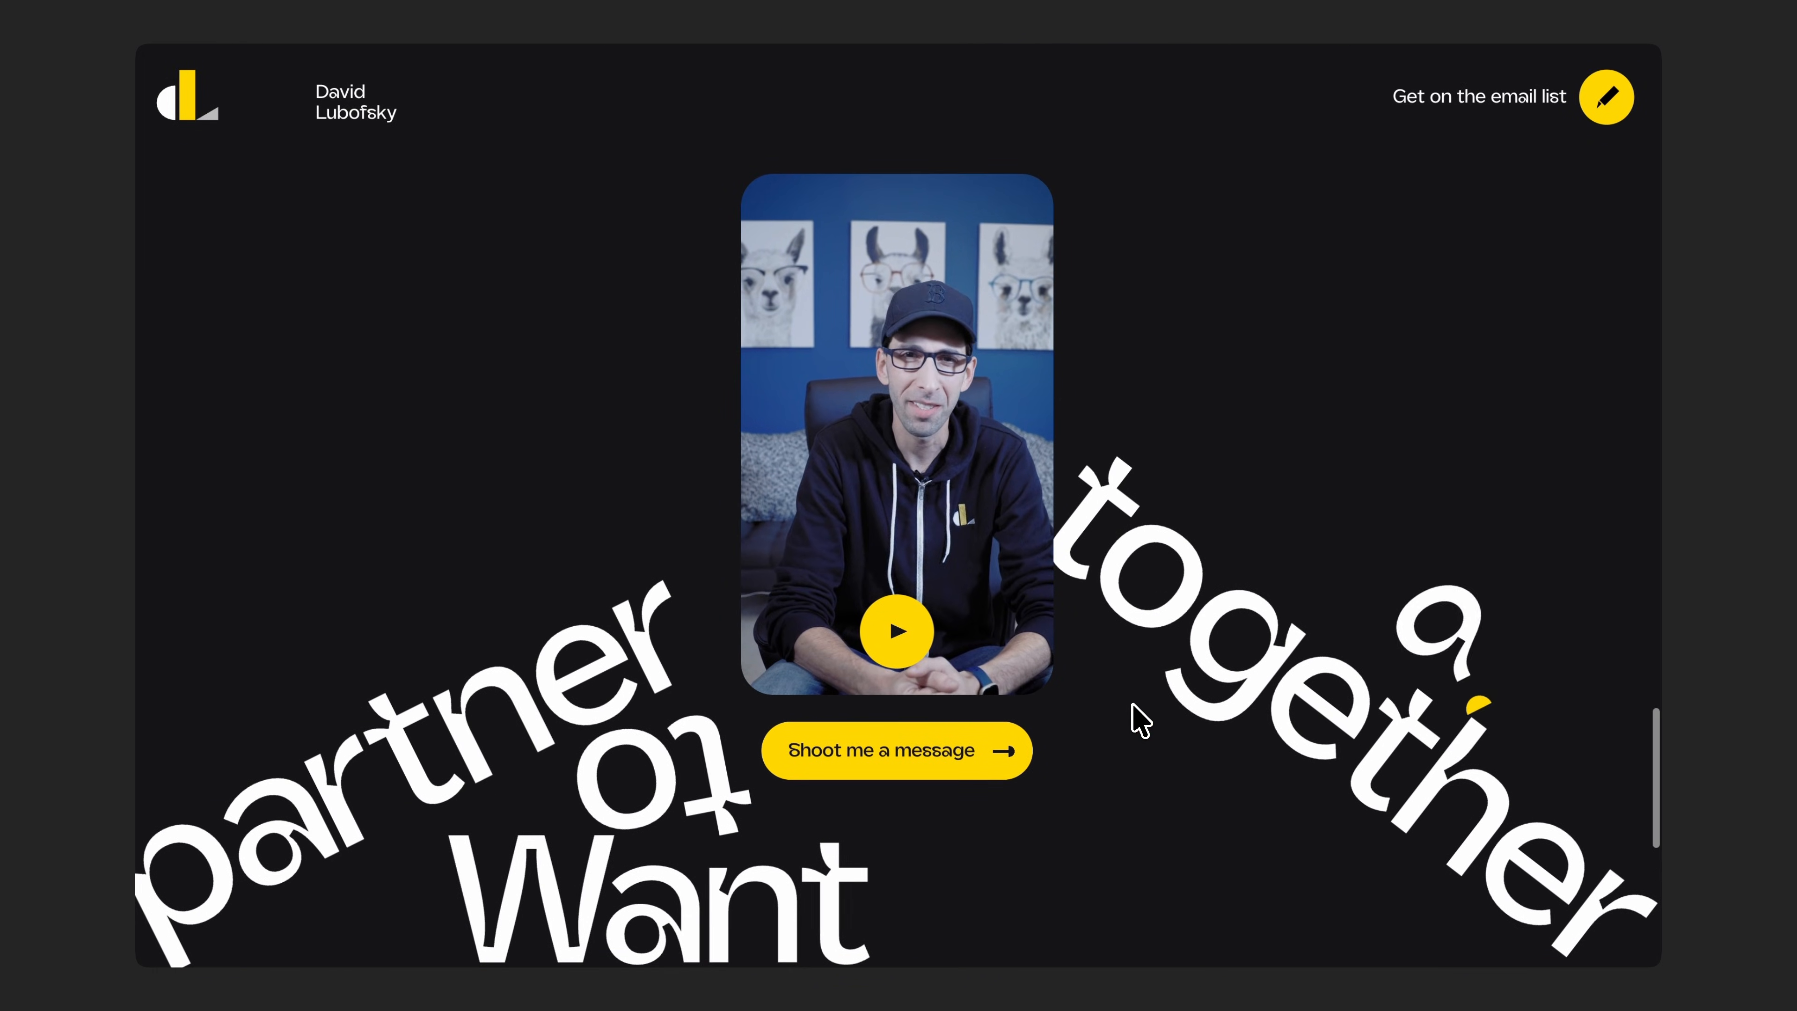
{"action": "scroll", "scroll_direction": "down", "scroll_amount": 3}
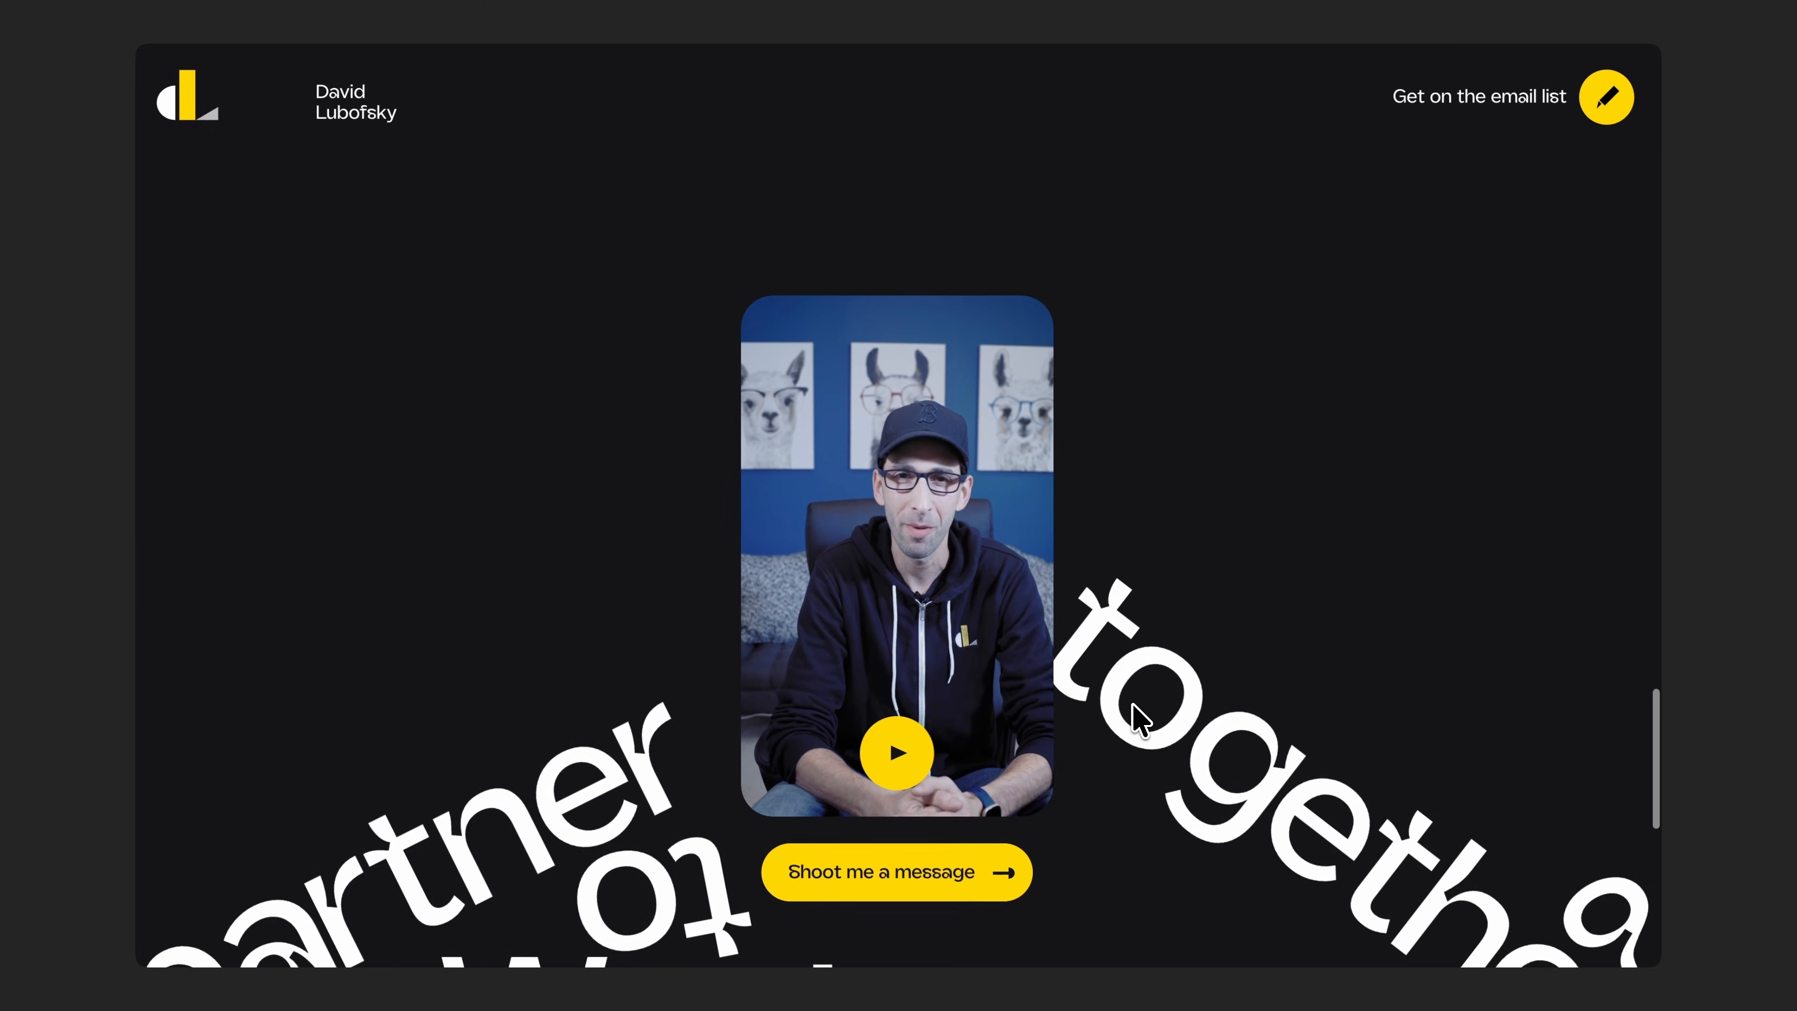
{"action": "scroll", "scroll_direction": "down", "scroll_amount": 3}
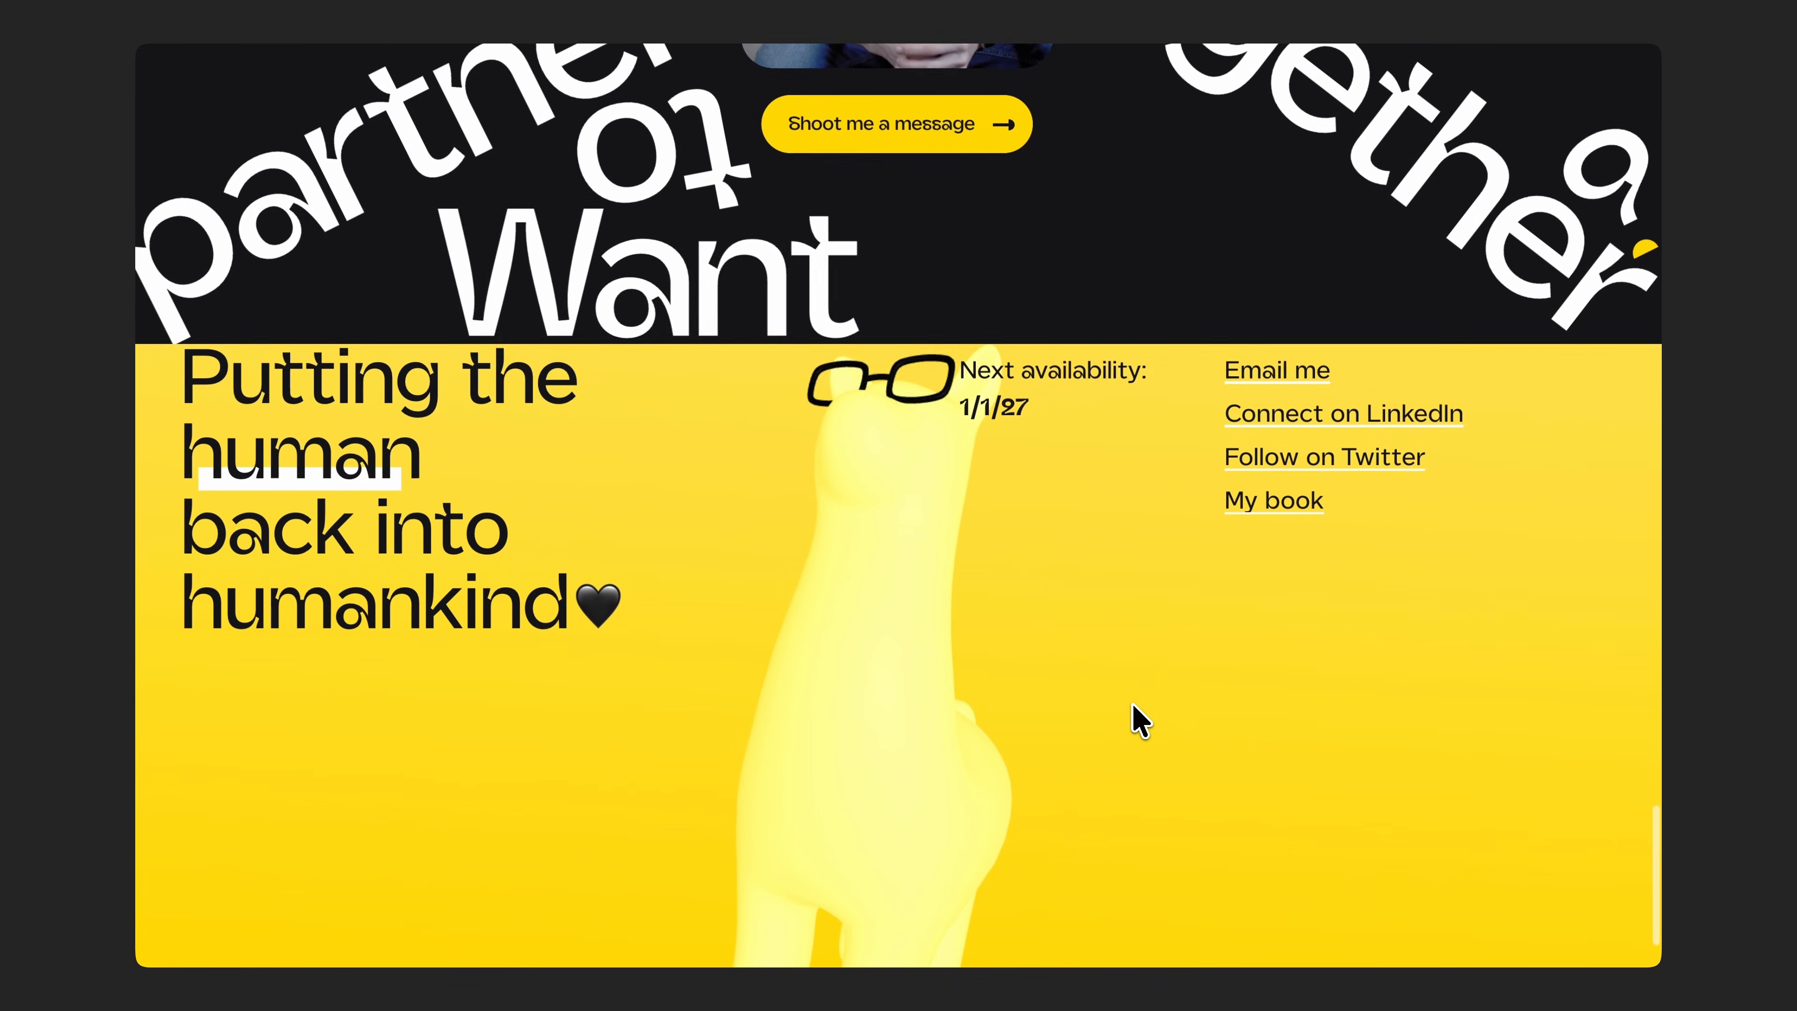
{"action": "scroll", "scroll_direction": "down", "scroll_amount": 3}
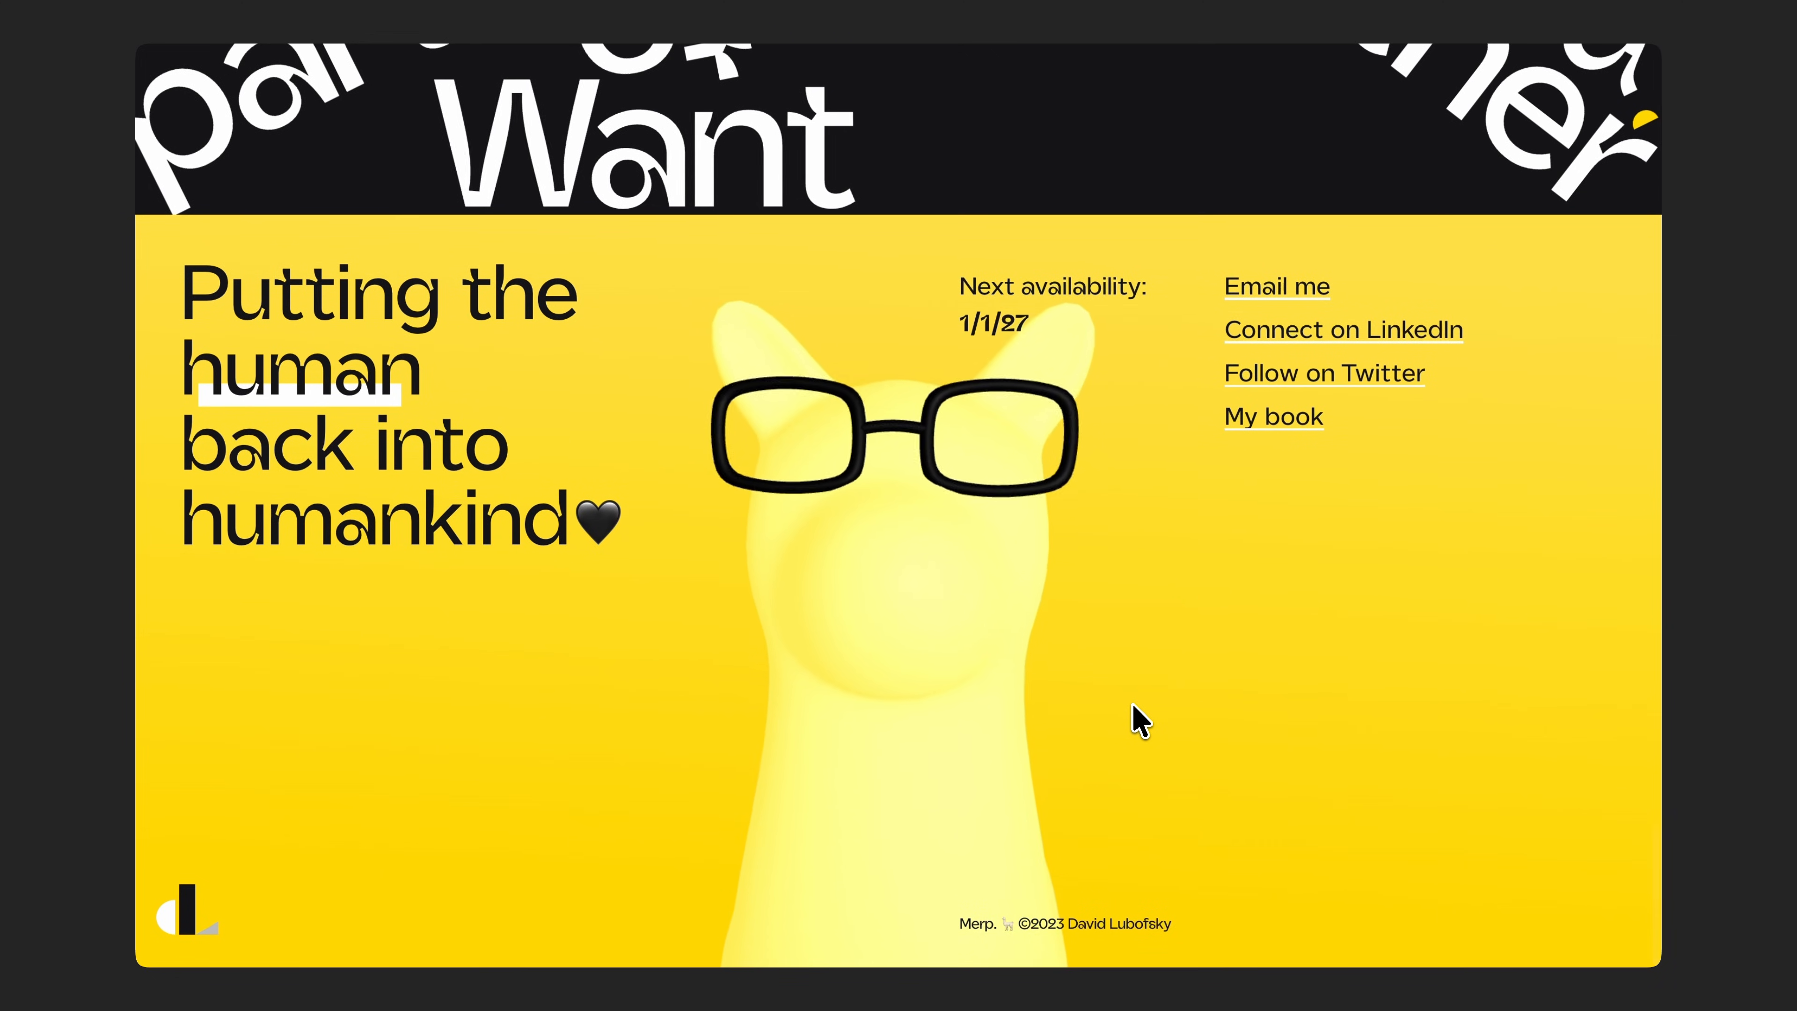
{"action": "mouse_move", "coordinate": [587, 642]}
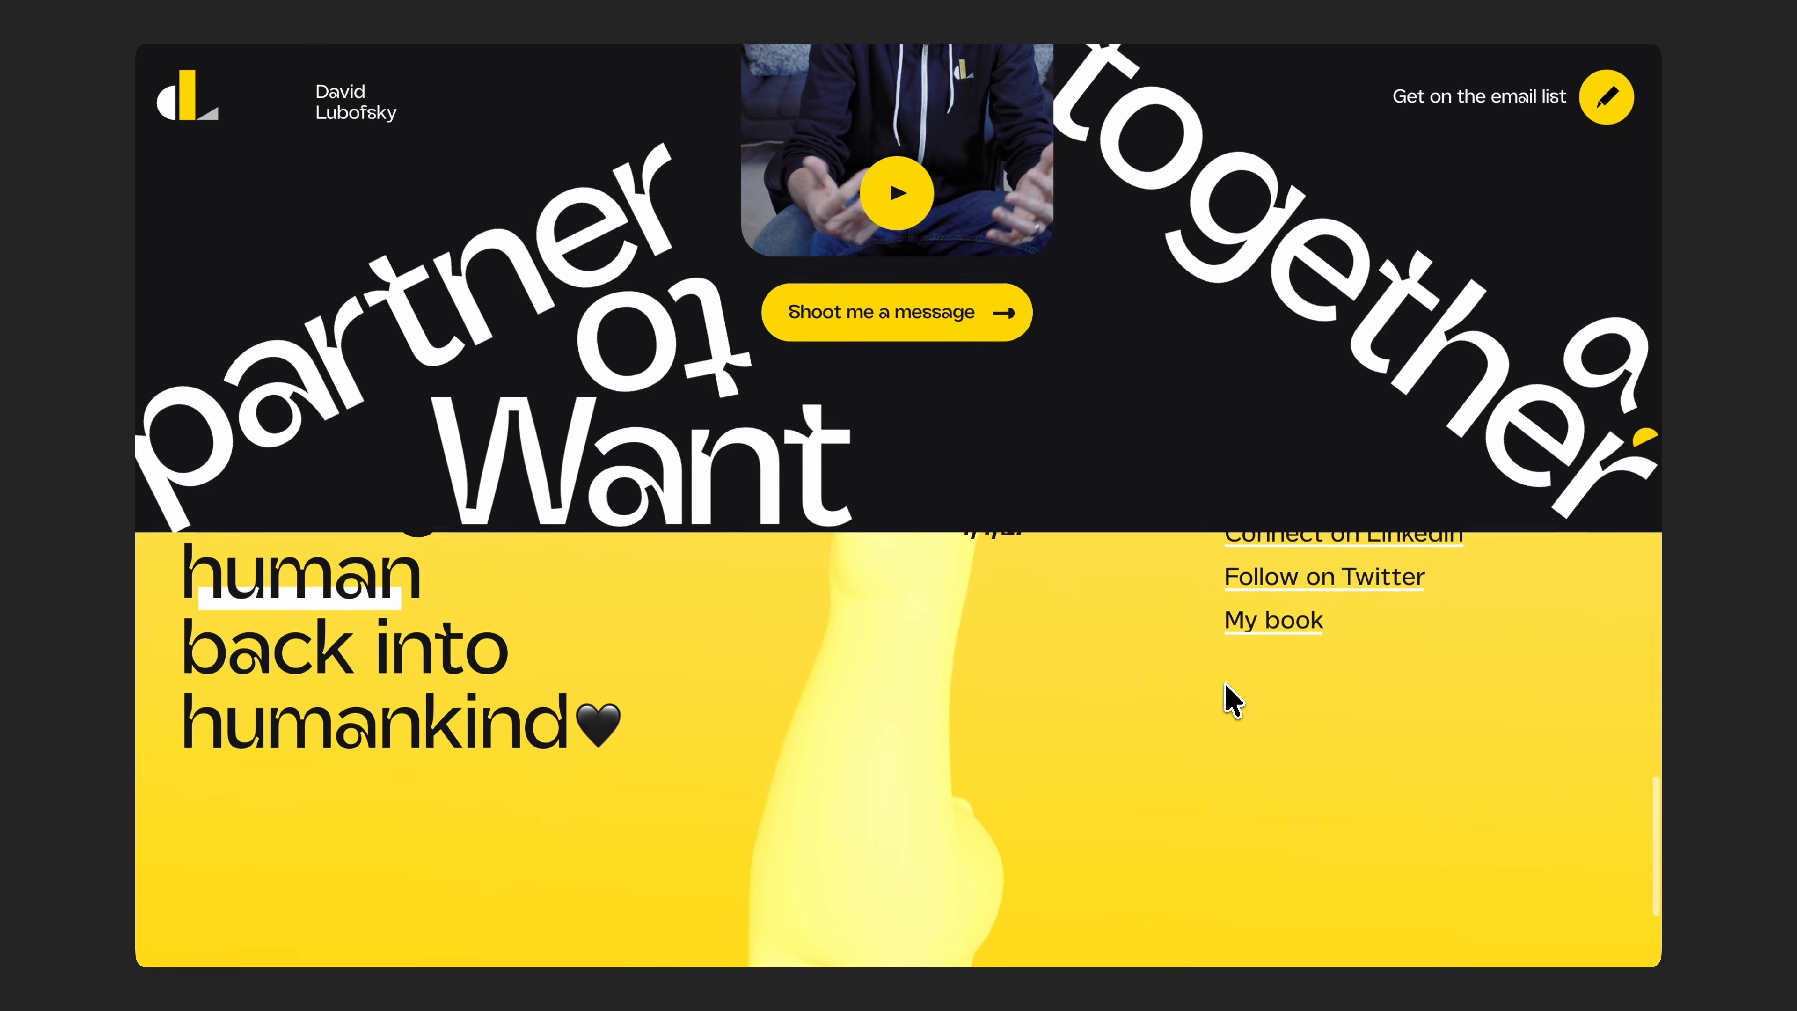
{"action": "scroll", "scroll_direction": "down", "scroll_amount": 3}
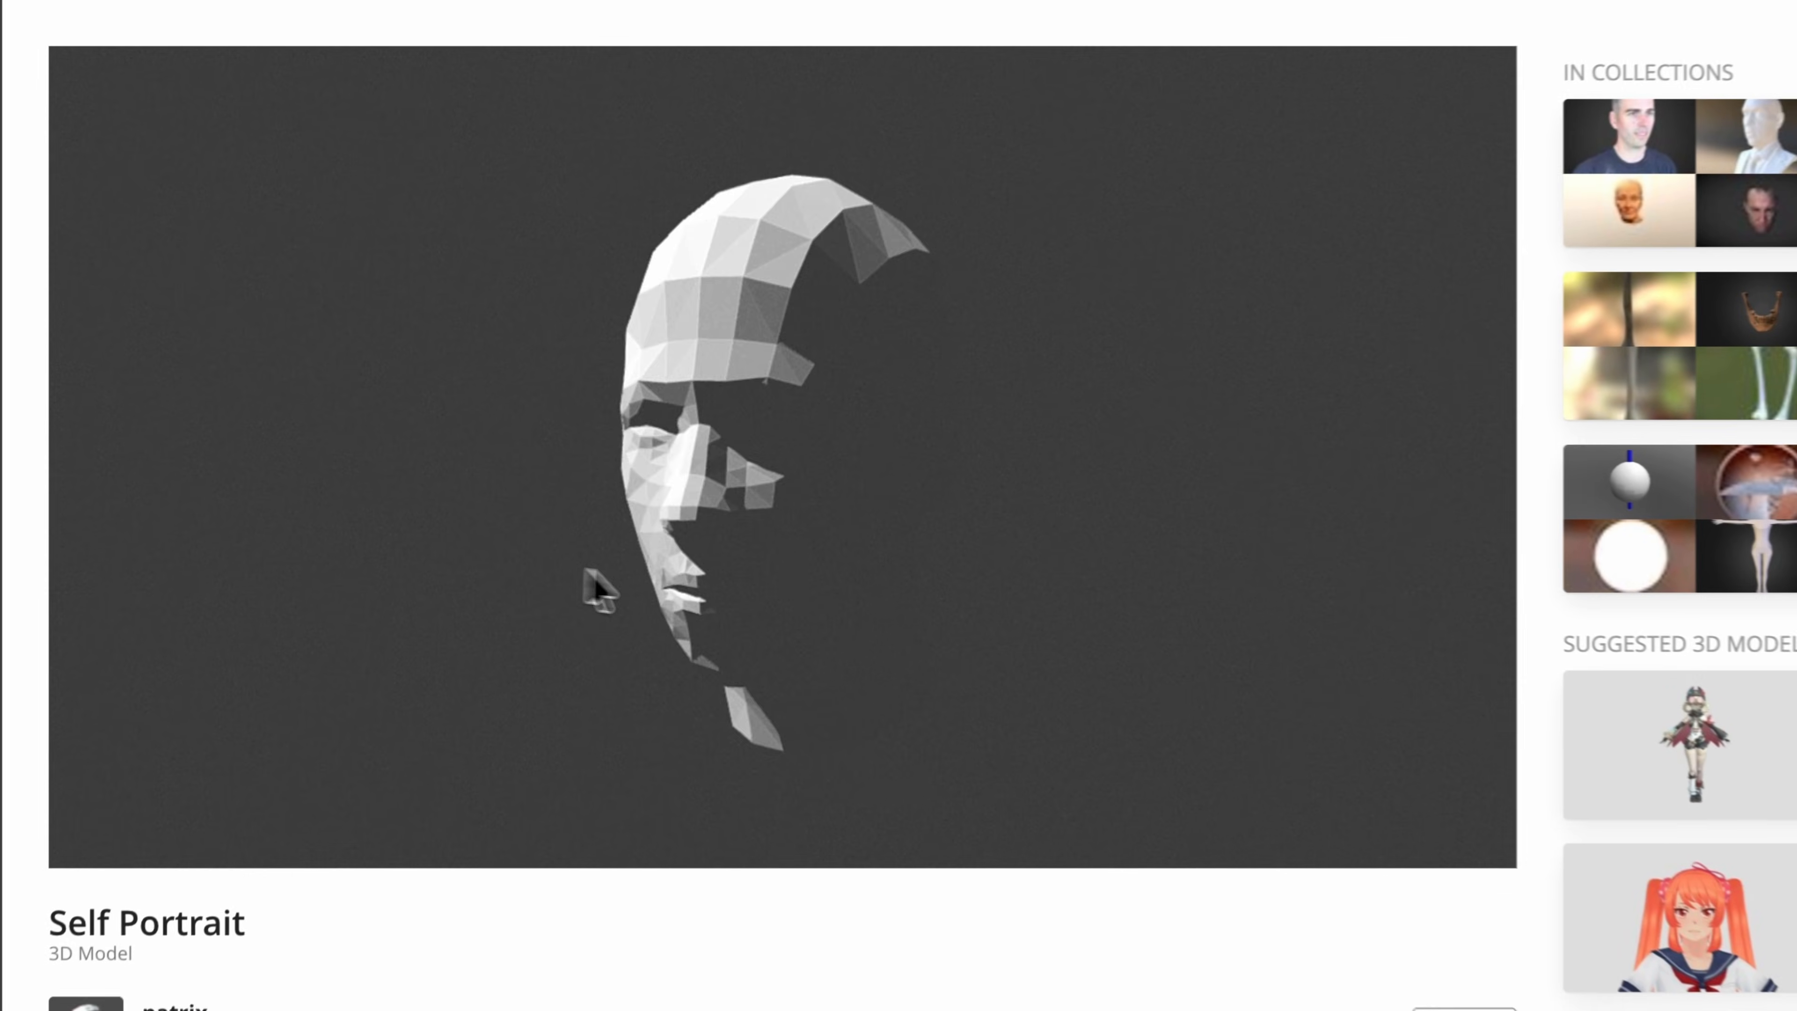
Scroll the Sketchfab Self Portrait page to view the low-poly head model
{"action": "scroll", "scroll_direction": "down", "scroll_amount": 3}
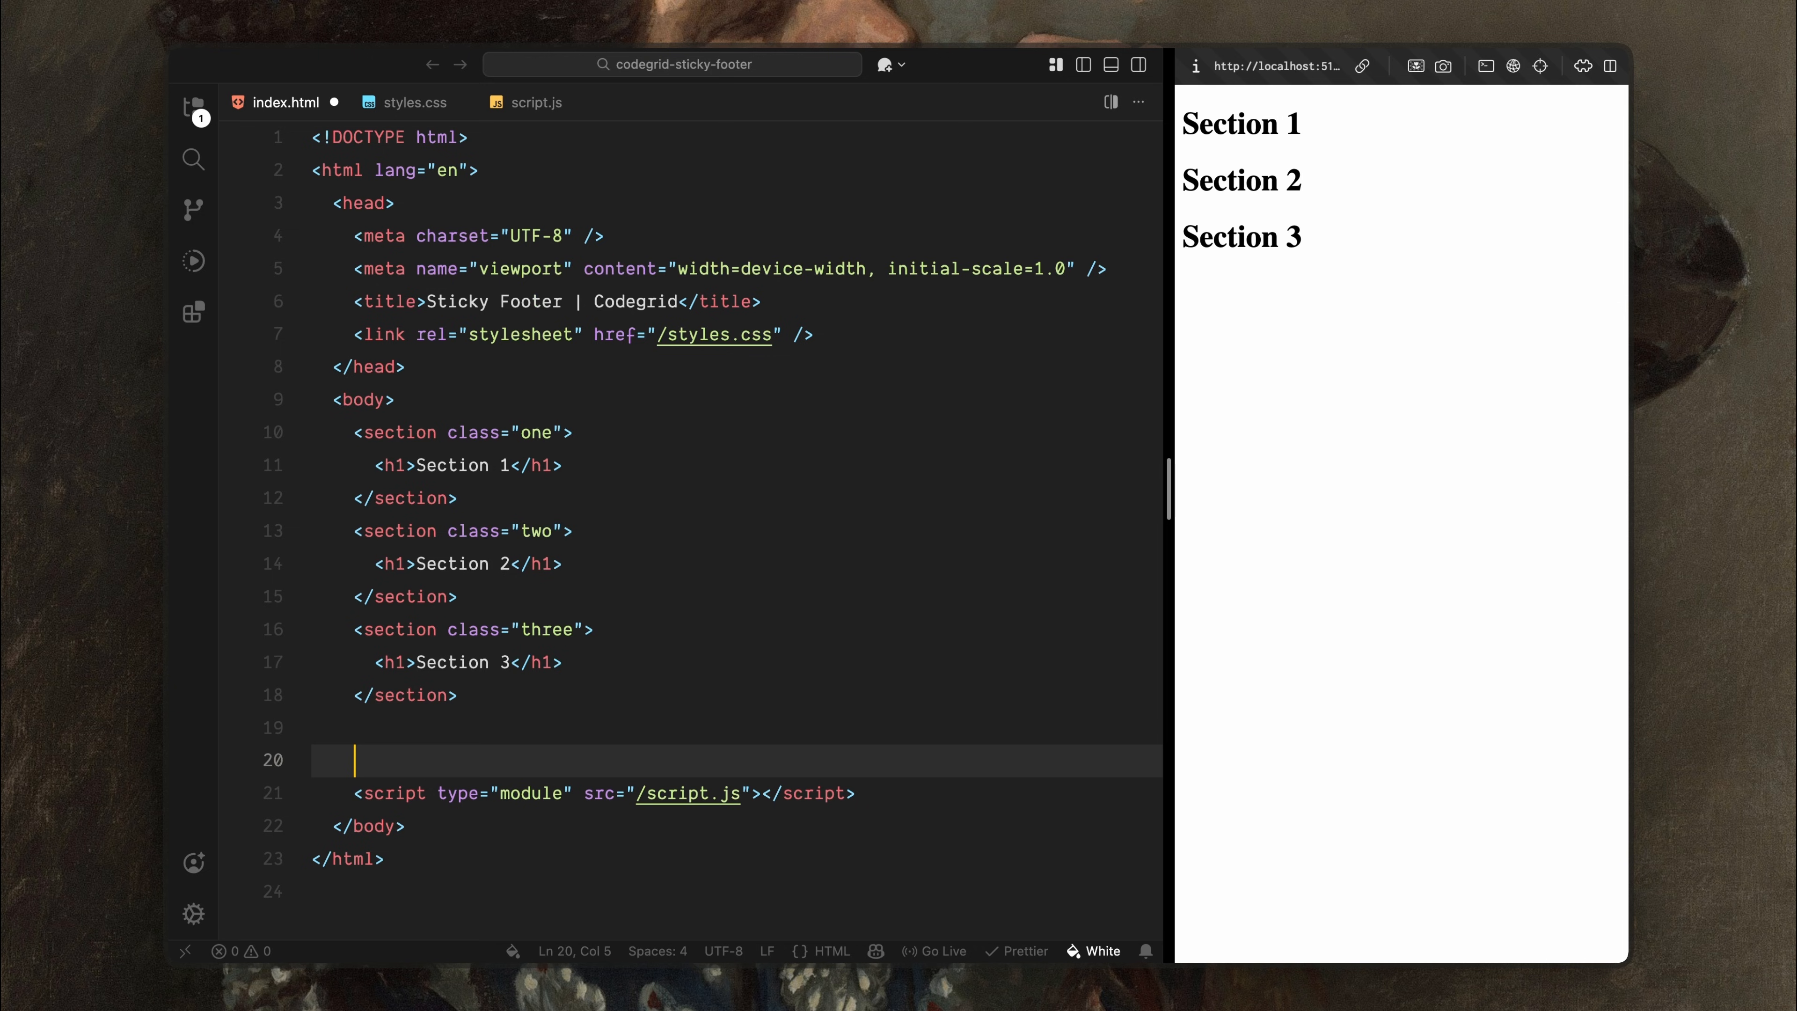
Scroll index.html to below section three where the footer with div.footer-container is added
{"action": "scroll", "scroll_direction": "down", "scroll_amount": 3}
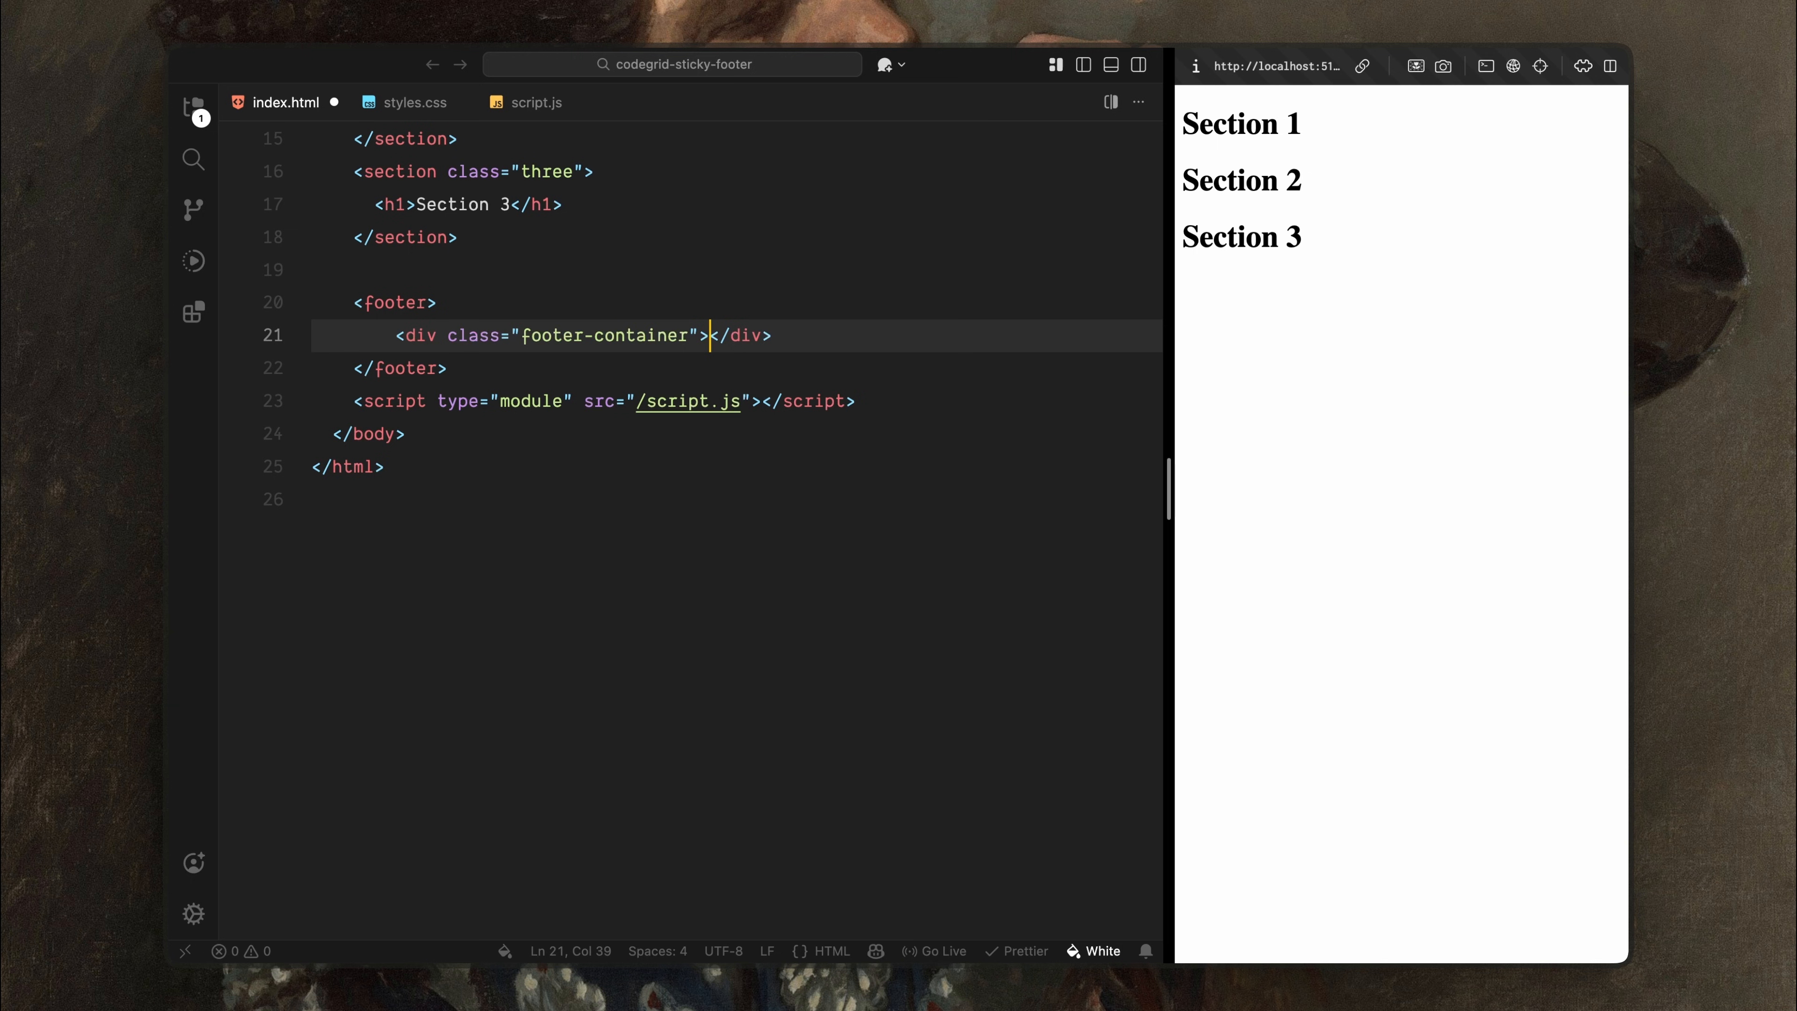
Nest #footer-canvas and .footer-content holding two .footer-row, two .footer-col and two .footer-sub-col divs via Emmet
{"action": "key", "text": "Enter"}
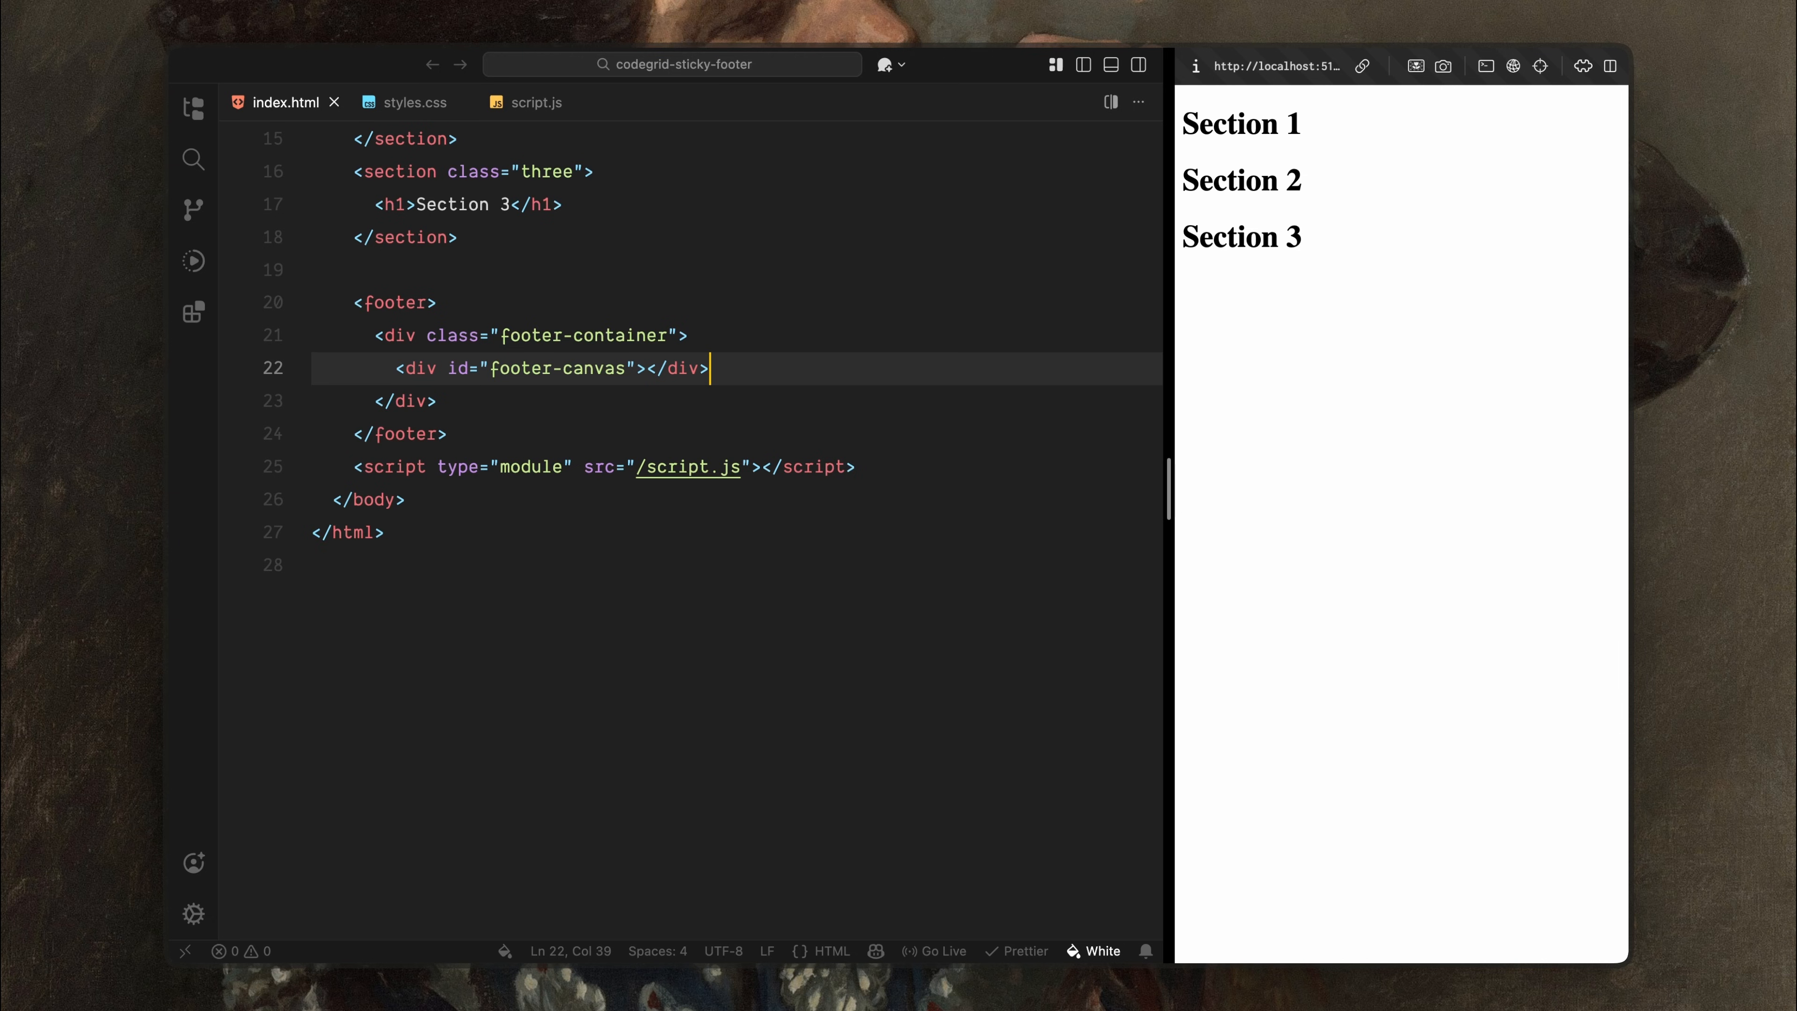
{"action": "key", "text": "enter"}
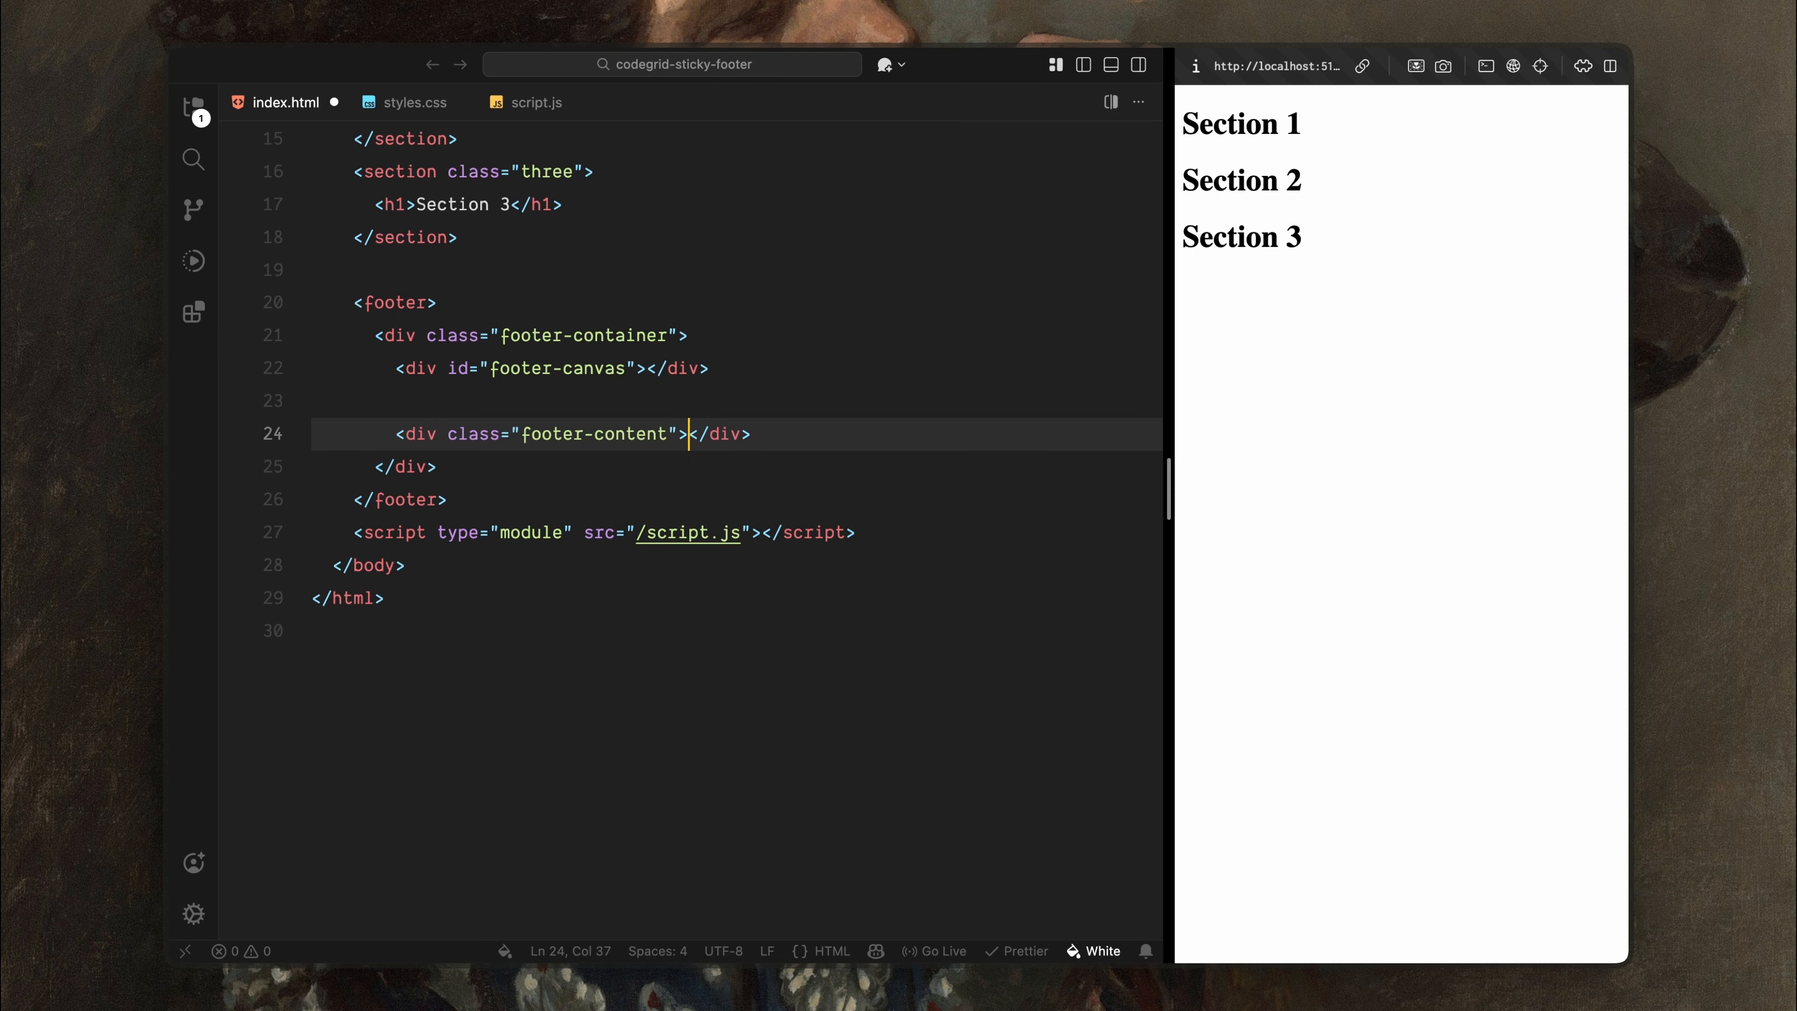
{"action": "type", "text": ".footer-row*2"}
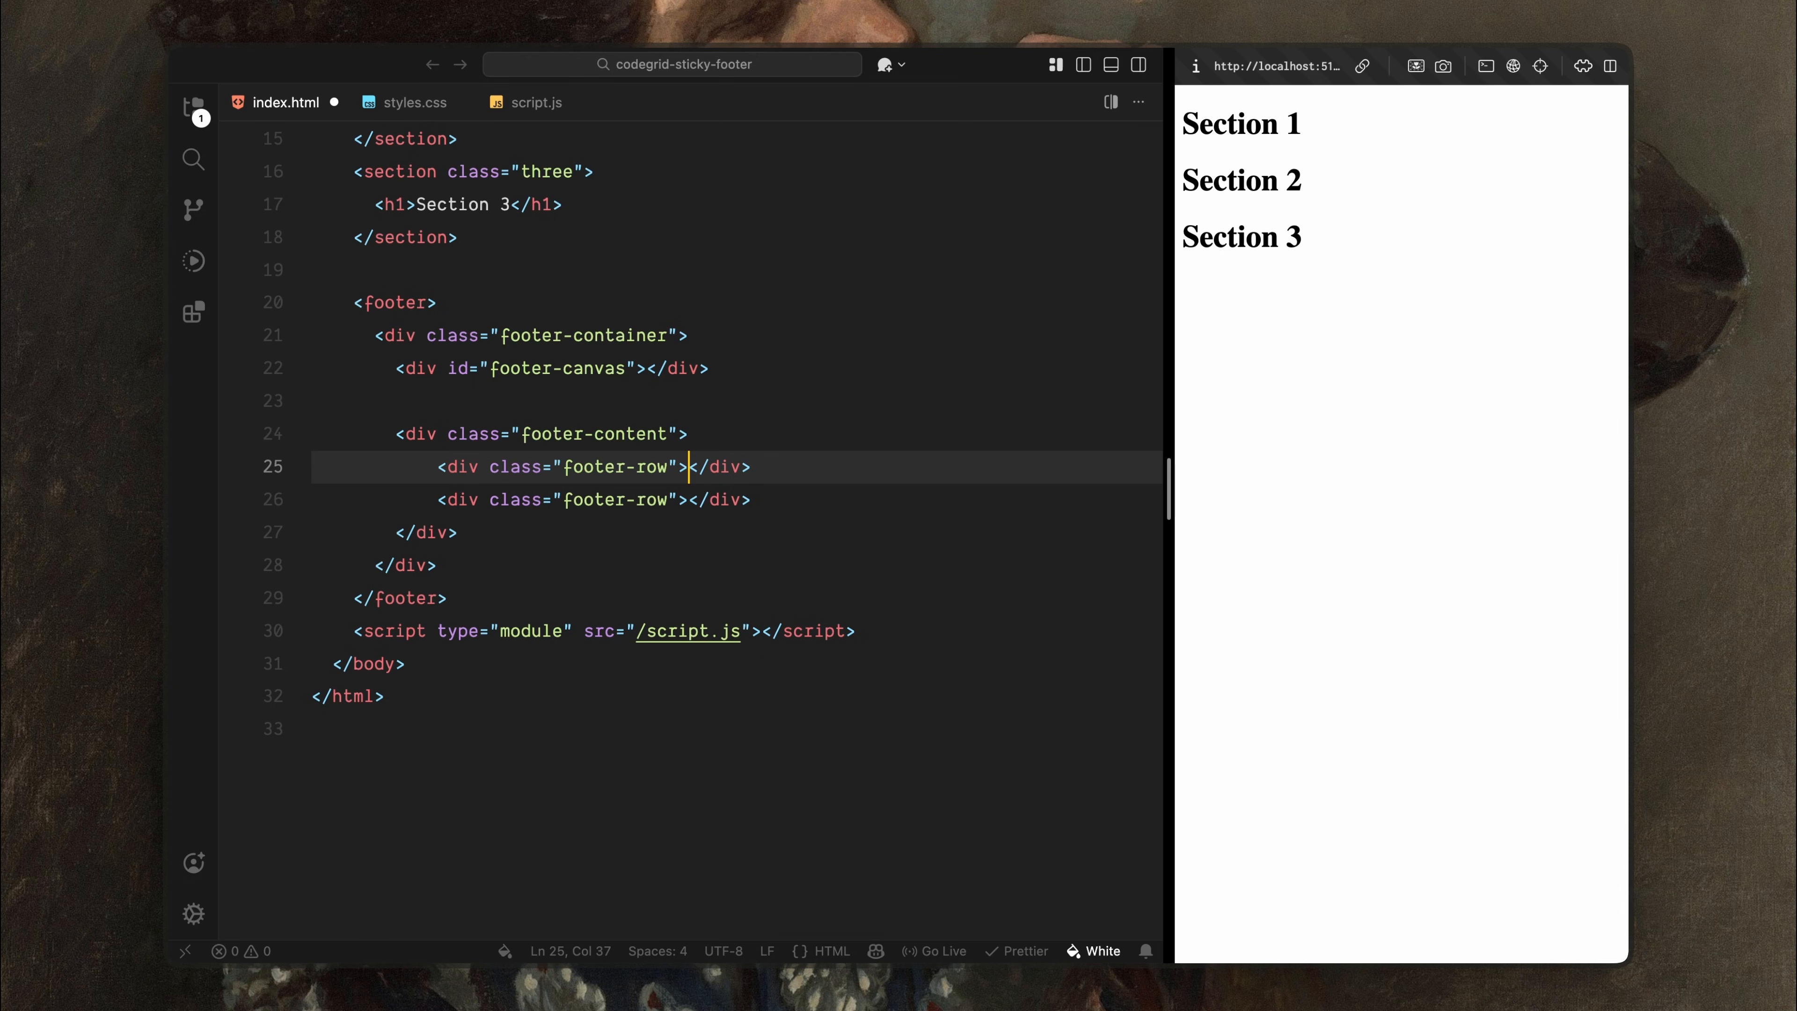
{"action": "type", "text": ".f"}
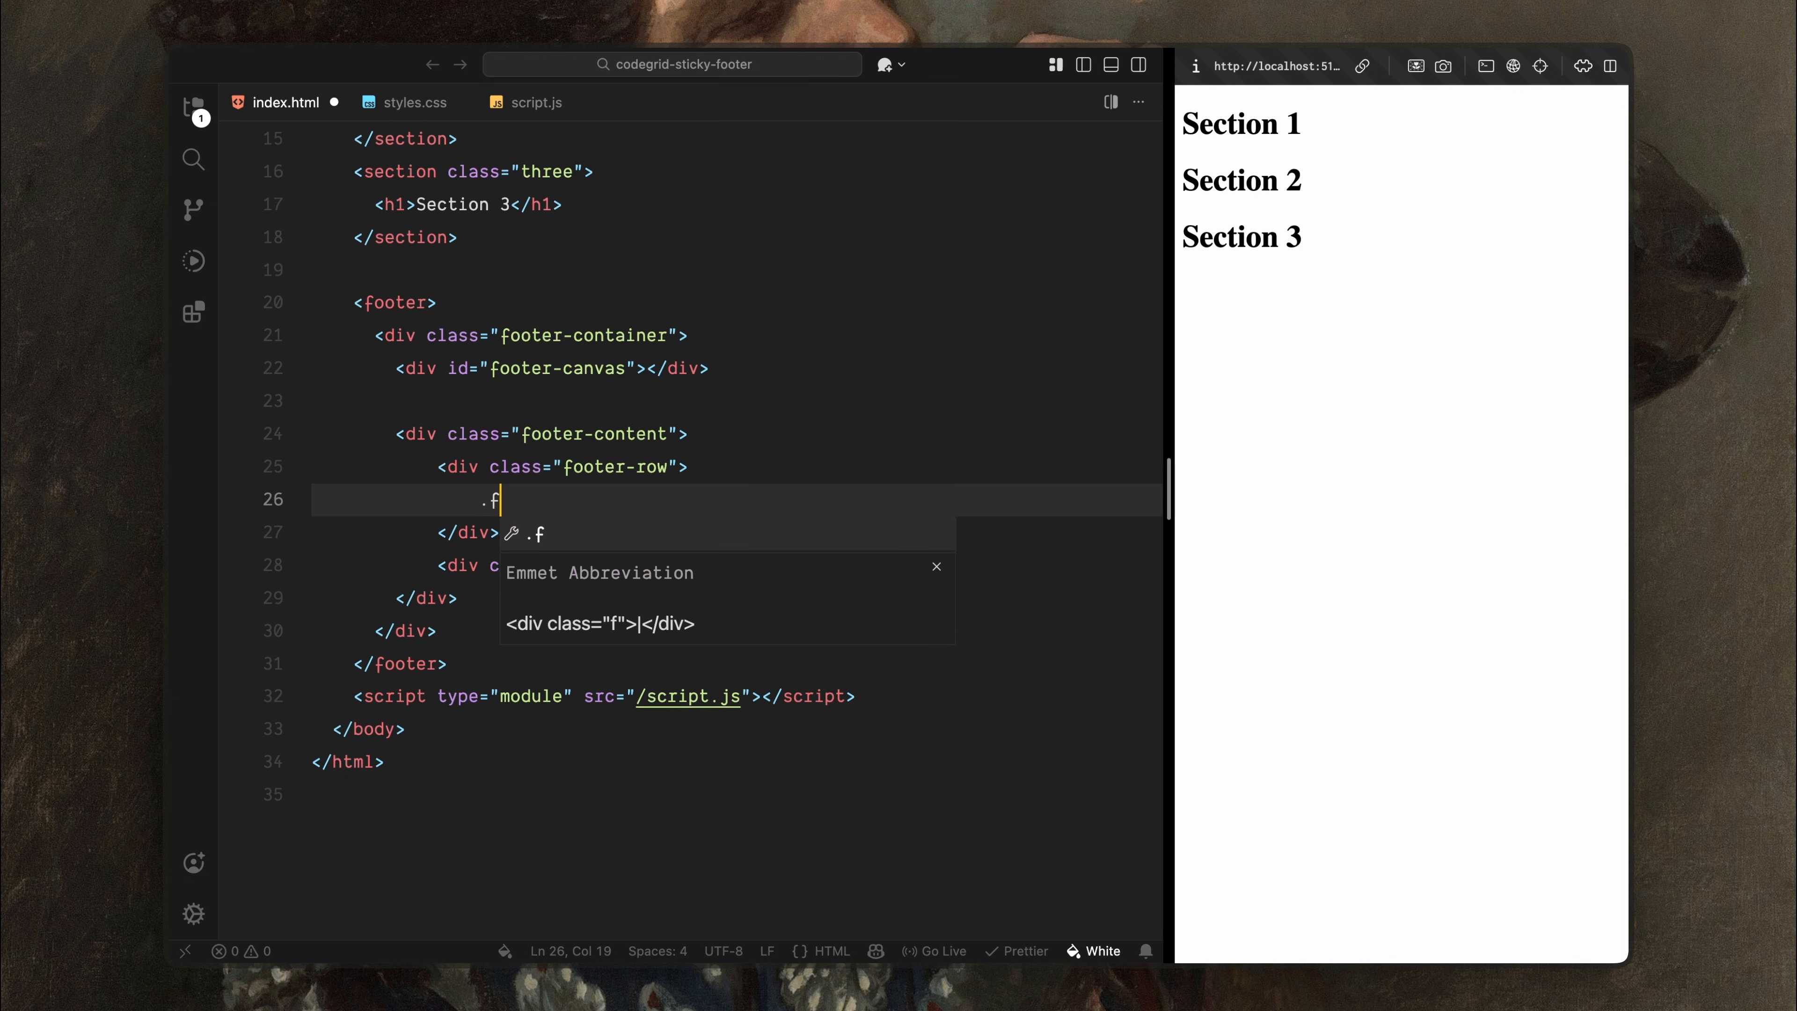
{"action": "type", "text": "ooter-col*2"}
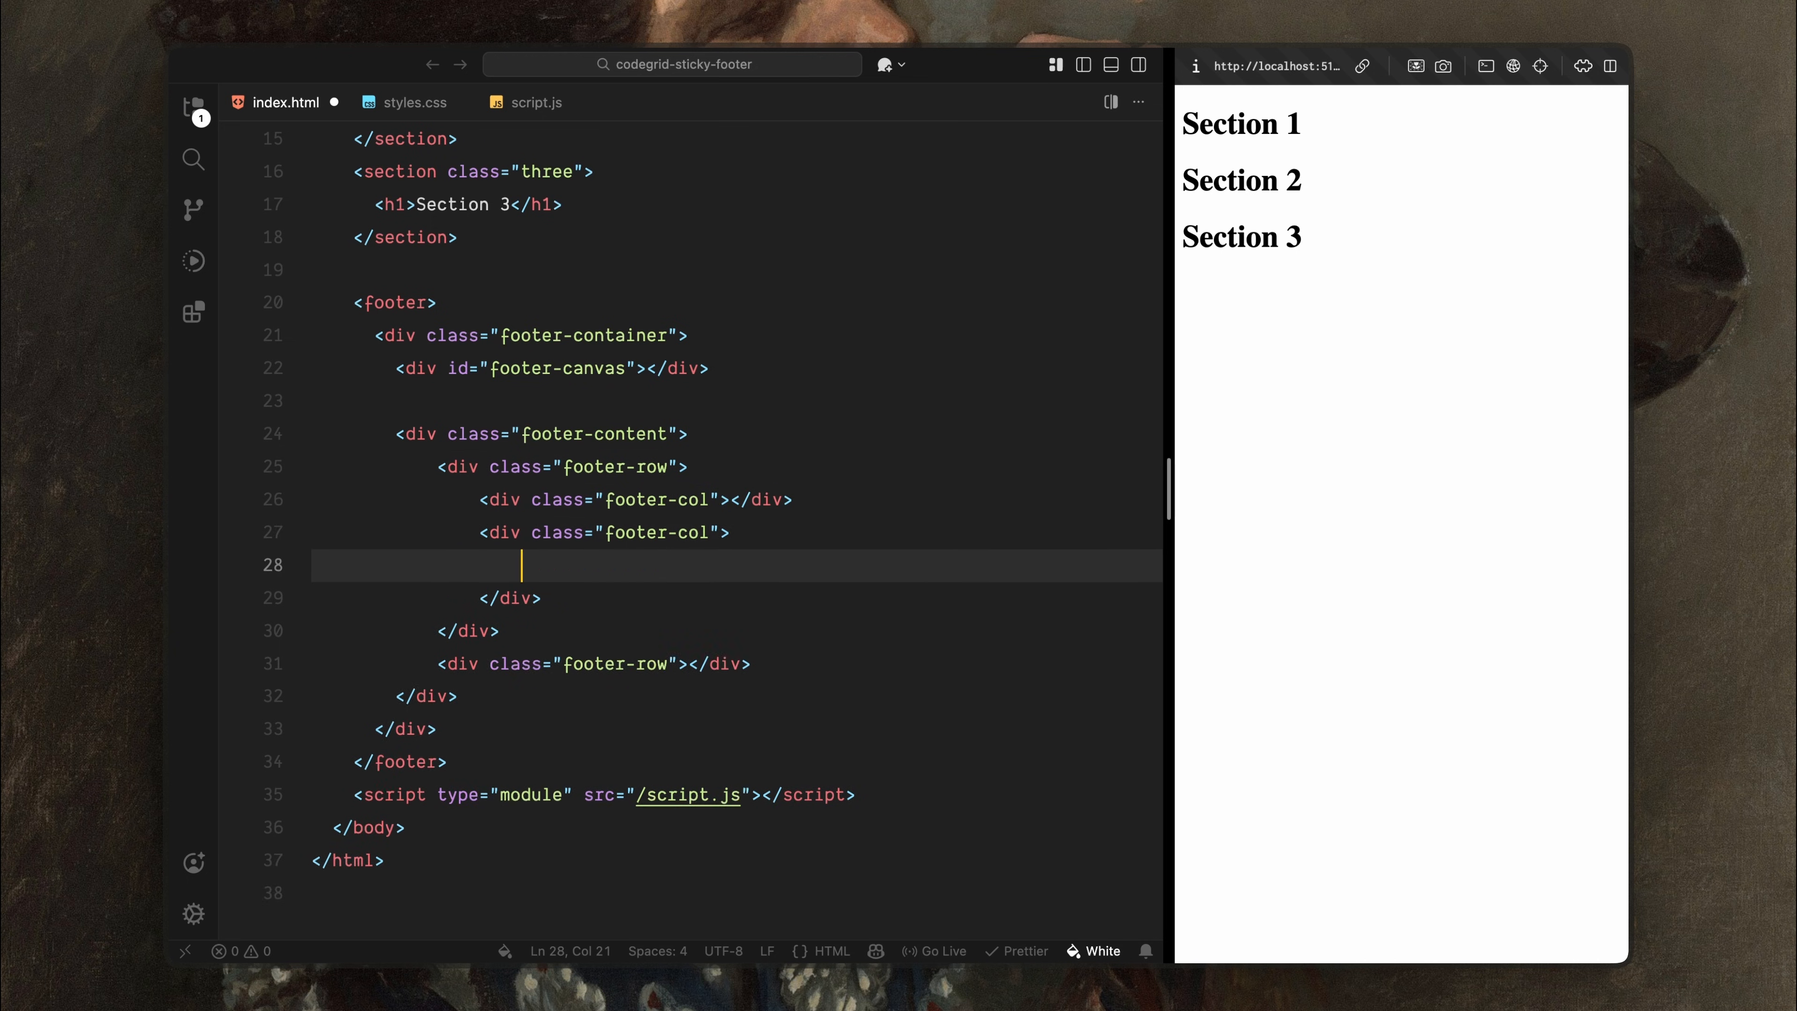
{"action": "type", "text": ".footer-sub-col*2"}
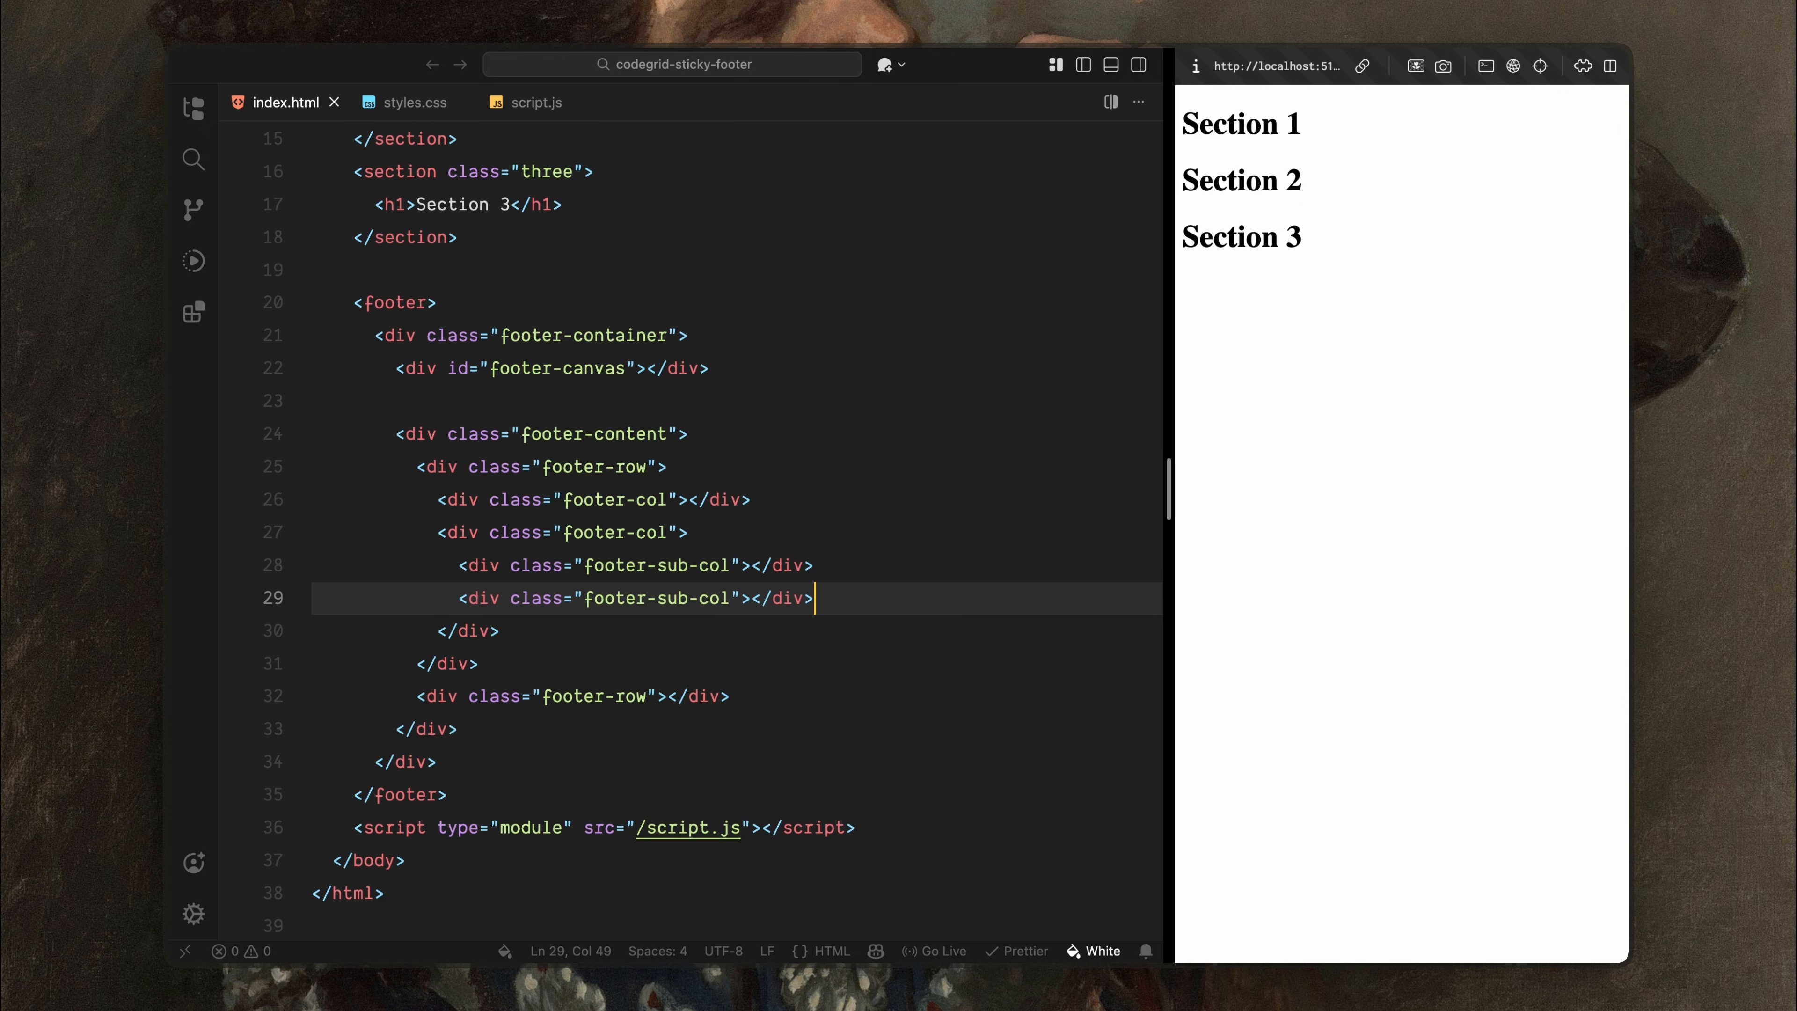
Fill the footer with the 'Restoring meaning to the things we build' h2, 'Work resumes 2026' h3s, four links and credit lines
{"action": "type", "text": "<h2>Restoring meaning to the things we build</h2>"}
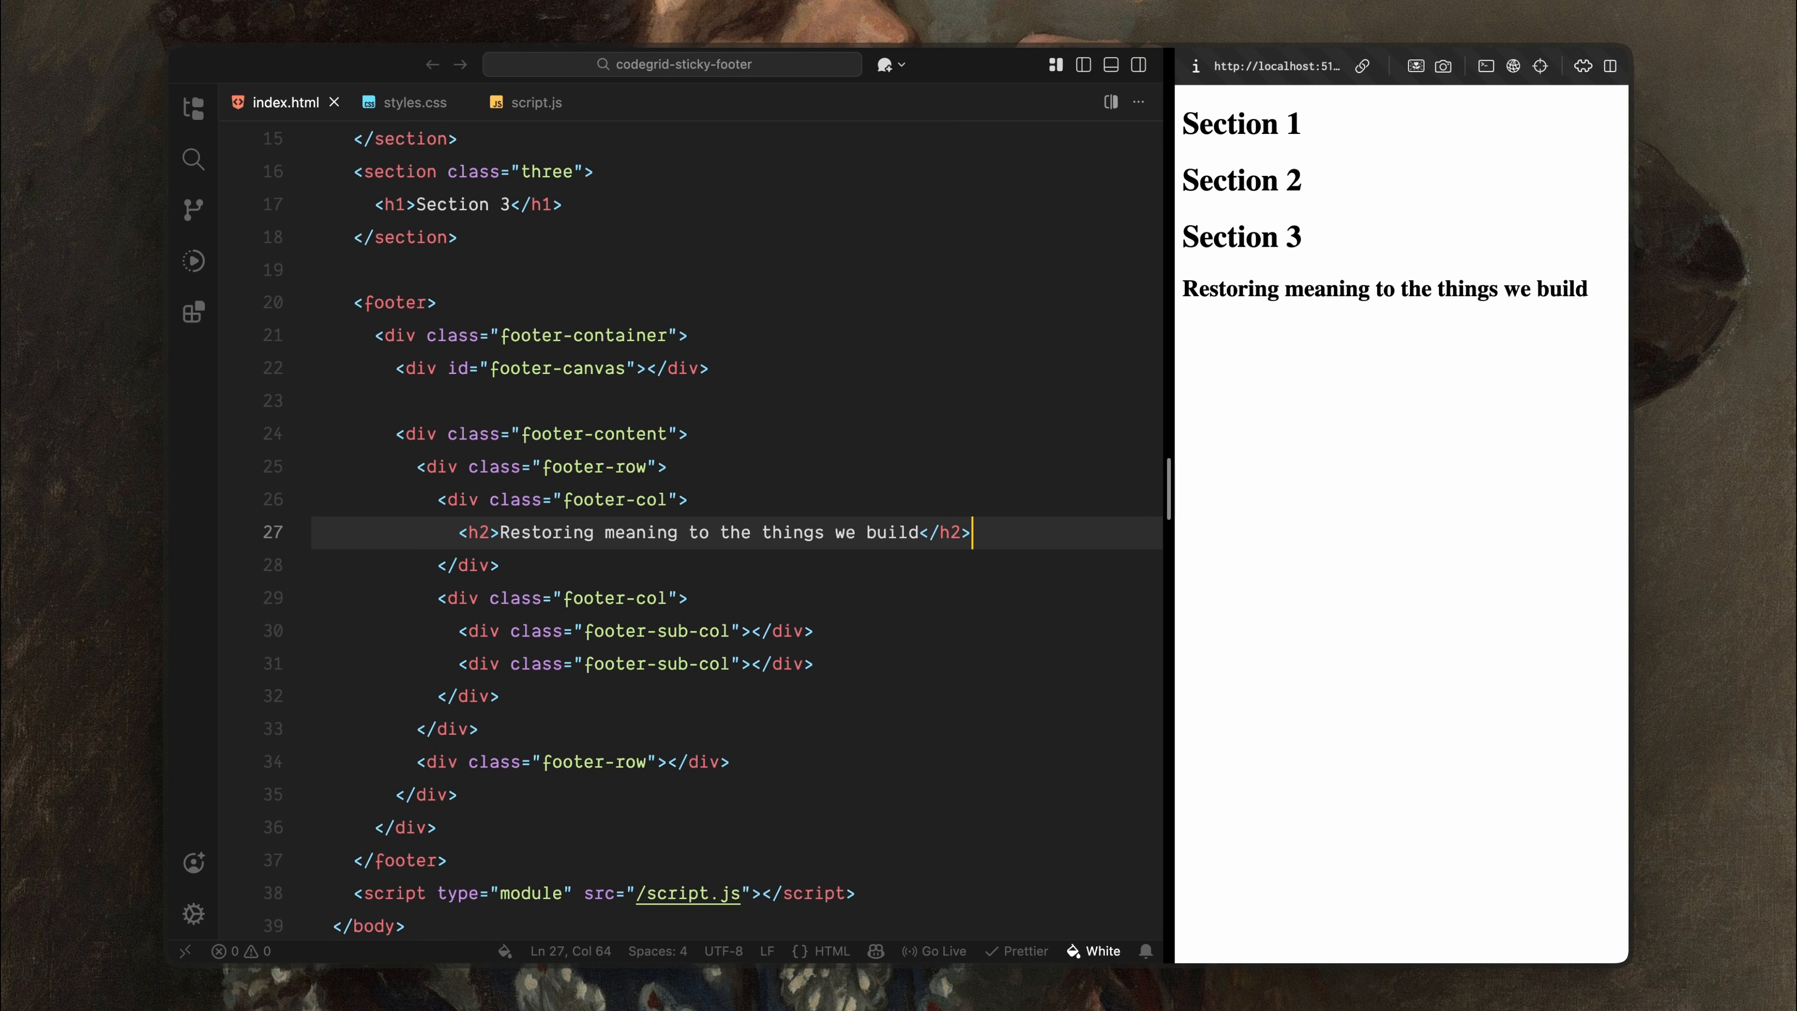
{"action": "type", "text": "<h3>Work resumes</h3>"}
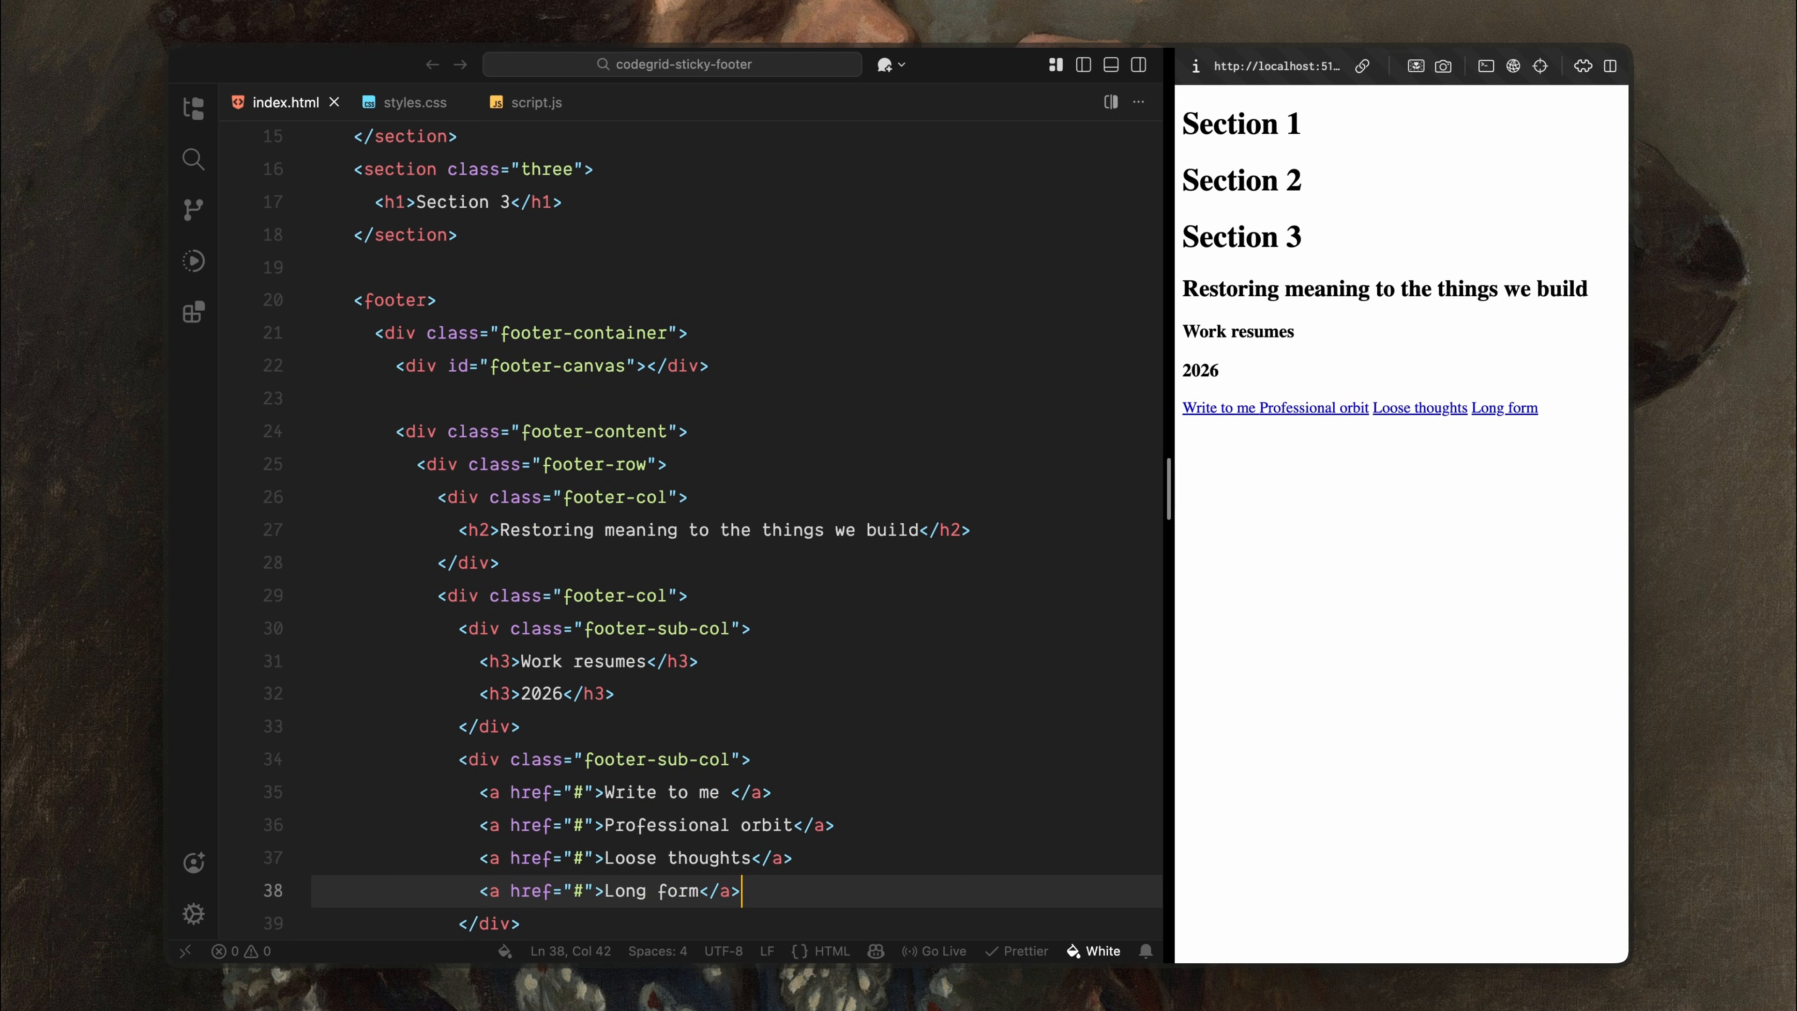
{"action": "scroll", "scroll_direction": "down", "scroll_amount": 3}
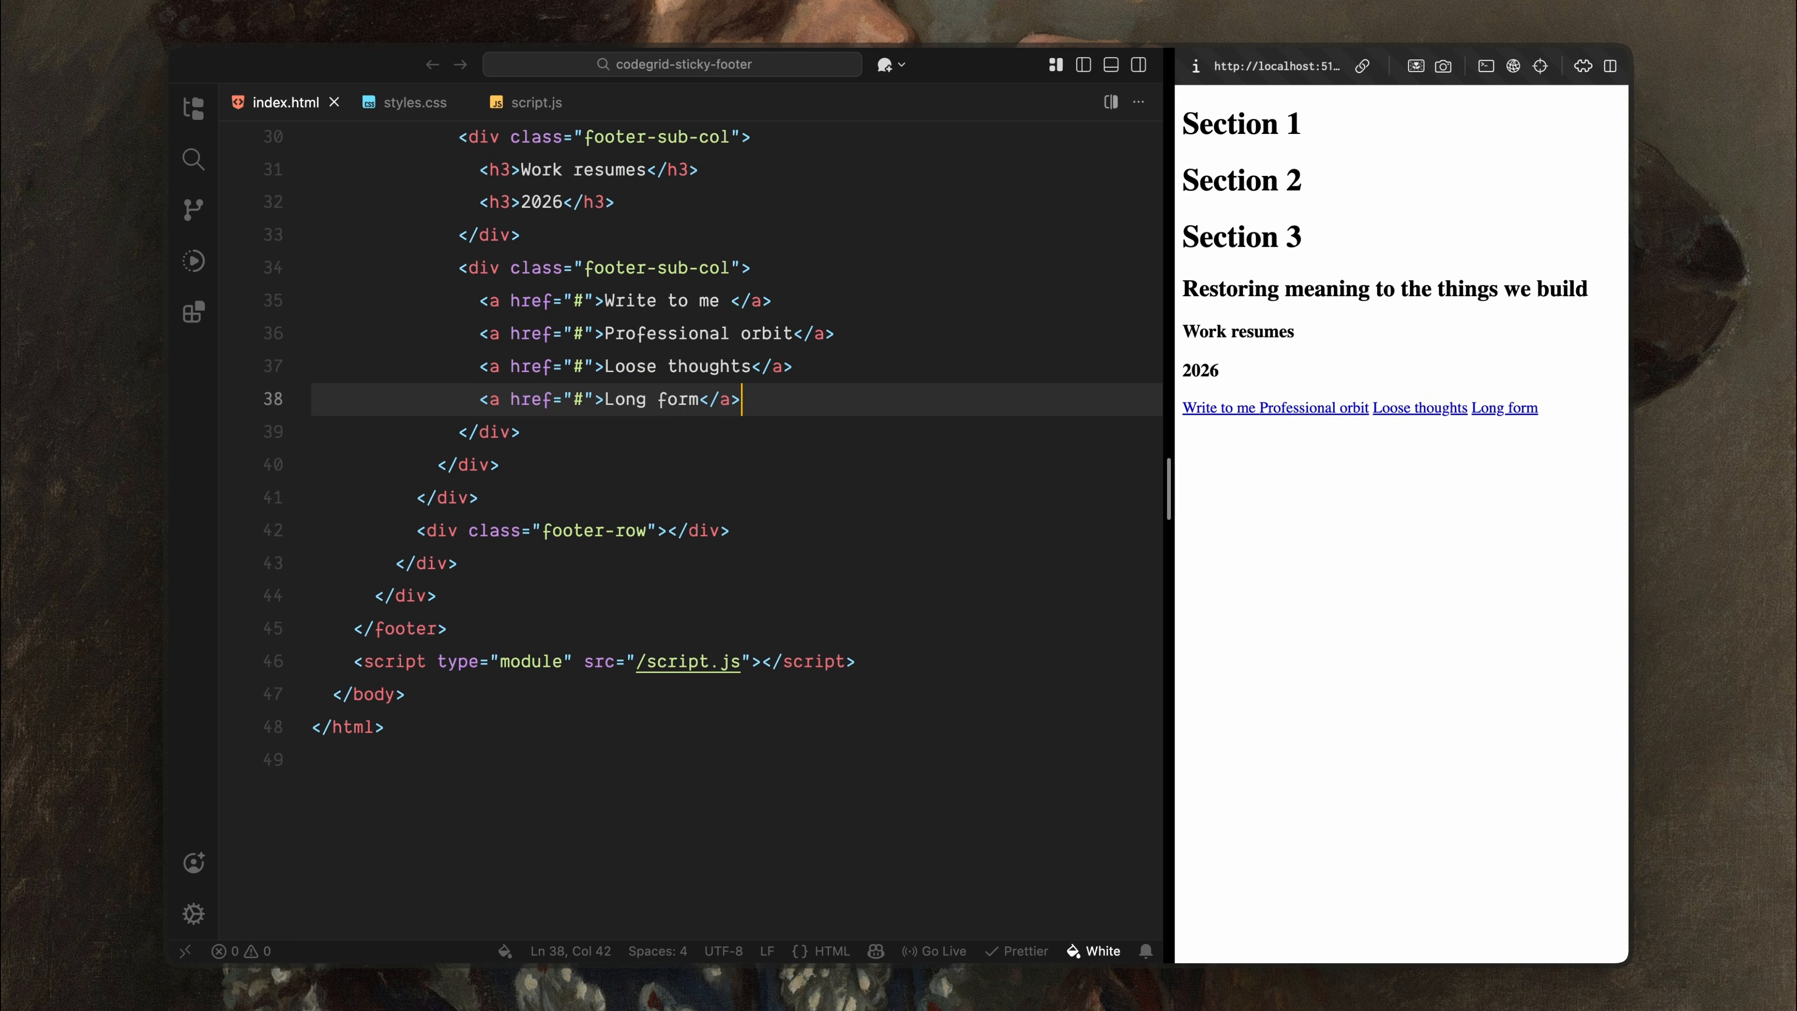
{"action": "key", "text": "Enter"}
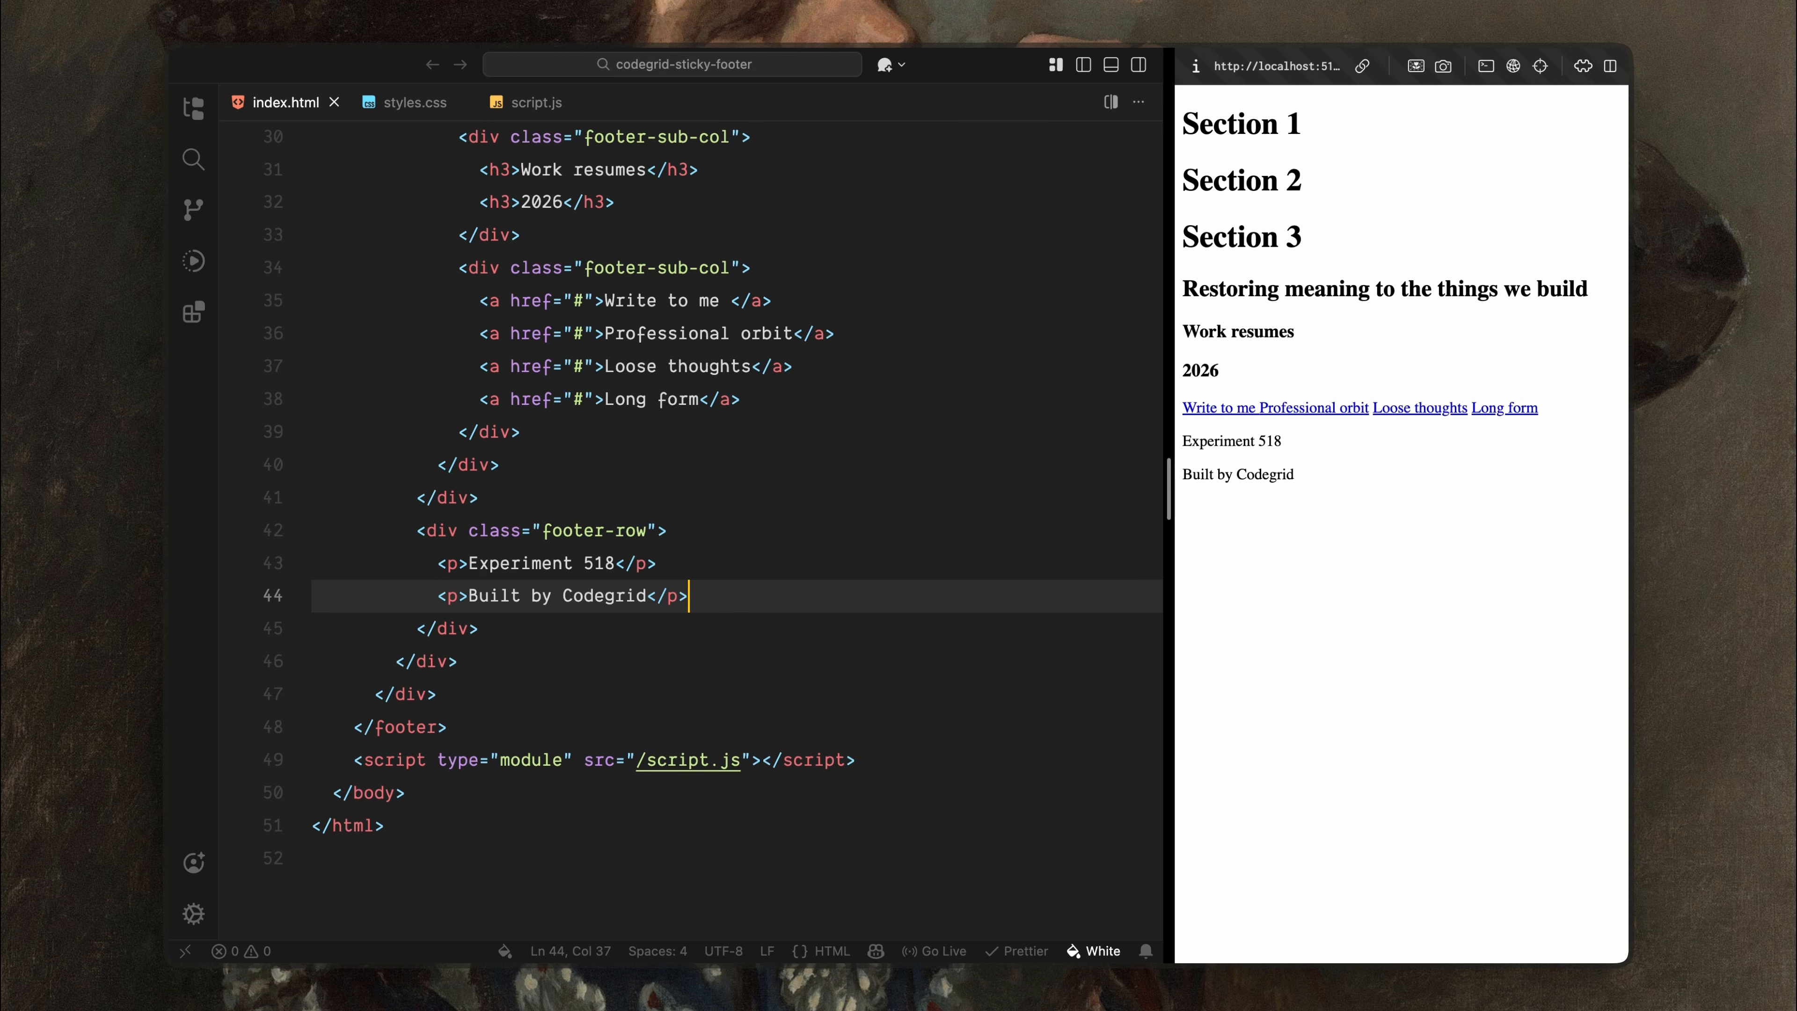
{"action": "left_click", "coordinate": [414, 102]}
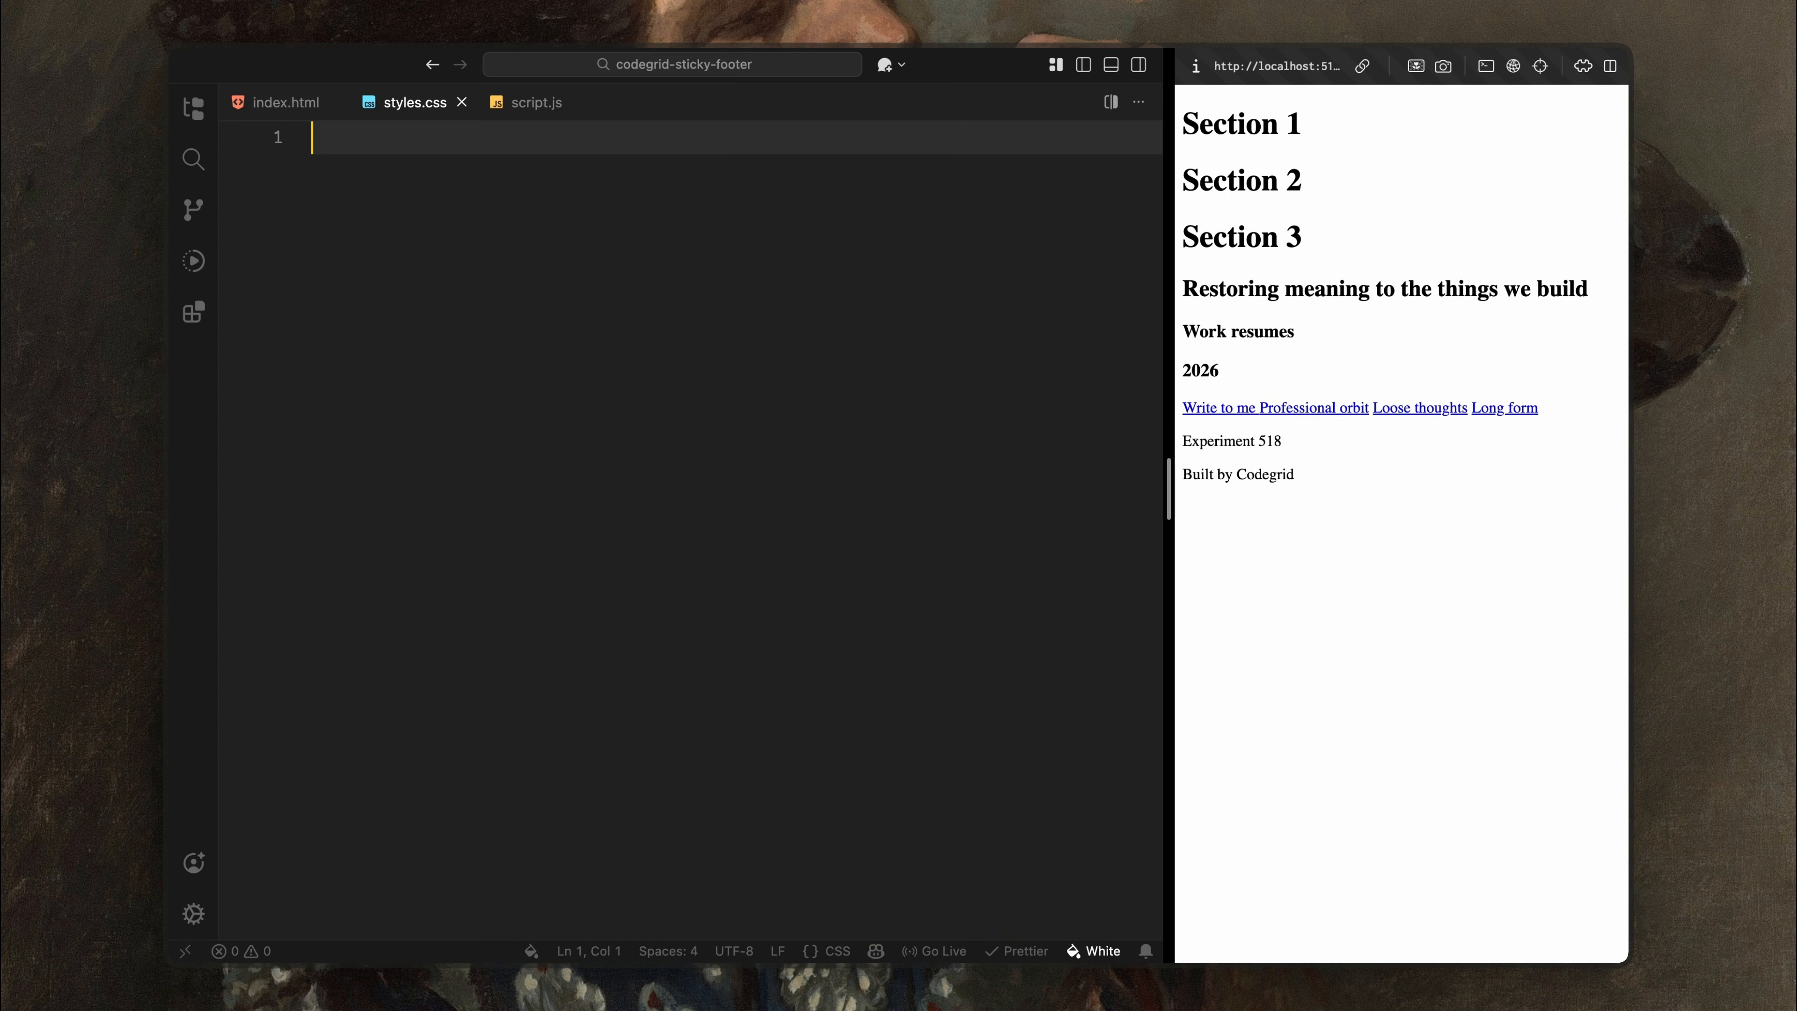
Import DM Sans from Google Fonts and add the universal box-sizing: border-box reset
{"action": "type", "text": "@import url(\"https://fonts.googleapis.com/css2?family=DM+Sans:ital,opsz,wght@0,9..40,100..1000;1,9..40,100..1000&family=Stack+Sans+Notch:wght@200..700&display=swap\");"}
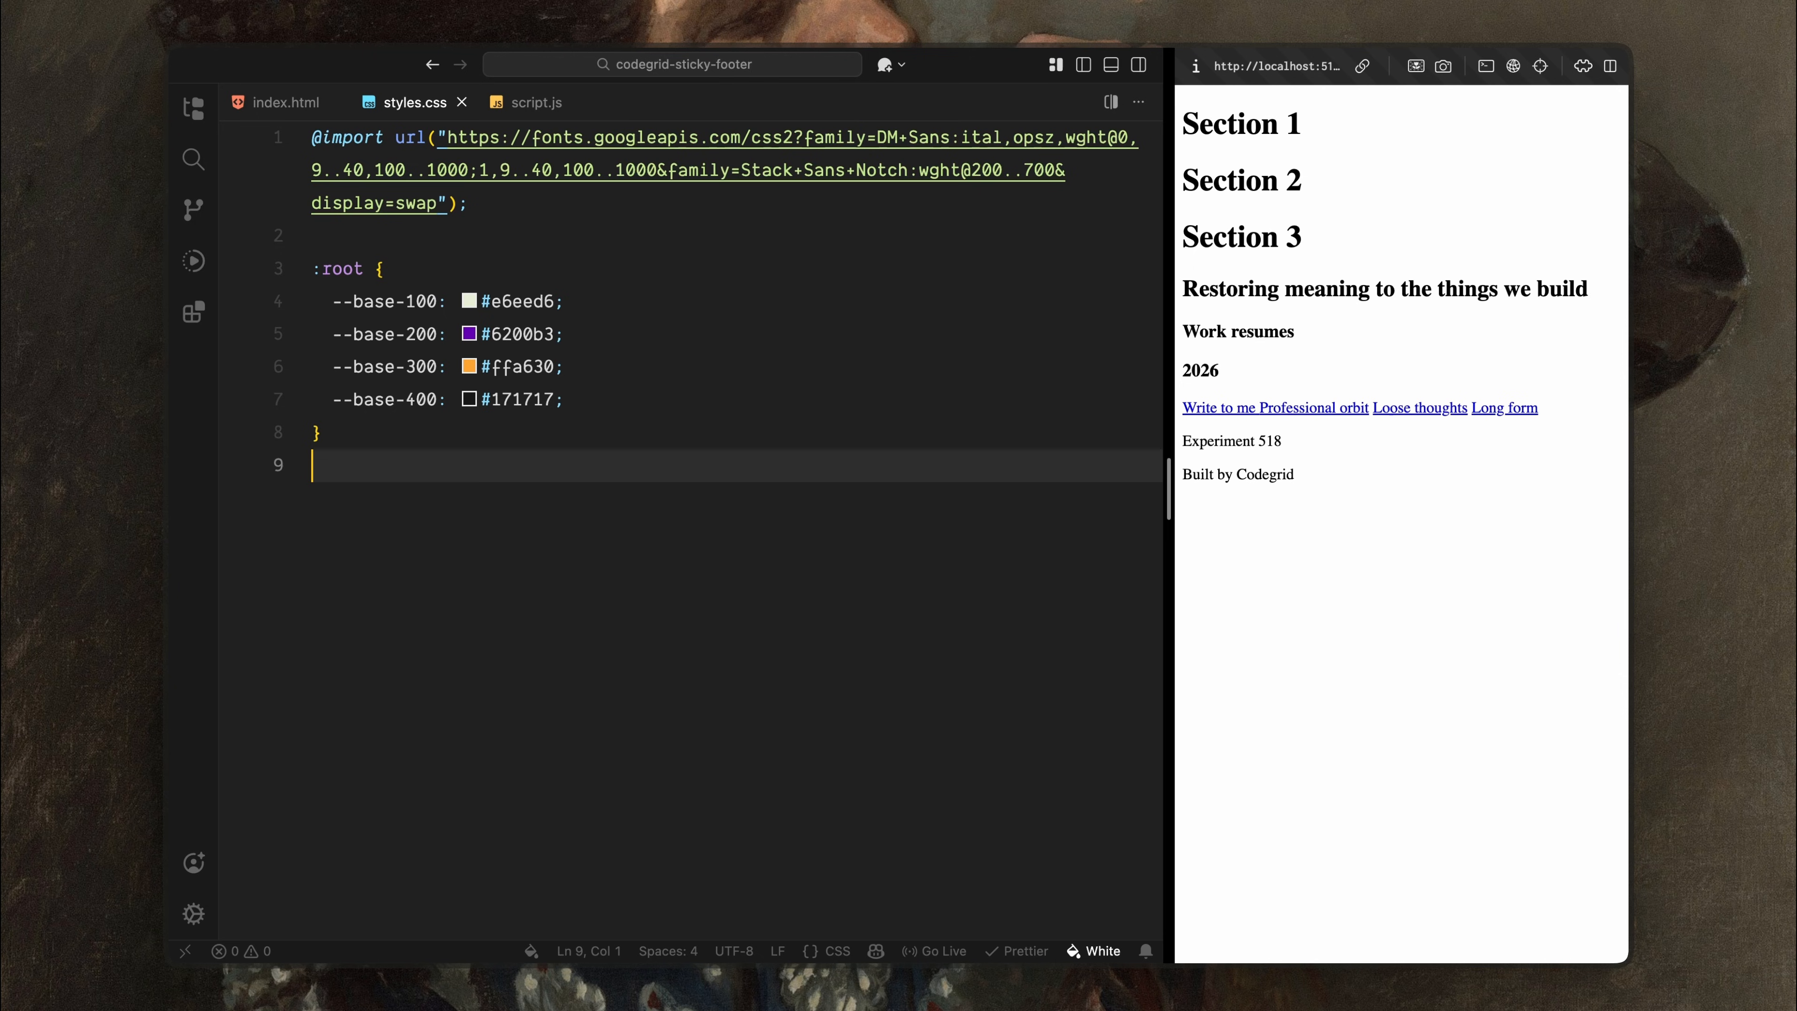
{"action": "type", "text": "* {"}
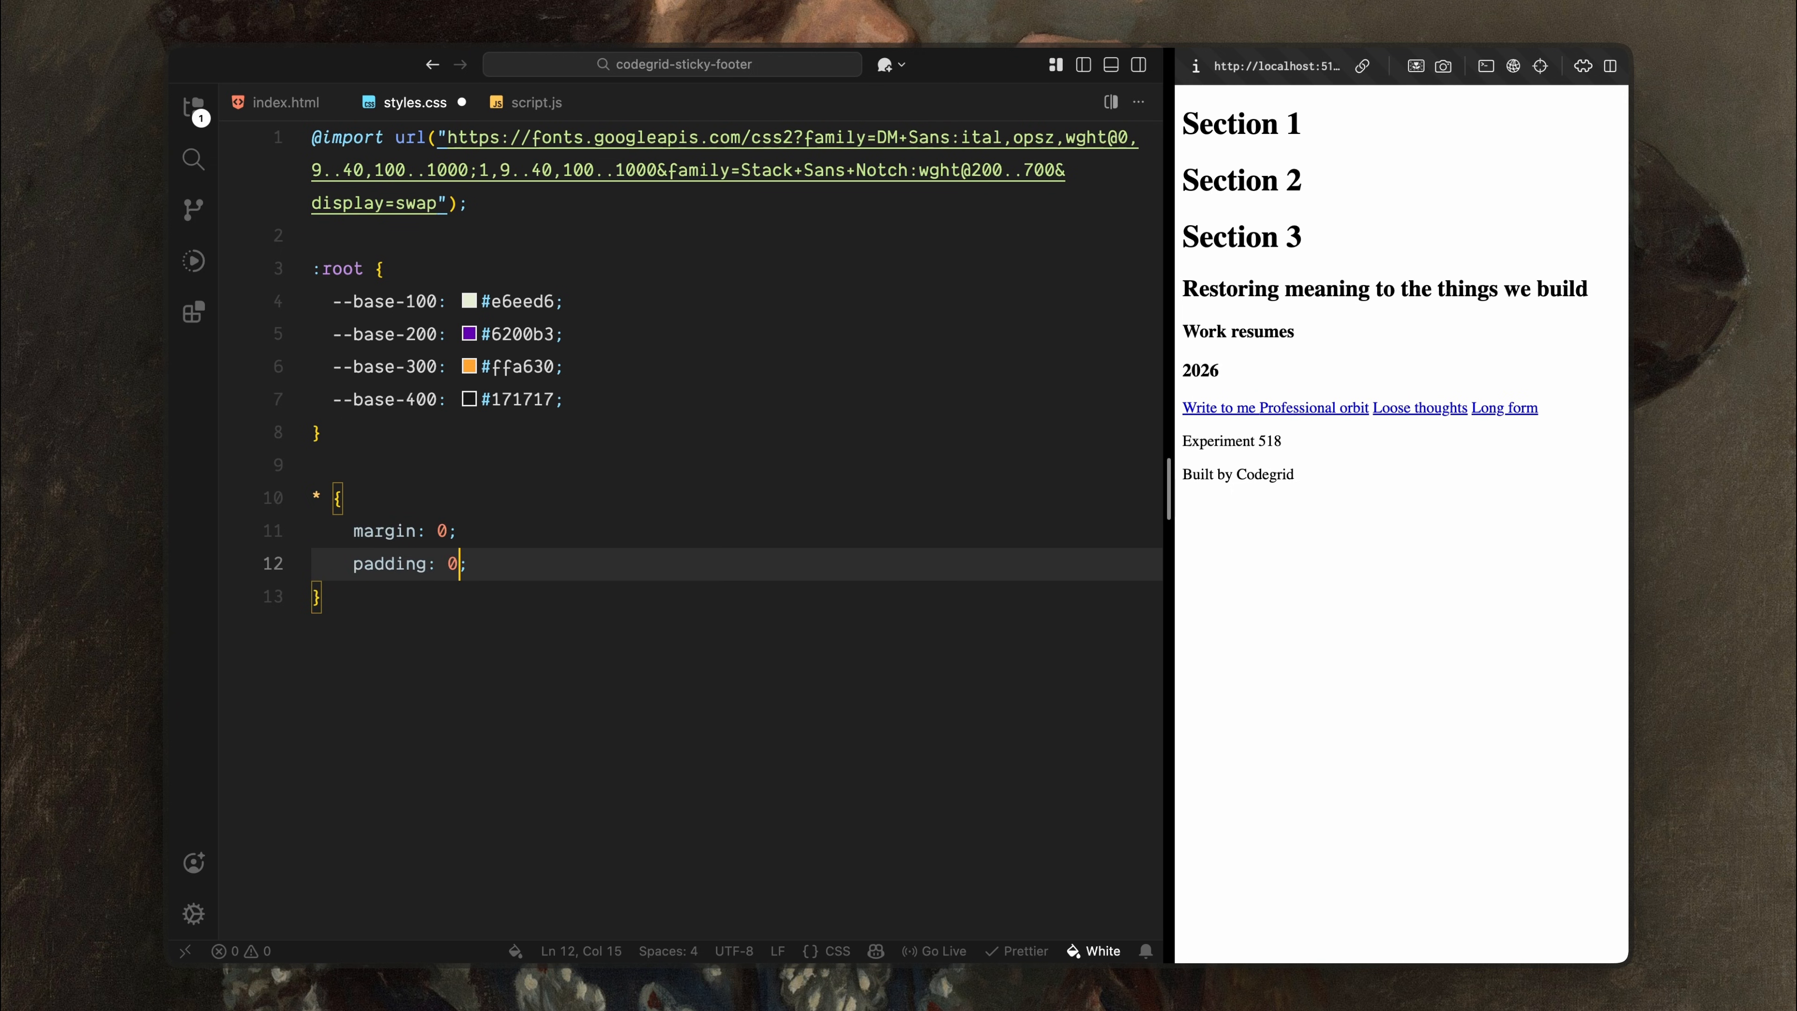
{"action": "type", "text": "box-sizing: border-box;"}
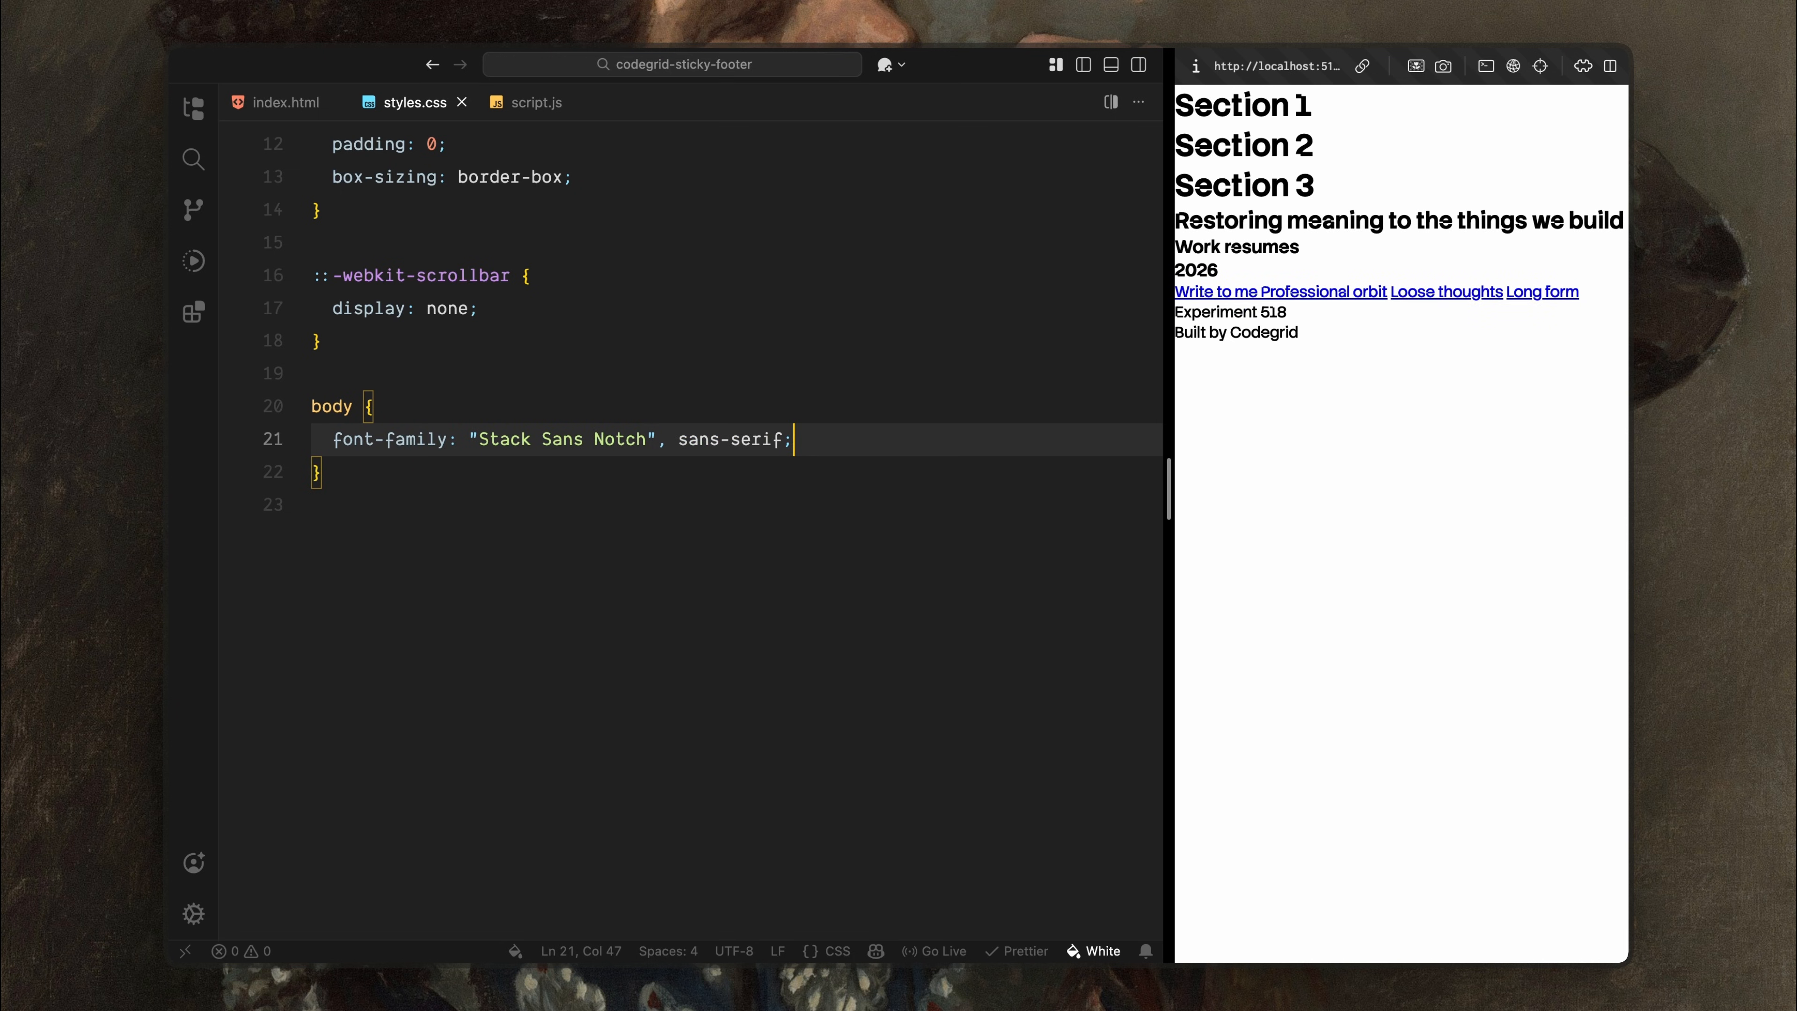
Add the heading, link and paragraph rules, with p in DM Sans at 0.9rem and weight 400
{"action": "key", "text": "enter"}
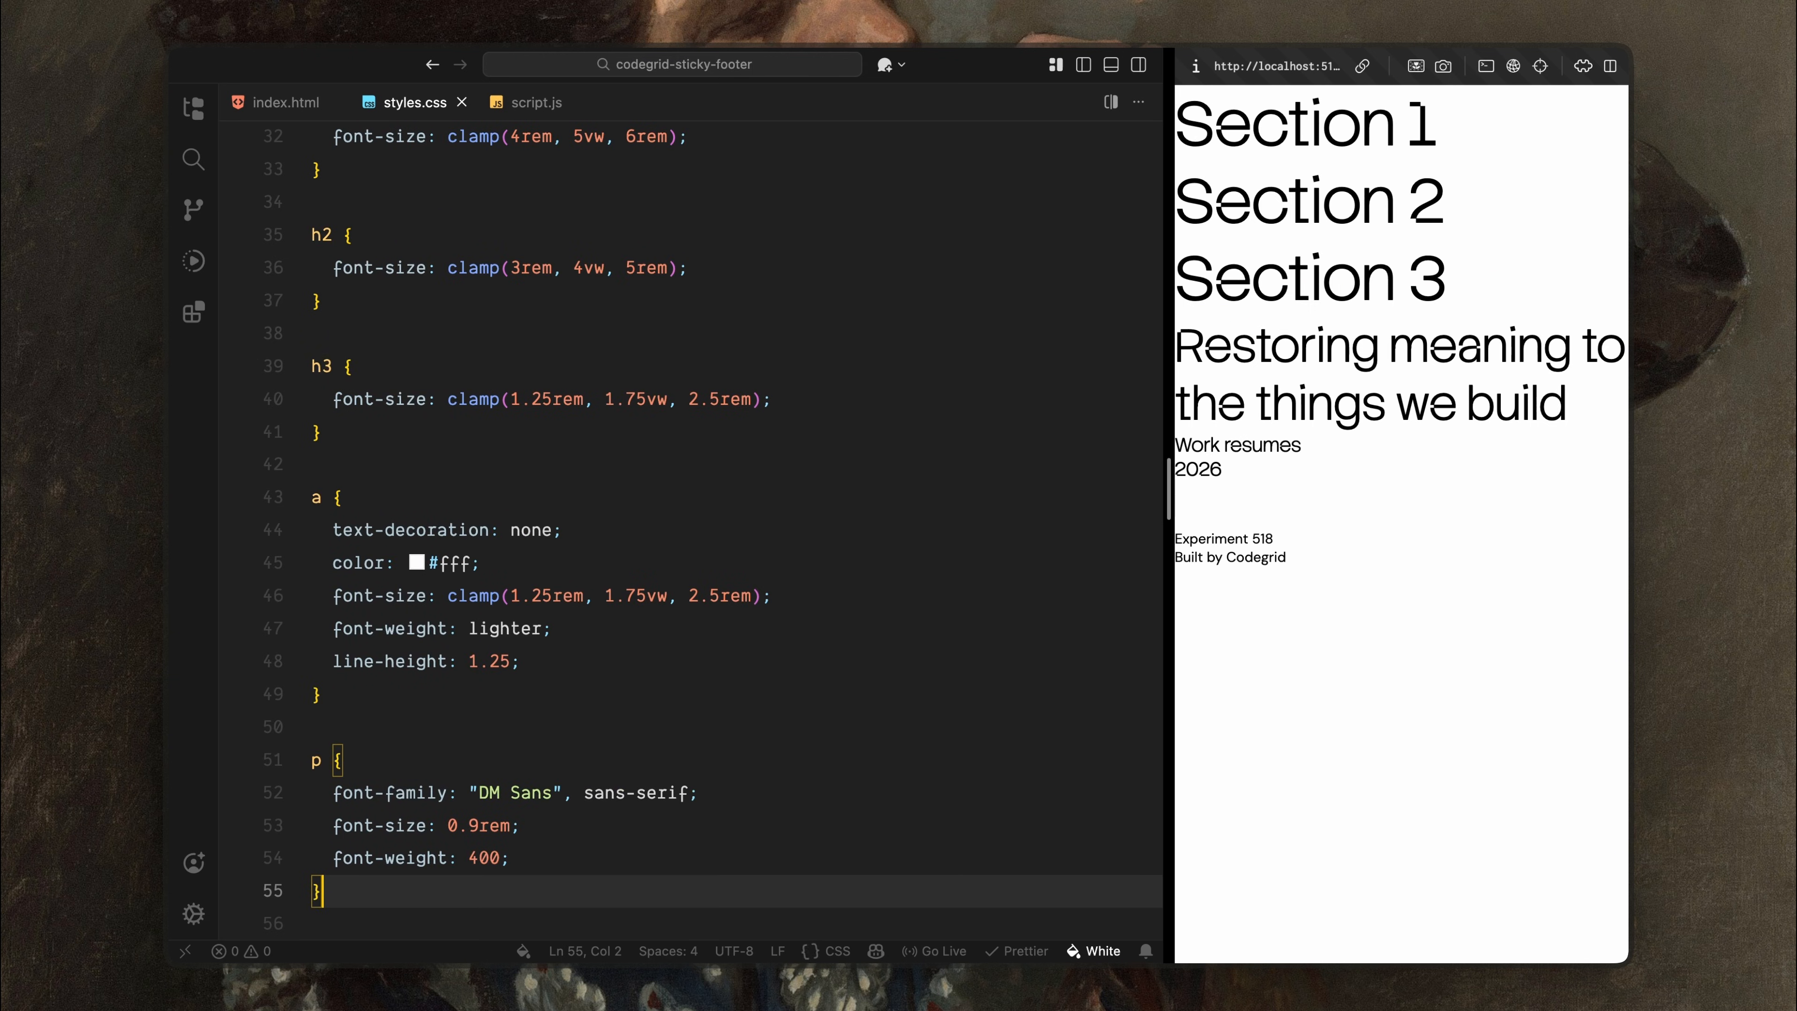
{"action": "scroll", "scroll_direction": "up", "scroll_amount": 3}
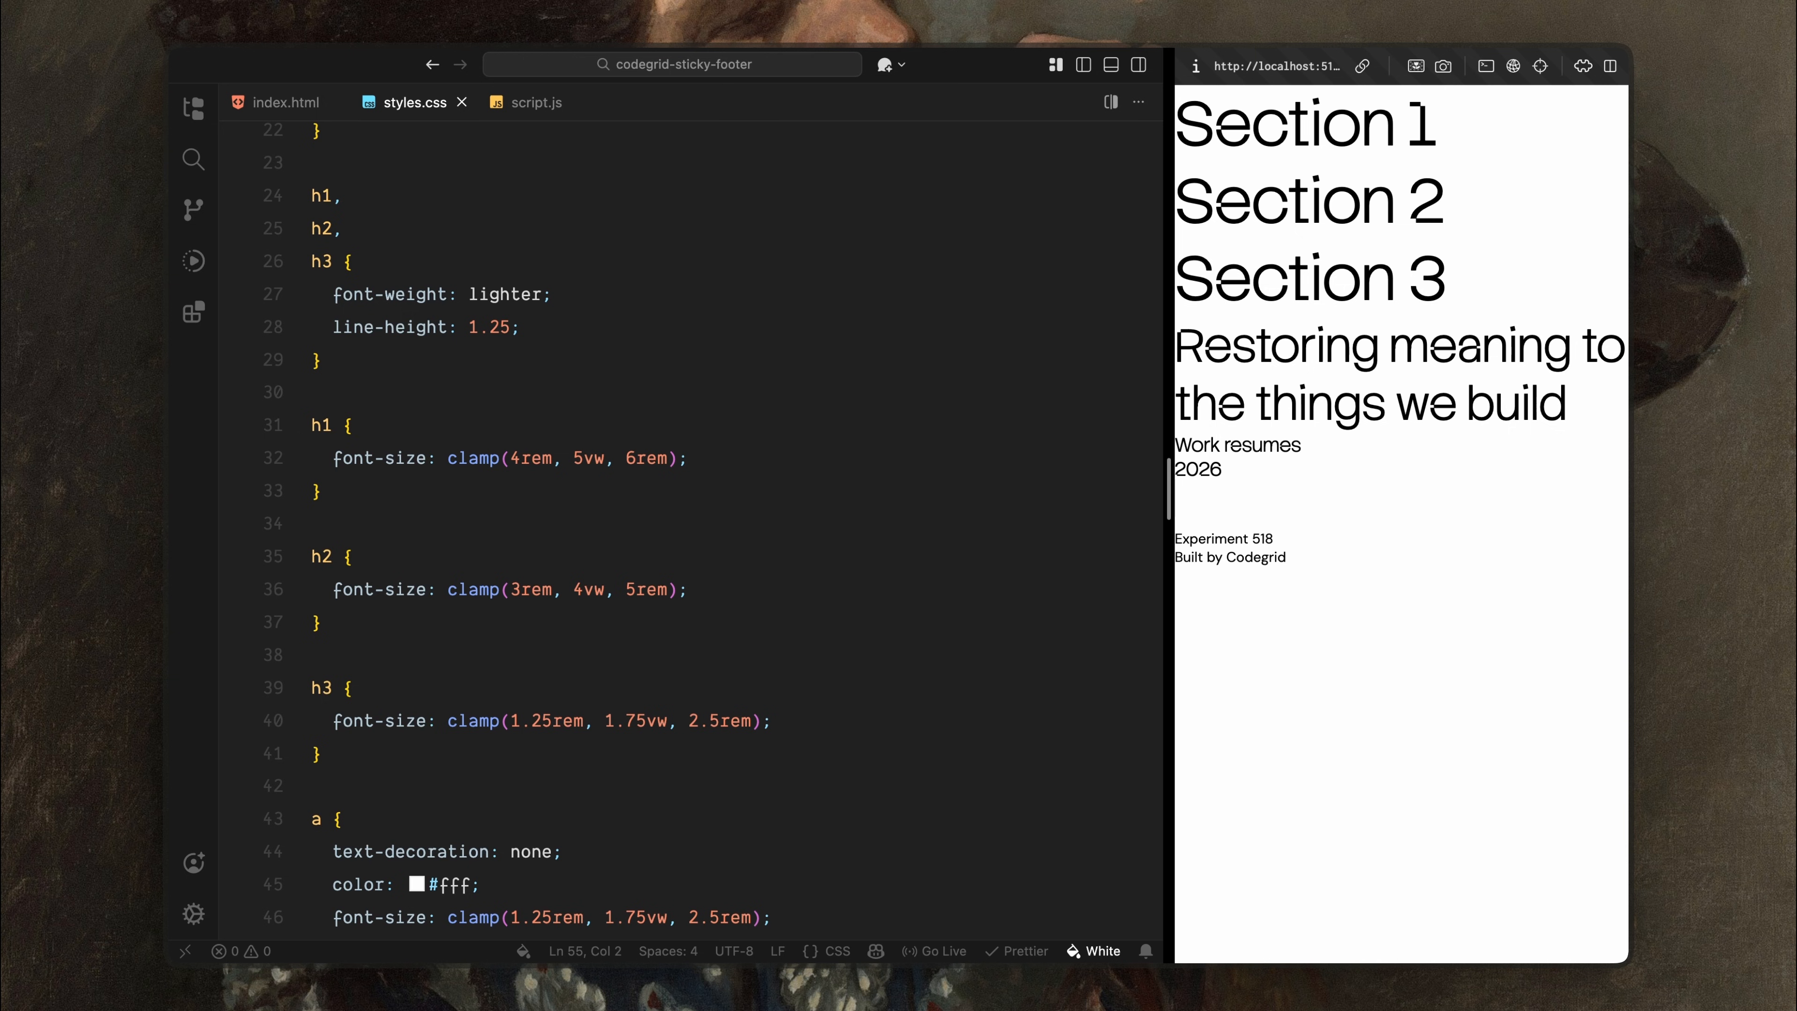
{"action": "scroll", "scroll_direction": "down", "scroll_amount": 3}
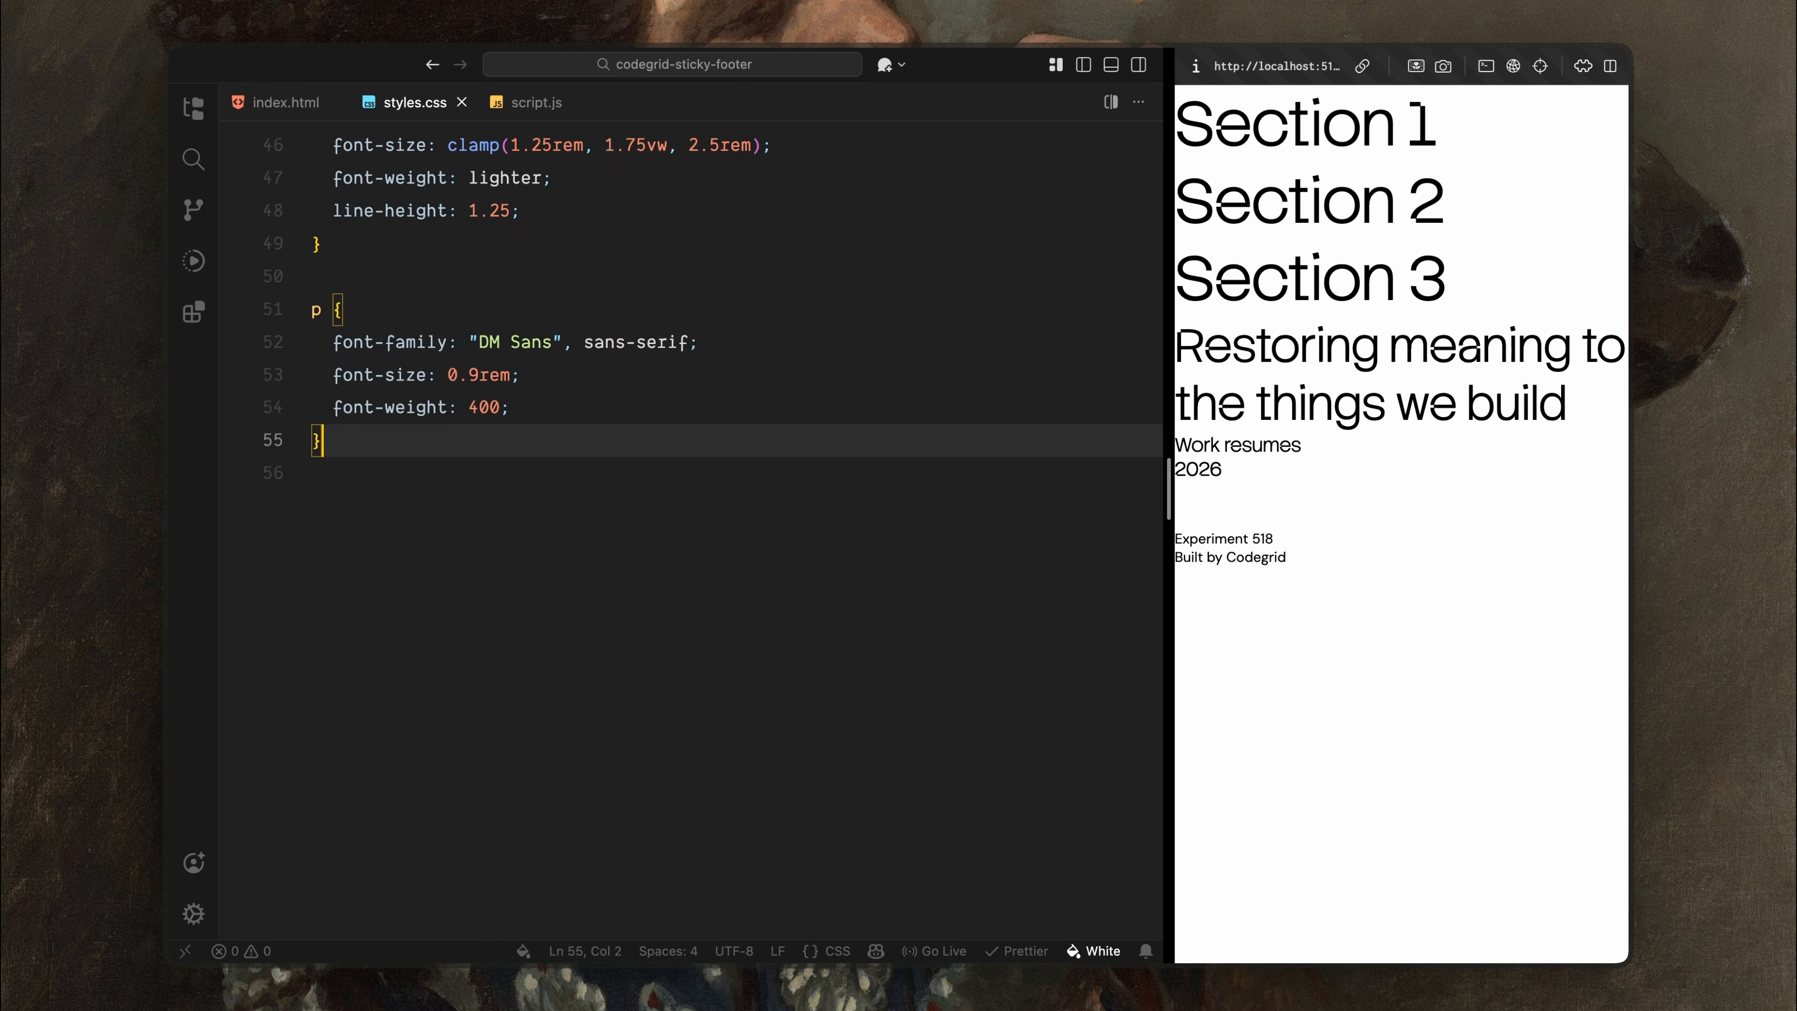
{"action": "key", "text": "enter"}
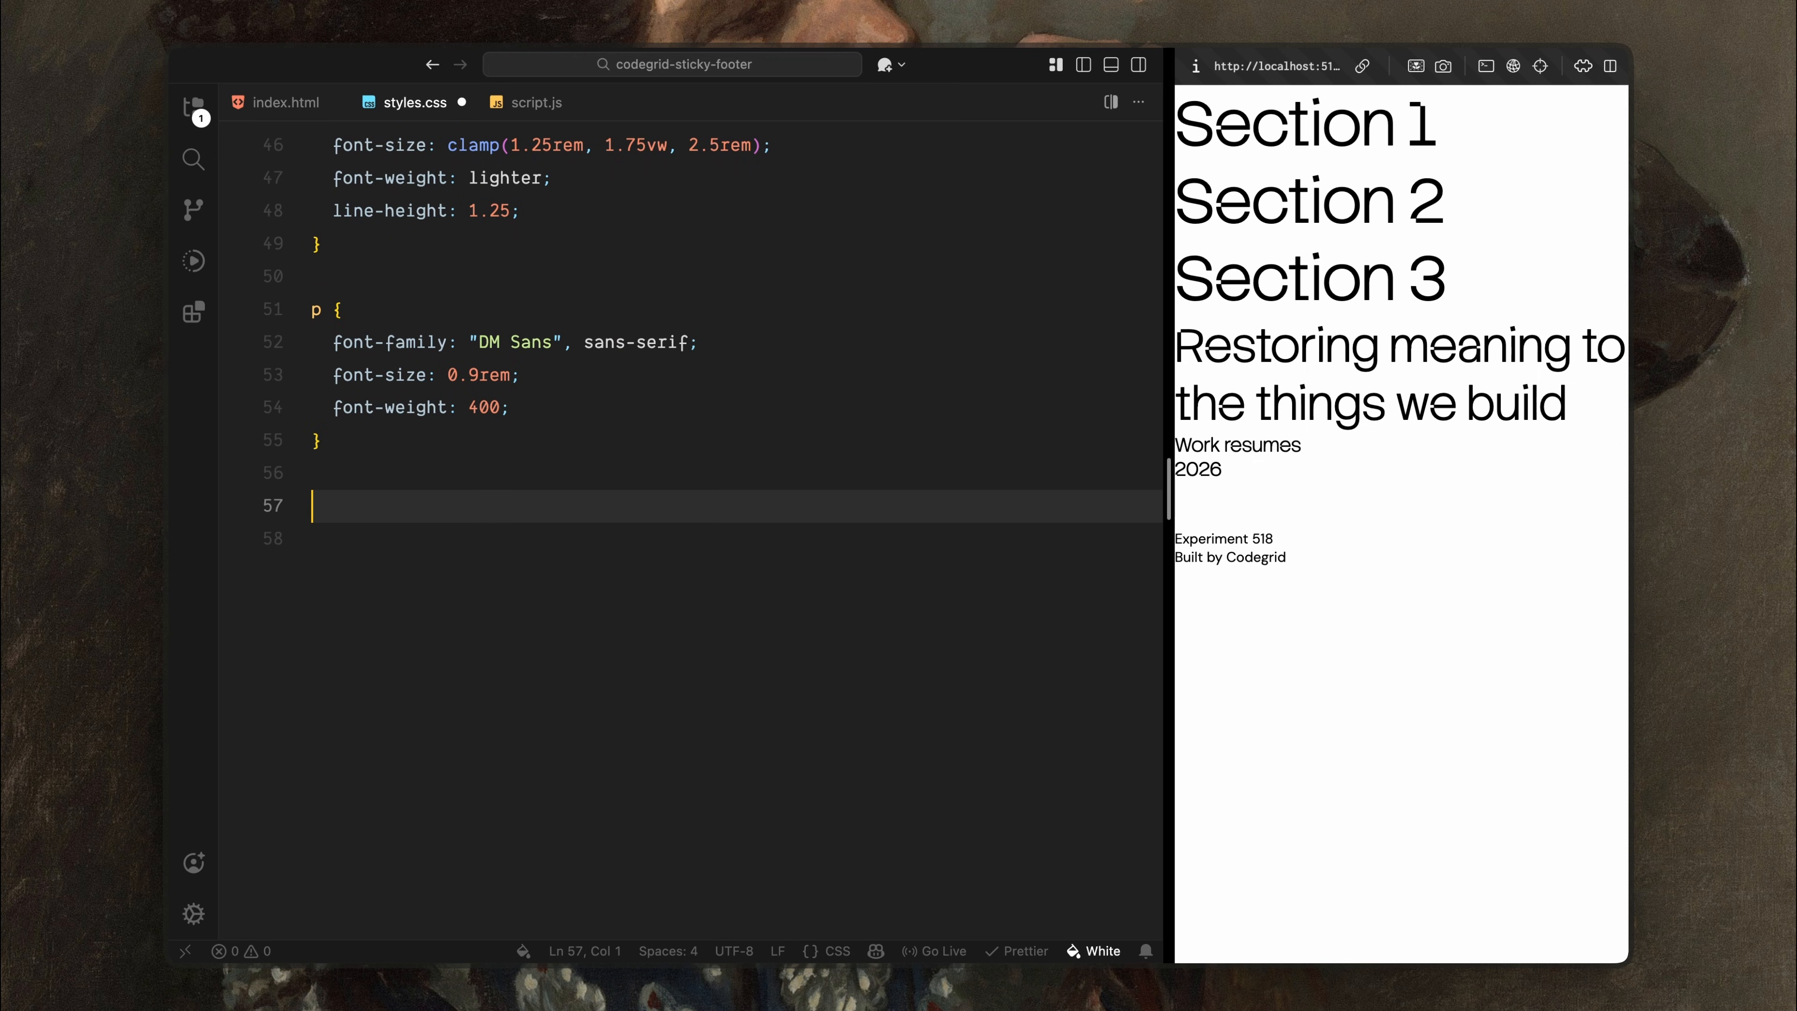
Style section as a full-height flex-centred panel with z-index 1 and .one/.two/.three background colours
{"action": "type", "text": "section {"}
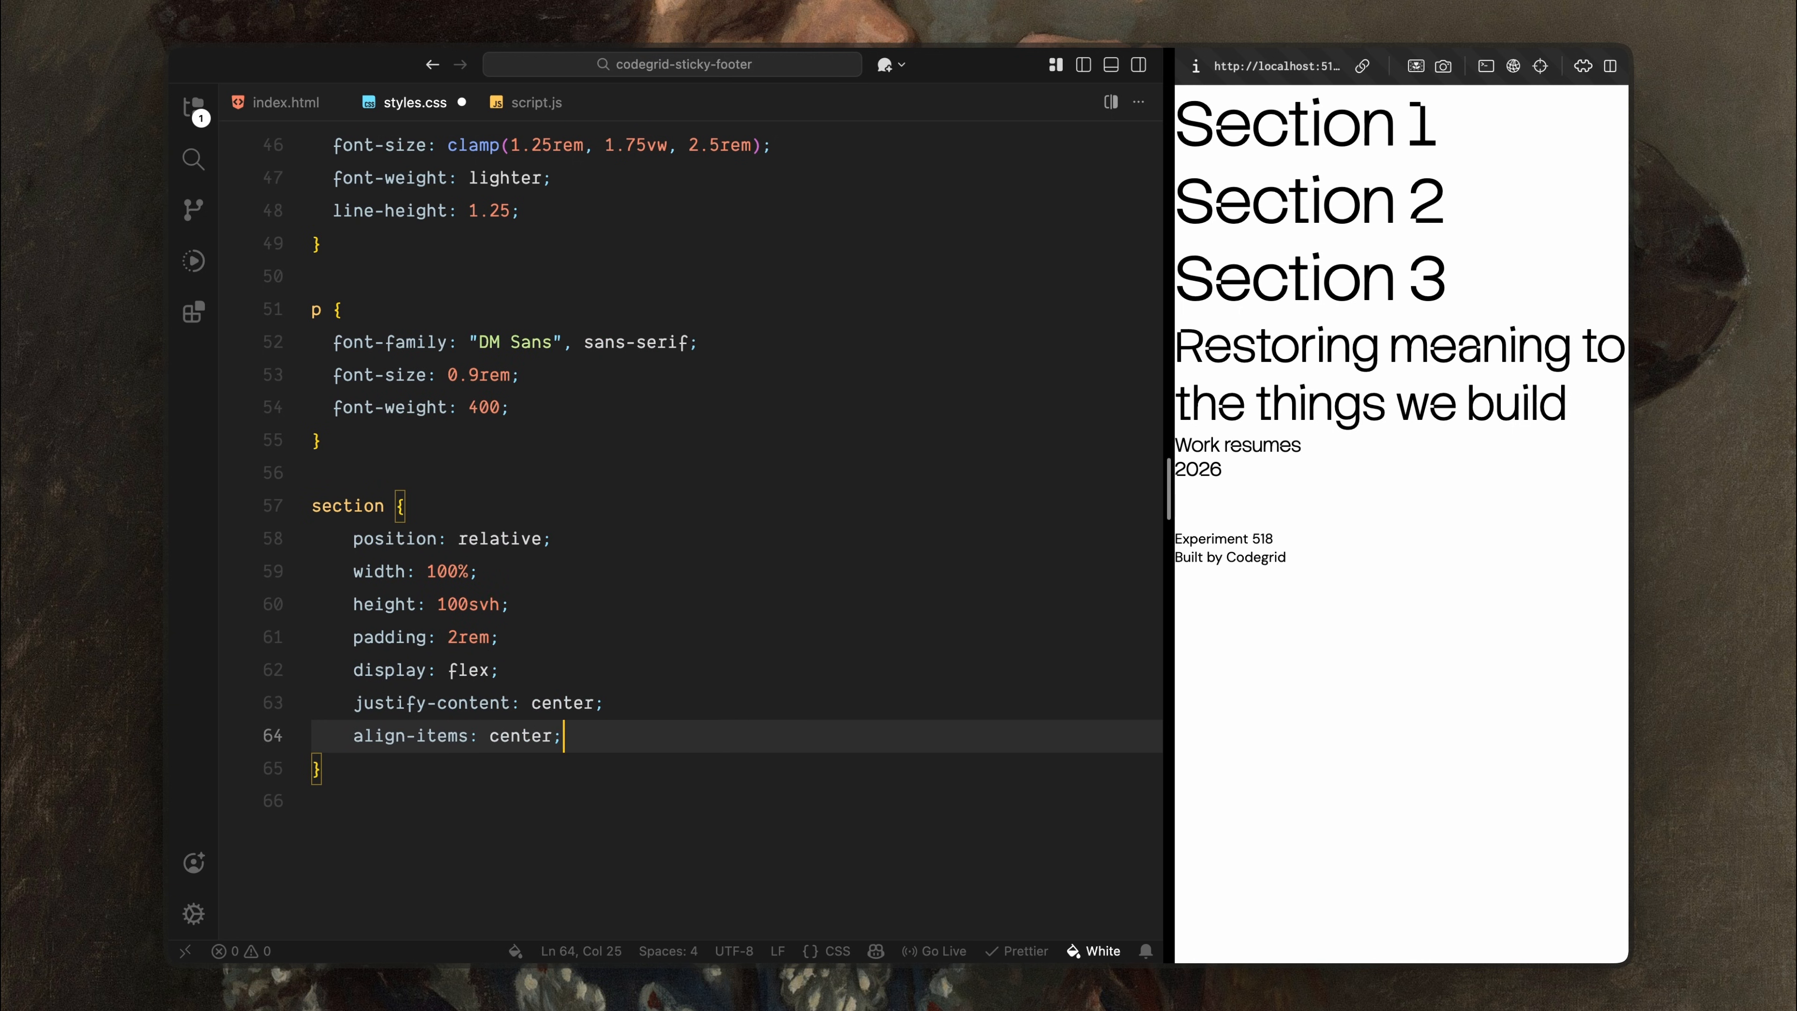
{"action": "type", "text": "z-index: 1;"}
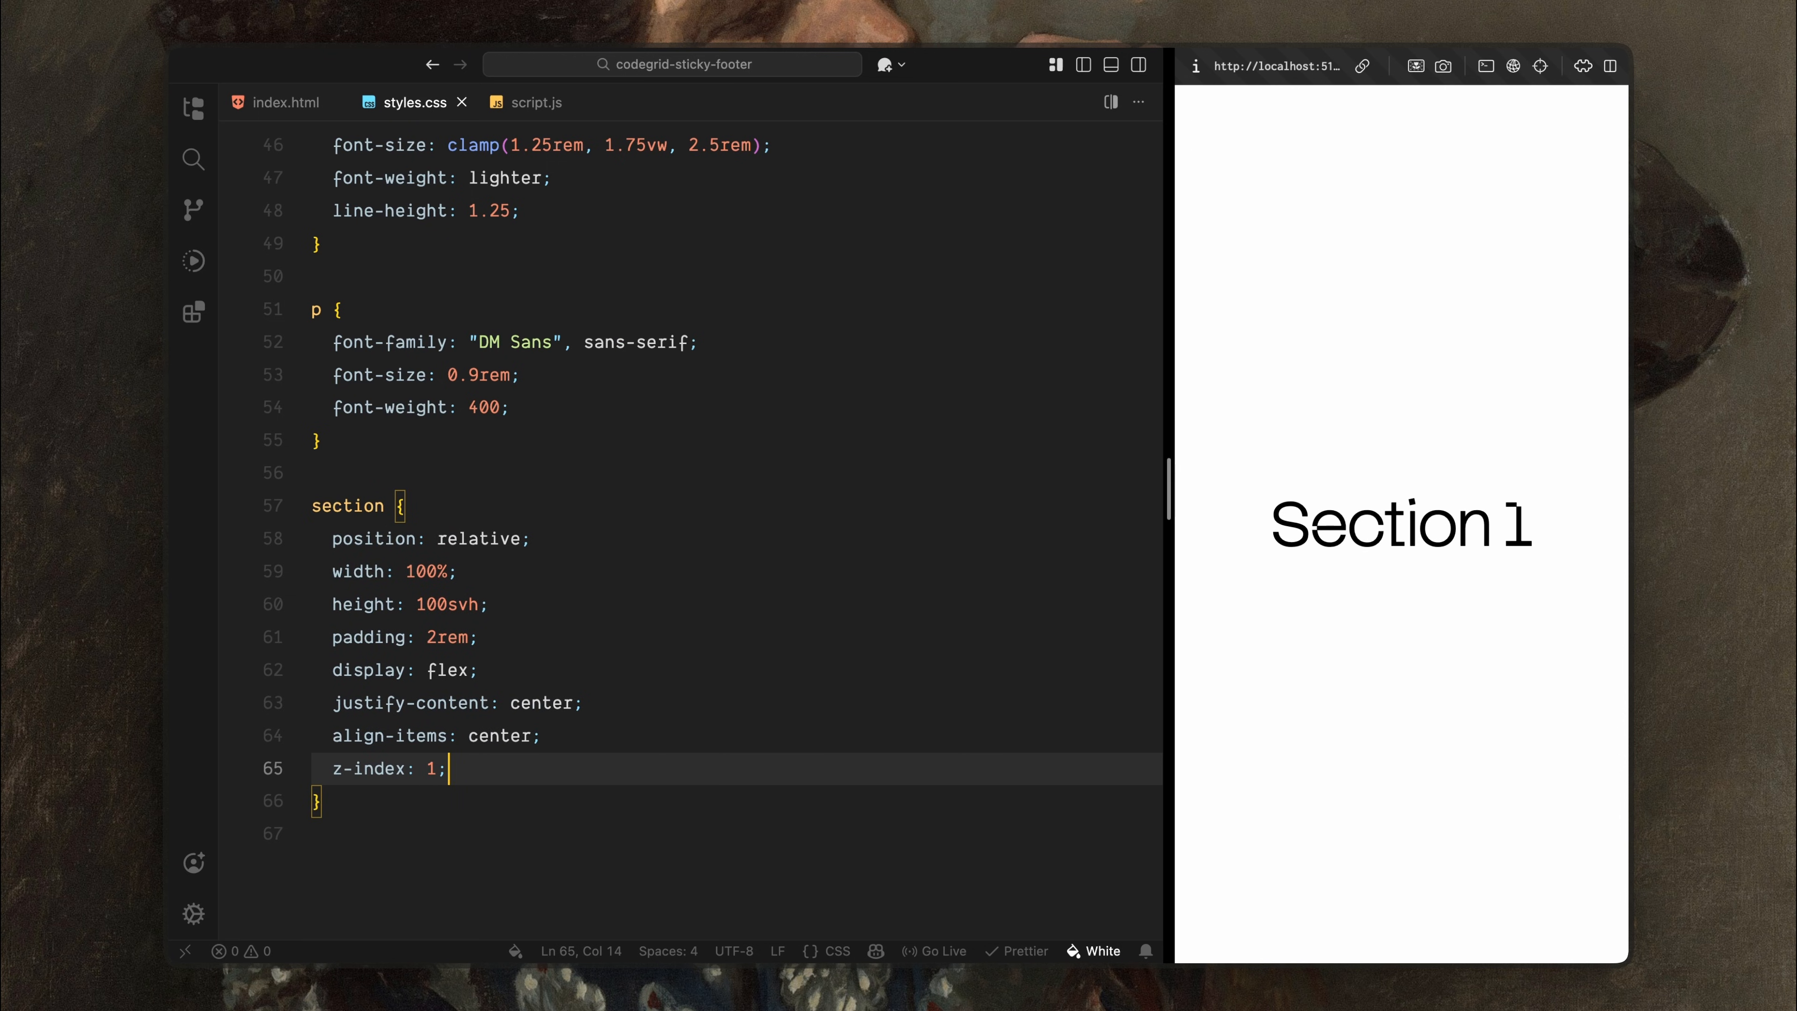
{"action": "key", "text": "enter"}
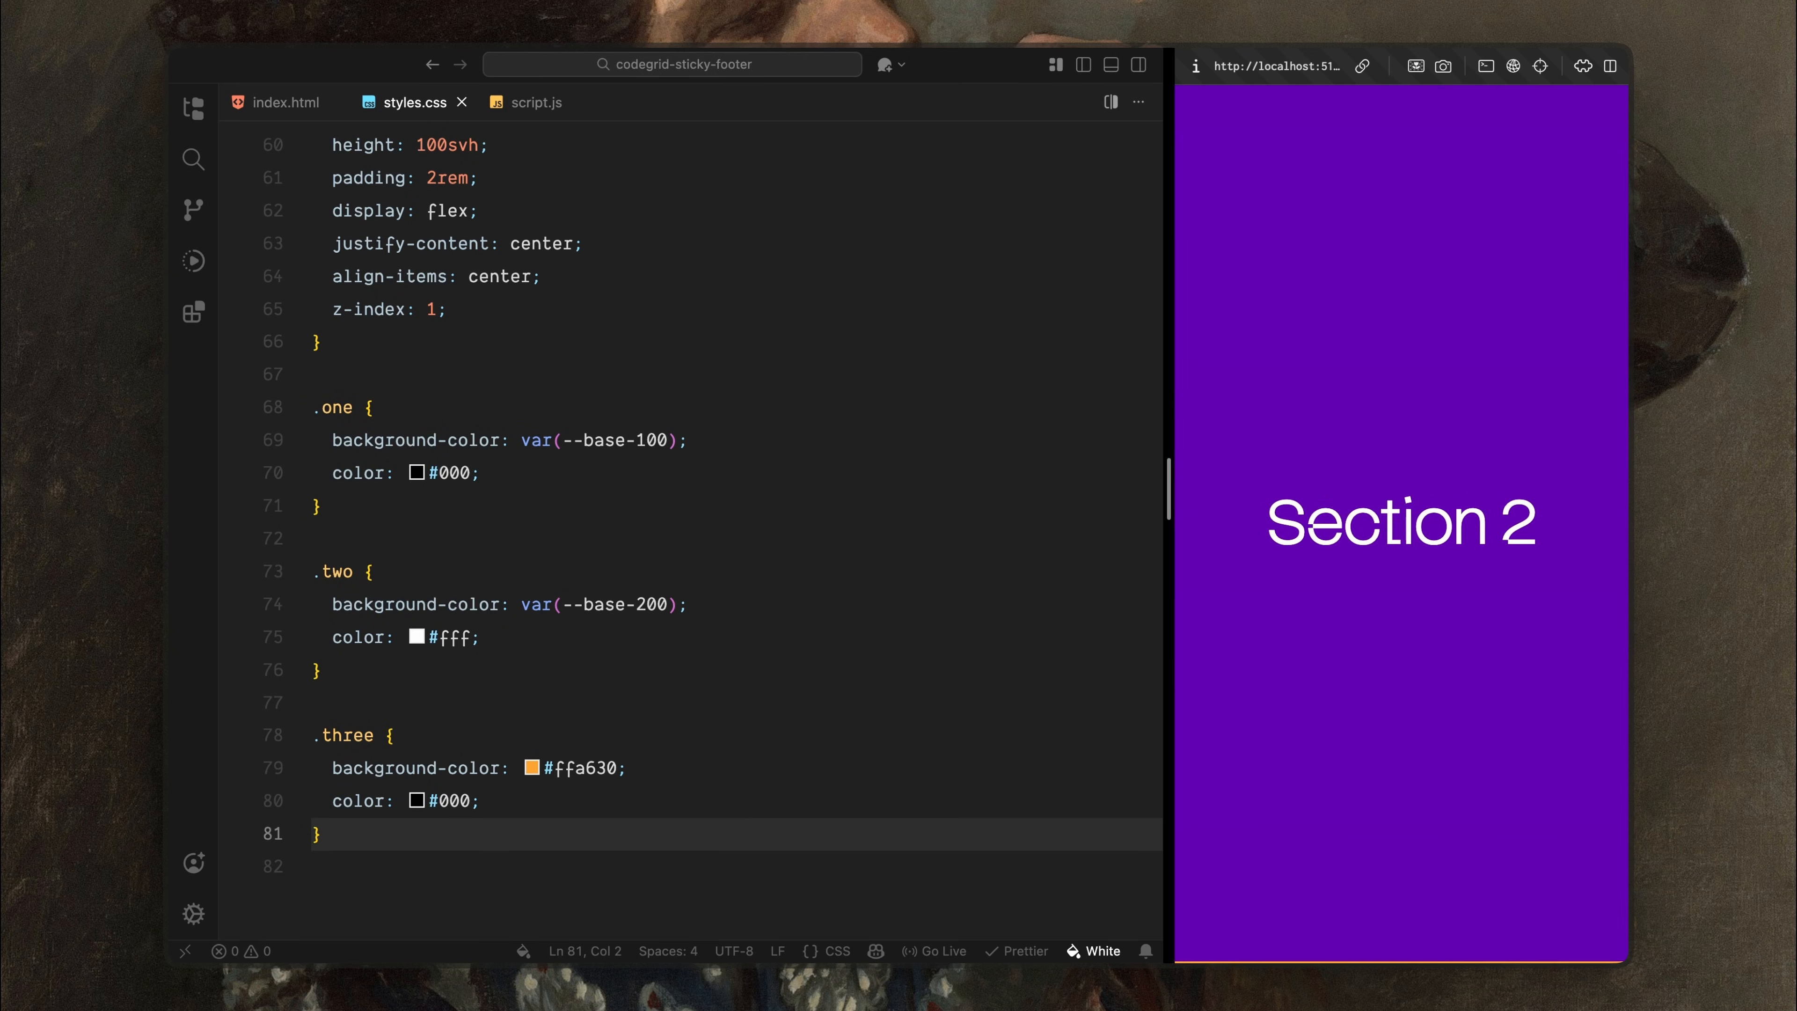
{"action": "scroll", "scroll_direction": "down", "scroll_amount": 3}
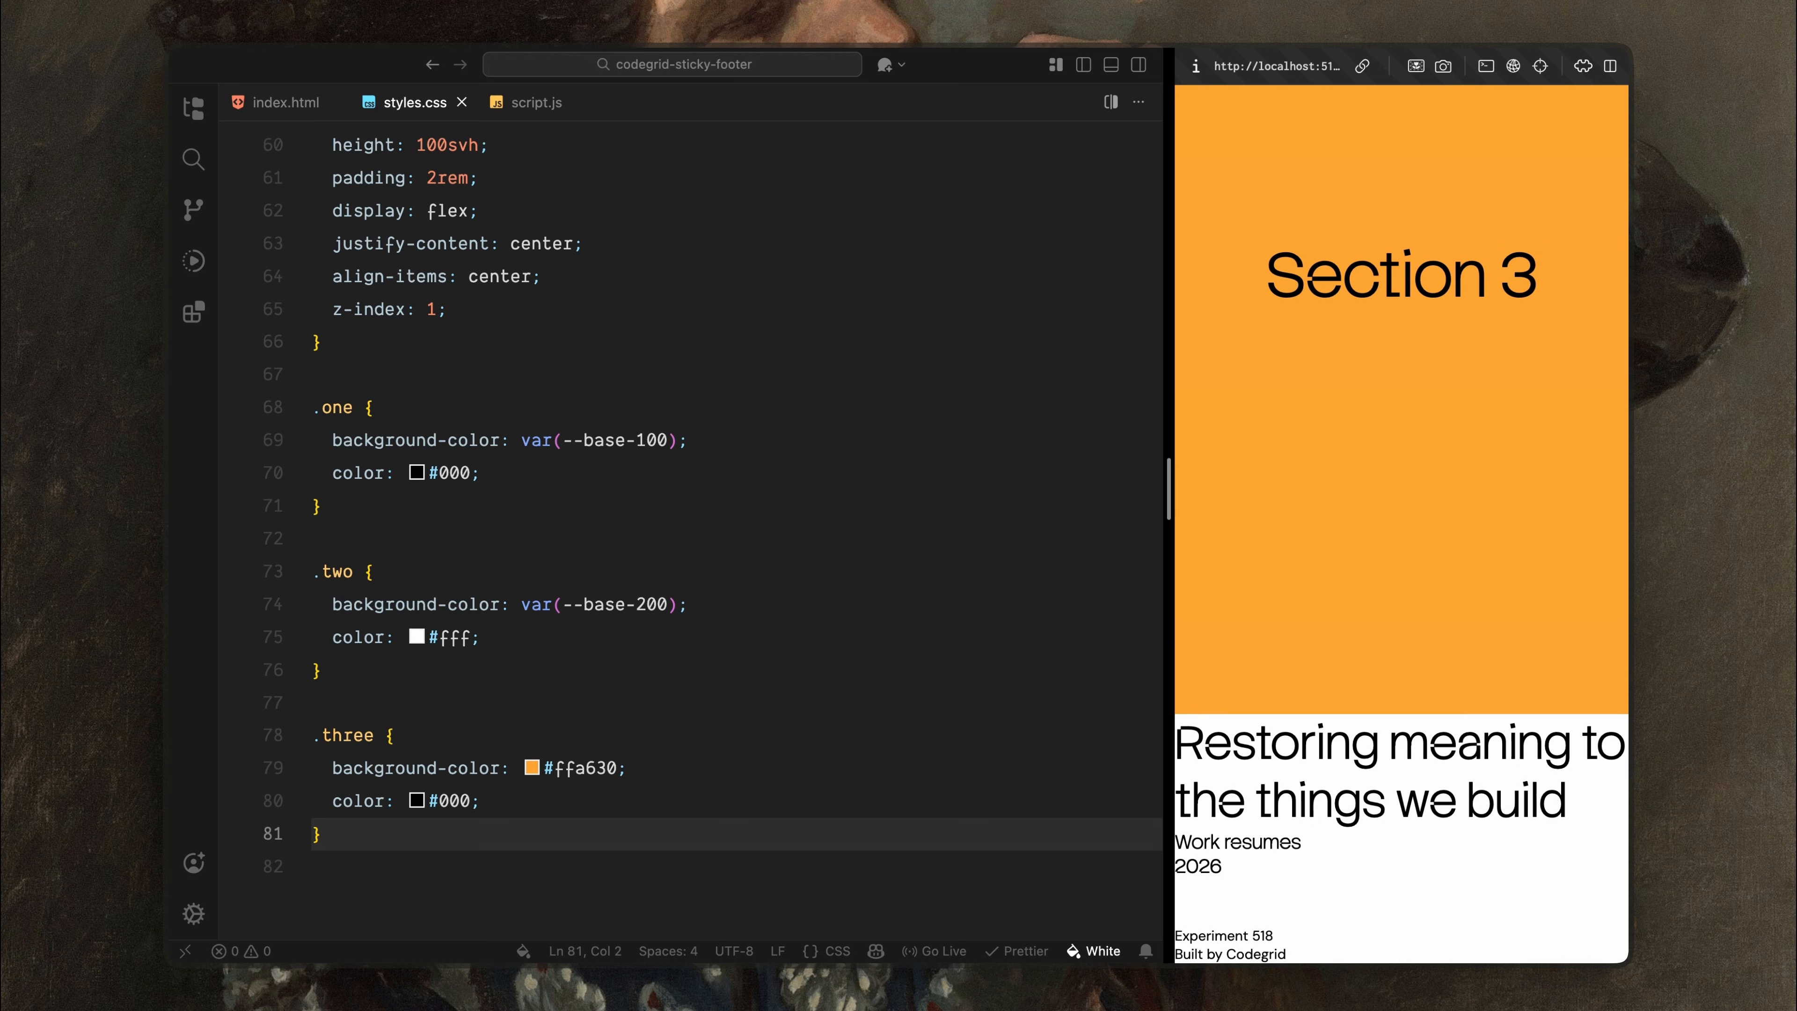
{"action": "key", "text": "Enter"}
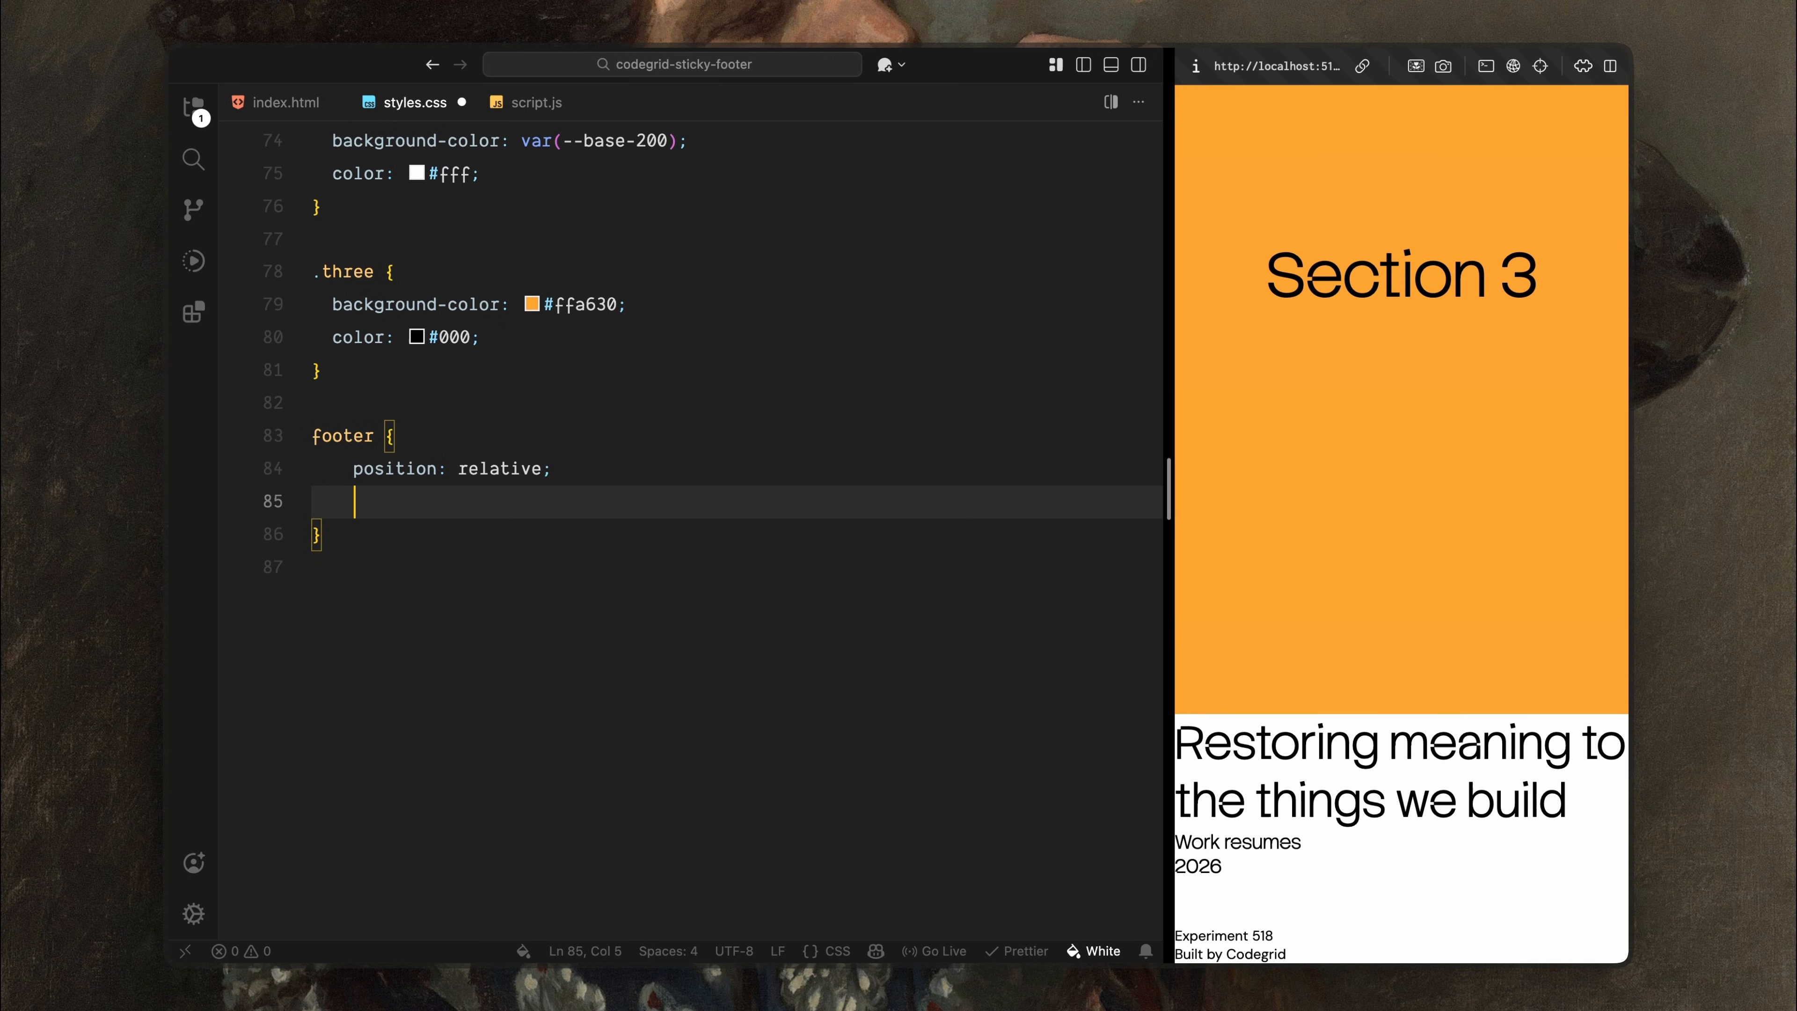
Give footer 100% width, 75svh height, base-400 background, white text and overflow hidden
{"action": "type", "text": "width: 100%;"}
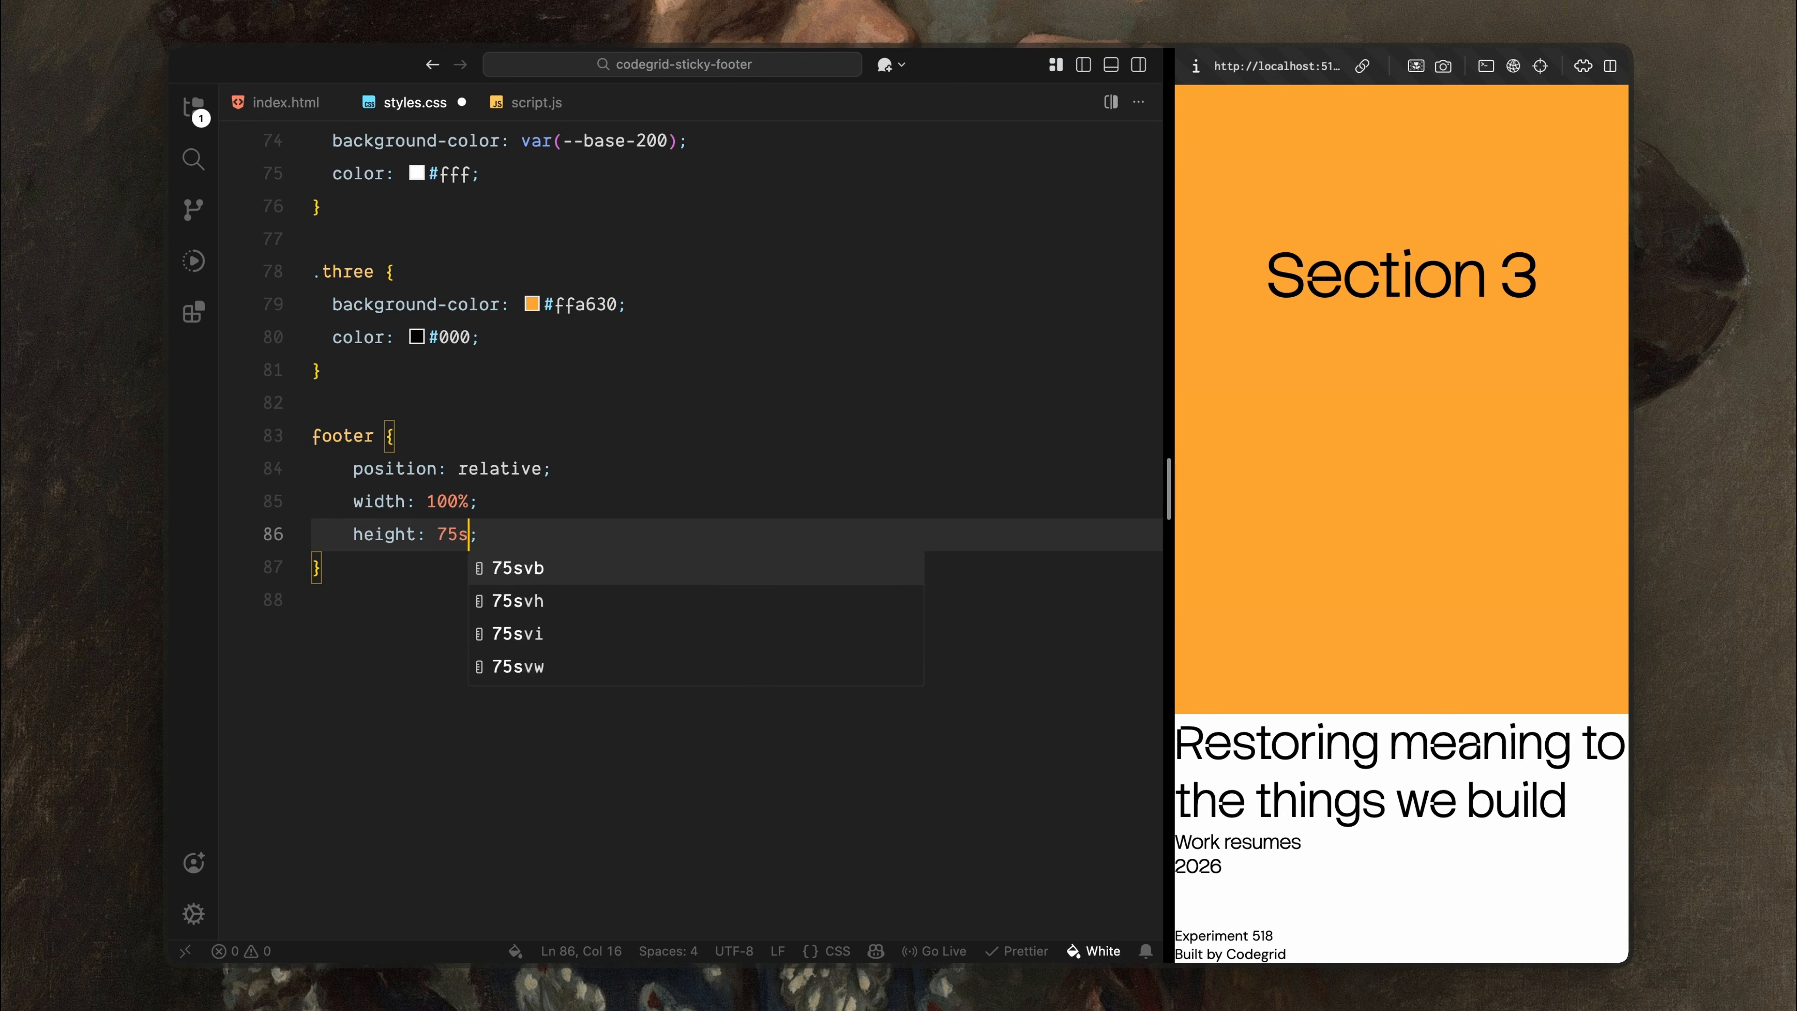
{"action": "type", "text": "background-color: var(--base-400);"}
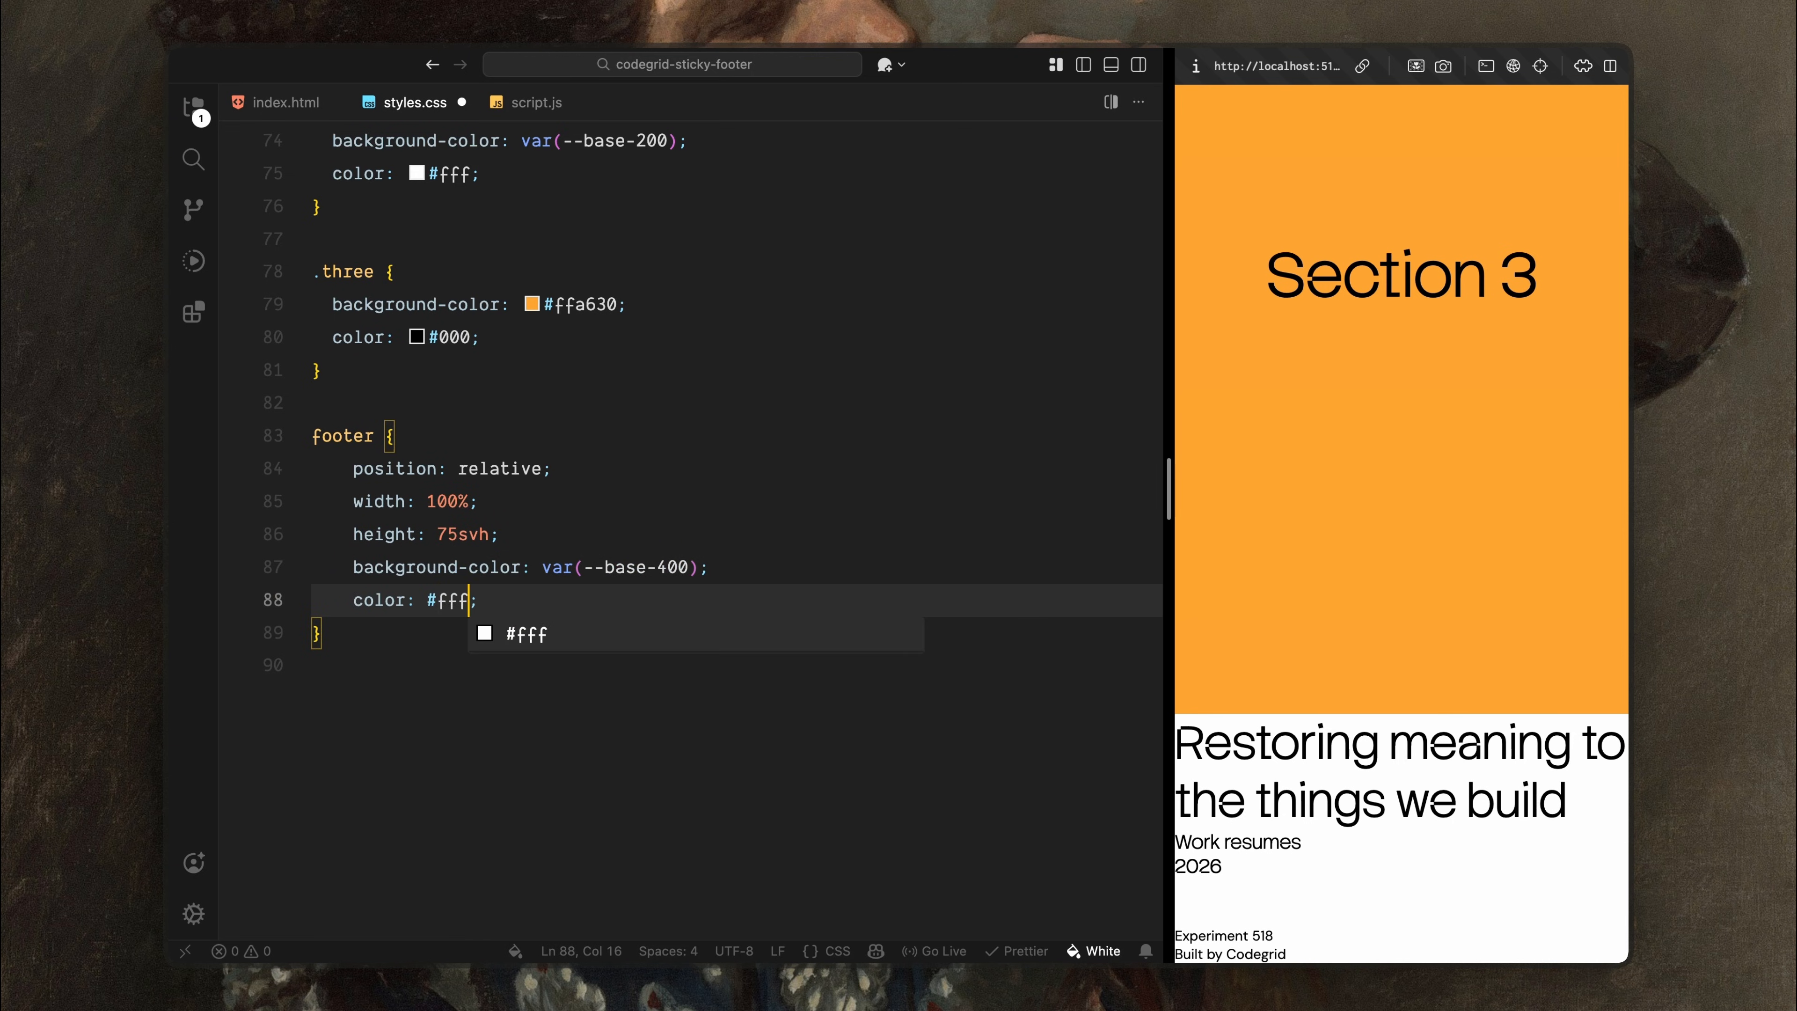
{"action": "type", "text": "overflow: hidden;"}
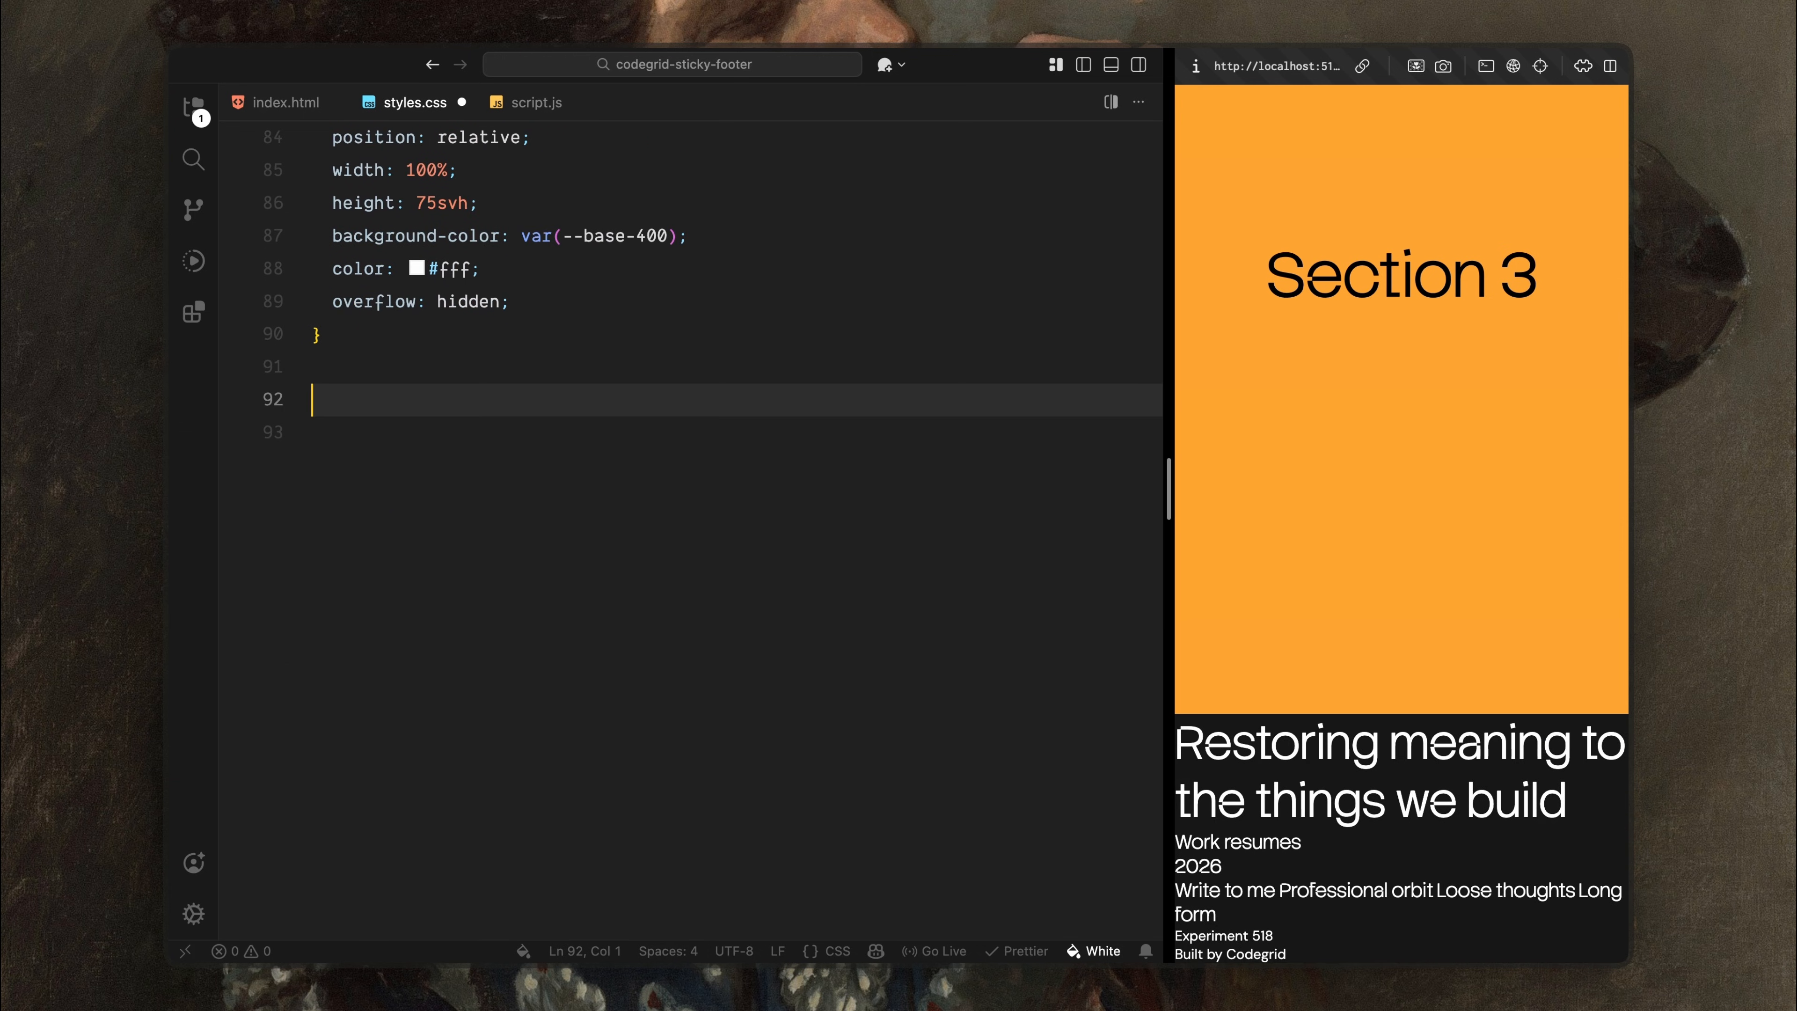
Lay out .footer-container as a space-between flex column shifted with translateY(-35%)
{"action": "type", "text": ".footer-container {"}
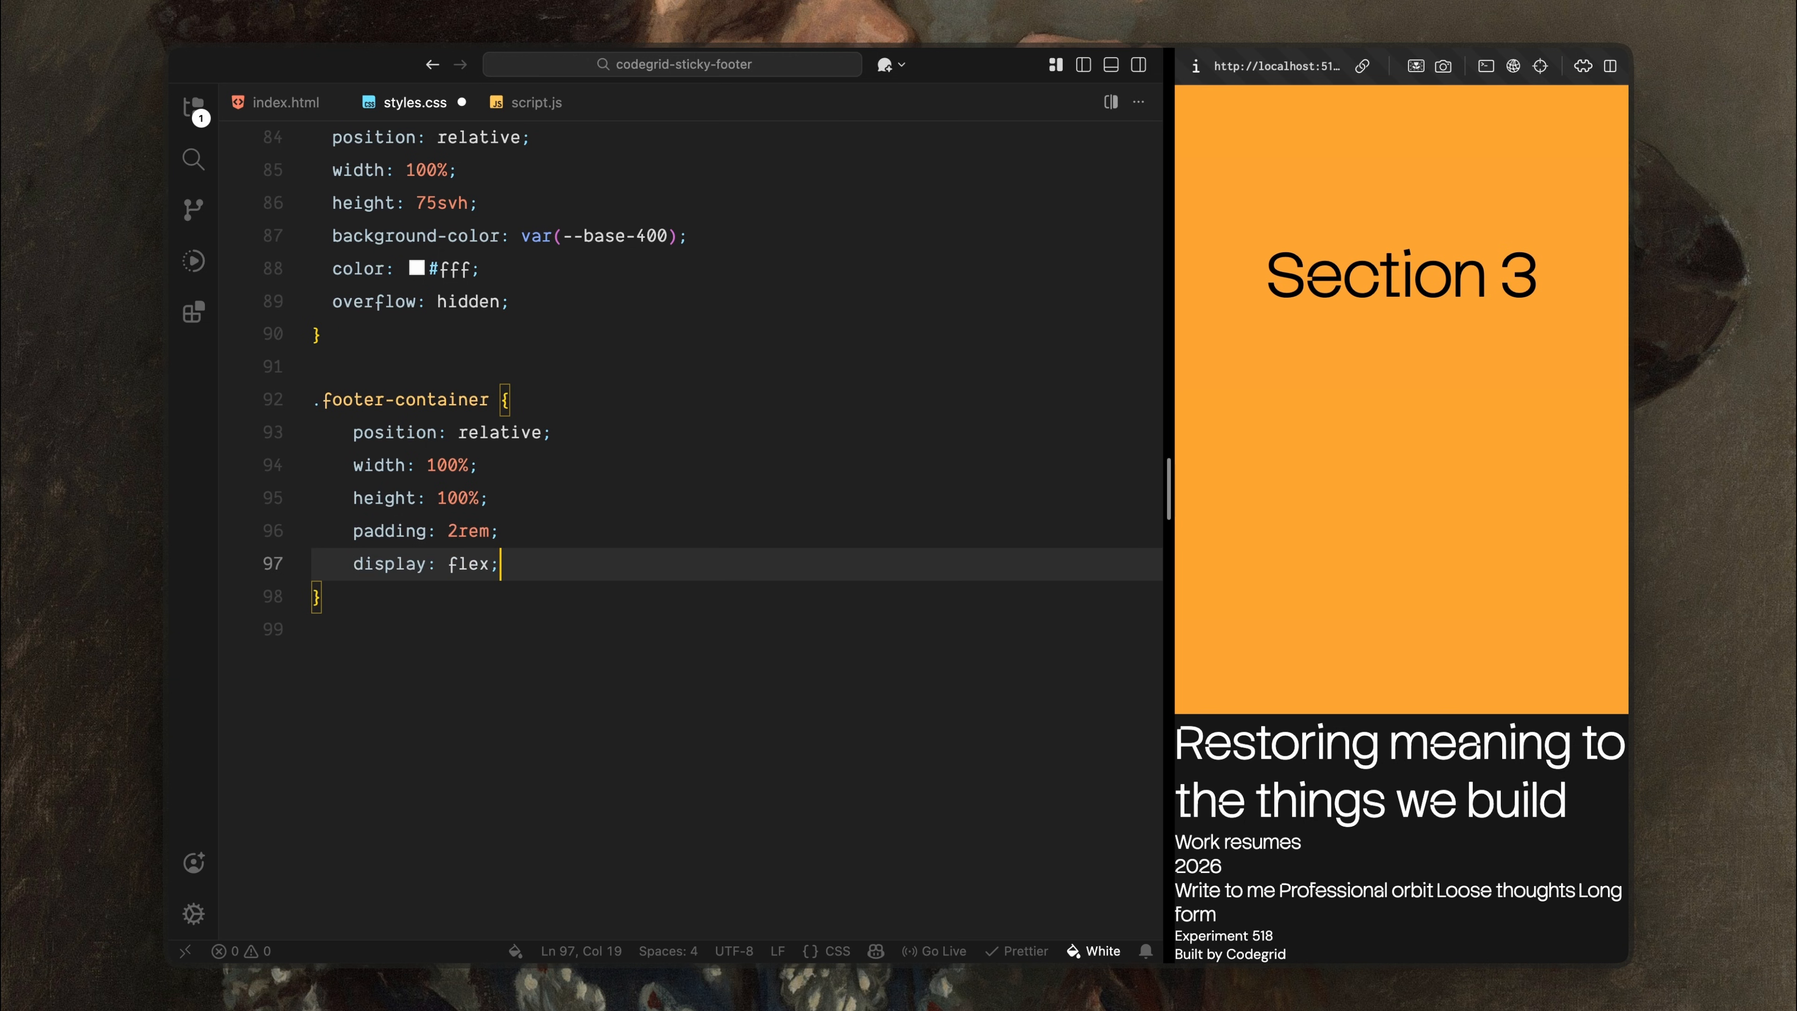
{"action": "type", "text": "flex-direction: column;"}
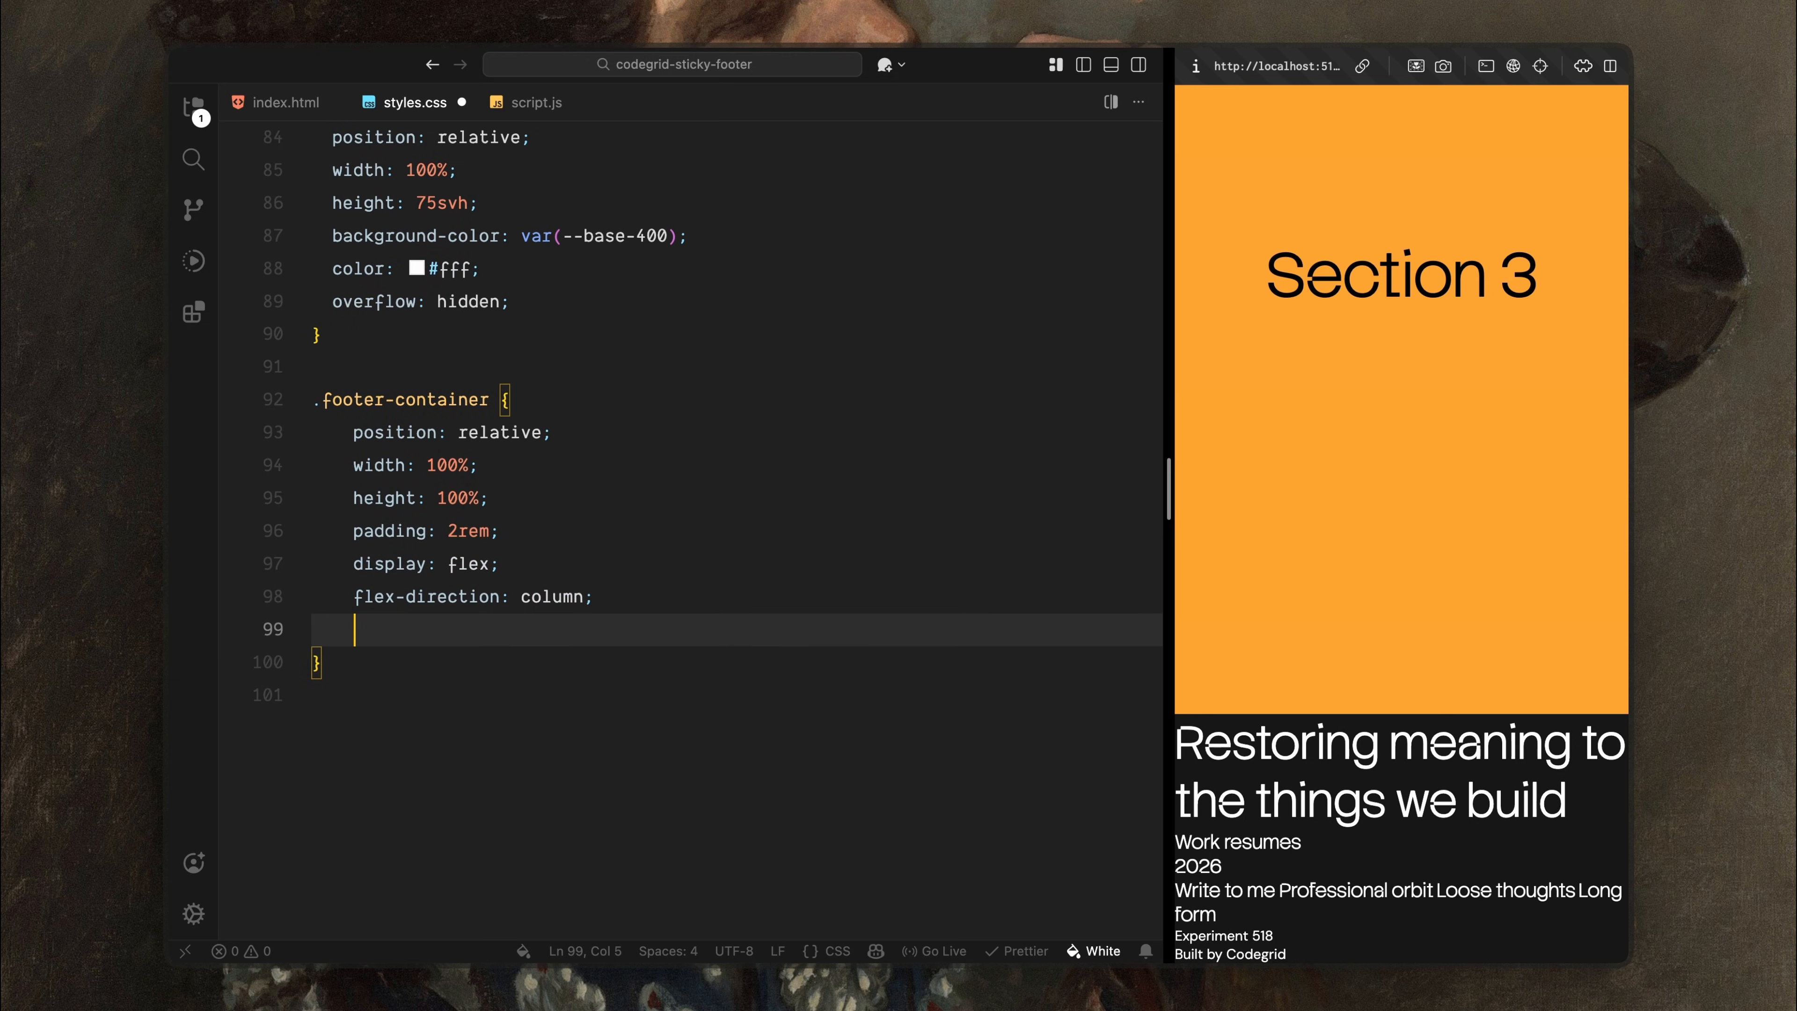
{"action": "type", "text": "justify-content: space-between;"}
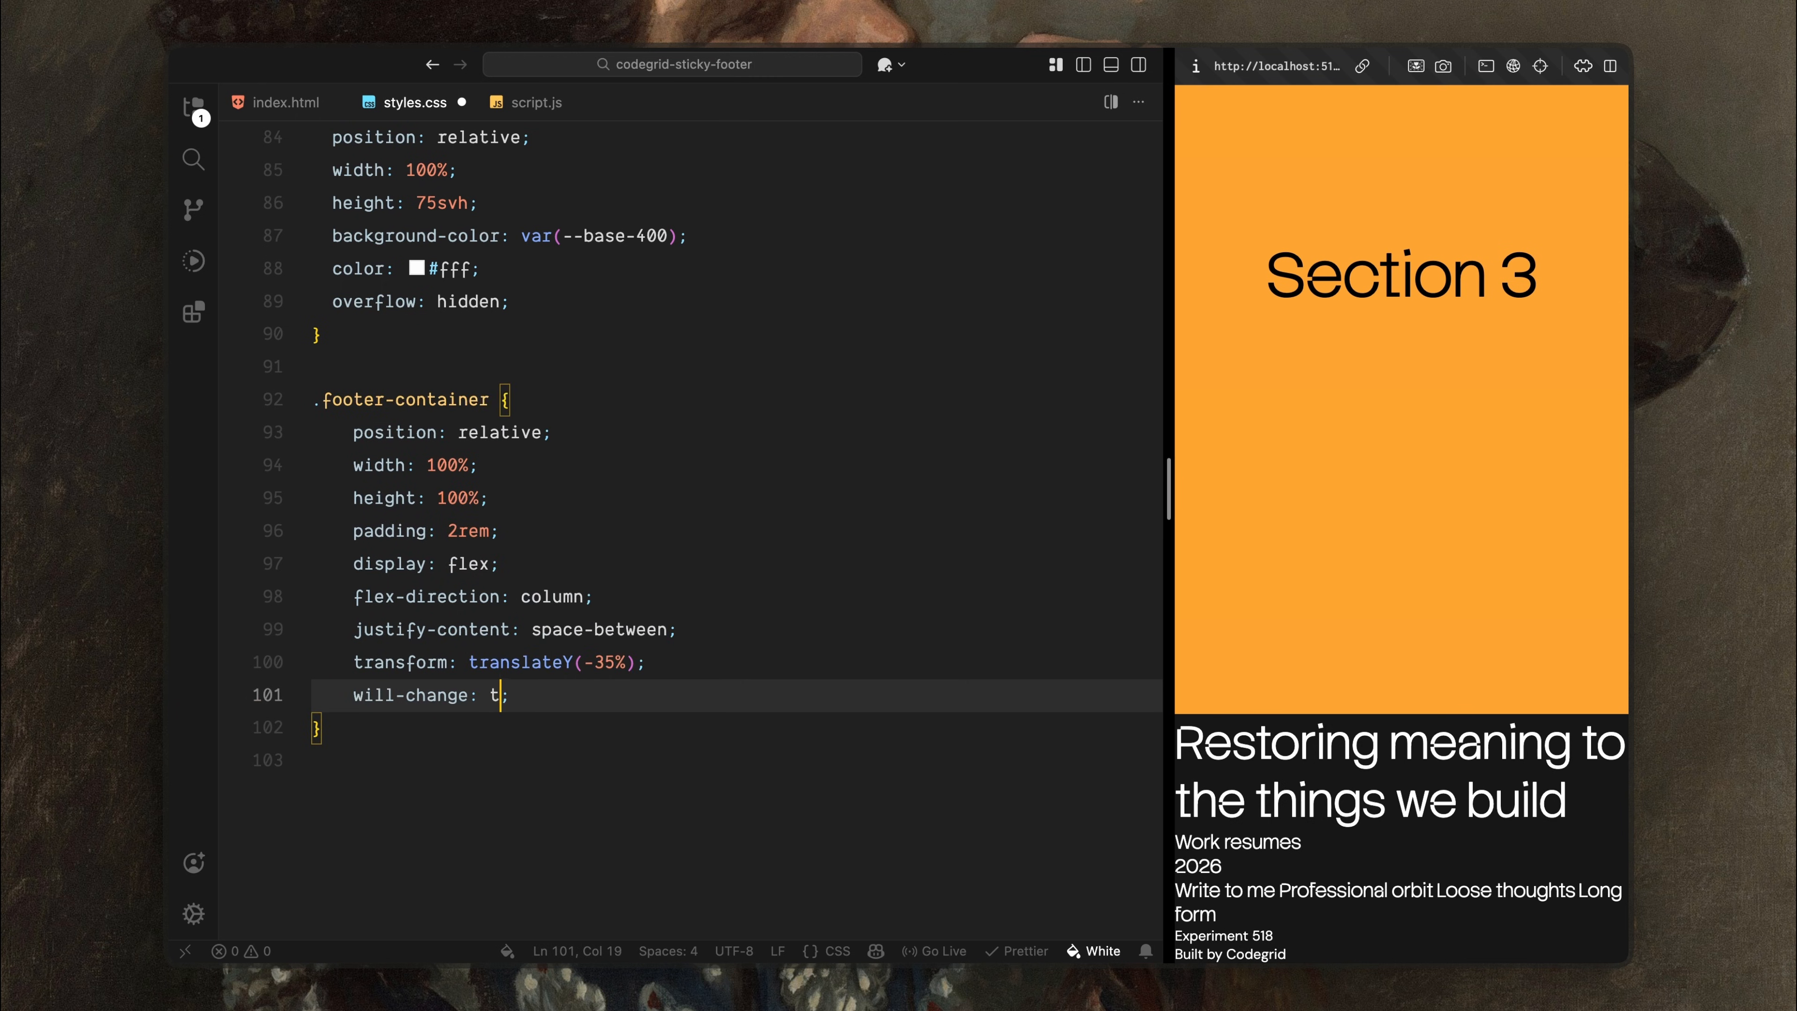
{"action": "type", "text": "ransform"}
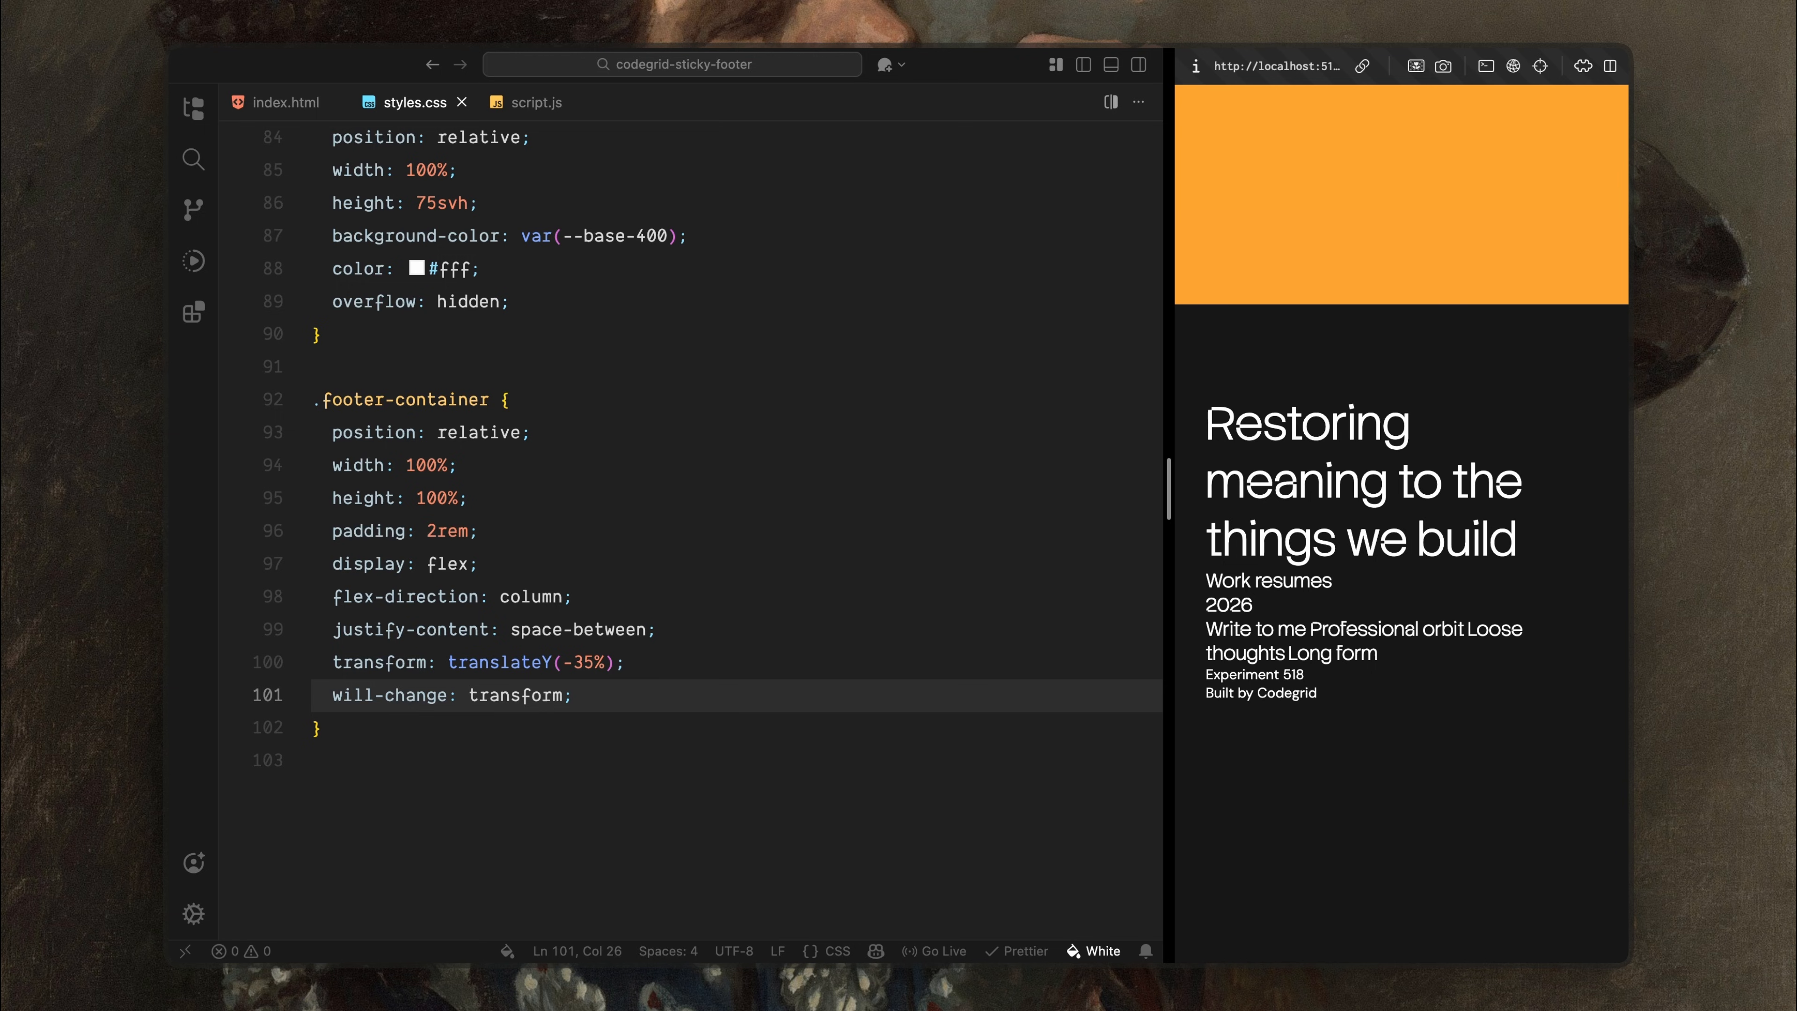
{"action": "left_click", "coordinate": [572, 696]}
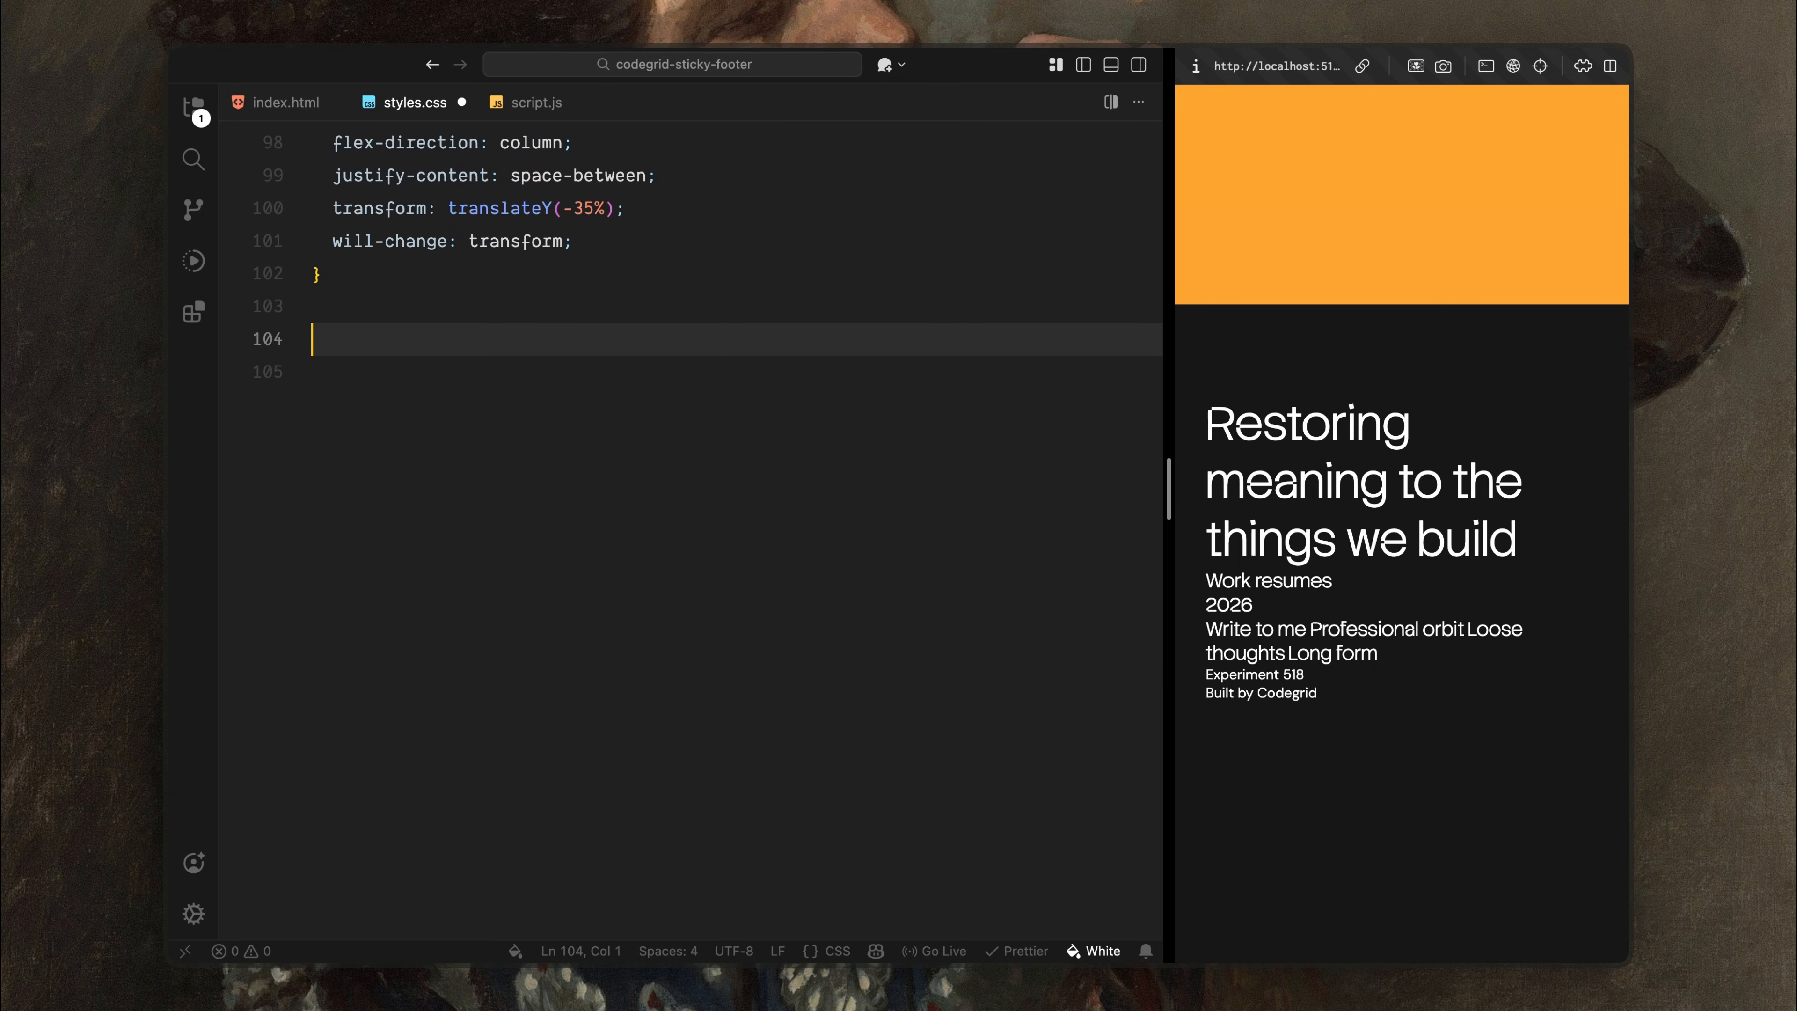
Make #footer-canvas an absolute full-size layer with pointer-events none, opacity 0.5 and z-index -1
{"action": "type", "text": "#footer-canvas {"}
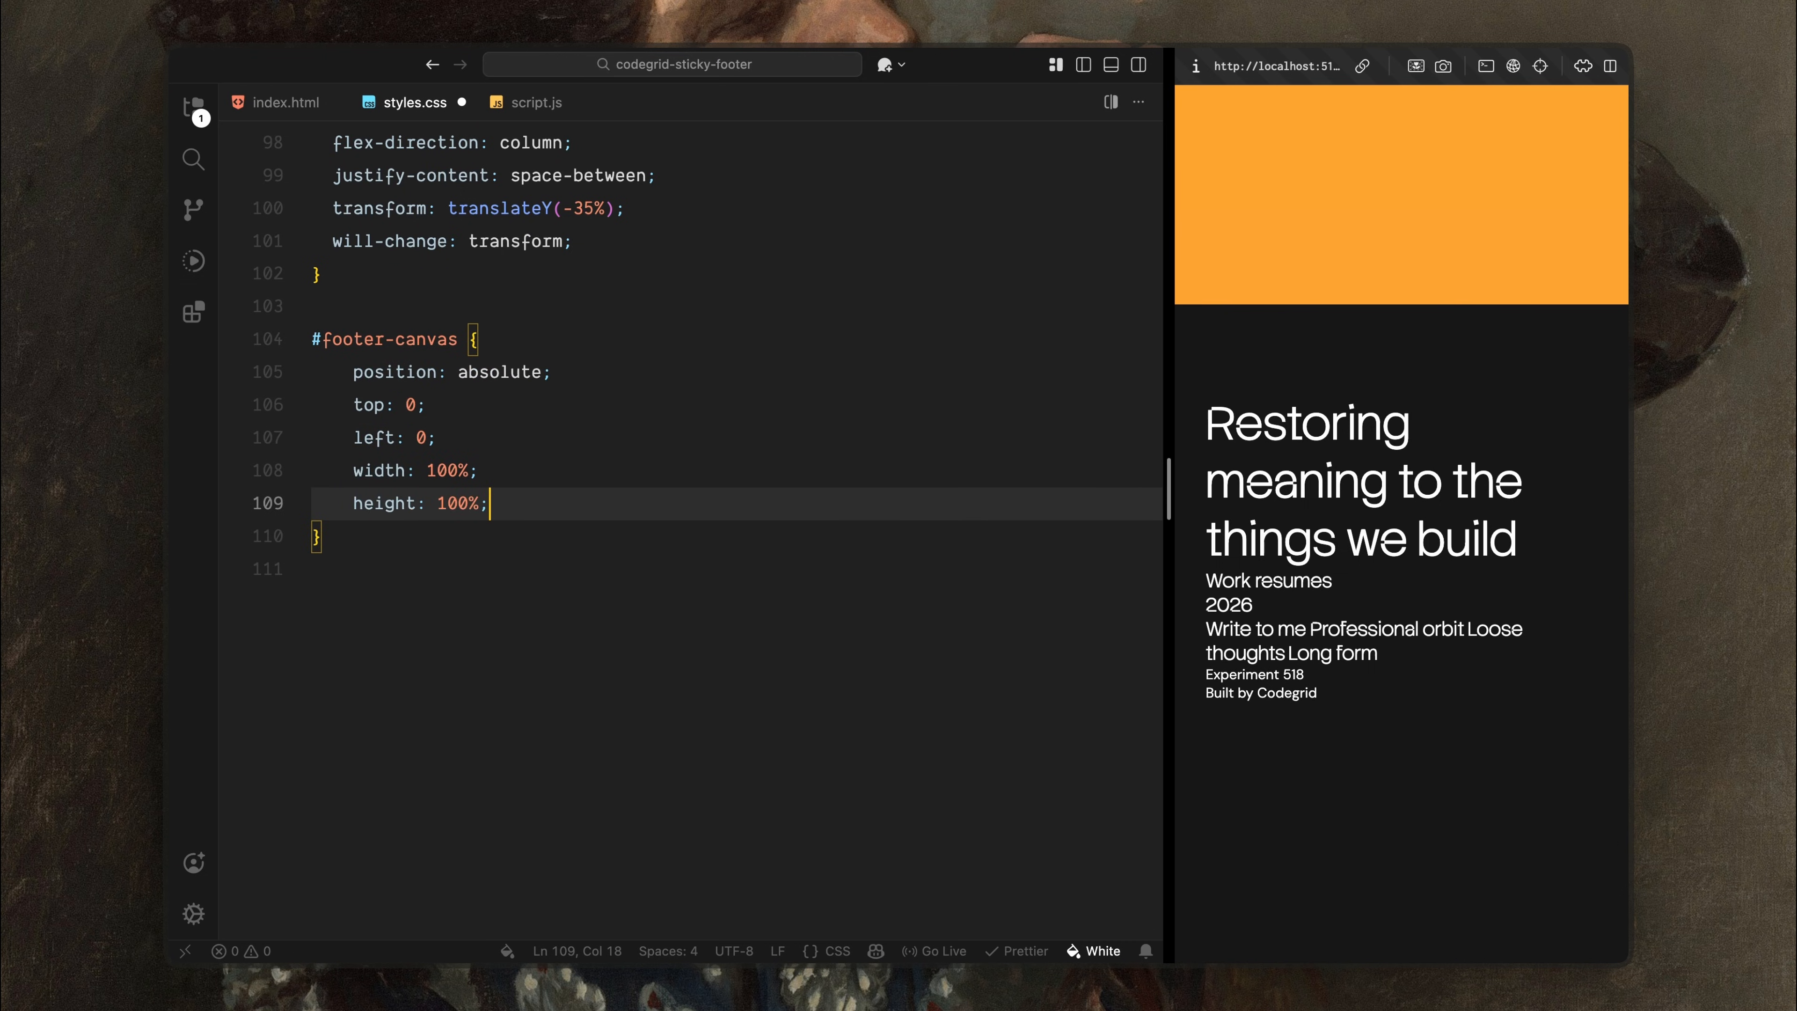
{"action": "type", "text": "pointer-events: none;"}
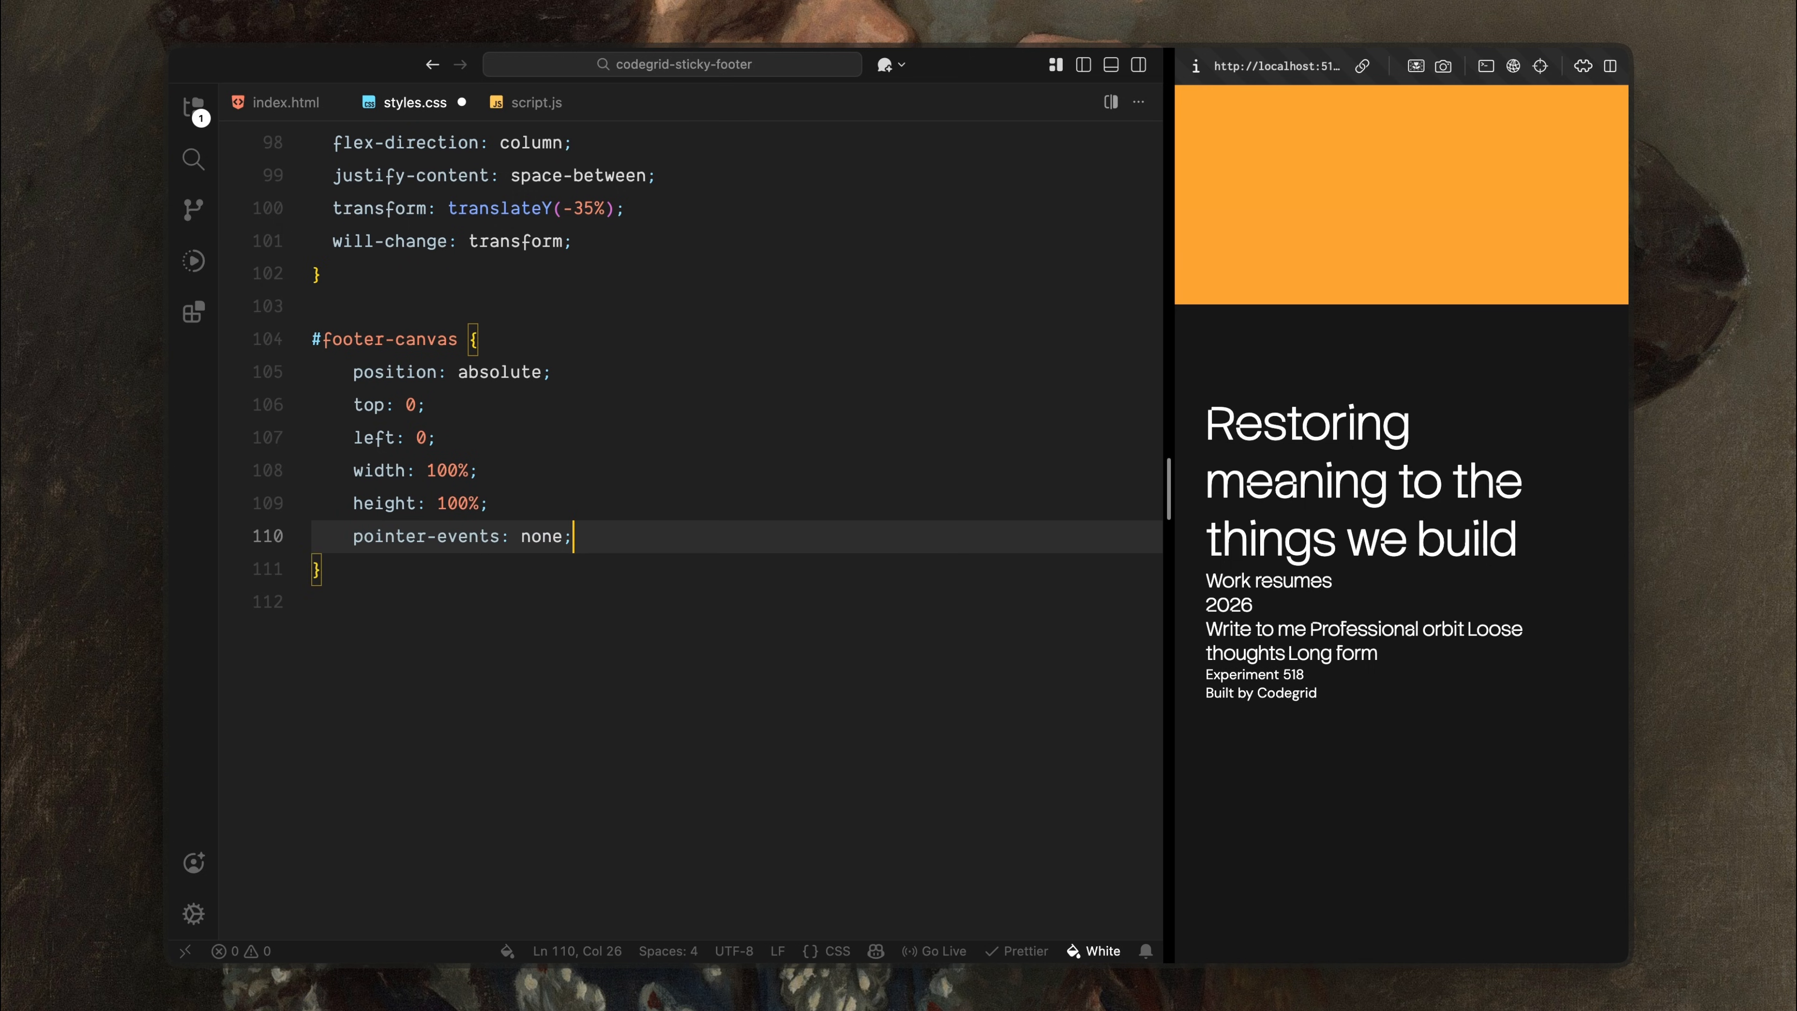
{"action": "type", "text": "opacity: 0.5;"}
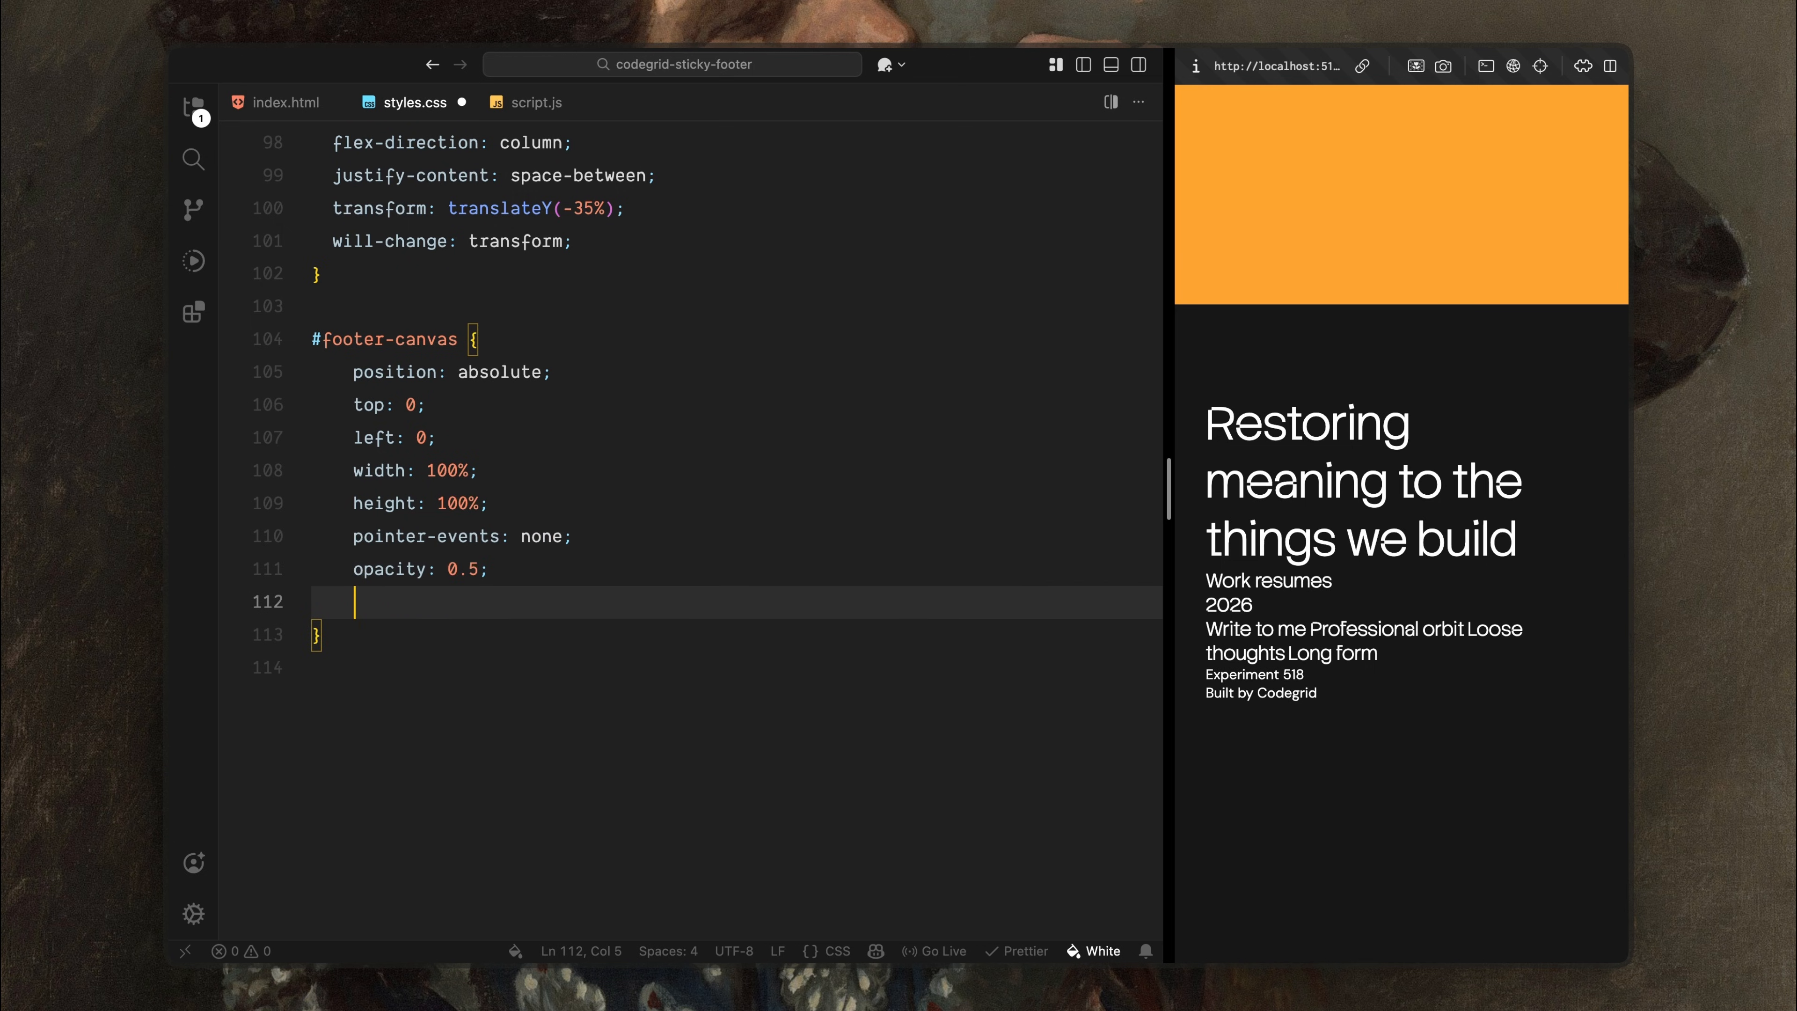
{"action": "type", "text": "z-index: -1;"}
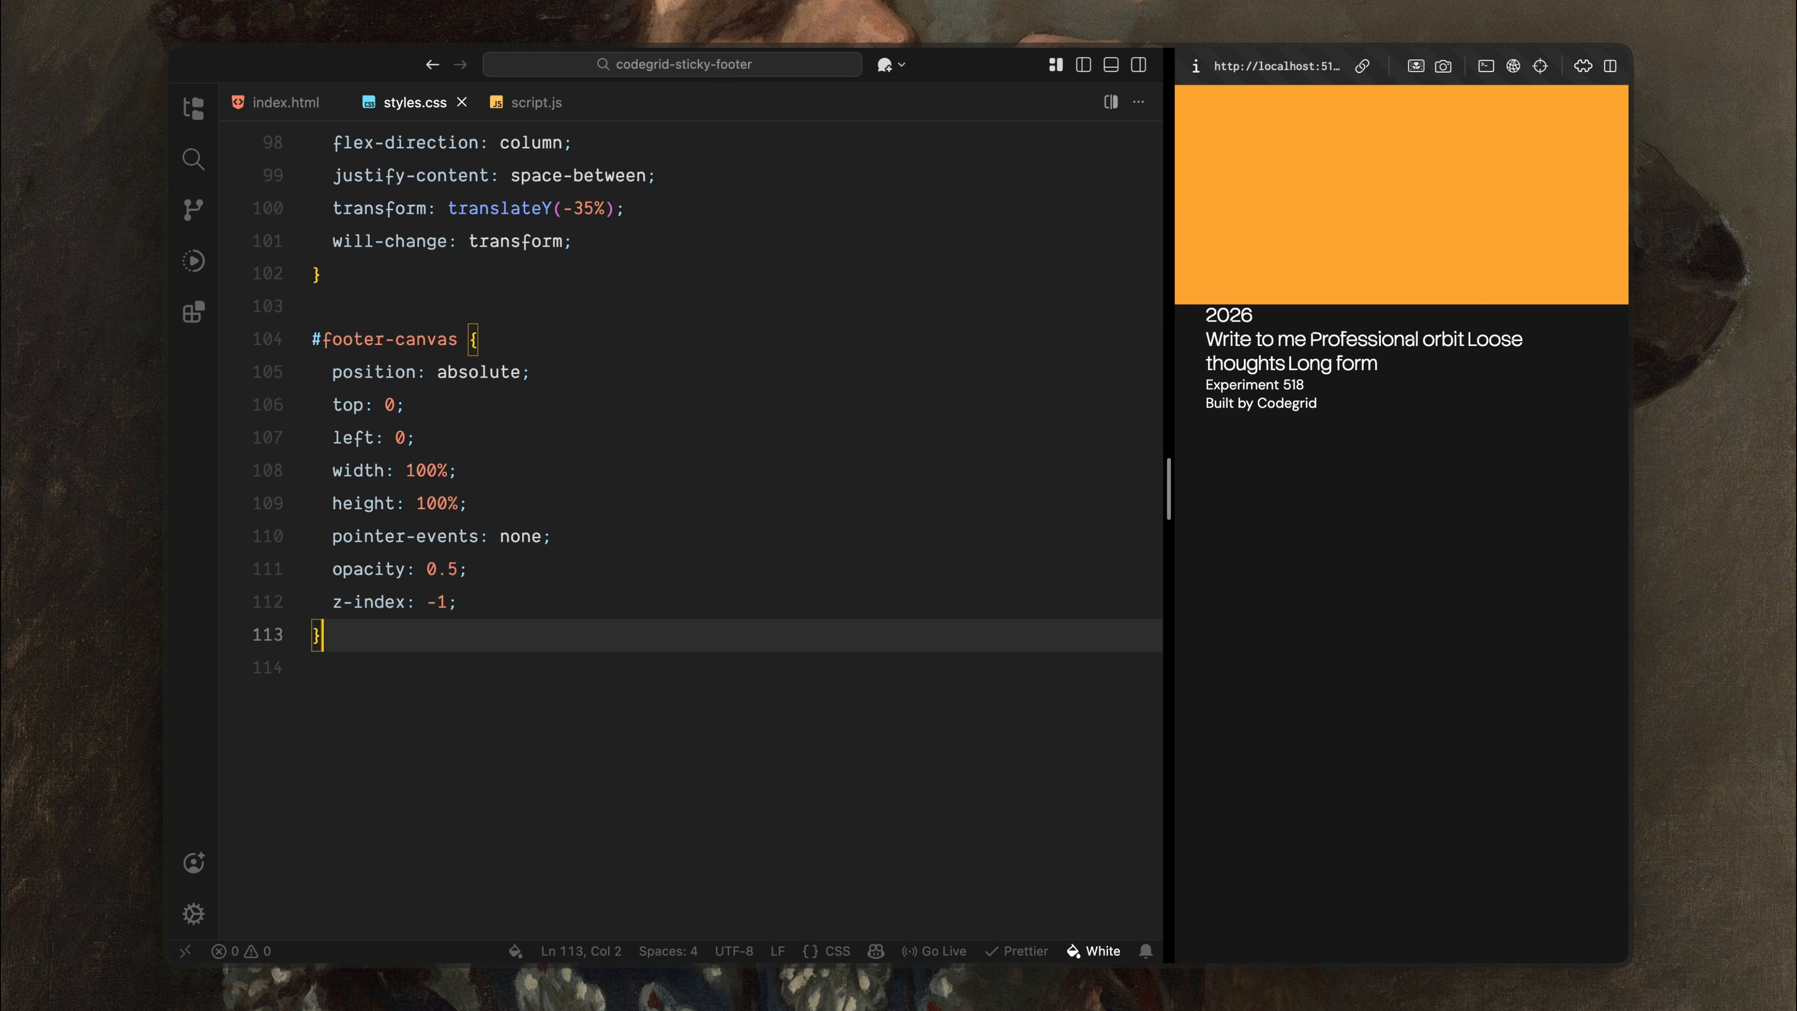
{"action": "key", "text": "enter"}
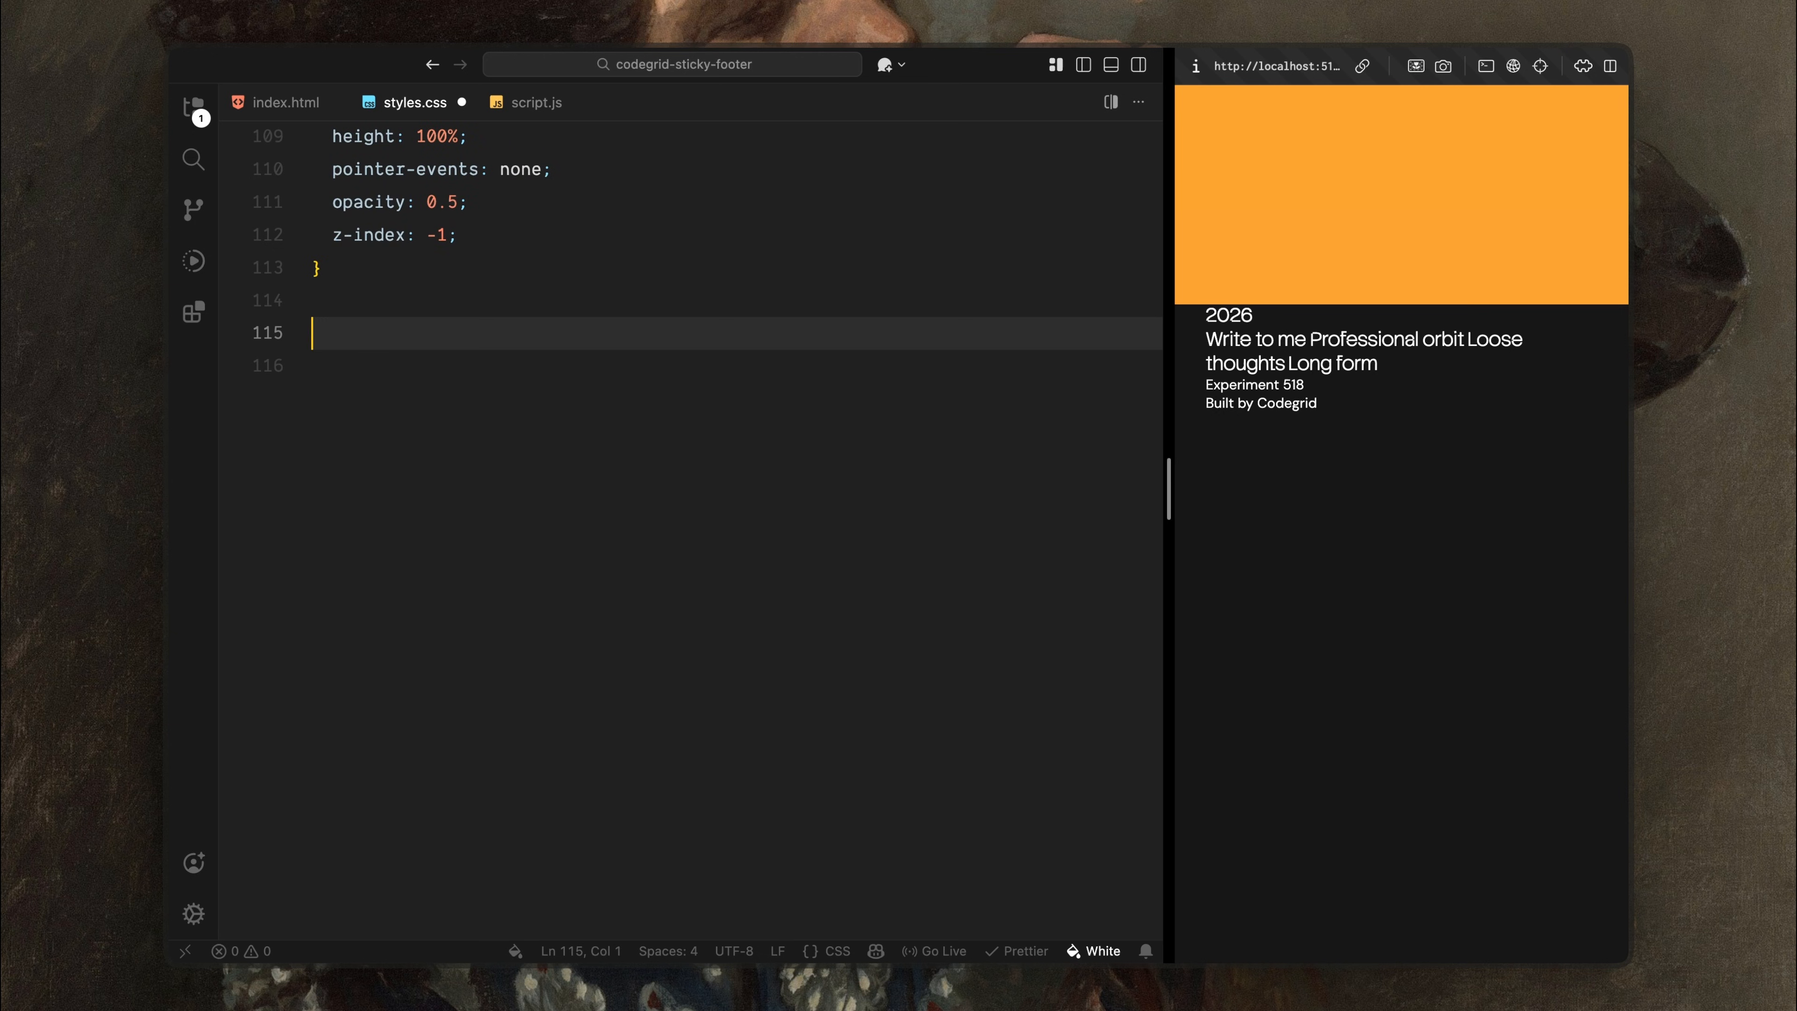
Make .footer-content a full-height flex column with z-index 1
{"action": "type", "text": ".footer-content {"}
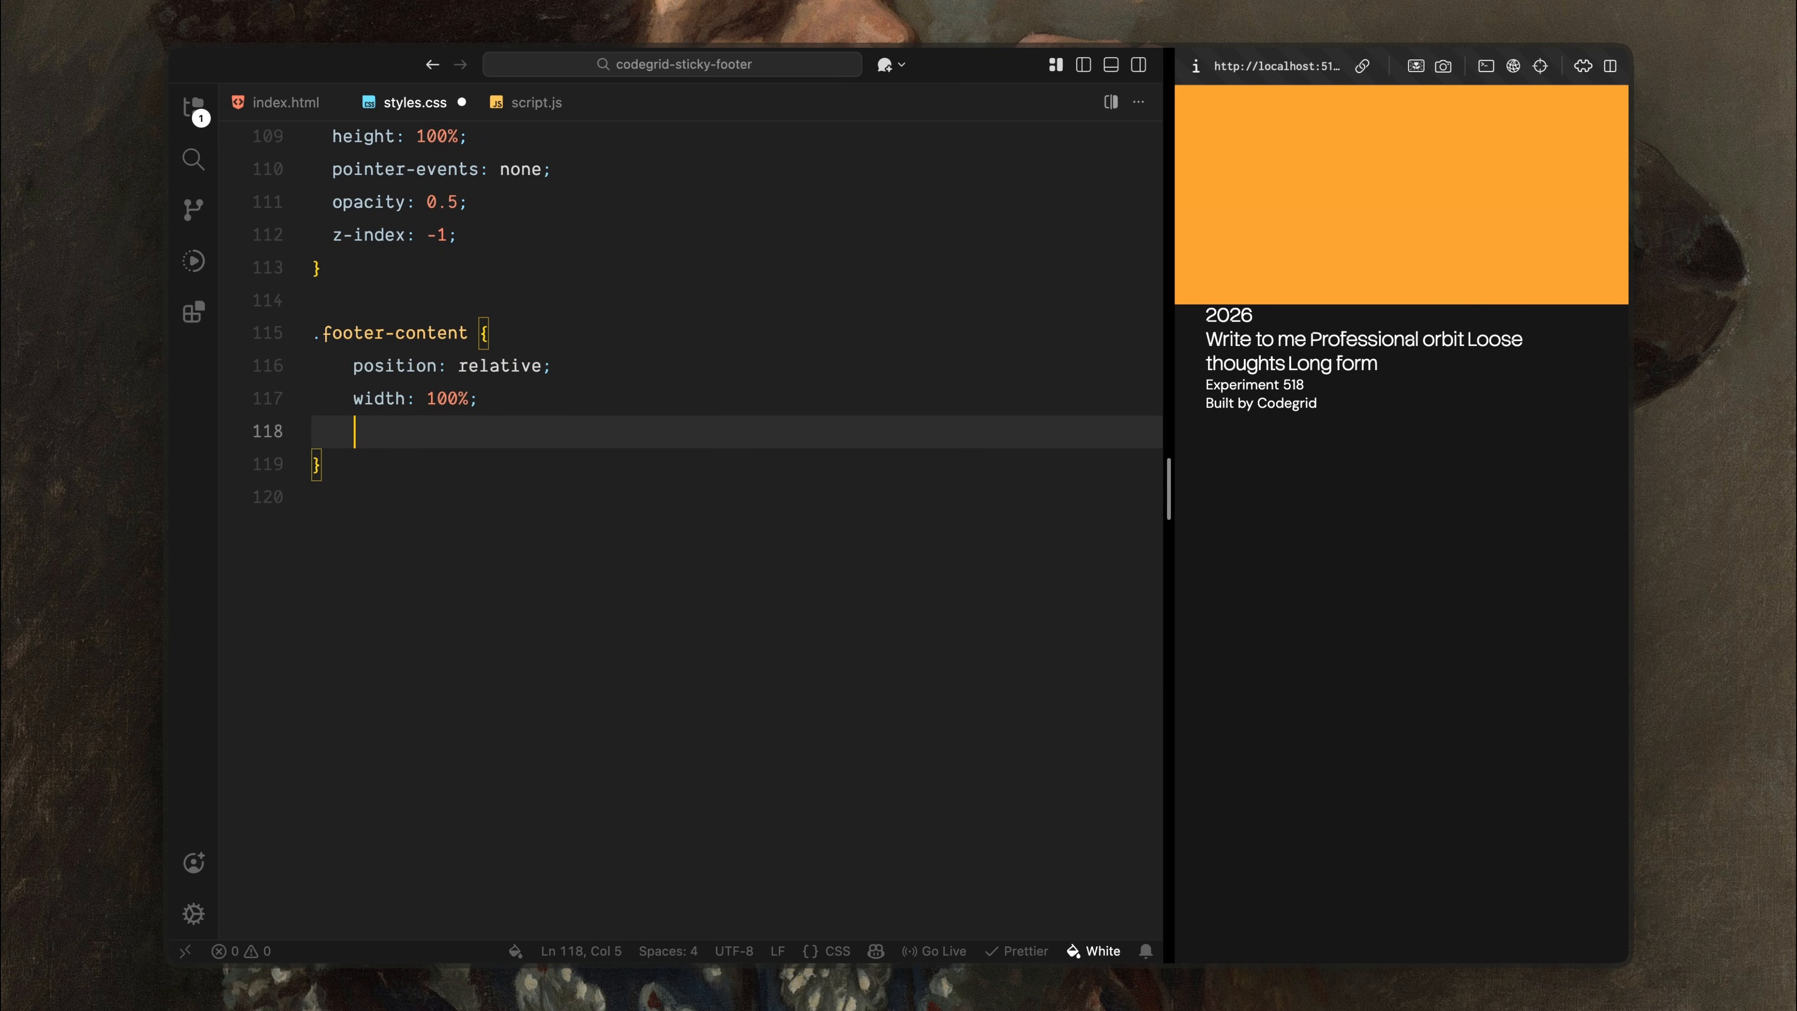
{"action": "type", "text": "height: 100%;"}
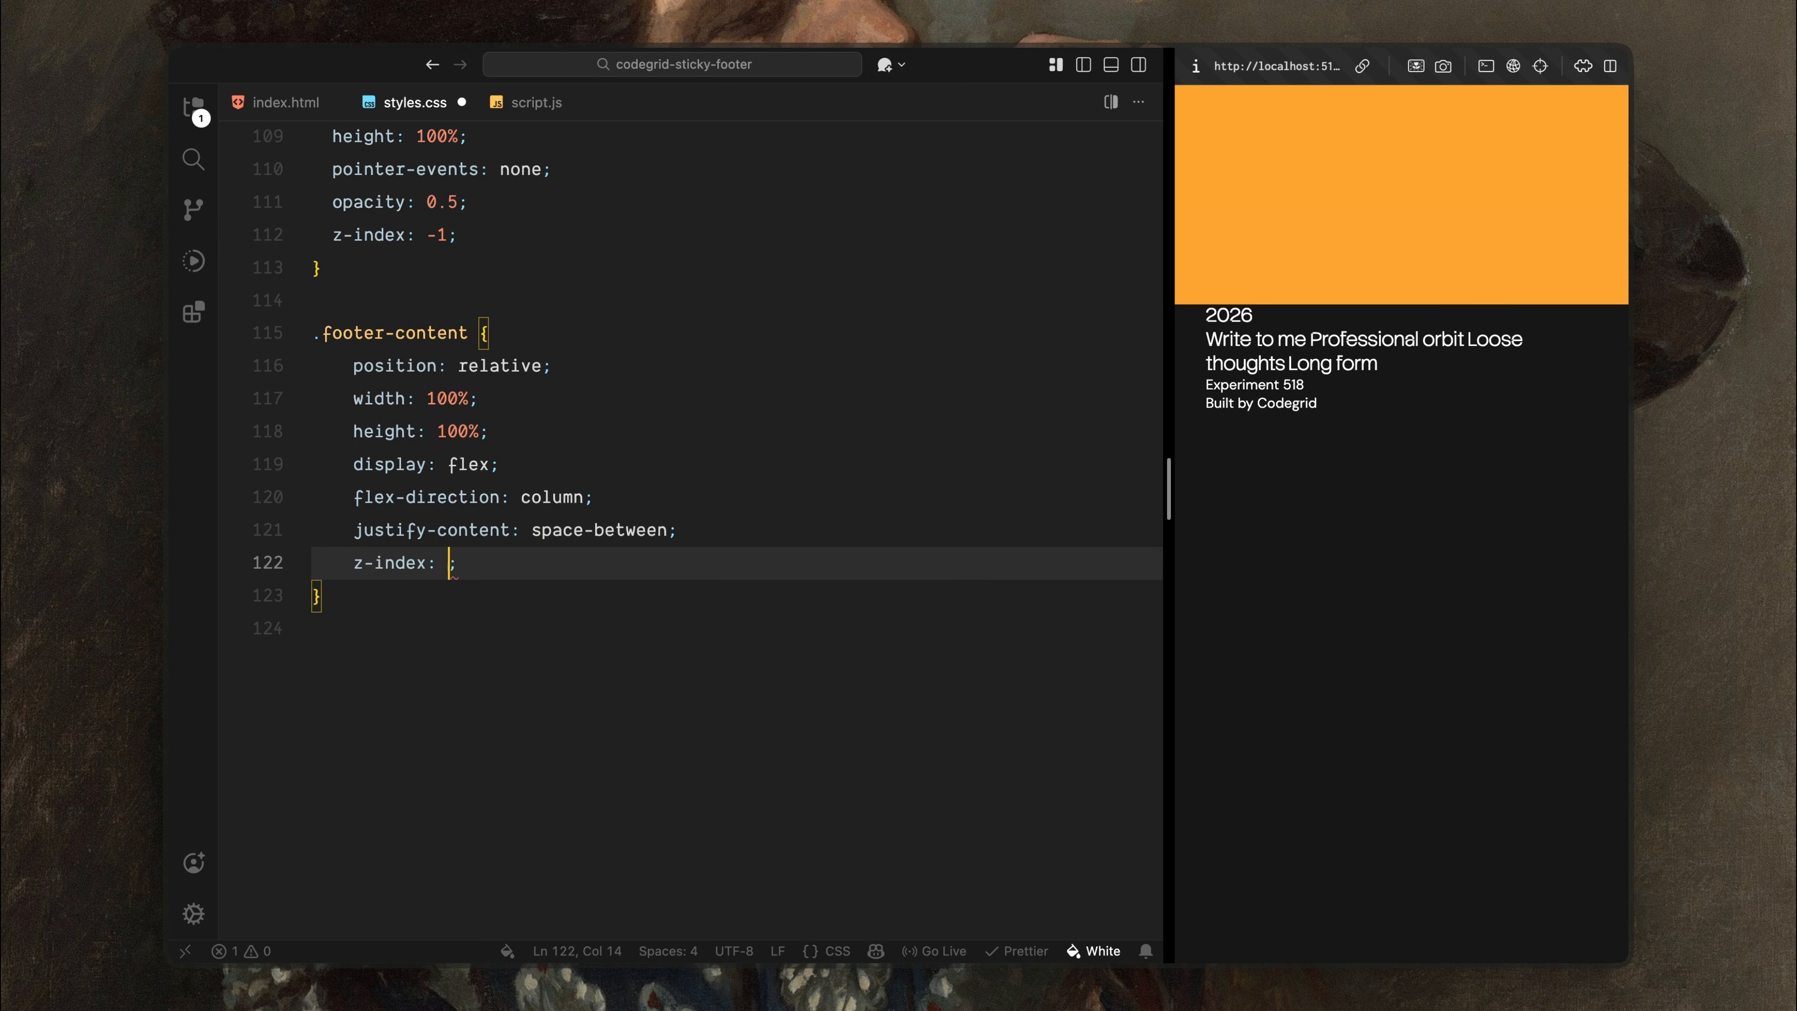
{"action": "type", "text": "1"}
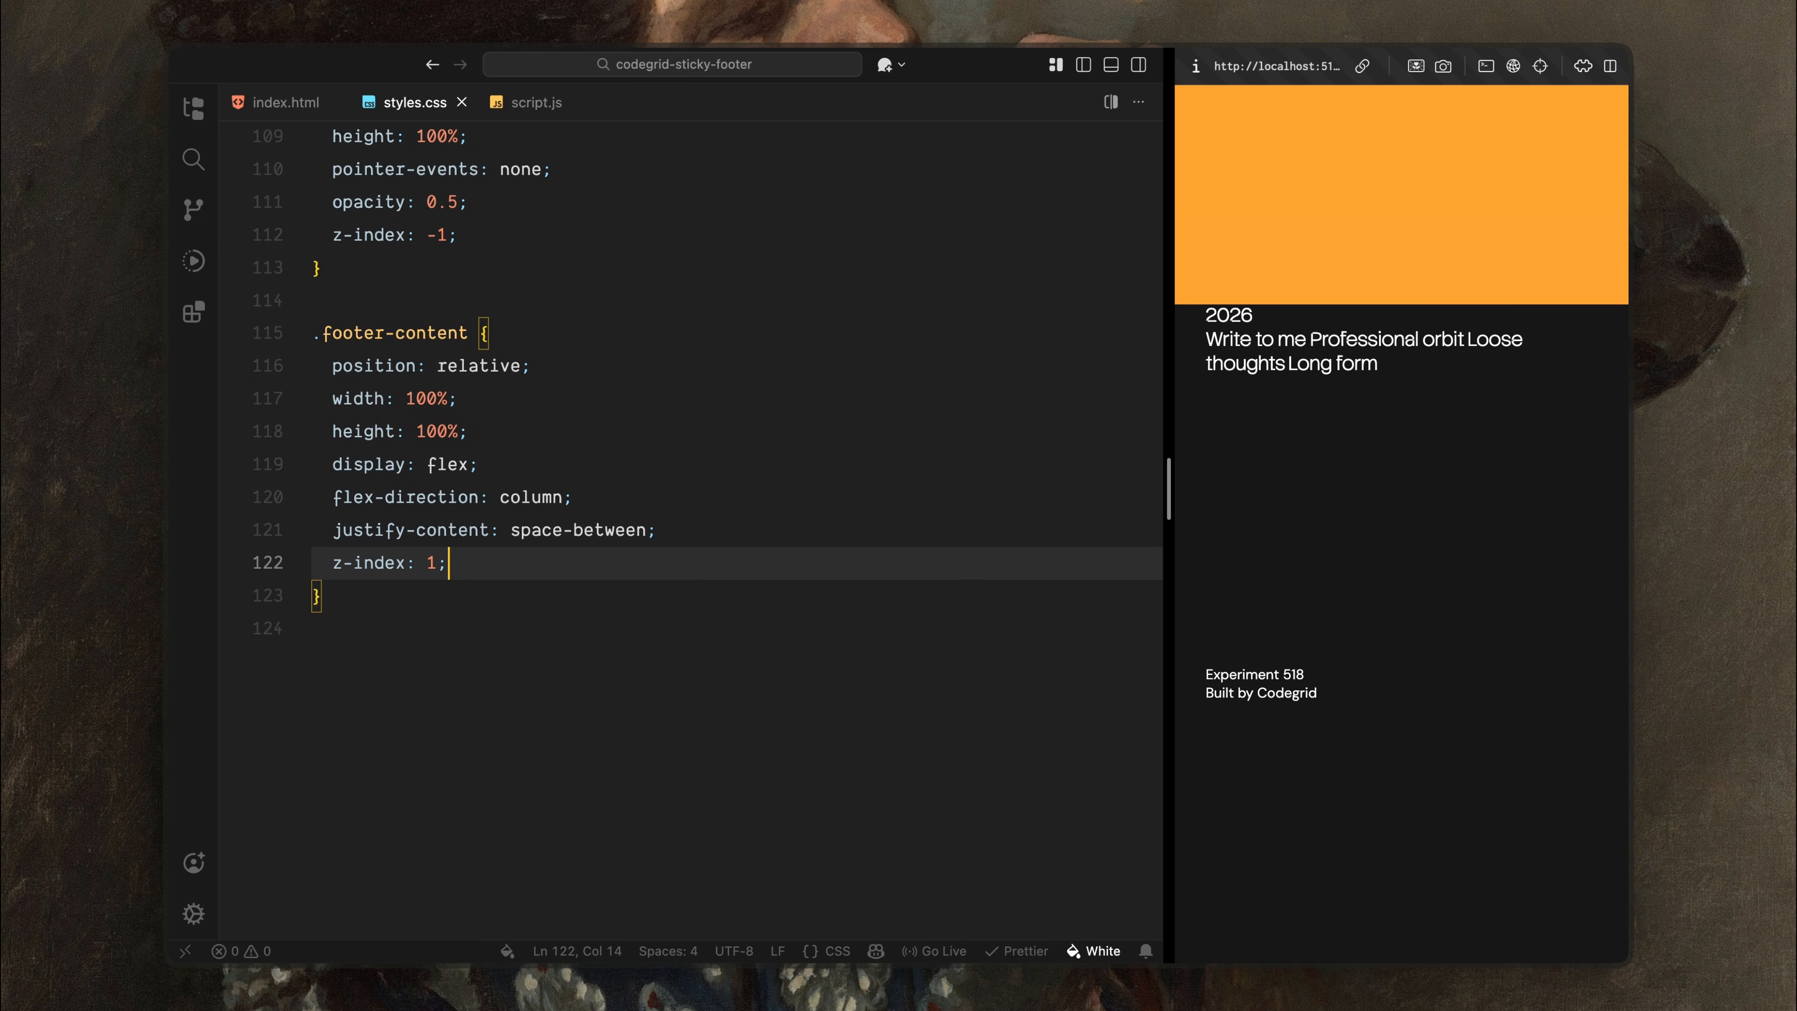
Set .footer-row flex space-between, first-row columns flex 3 and 2 with 2rem gap, .footer-sub-col column with 0.5rem gap
{"action": "type", "text": ".footer-row {"}
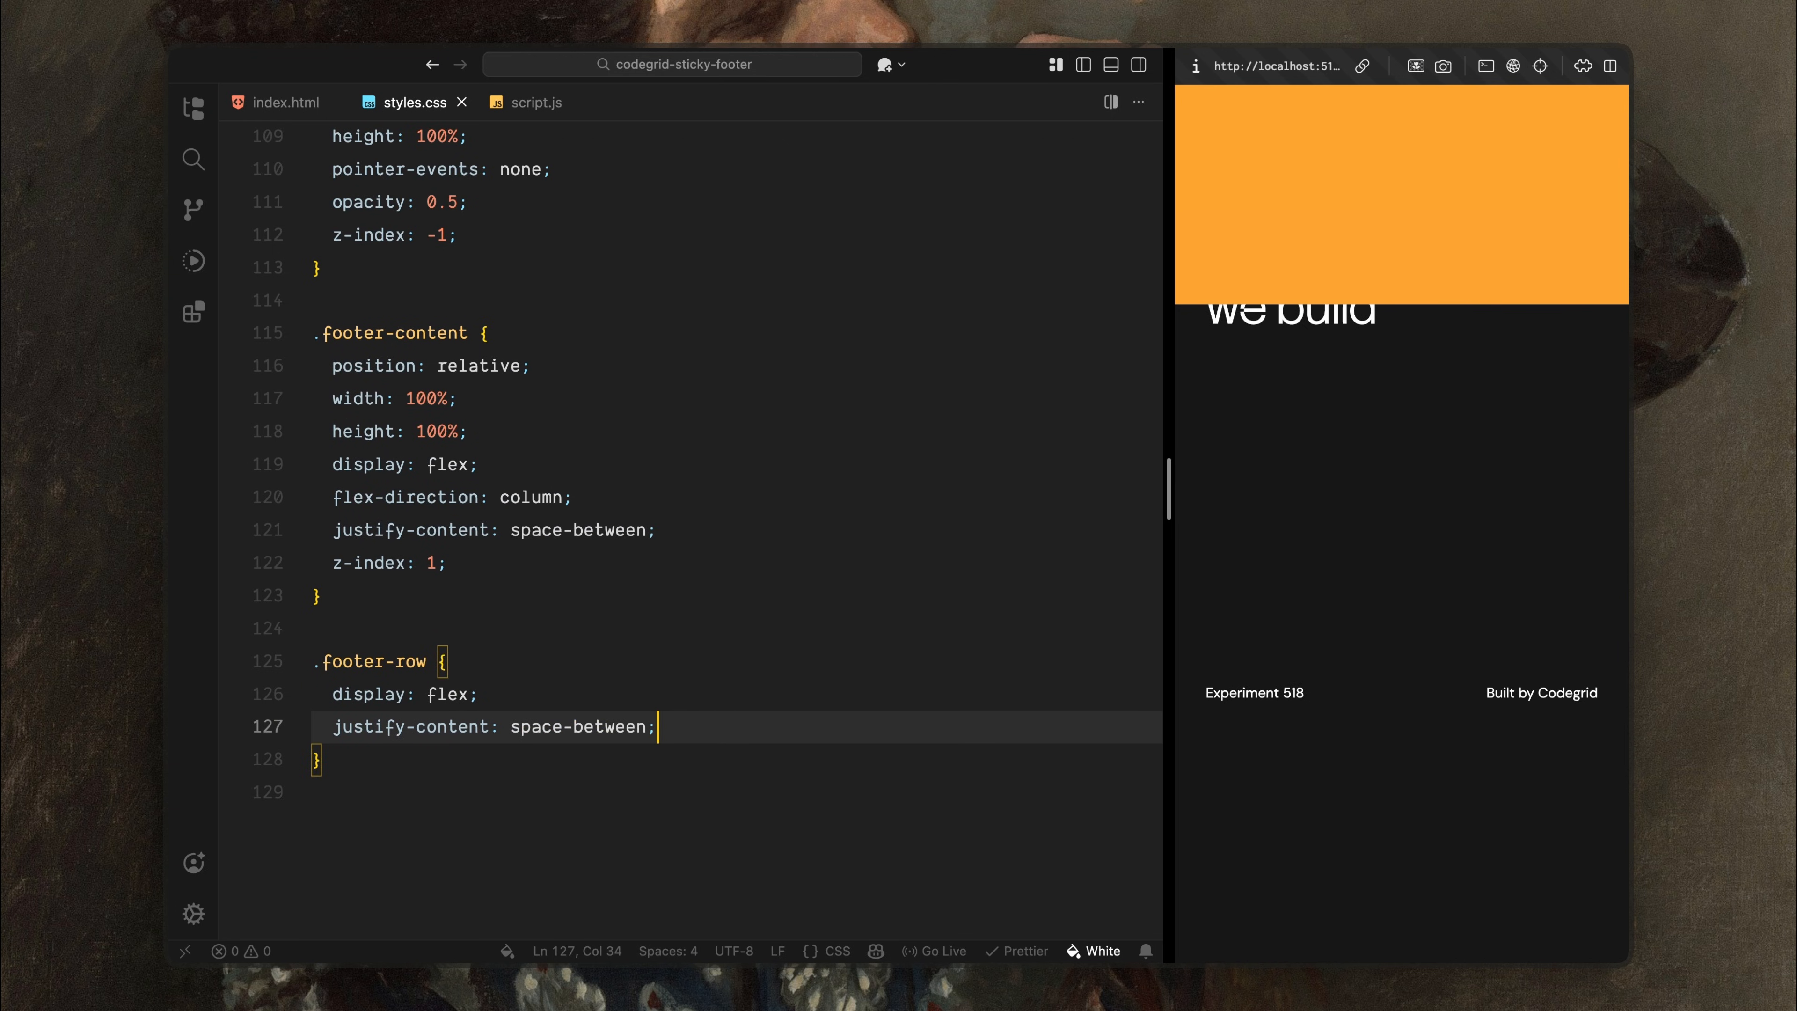
{"action": "key", "text": "enter"}
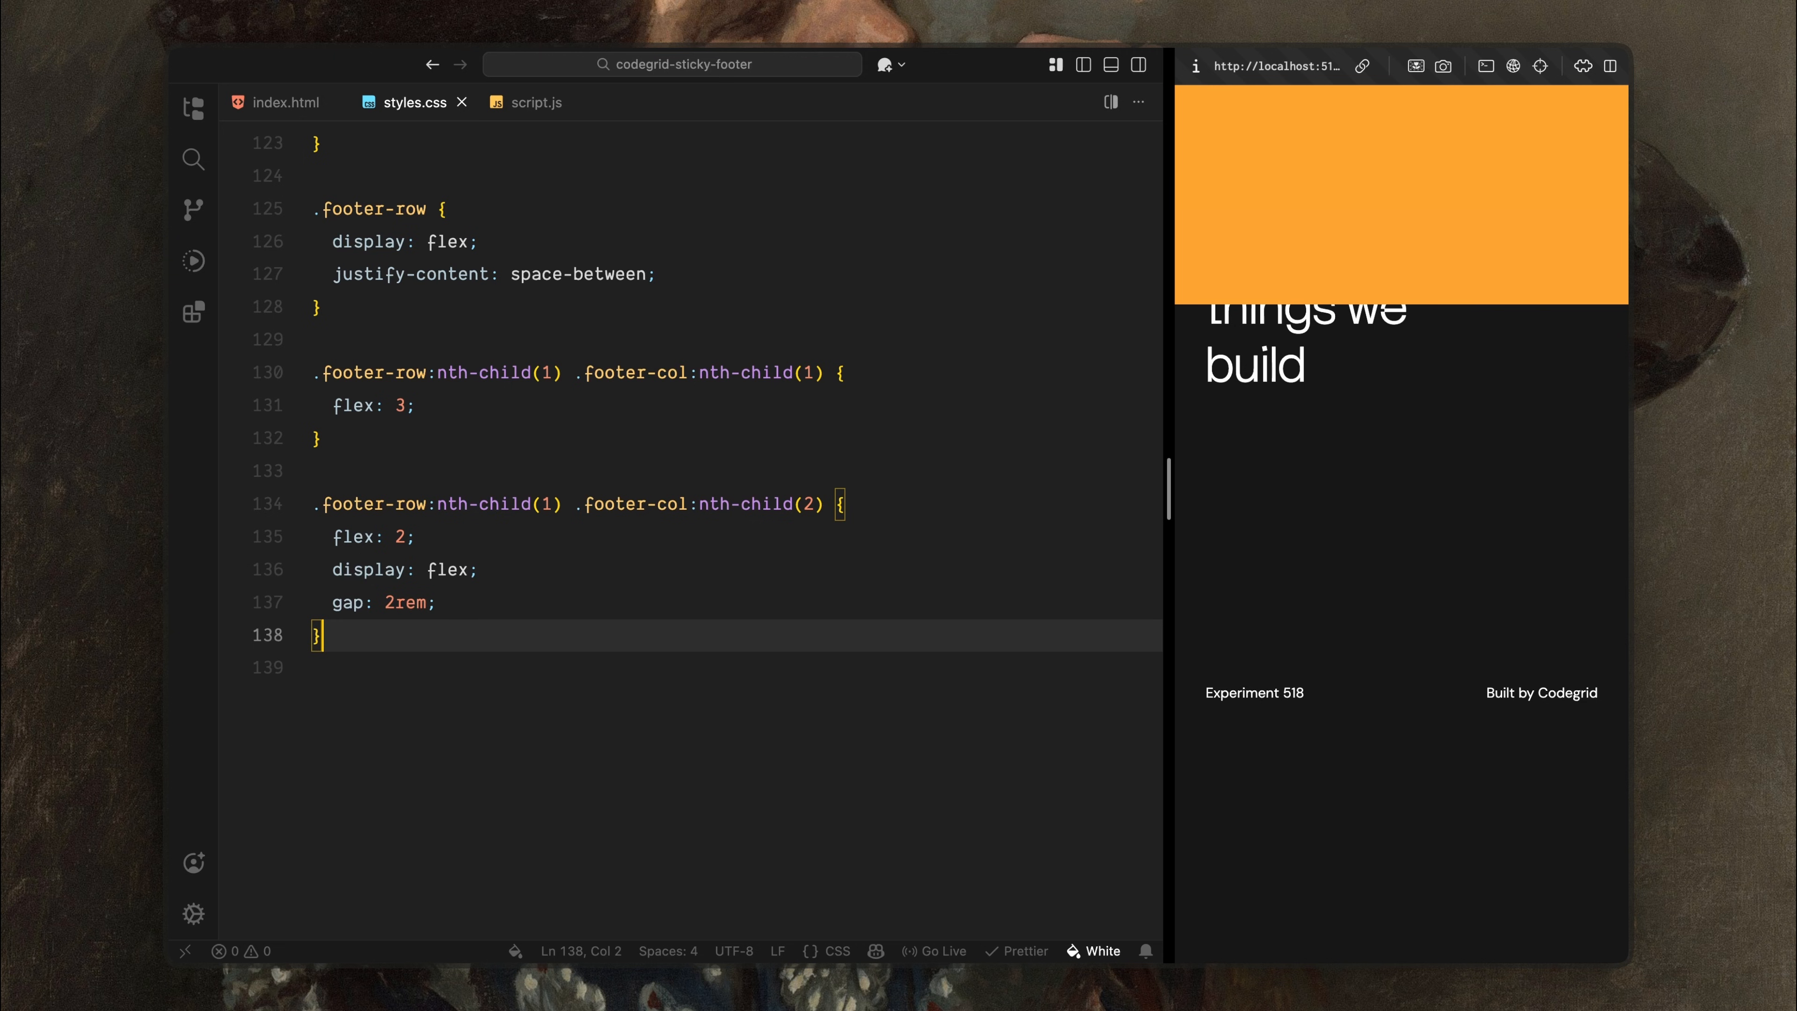
{"action": "type", "text": ".footer-sub-col {"}
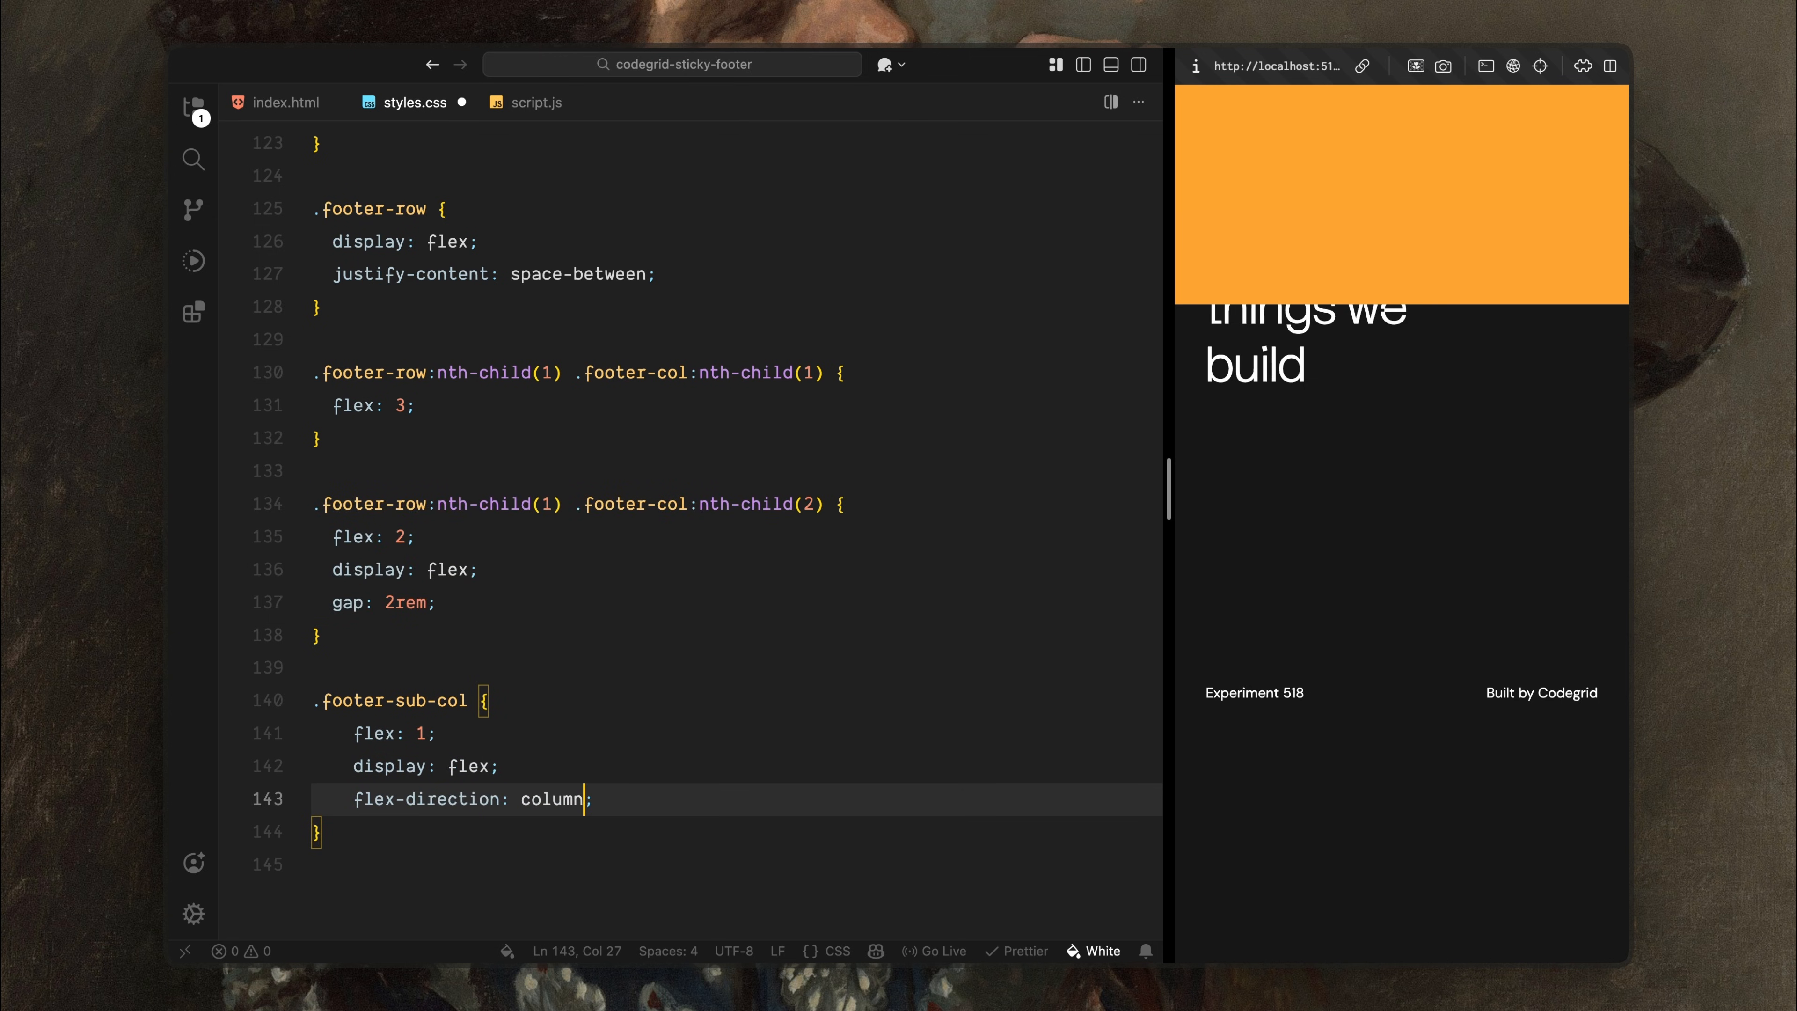
{"action": "type", "text": "gap: 0.5rem;"}
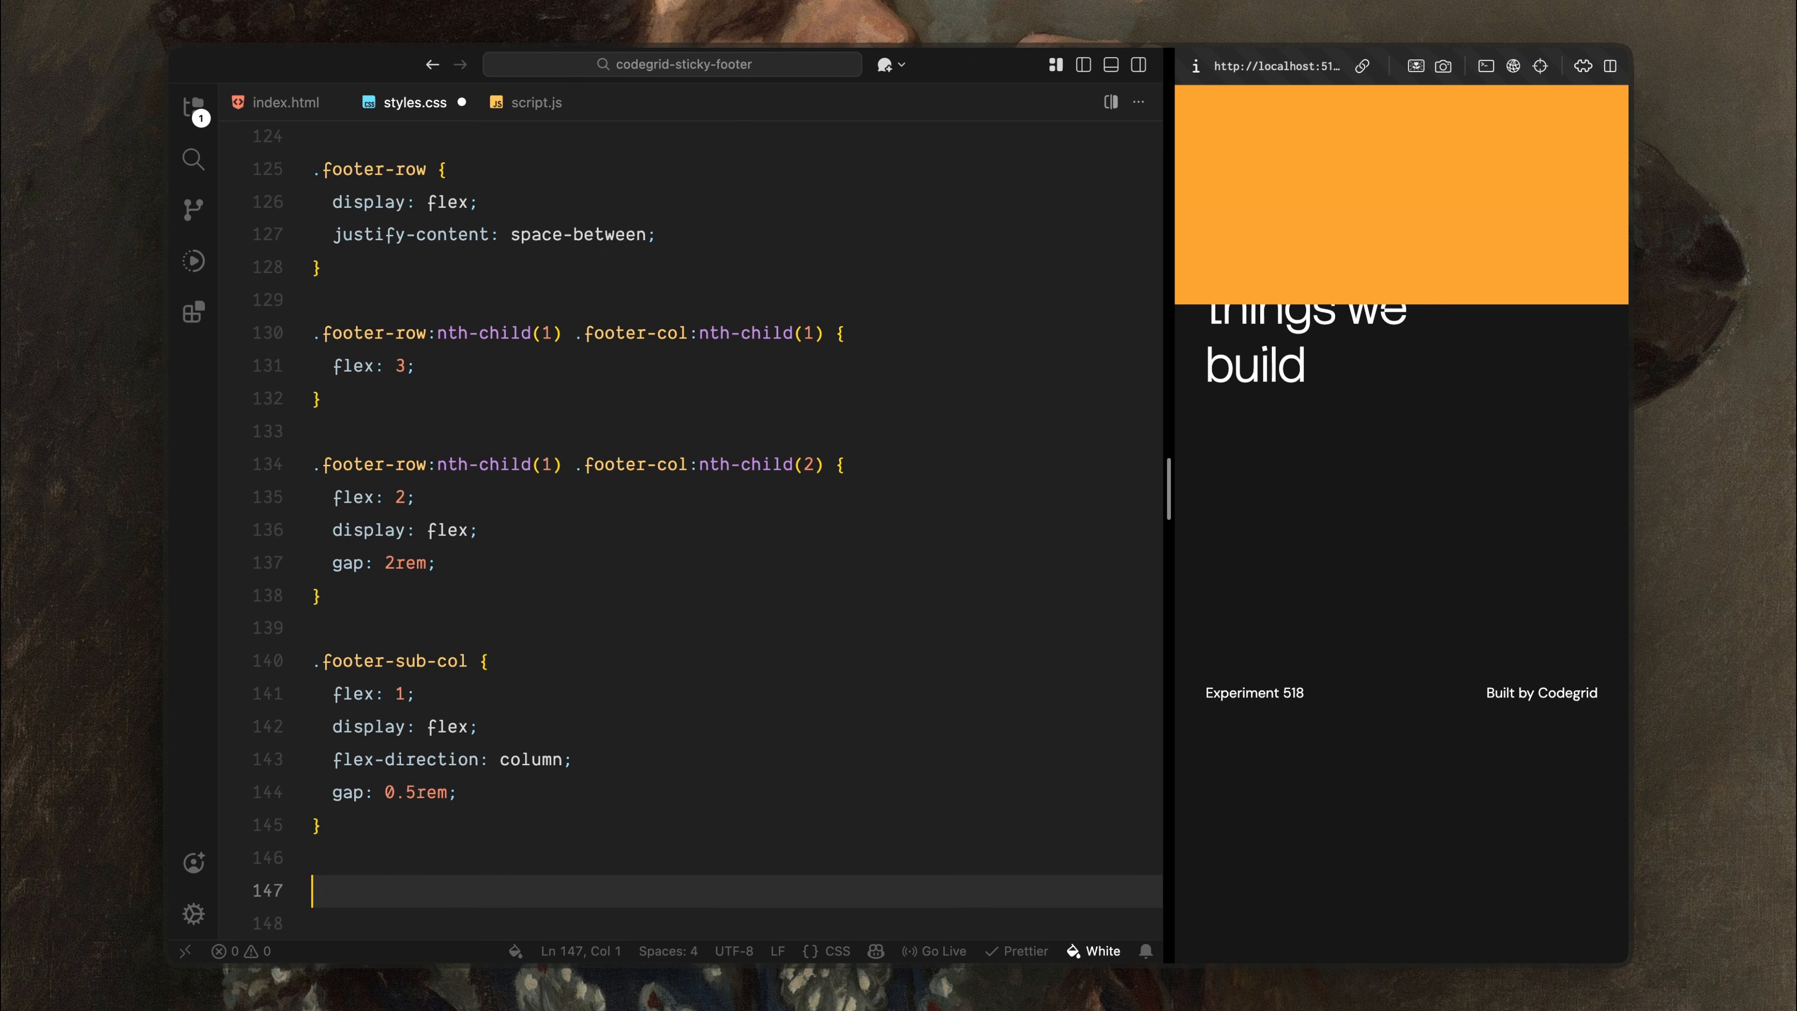
{"action": "type", "text": ".footer-row h2 {"}
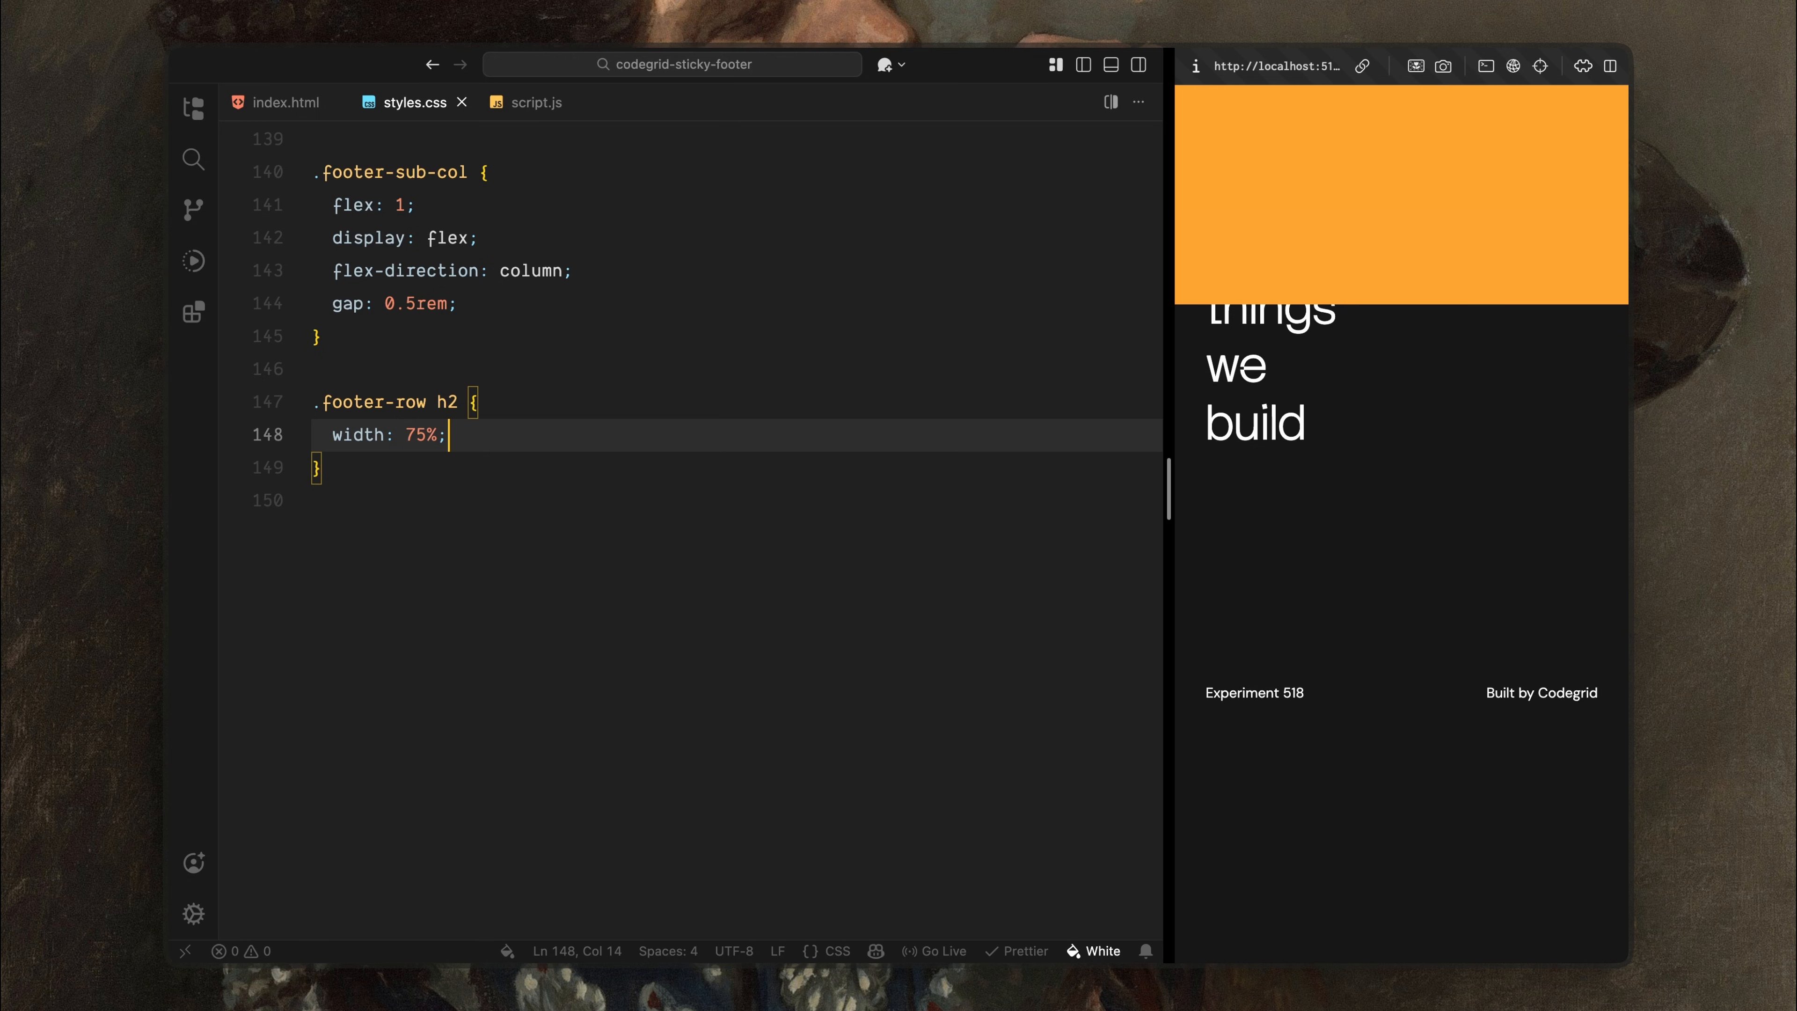
{"action": "type", "text": "@media (max-width: 1000px) {"}
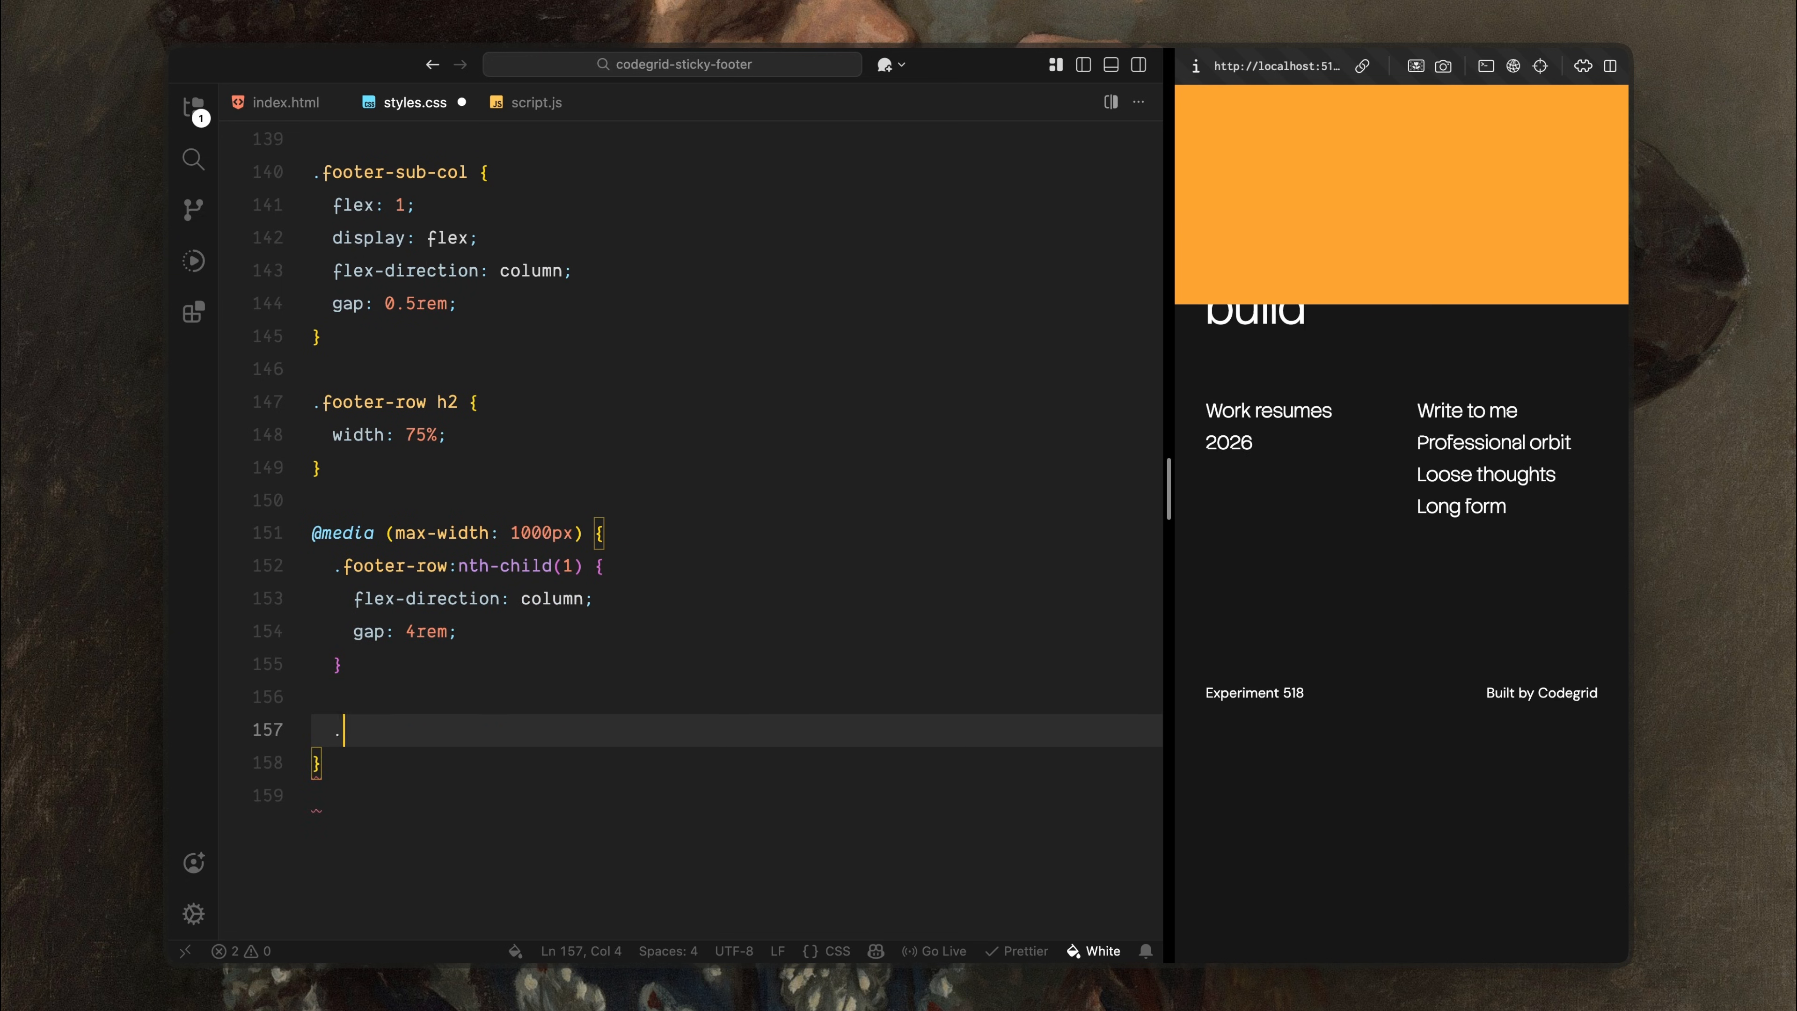
{"action": "type", "text": "width: 100%;"}
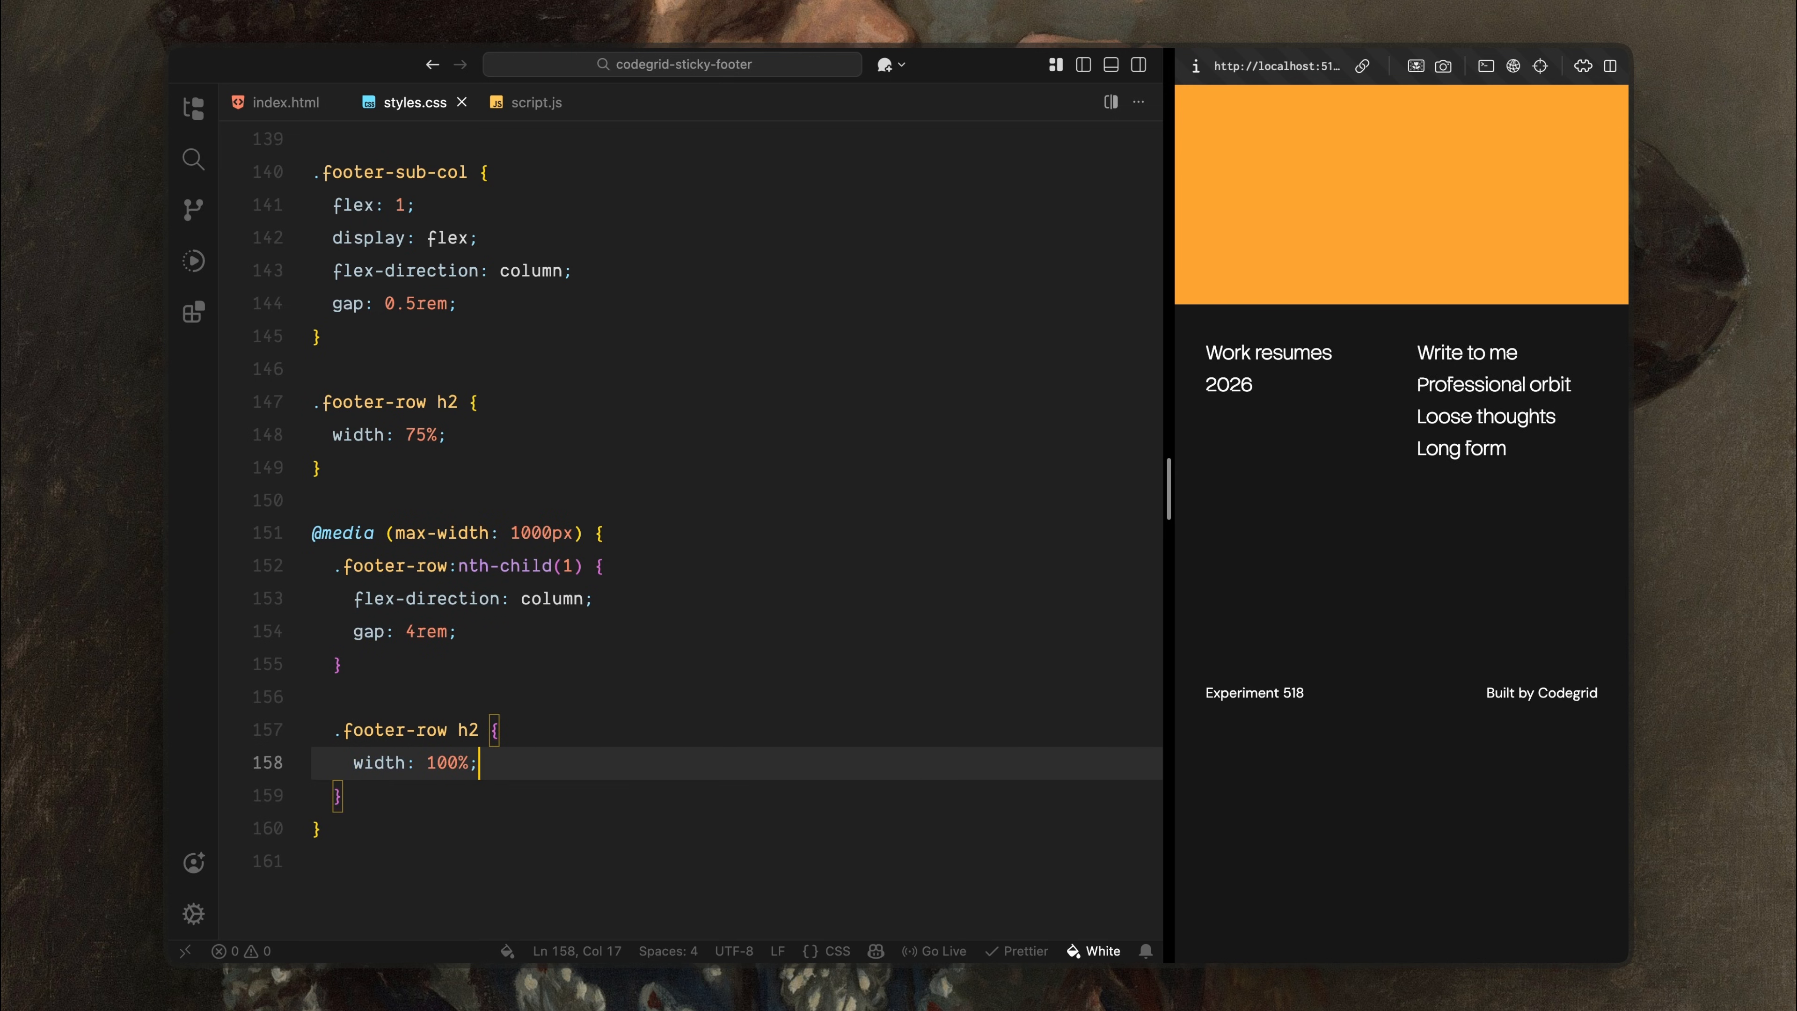
Check the footer layout in the live preview, then move to script.js with its gsap, Lenis and THREE imports
{"action": "scroll", "scroll_direction": "down", "scroll_amount": 3}
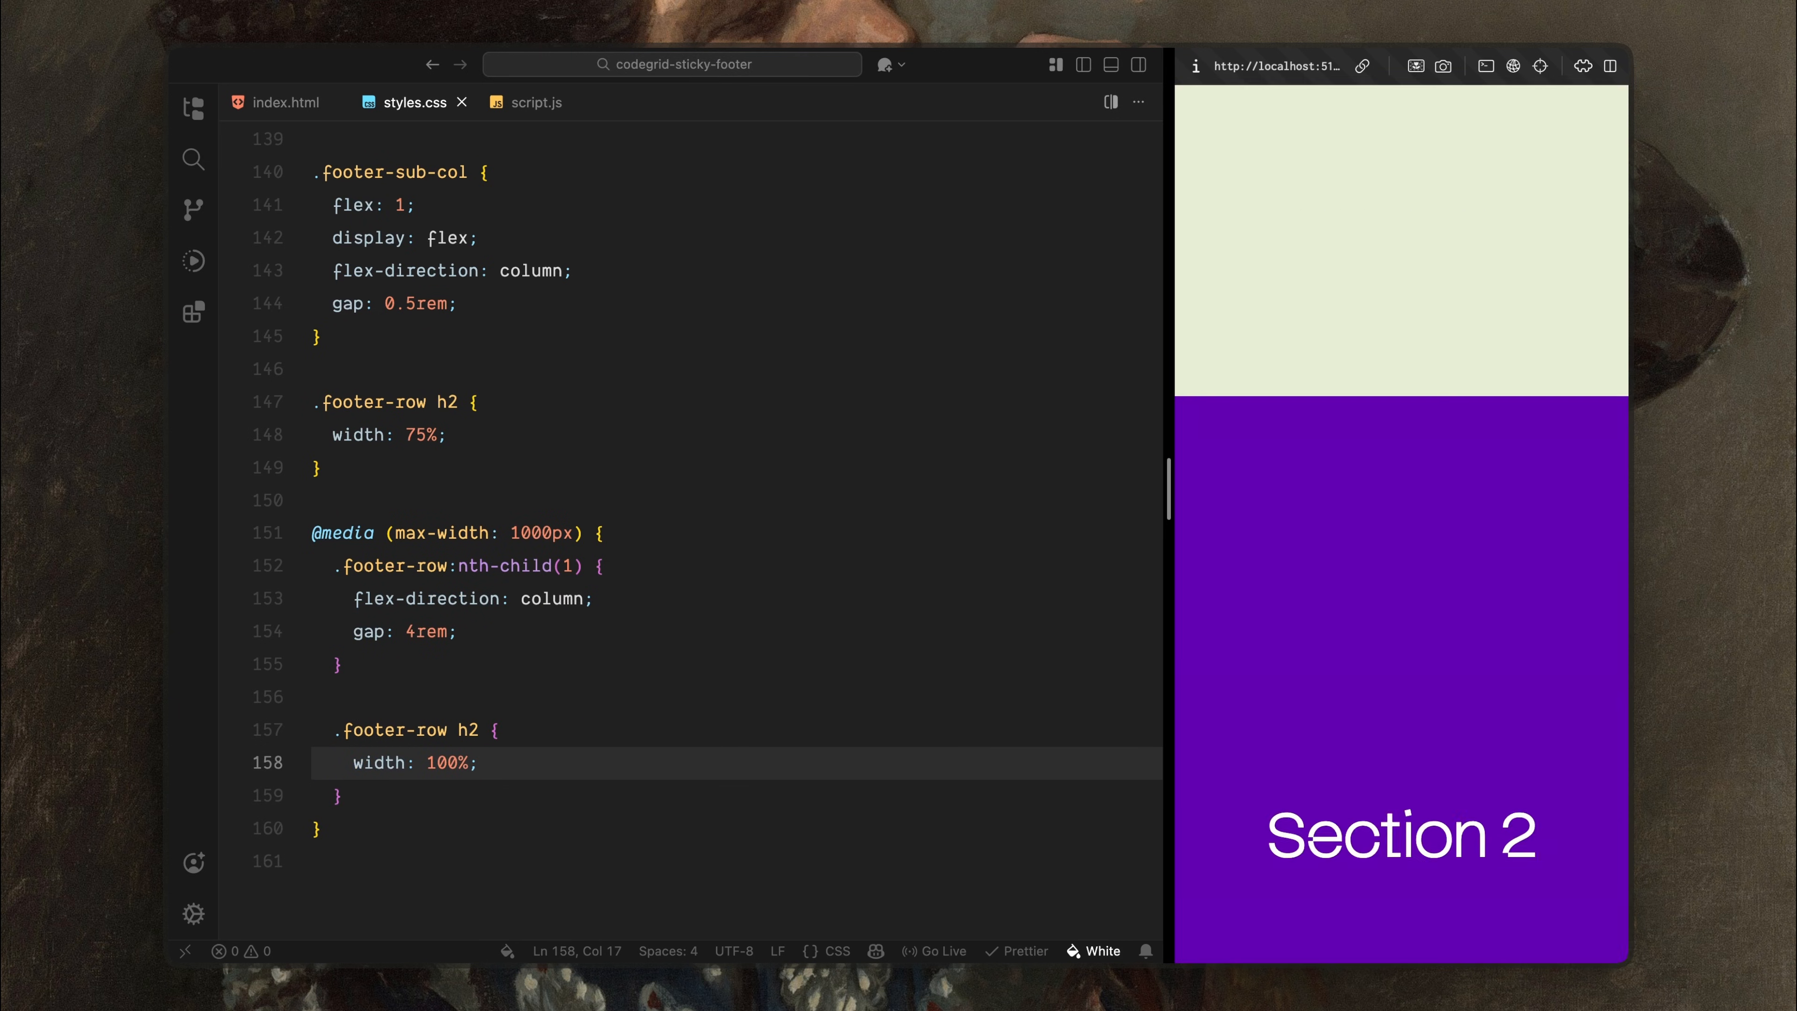
{"action": "scroll", "scroll_direction": "down", "scroll_amount": 3}
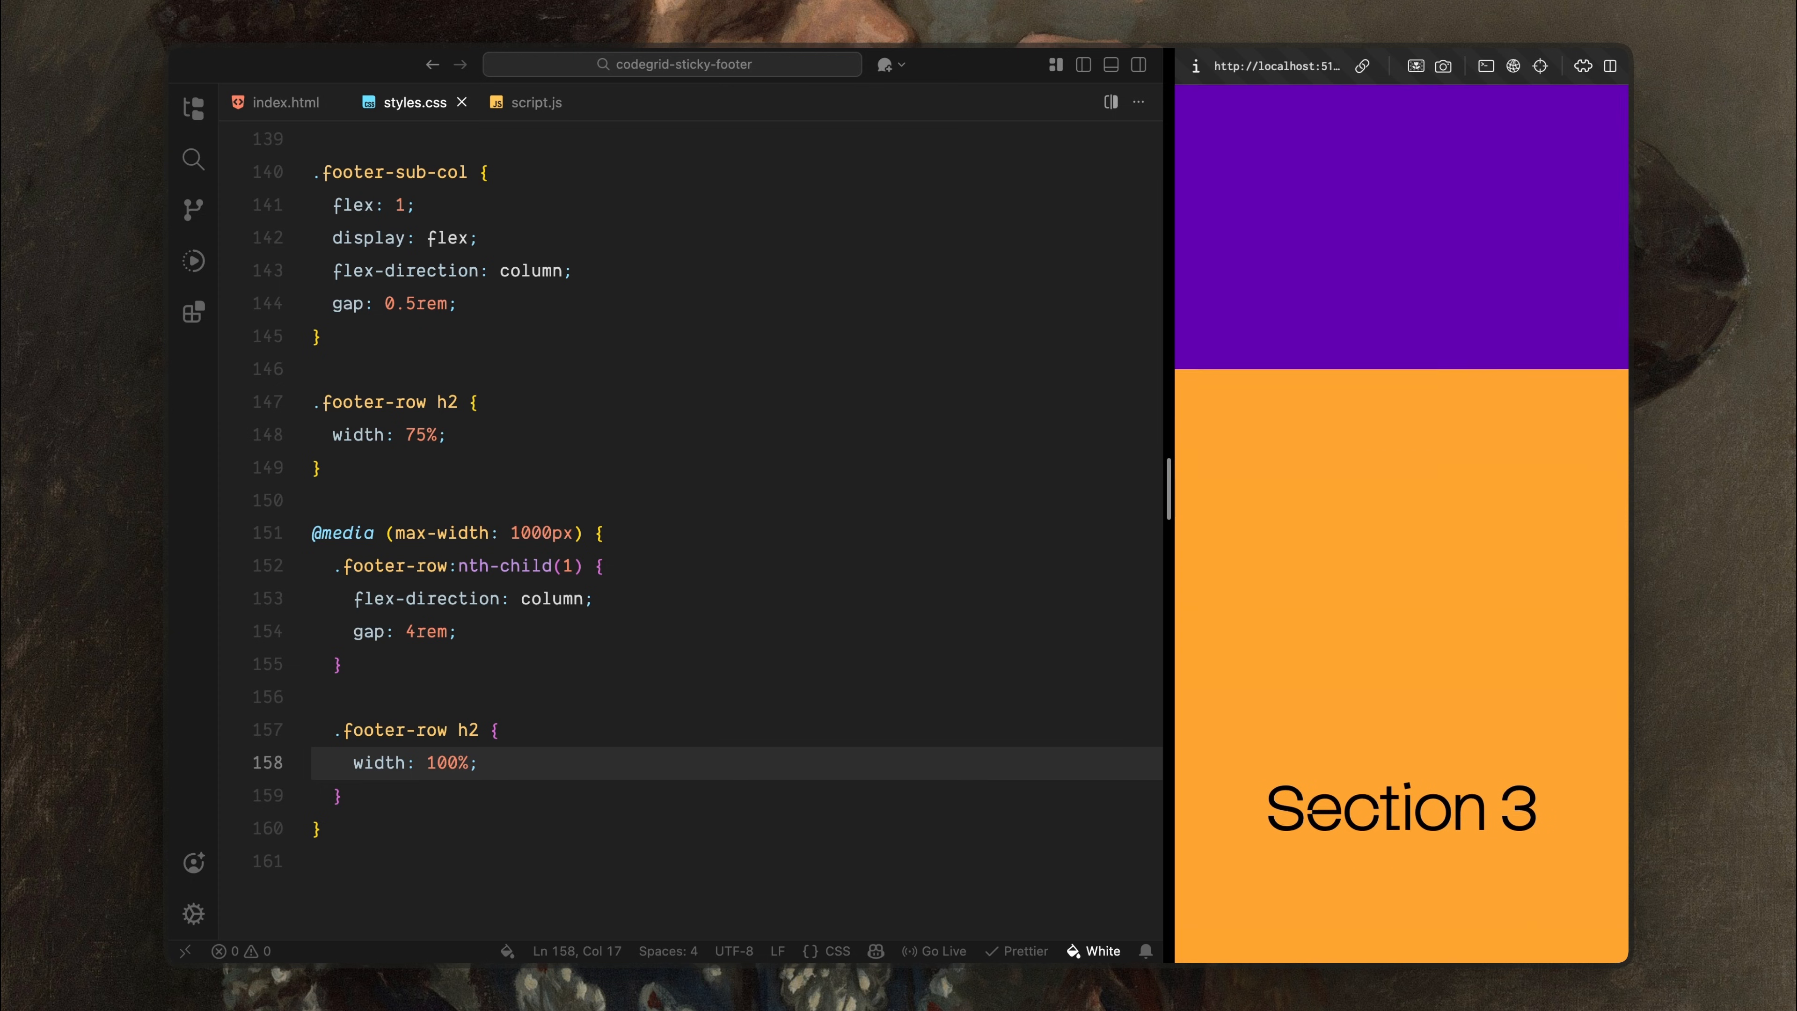
{"action": "scroll", "scroll_direction": "down", "scroll_amount": 3}
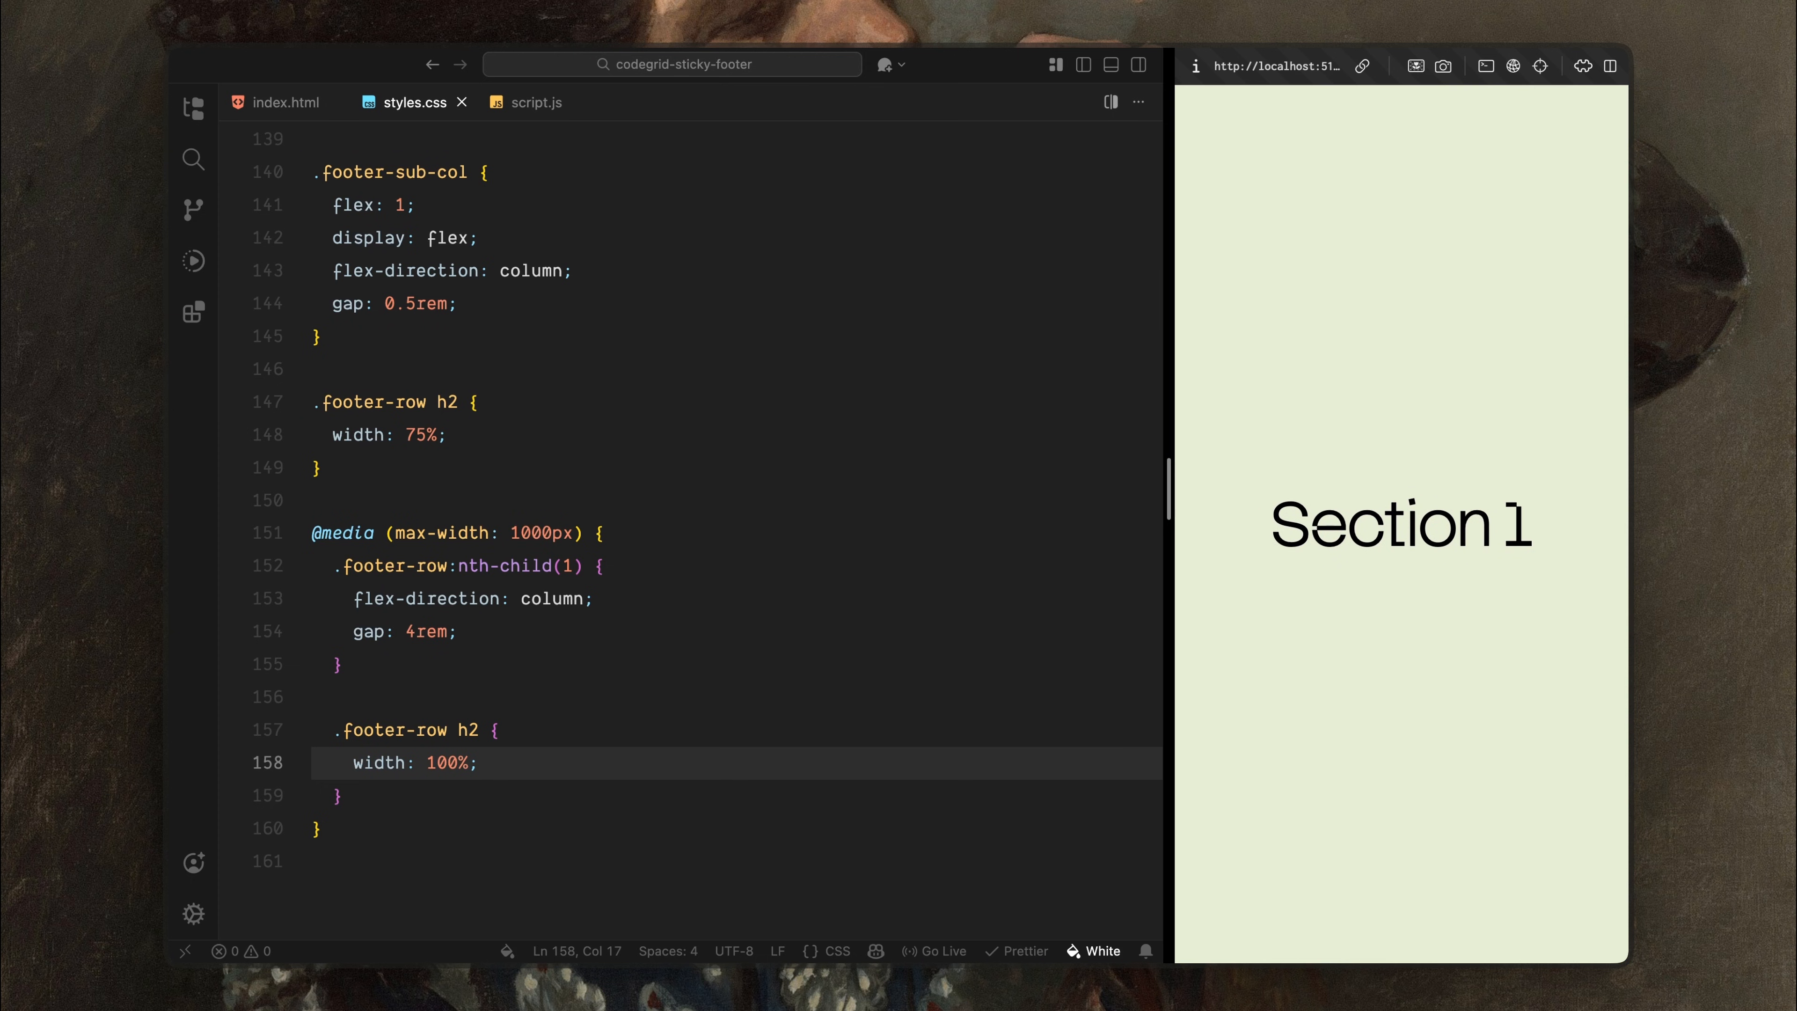
{"action": "left_click", "coordinate": [536, 102]}
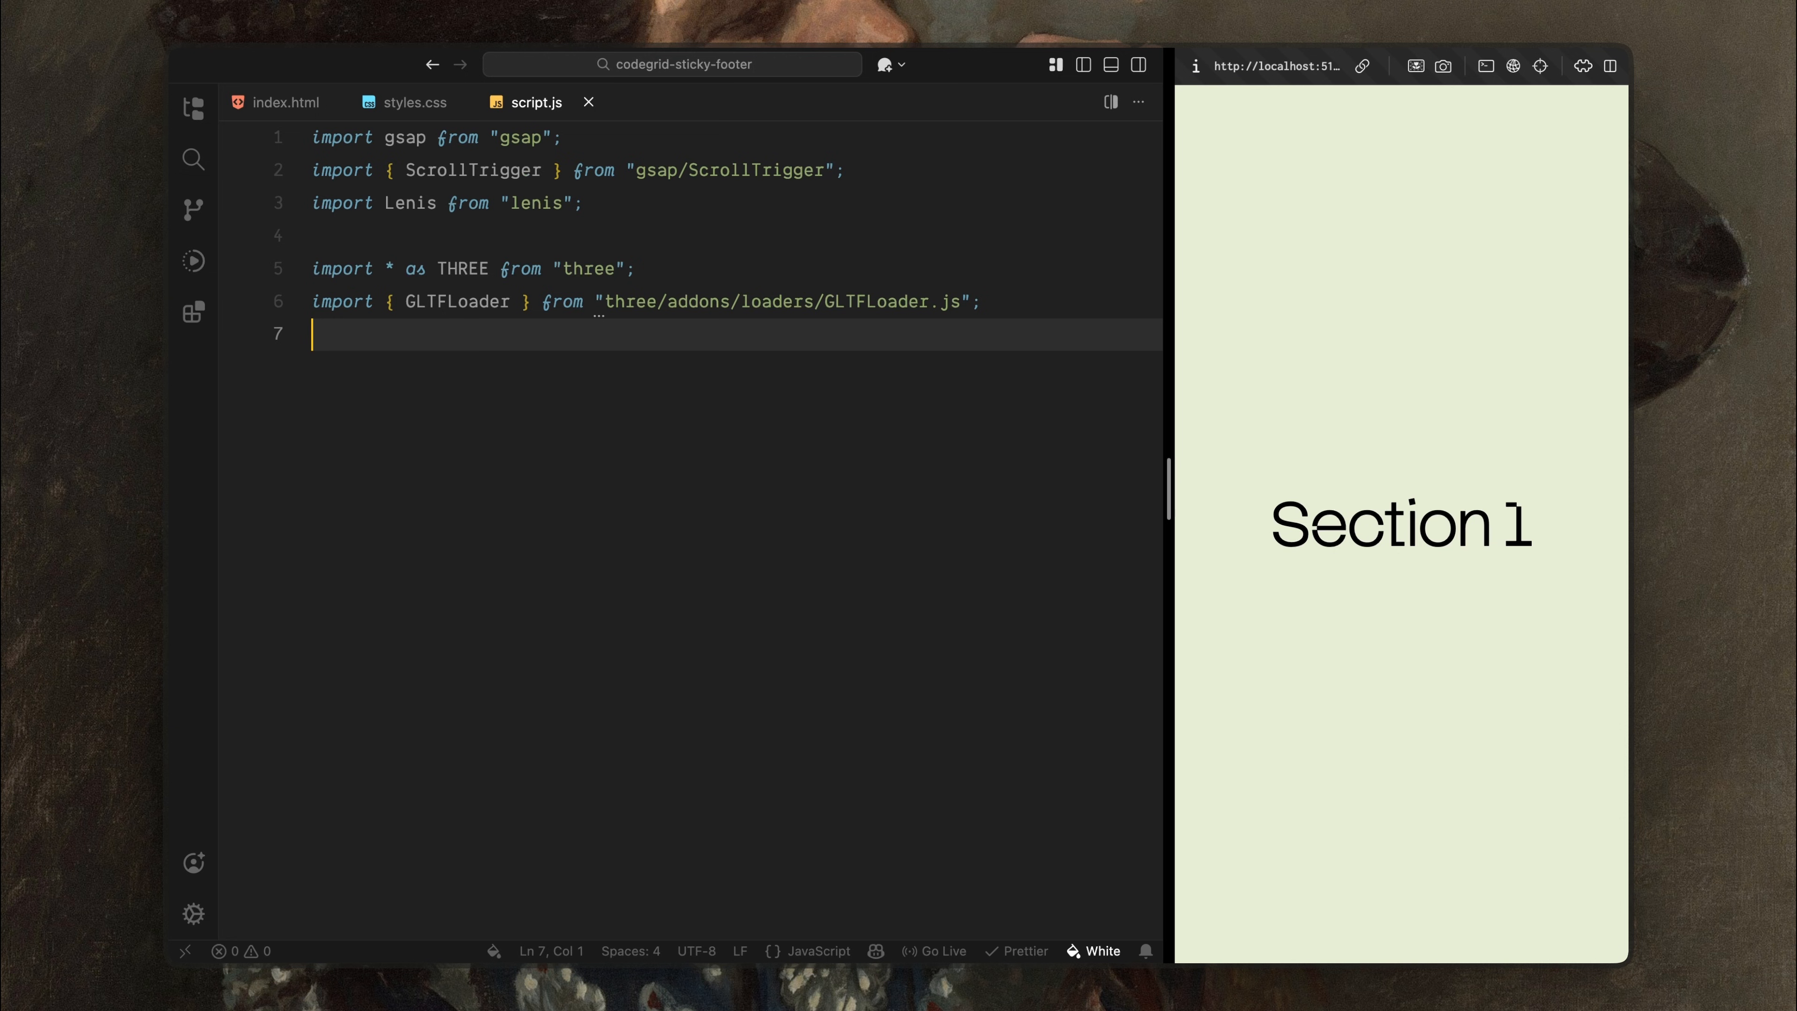
Register ScrollTrigger and, on DOMContentLoaded, create Lenis wired to ScrollTrigger.update and gsap.ticker with lagSmoothing(0)
{"action": "type", "text": "gsap.r"}
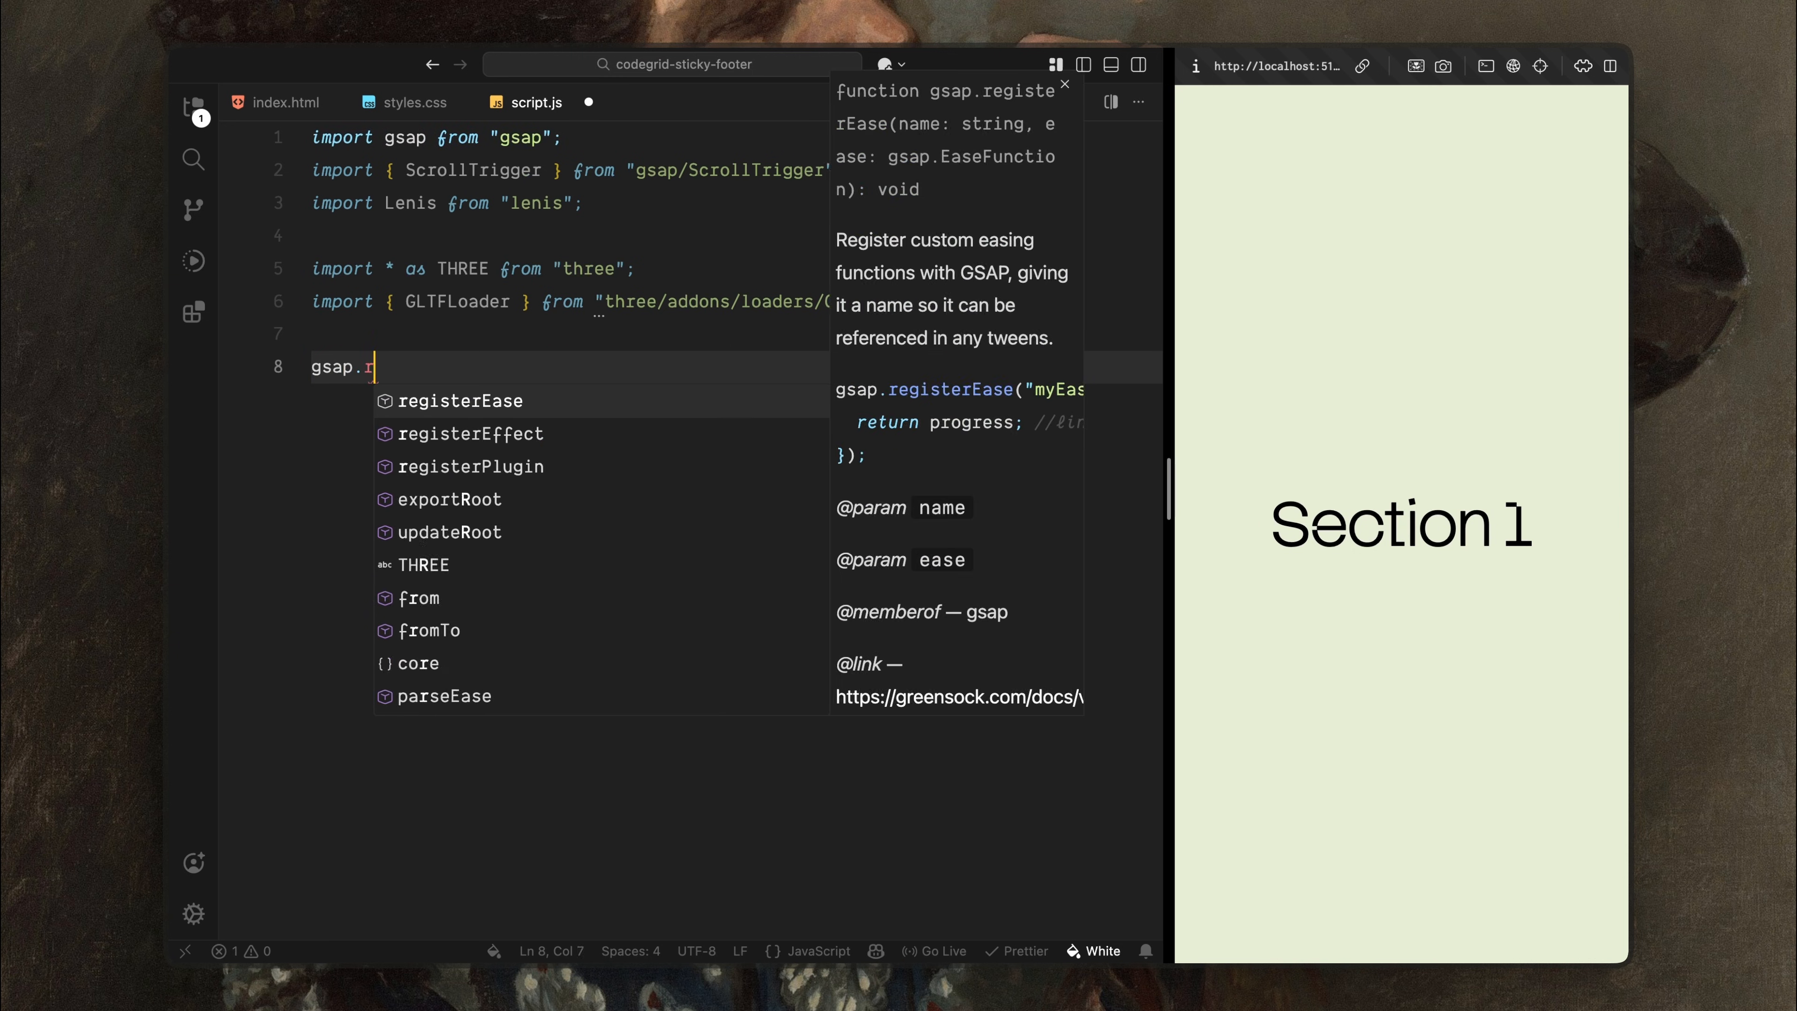
{"action": "type", "text": "egisterPlugin(ScrollTrigger);"}
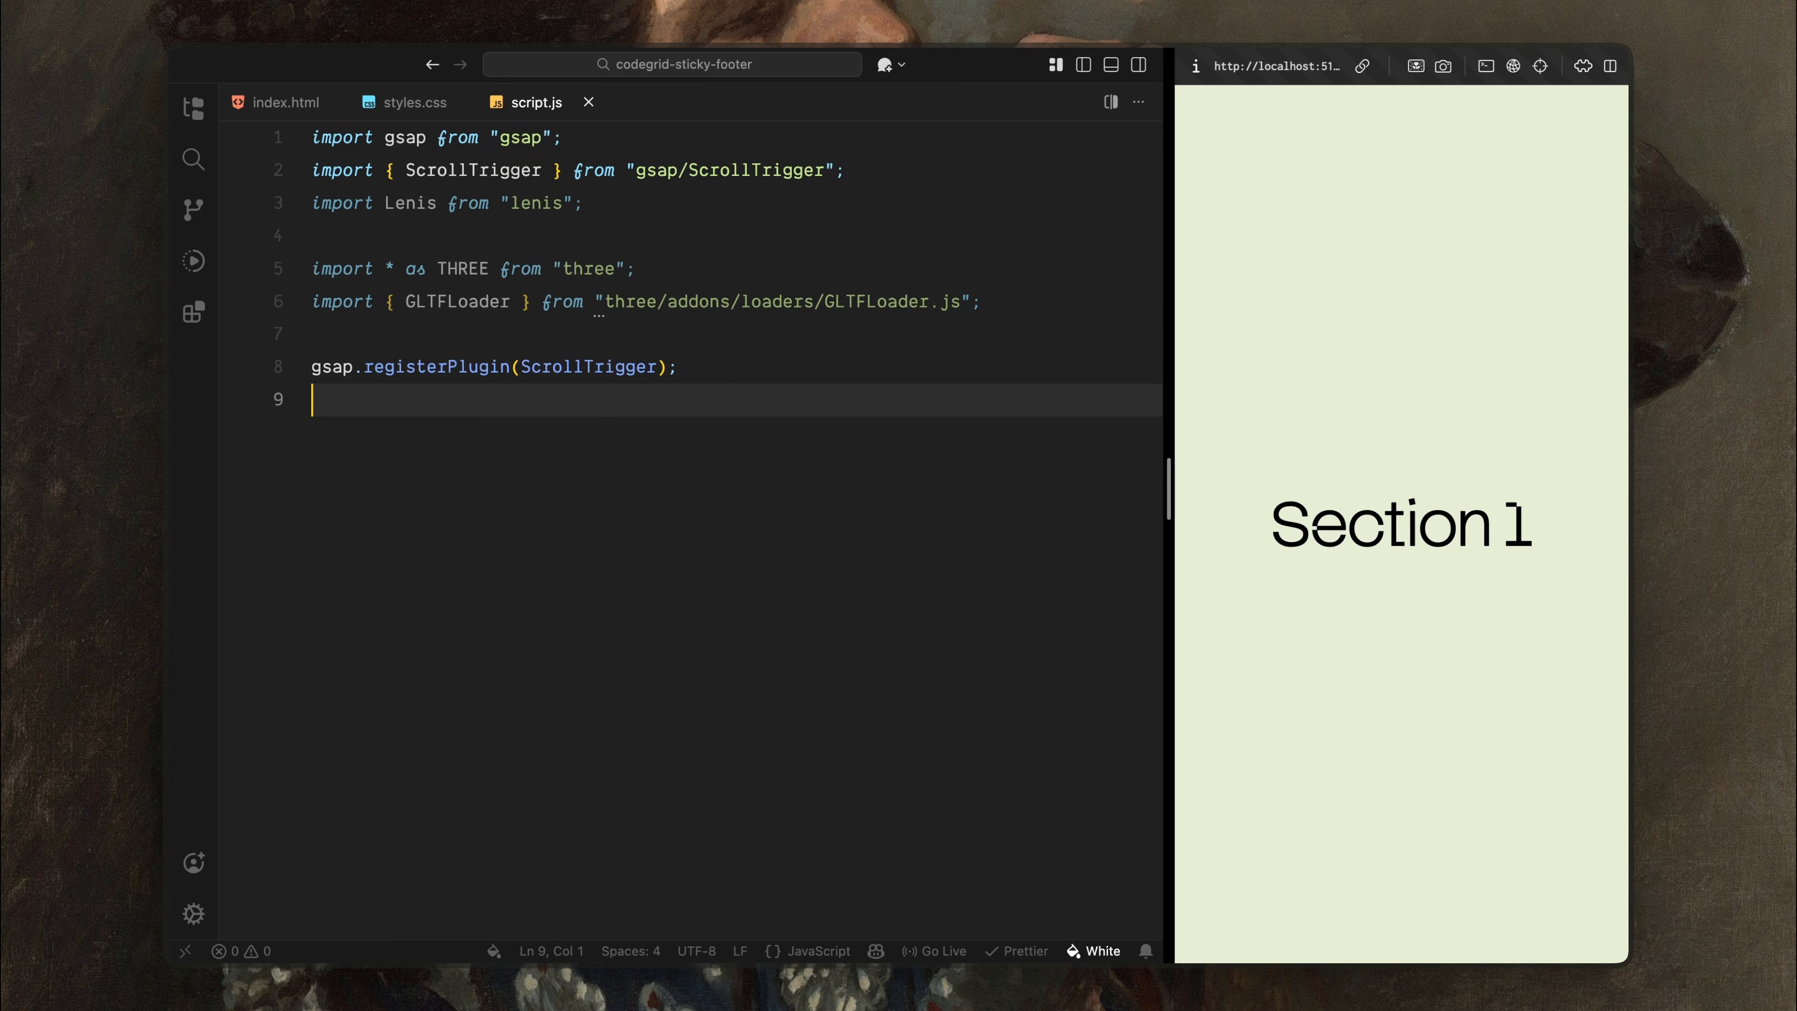
{"action": "type", "text": "document.addEventListener(\"DOMContentLoaded\", () => {"}
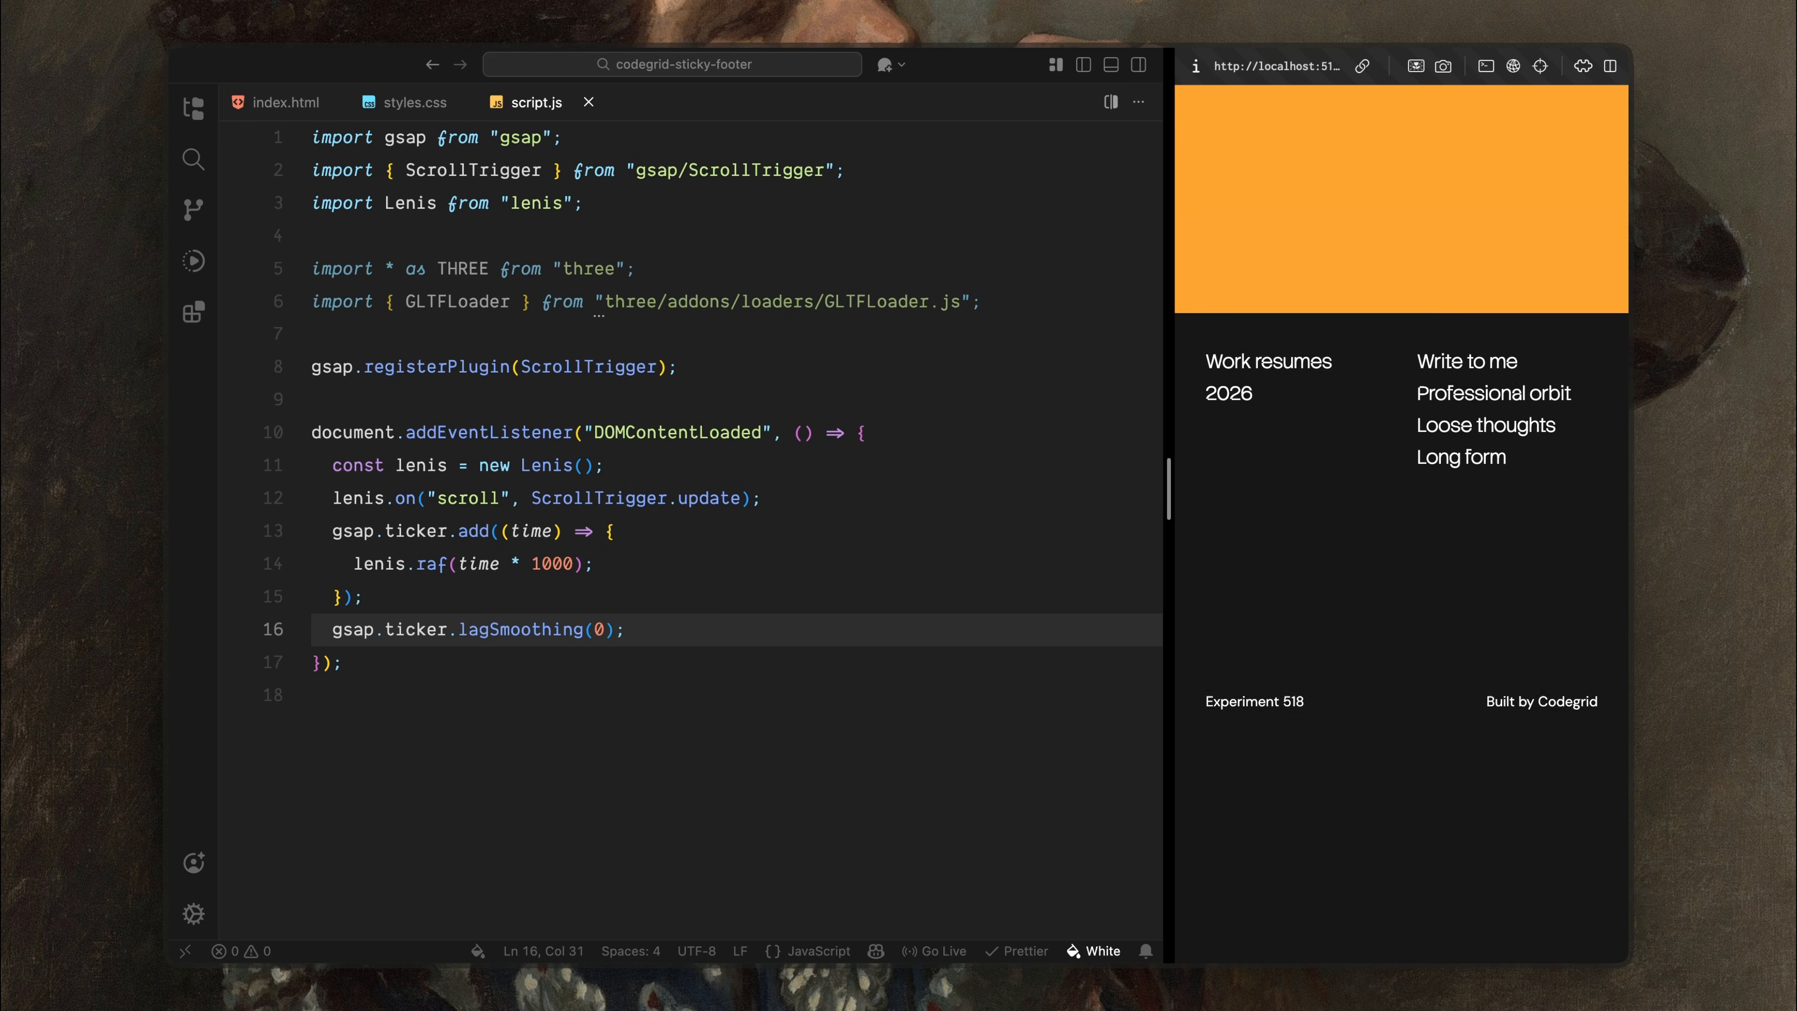
{"action": "scroll", "scroll_direction": "down", "scroll_amount": 3}
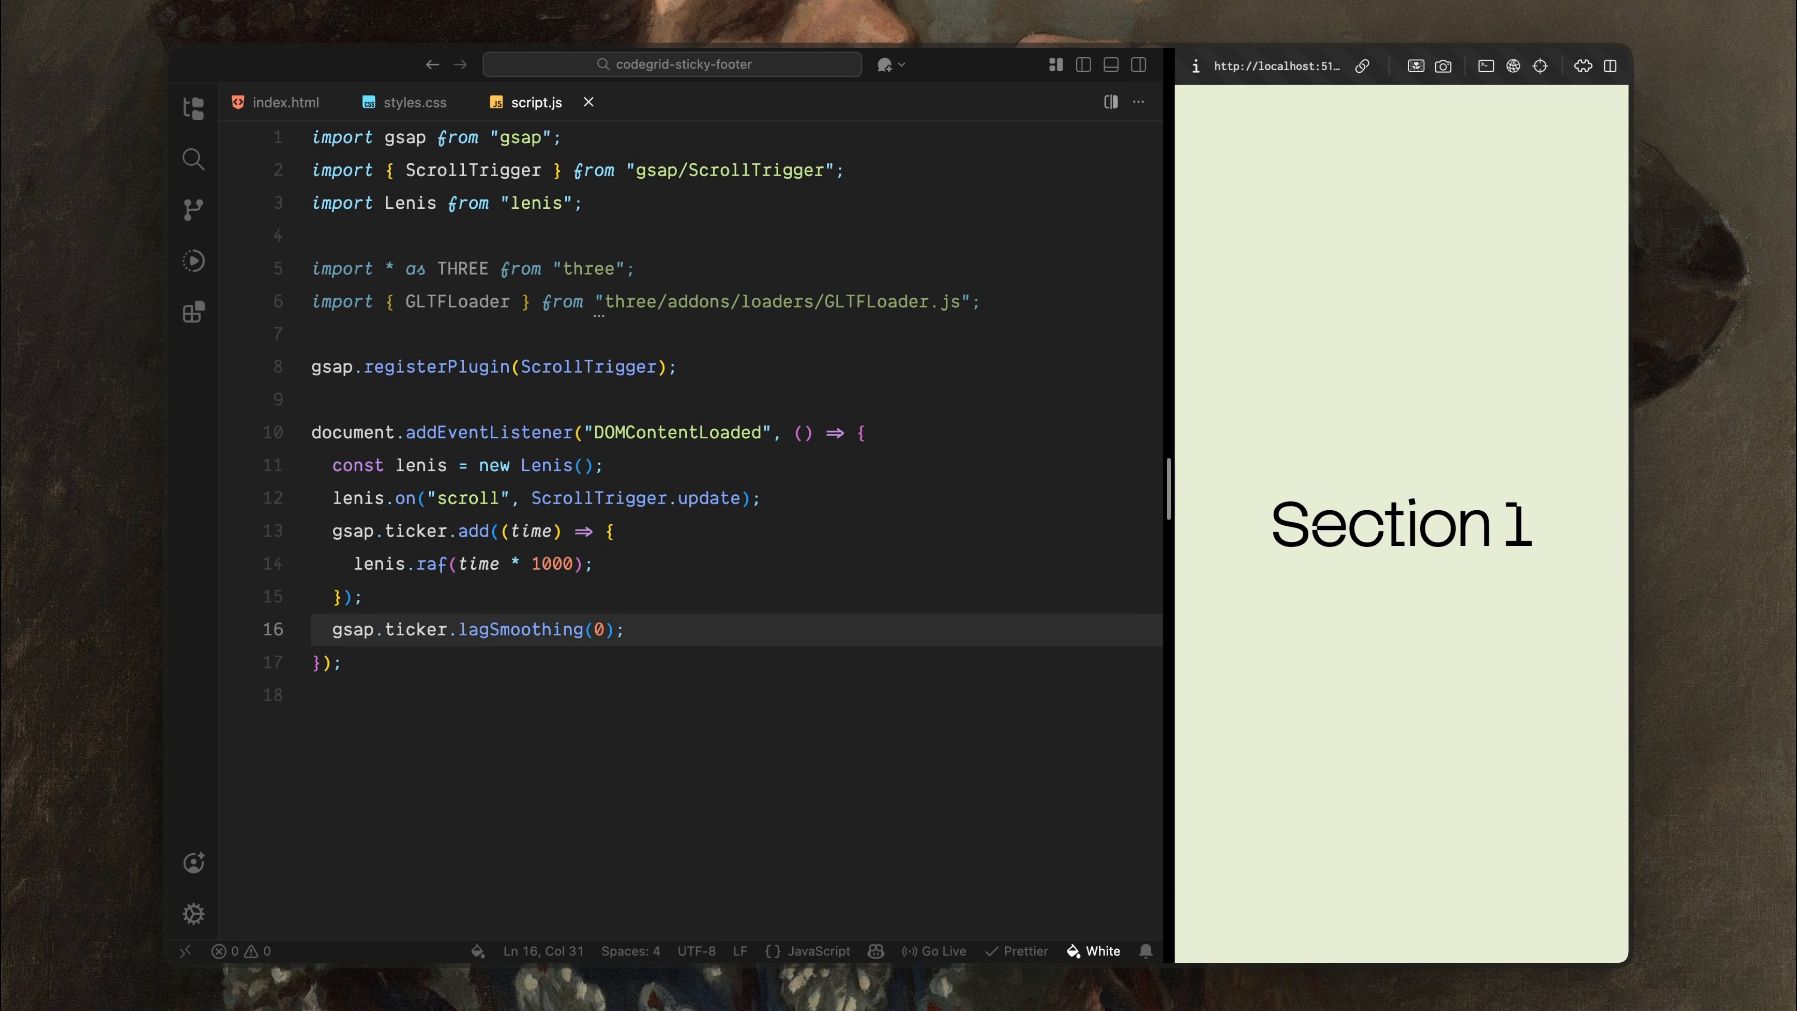
{"action": "left_click", "coordinate": [628, 629]}
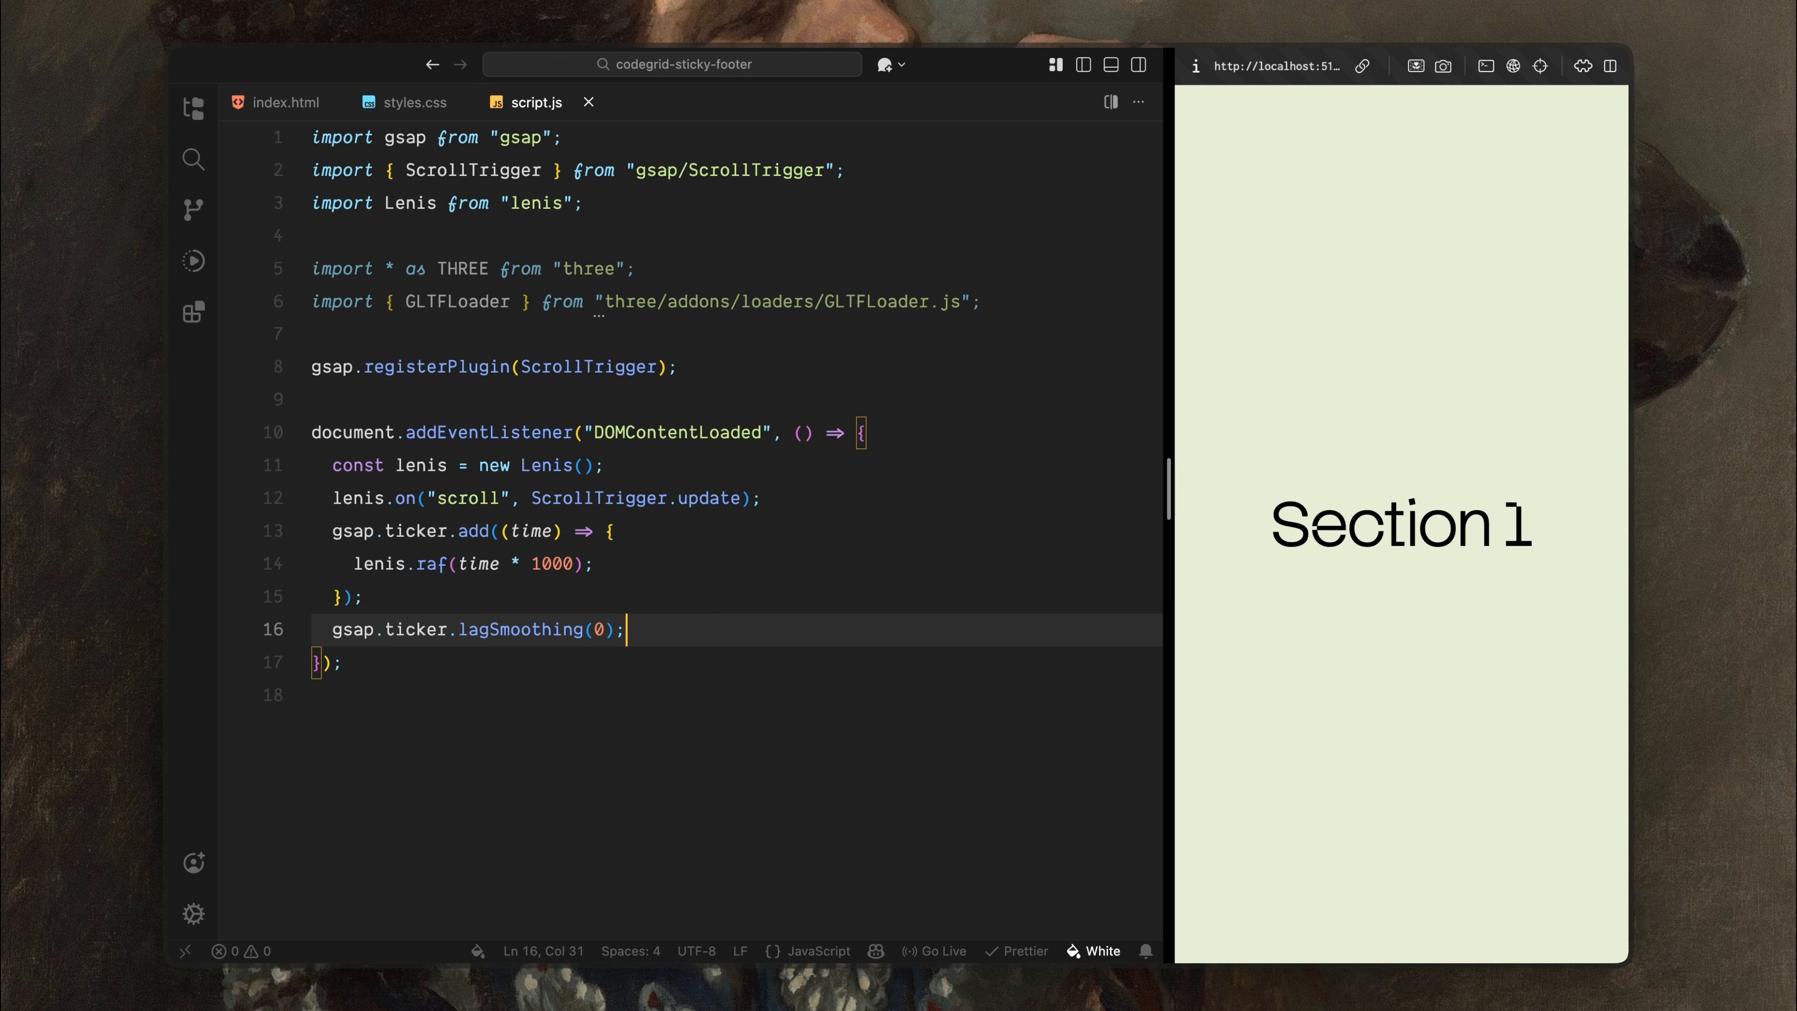
Declare footerContainer from .footer-container and begin an empty ScrollTrigger.create() call in the load handler
{"action": "key", "text": "Enter"}
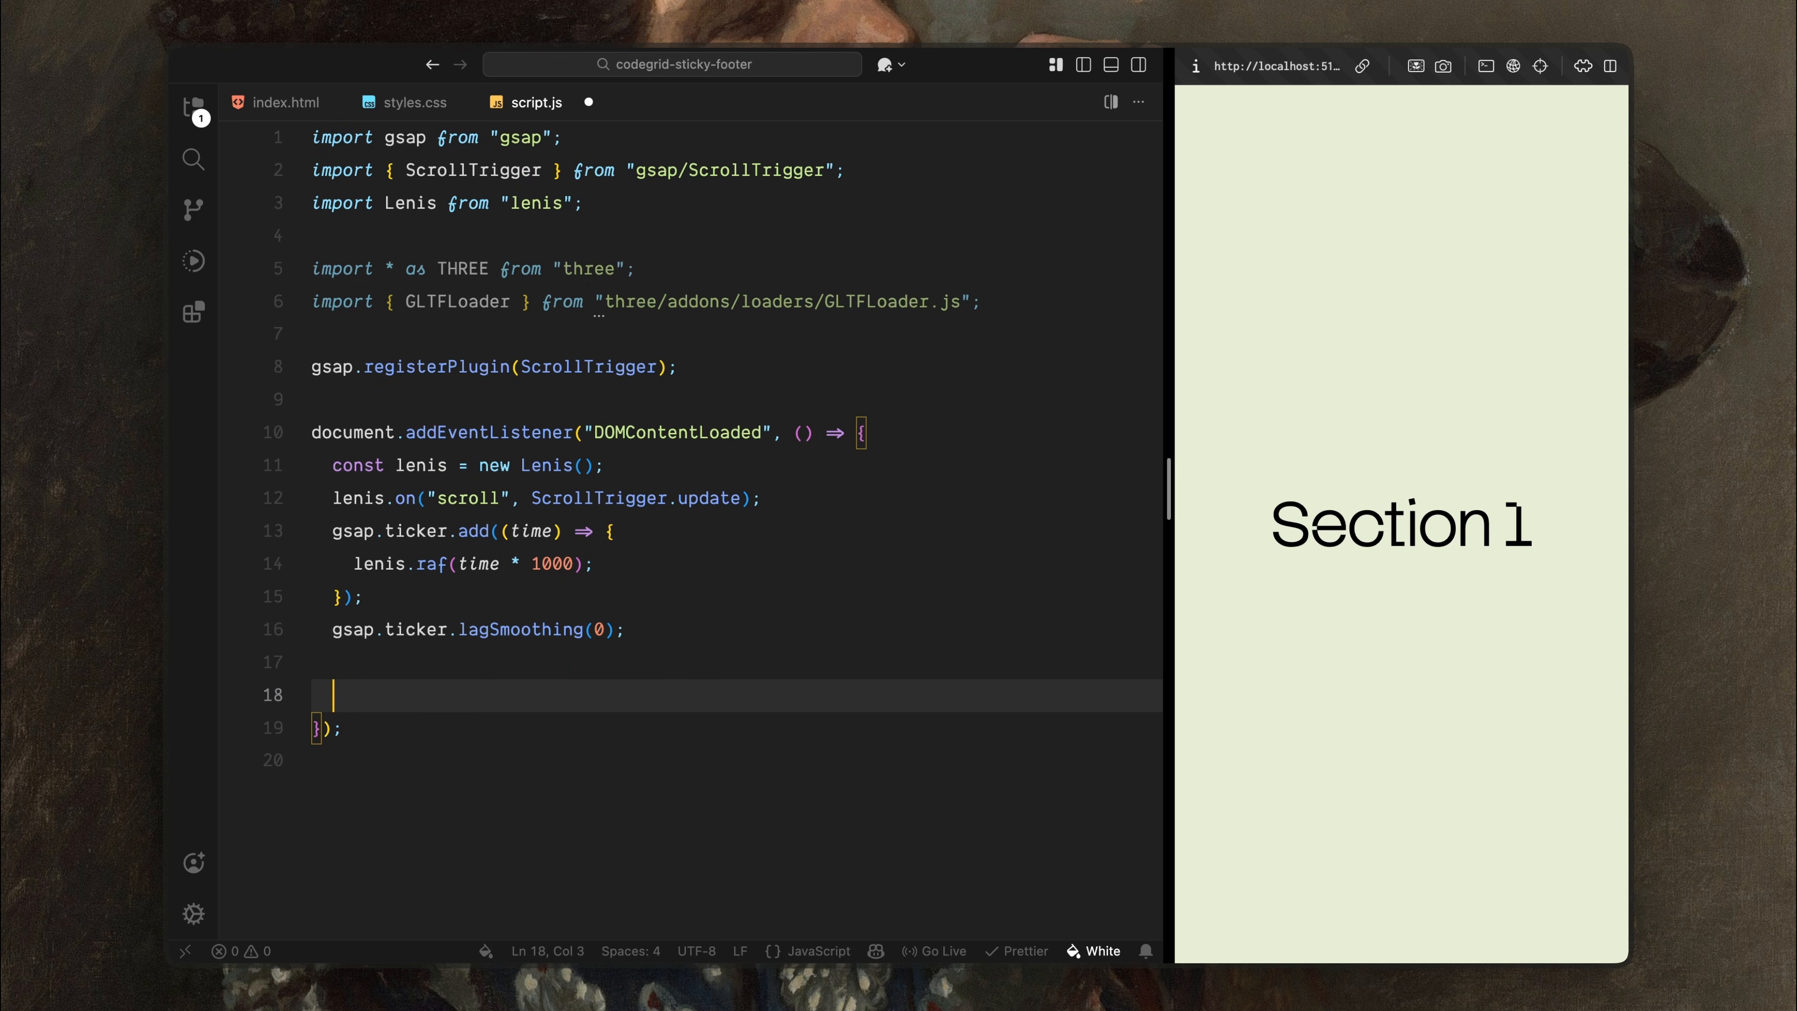
{"action": "type", "text": "const footerContainer = document.querySelector(\".footer-container\");"}
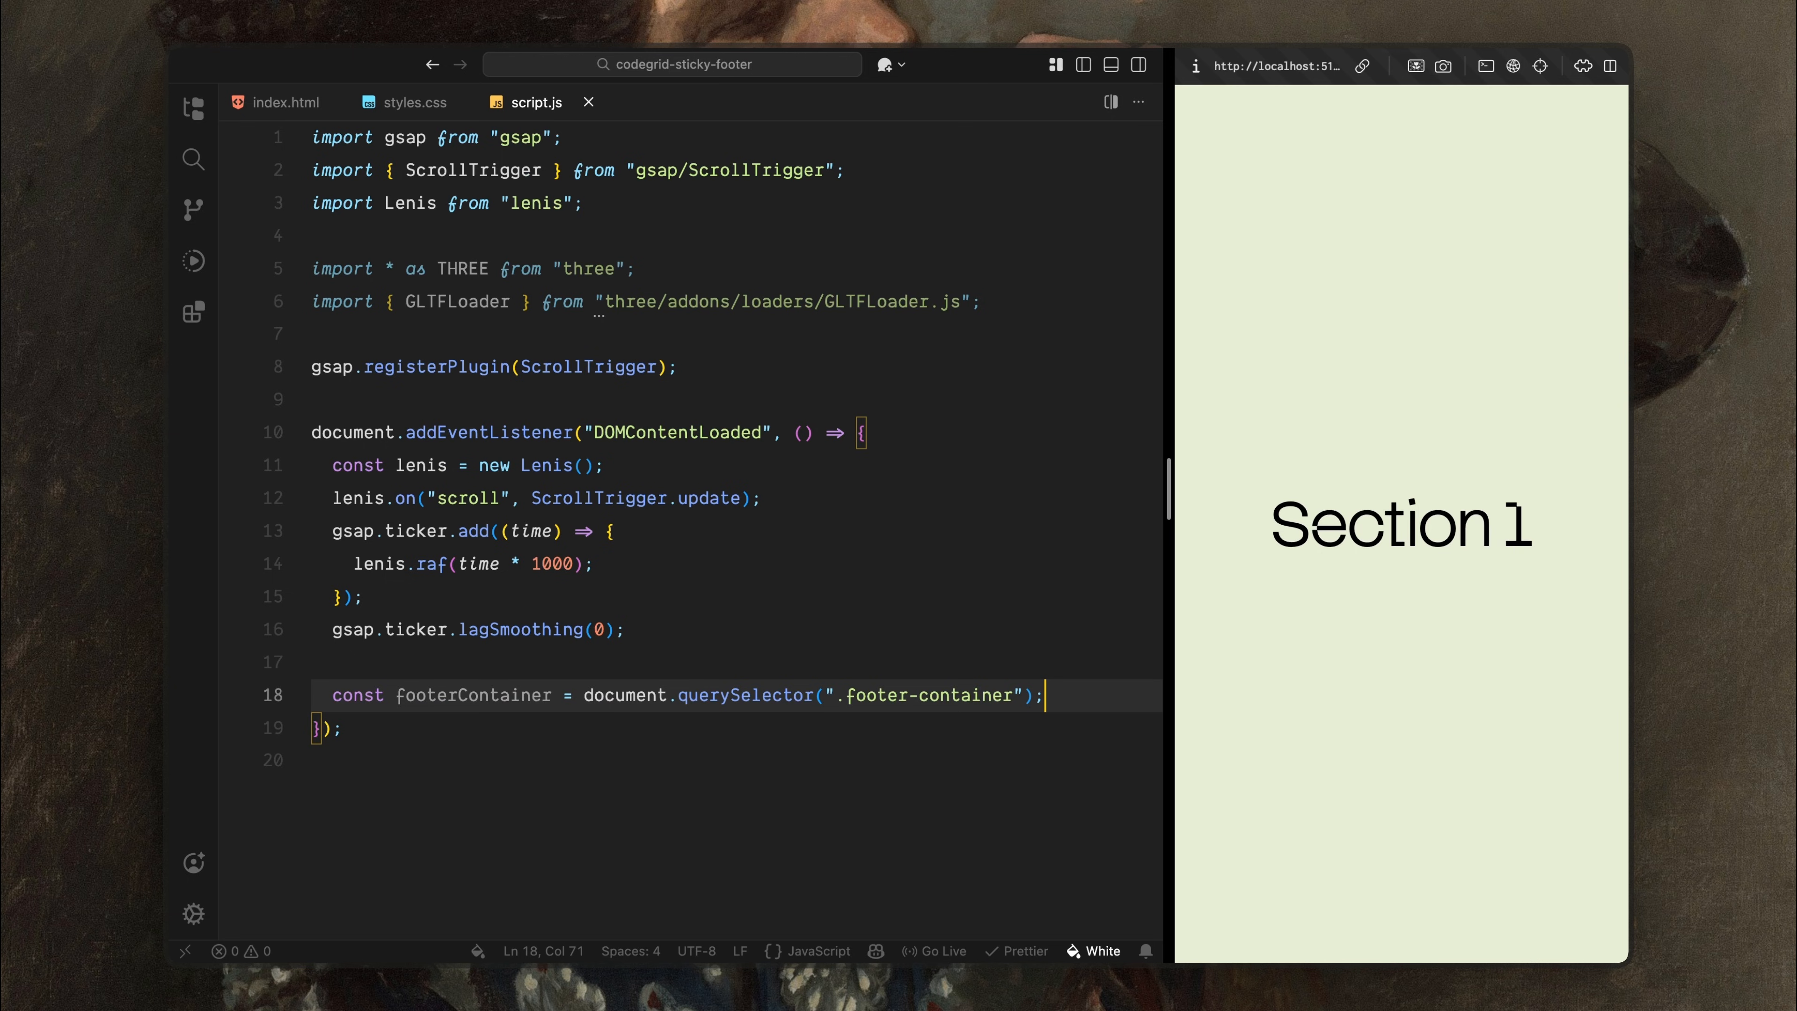
{"action": "key", "text": "Enter"}
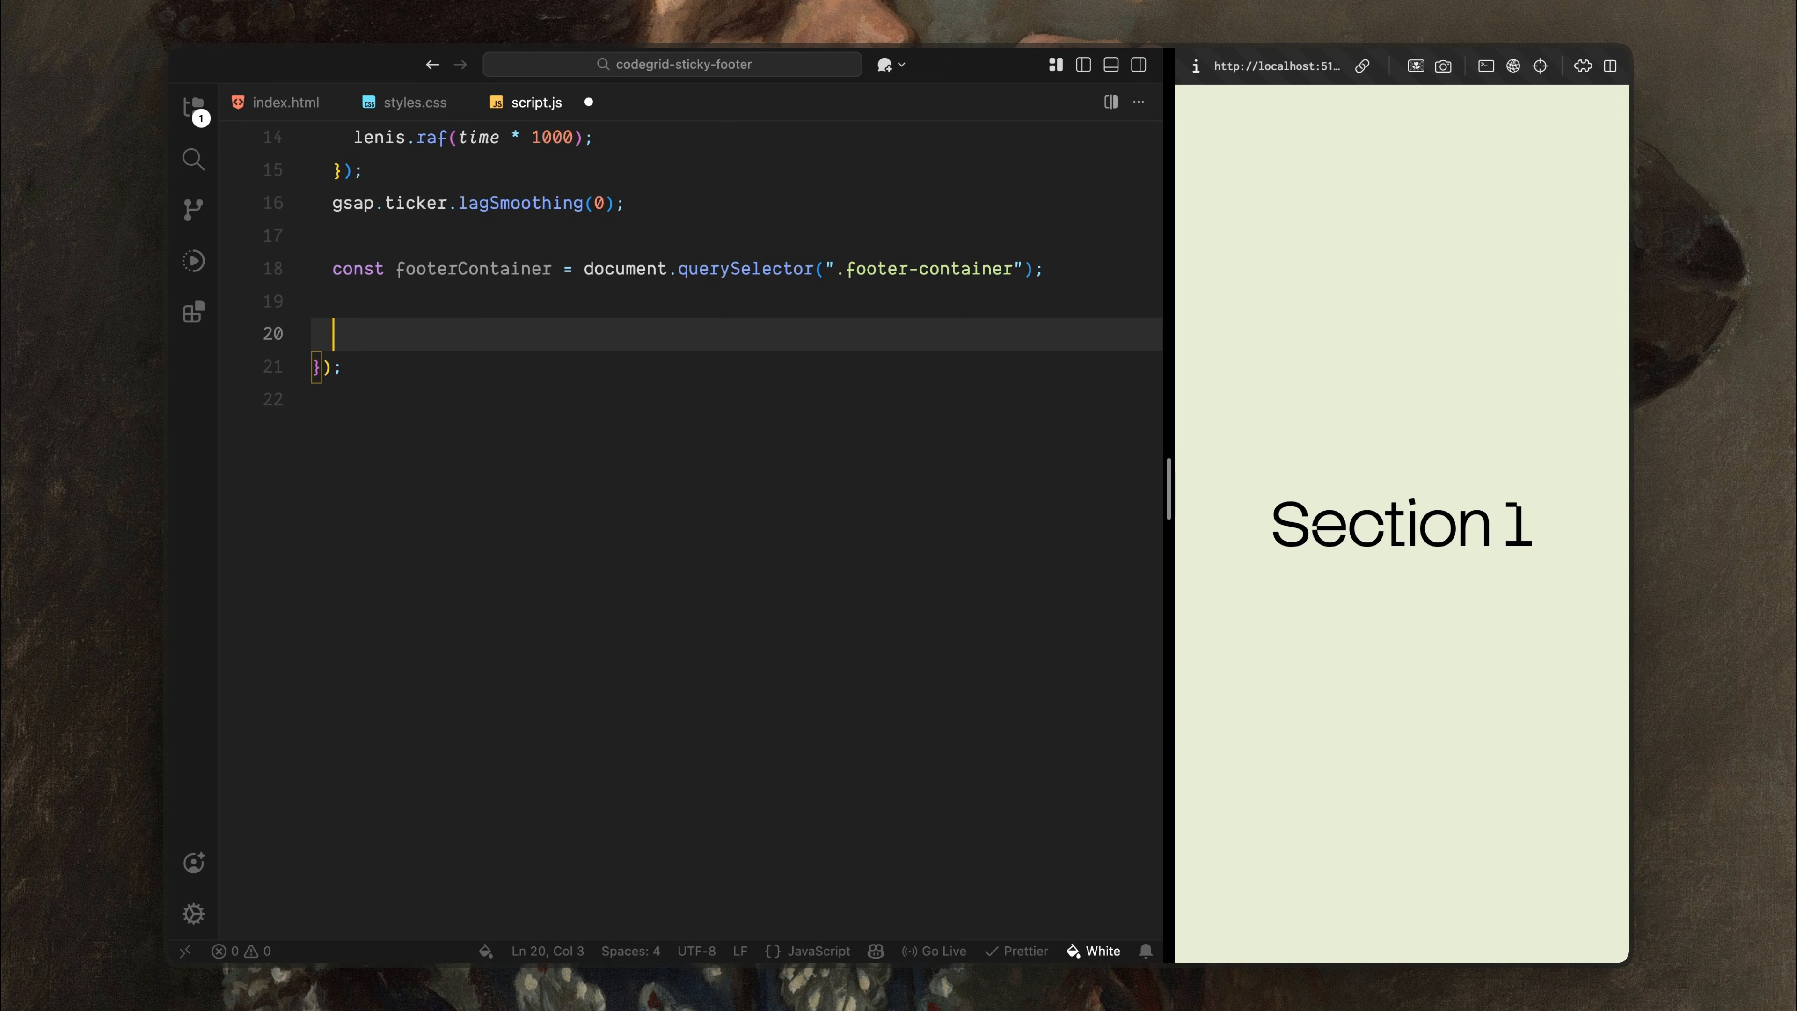
{"action": "type", "text": "ScrollTrigger.create()"}
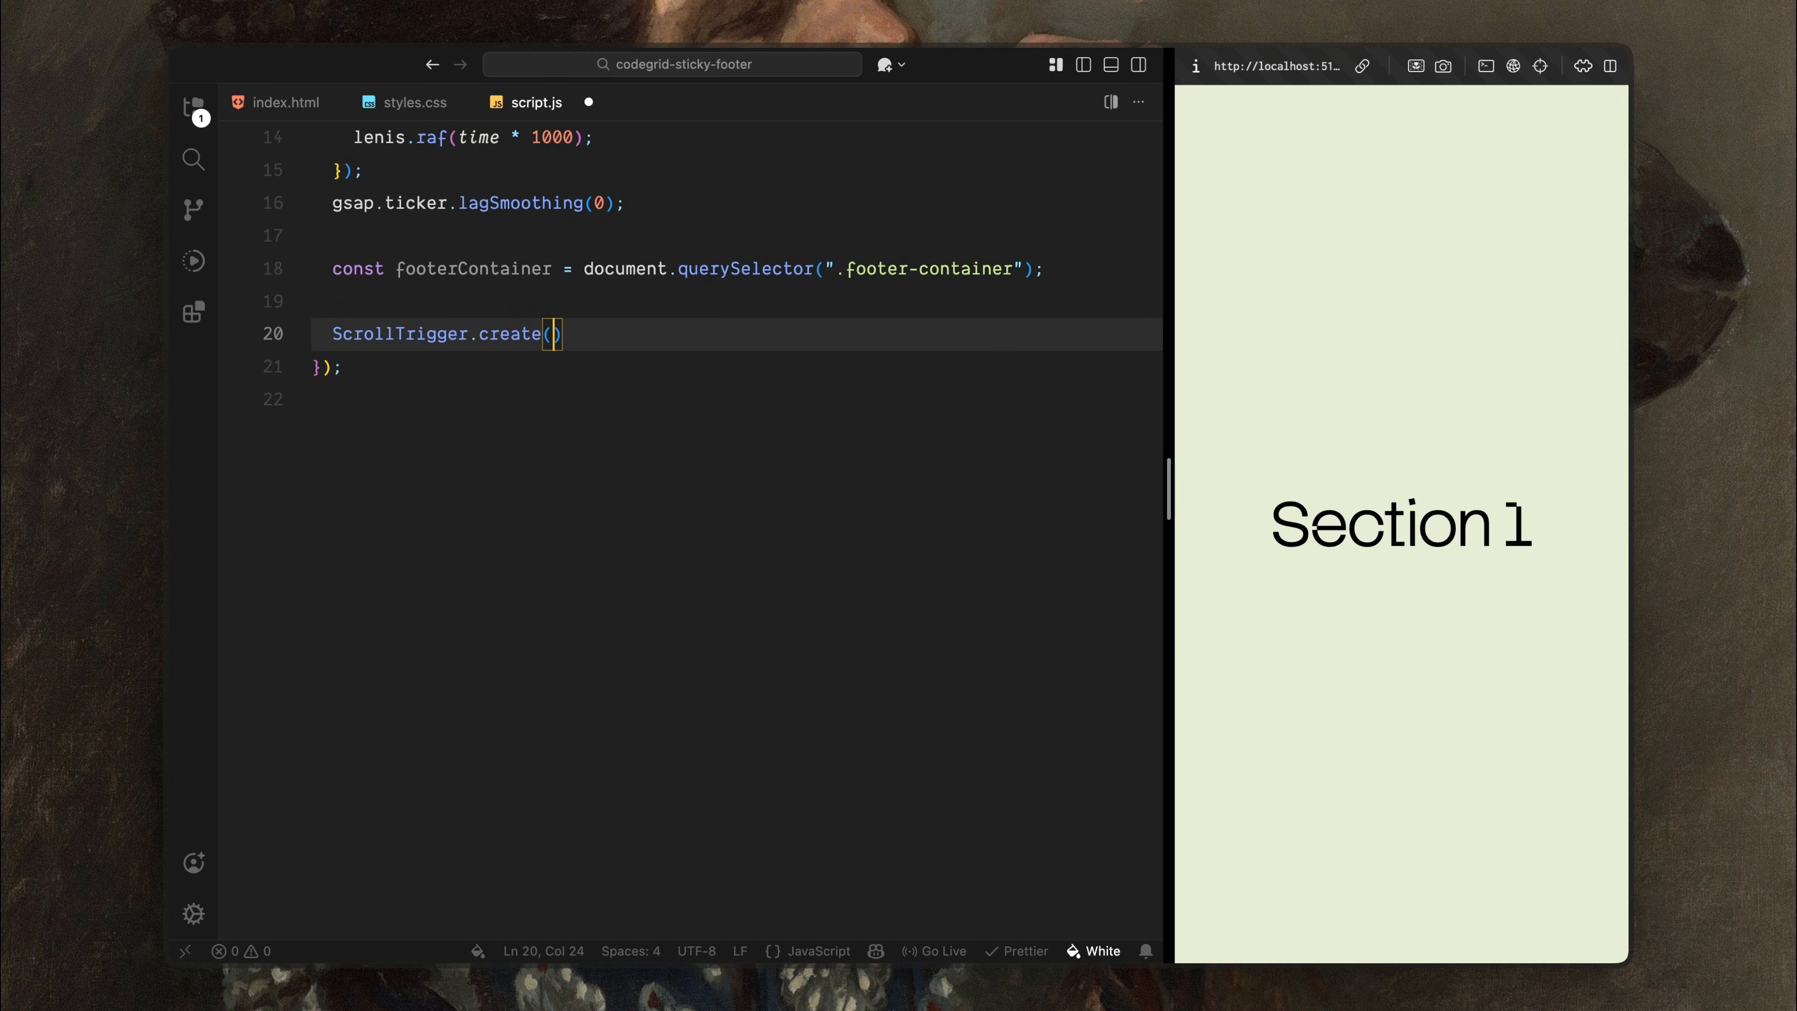
Configure the footer ScrollTrigger with scrub and an onUpdate setting footerContainer y to -35 × (1 − progress)%, then save
{"action": "type", "text": "{"}
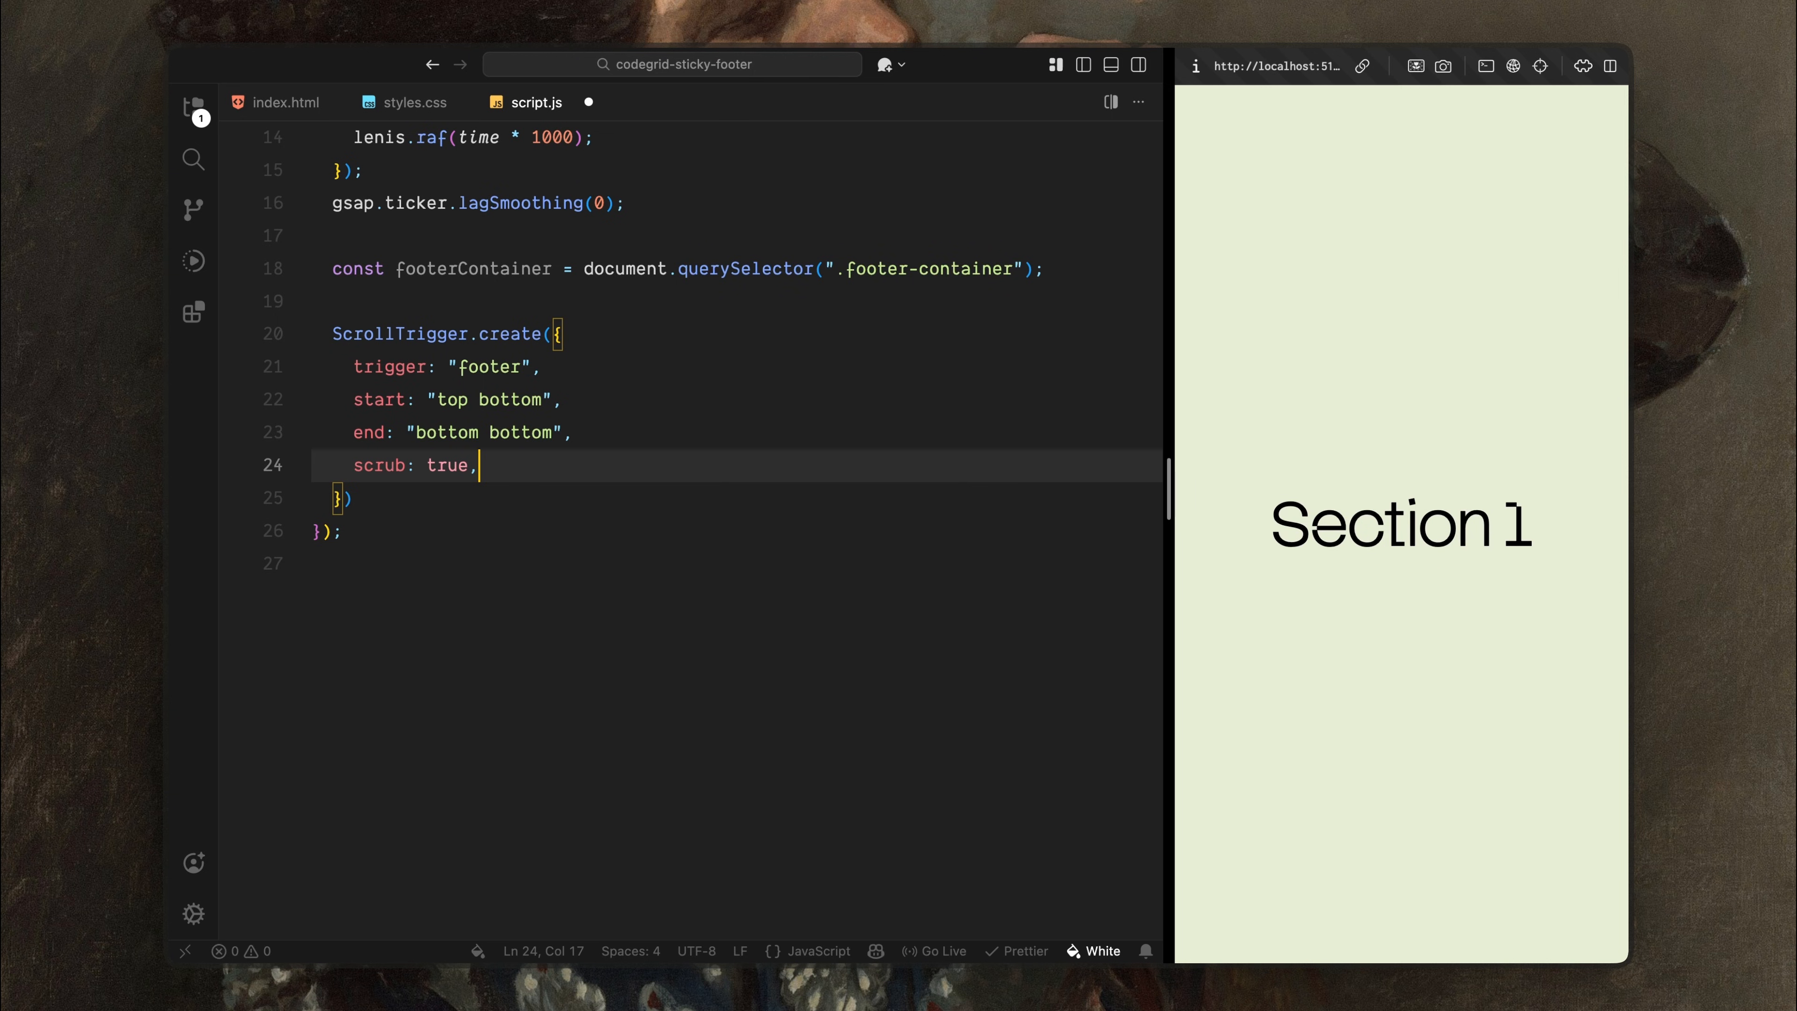
{"action": "type", "text": "onUpdate: (self"}
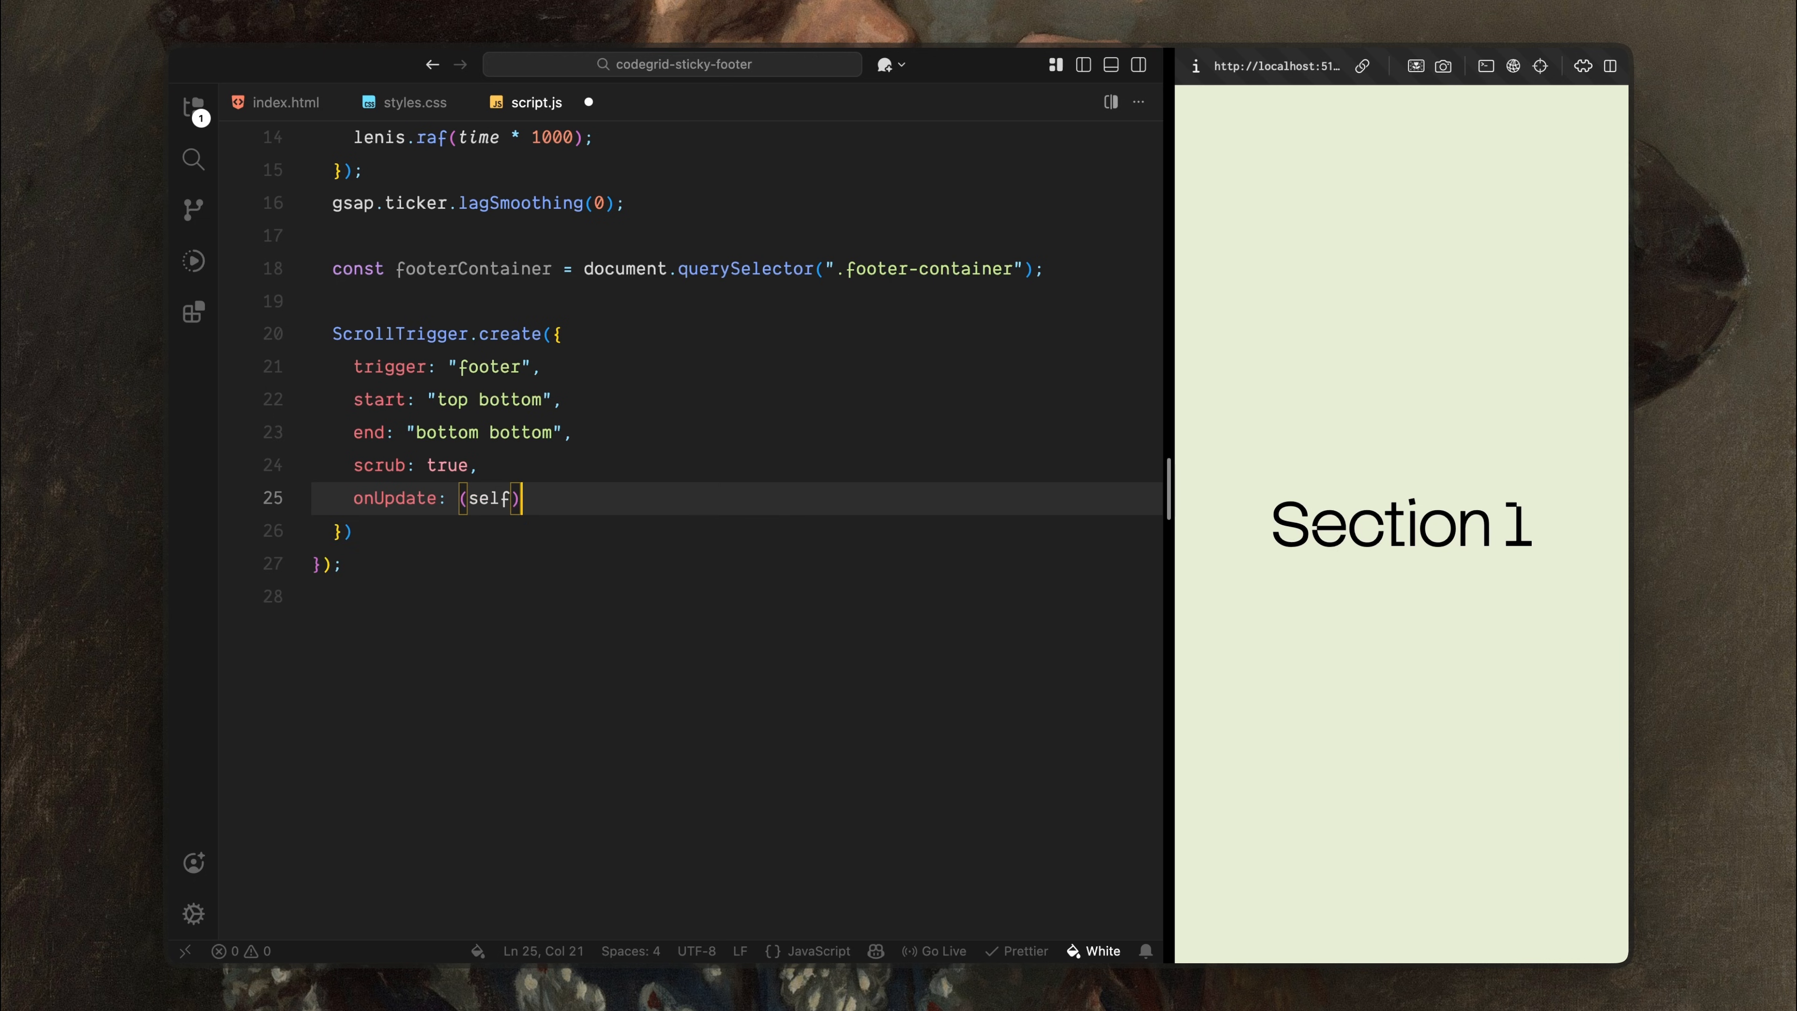
{"action": "type", "text": "=> {"}
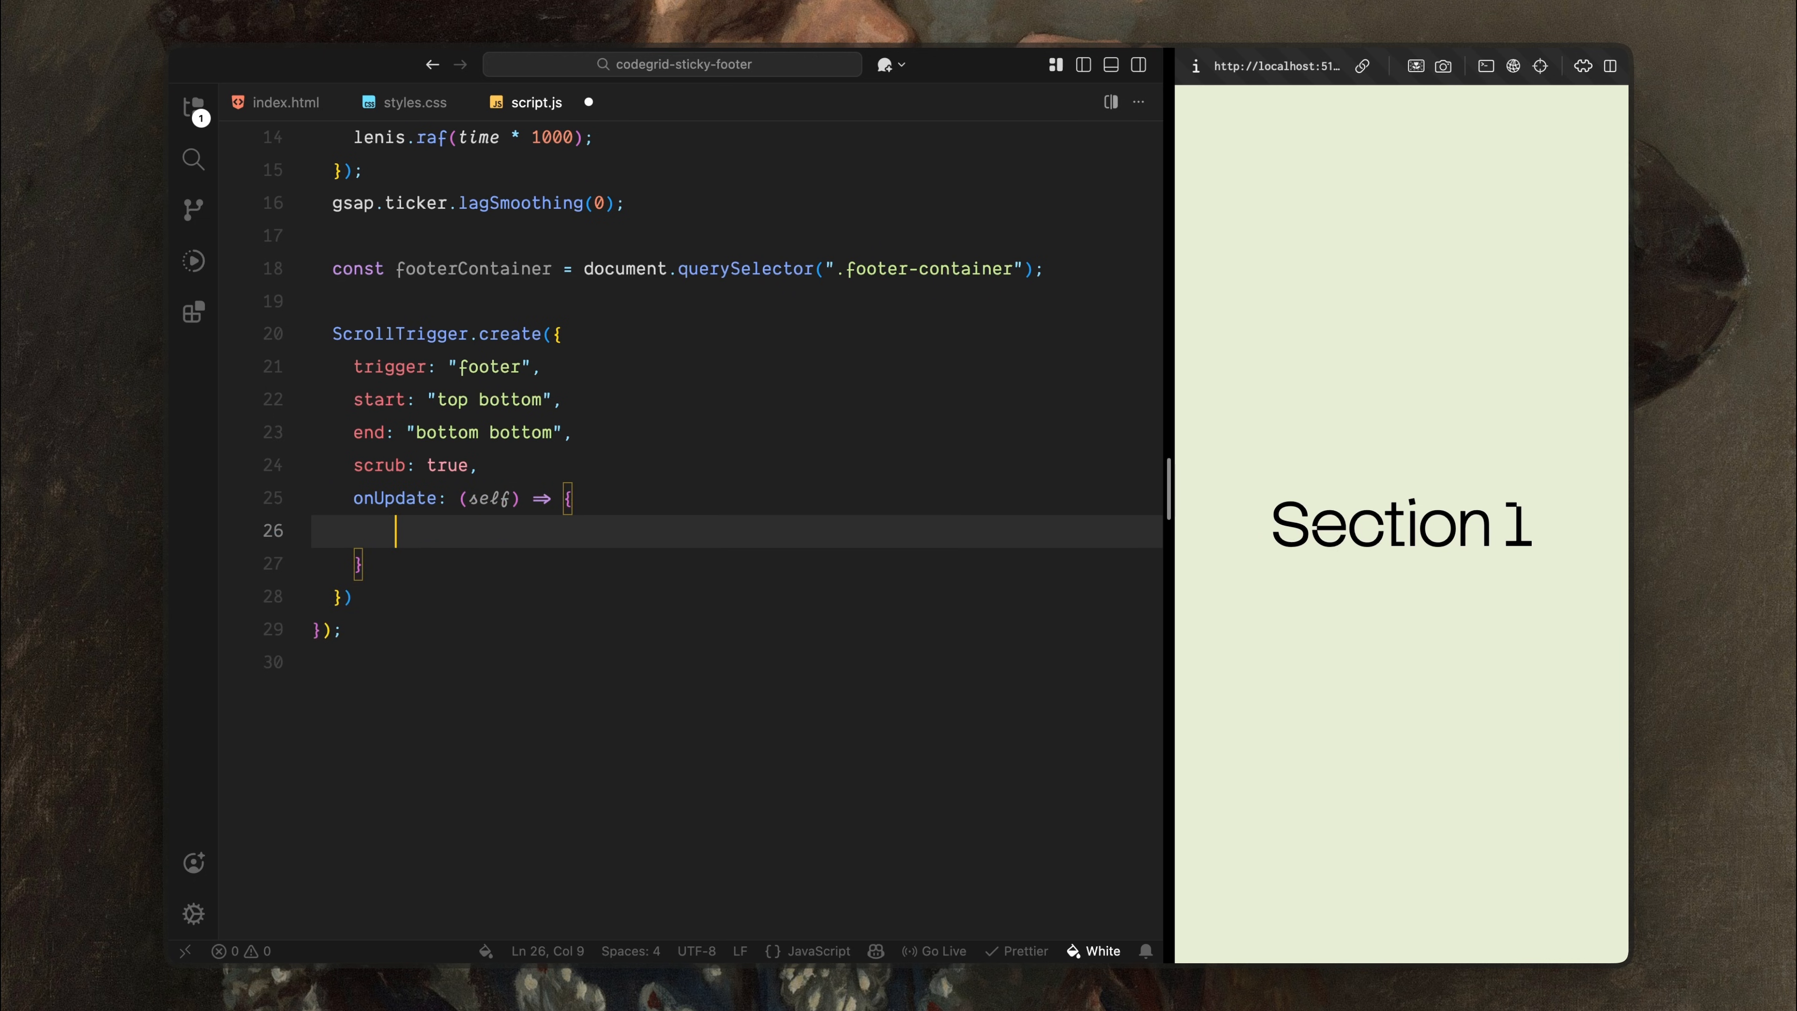
{"action": "type", "text": "const progress = self.progress;"}
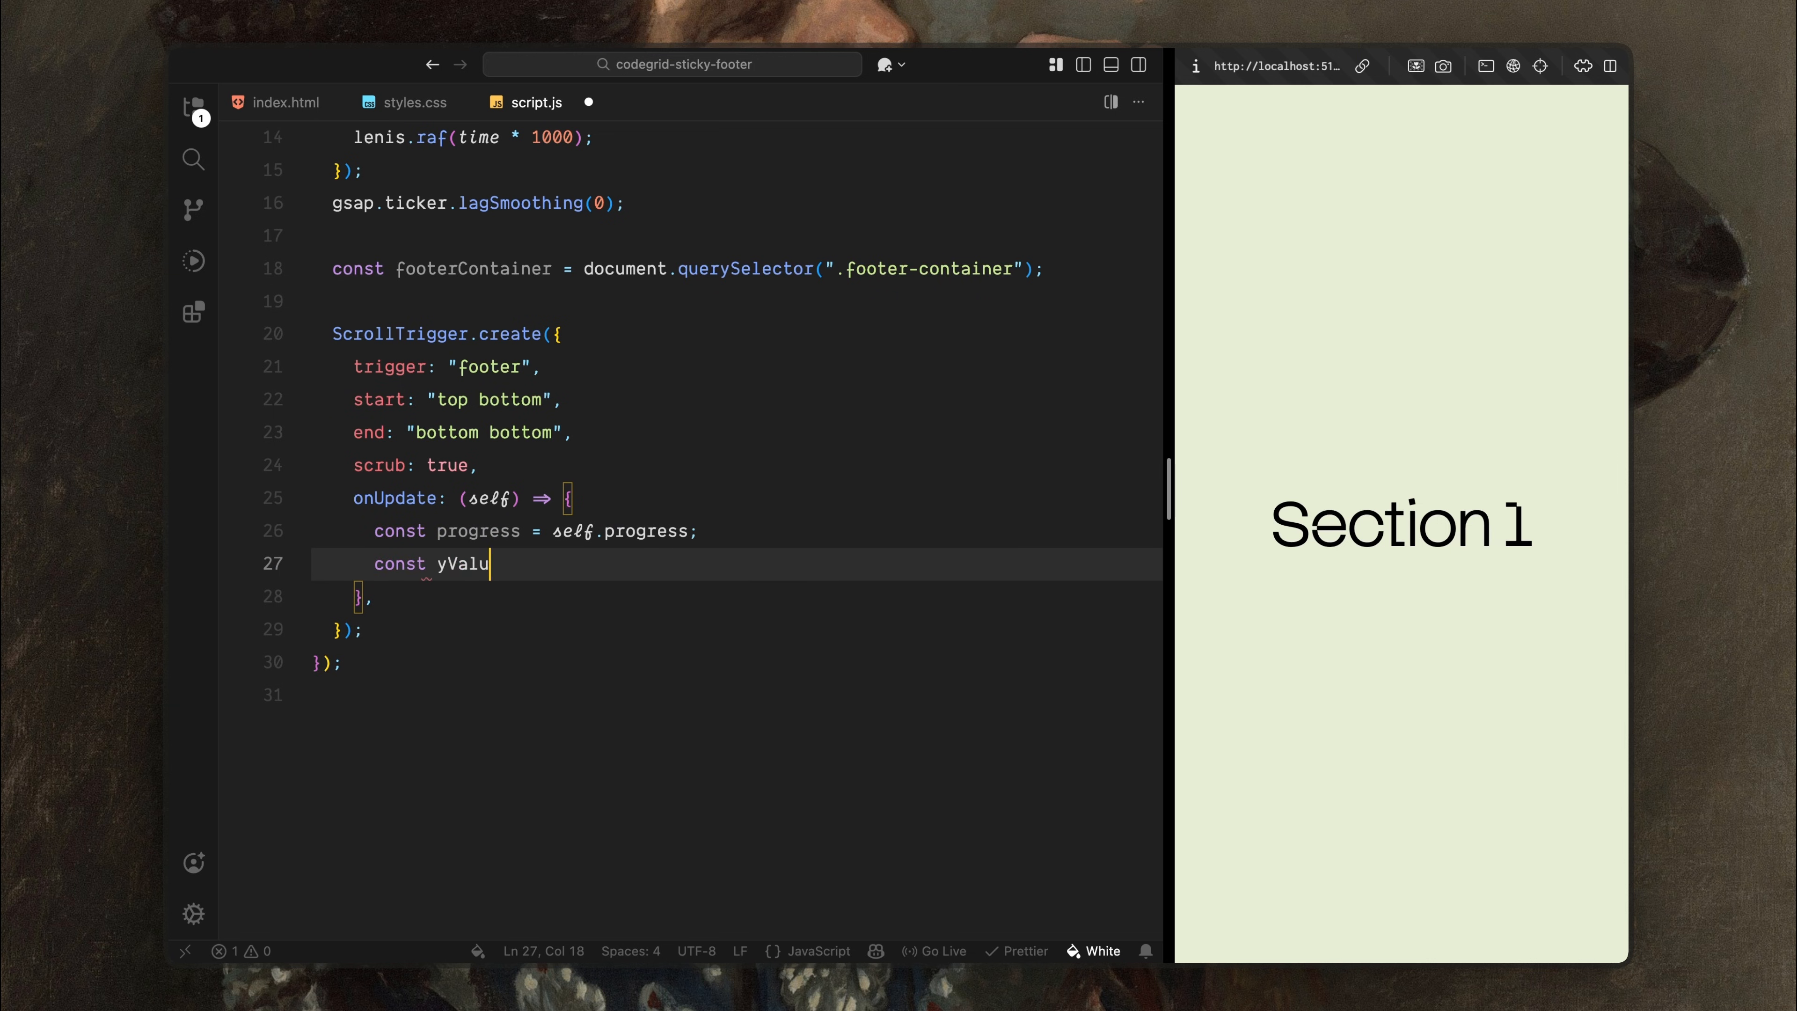
{"action": "type", "text": "e = -35 * (1 - progress)"}
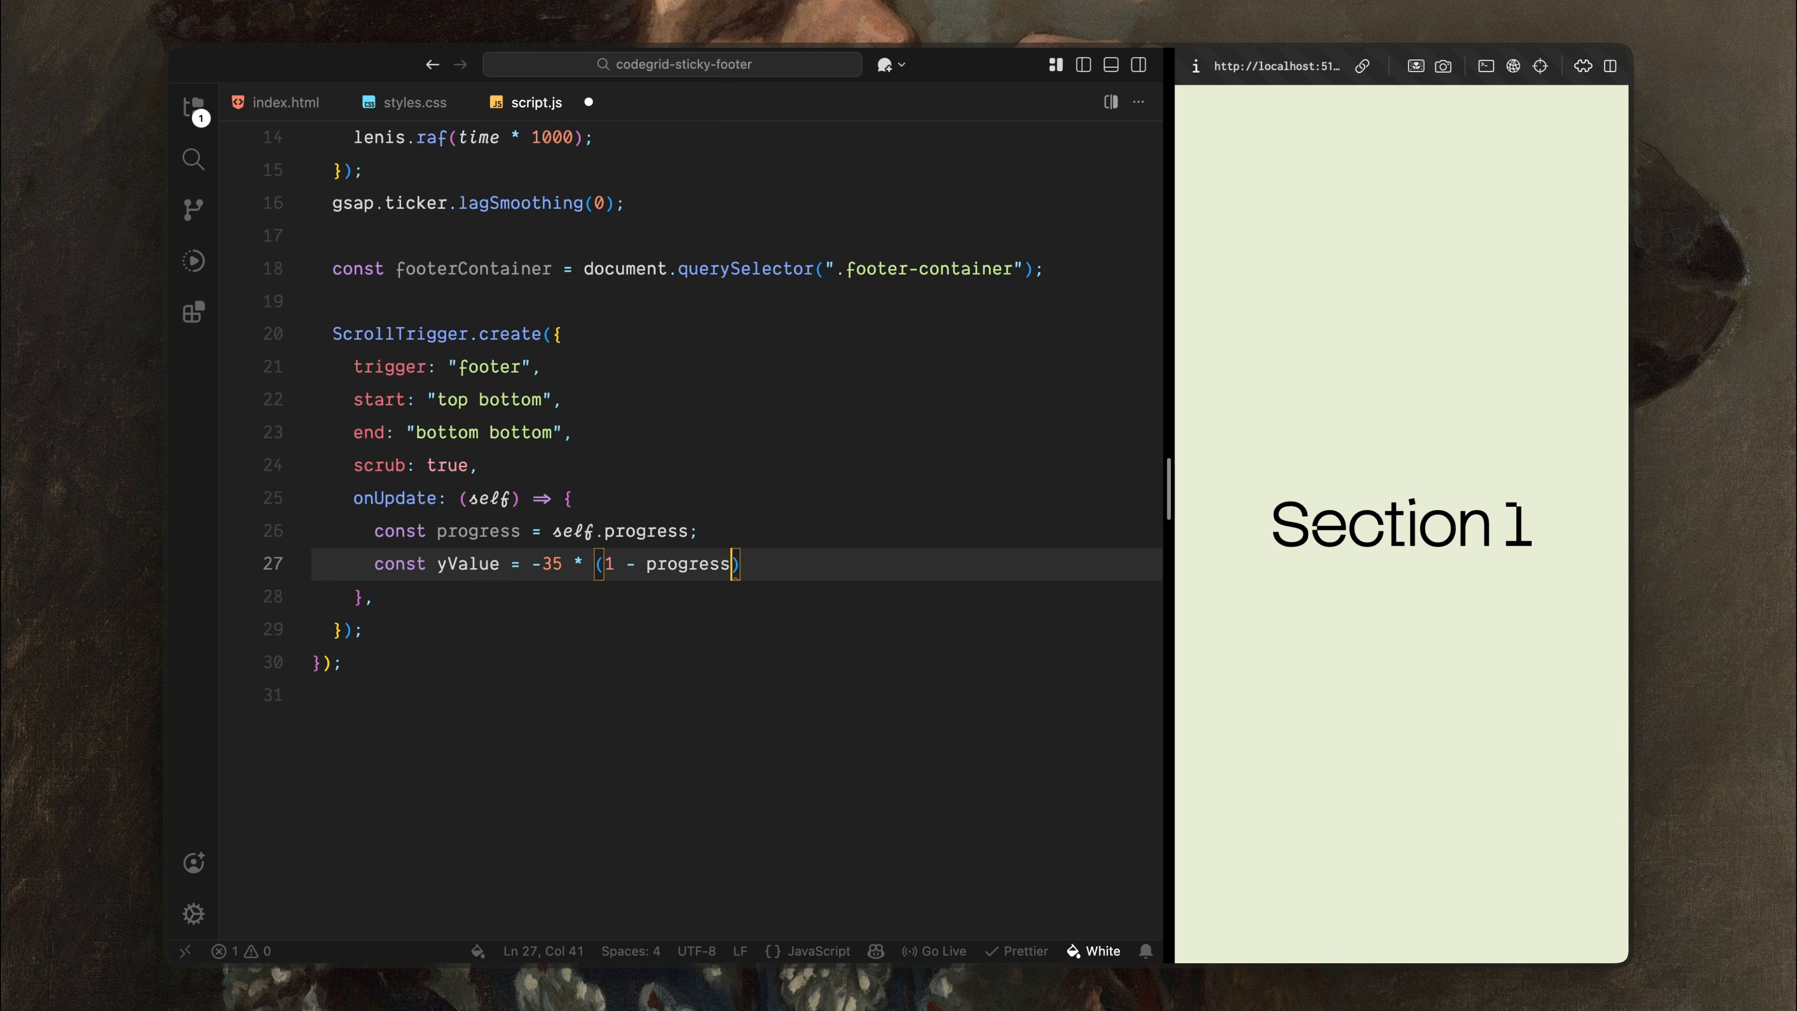
{"action": "type", "text": ";"}
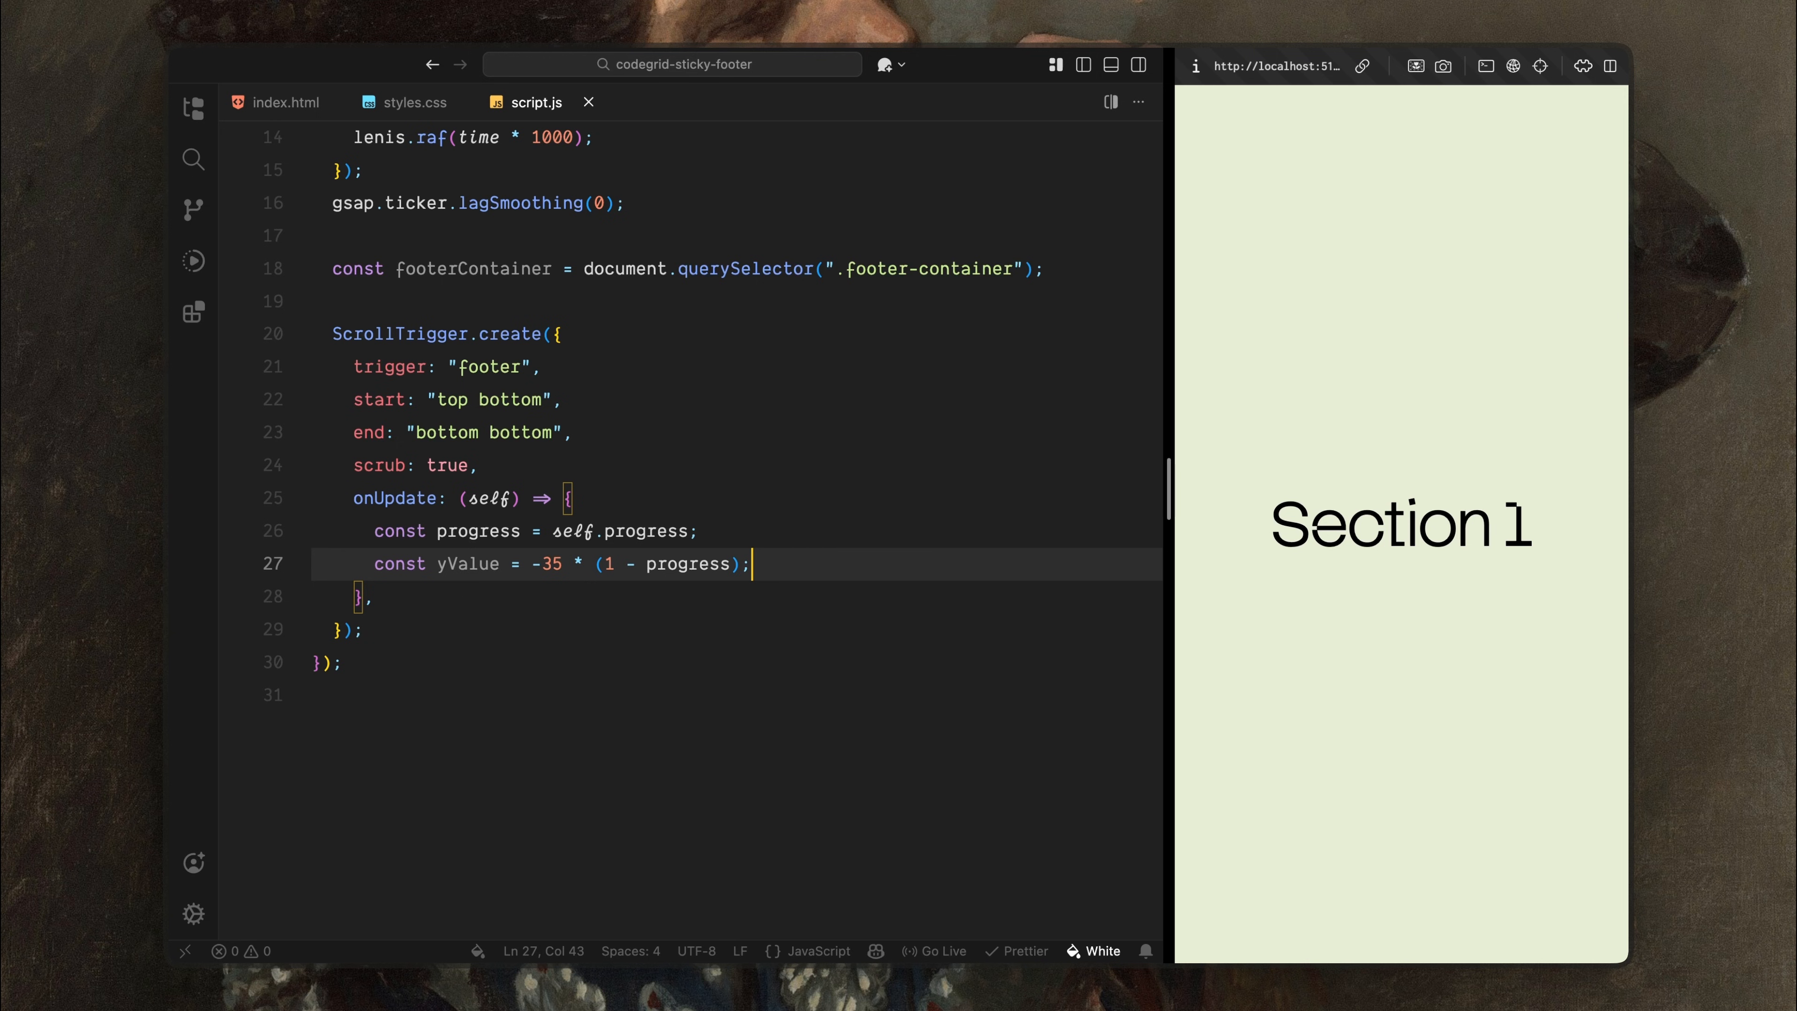
{"action": "type", "text": "gsap.set()"}
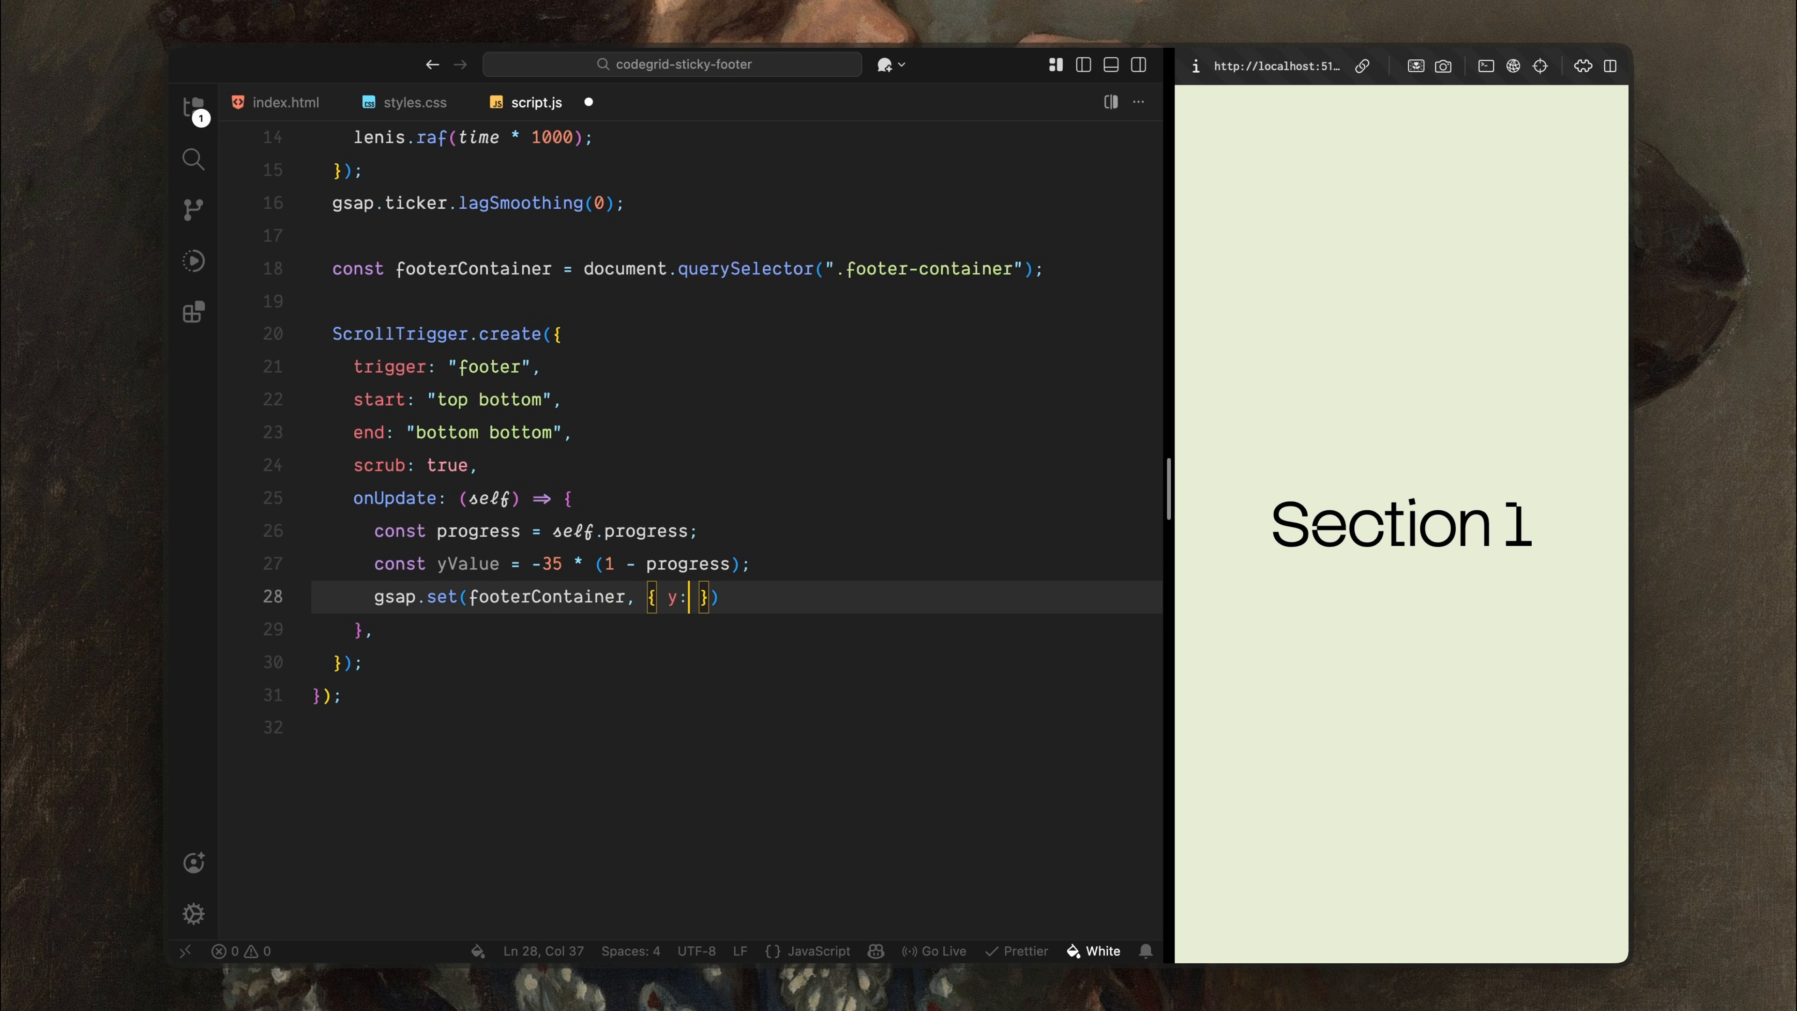
{"action": "type", "text": "`${yValue}%`"}
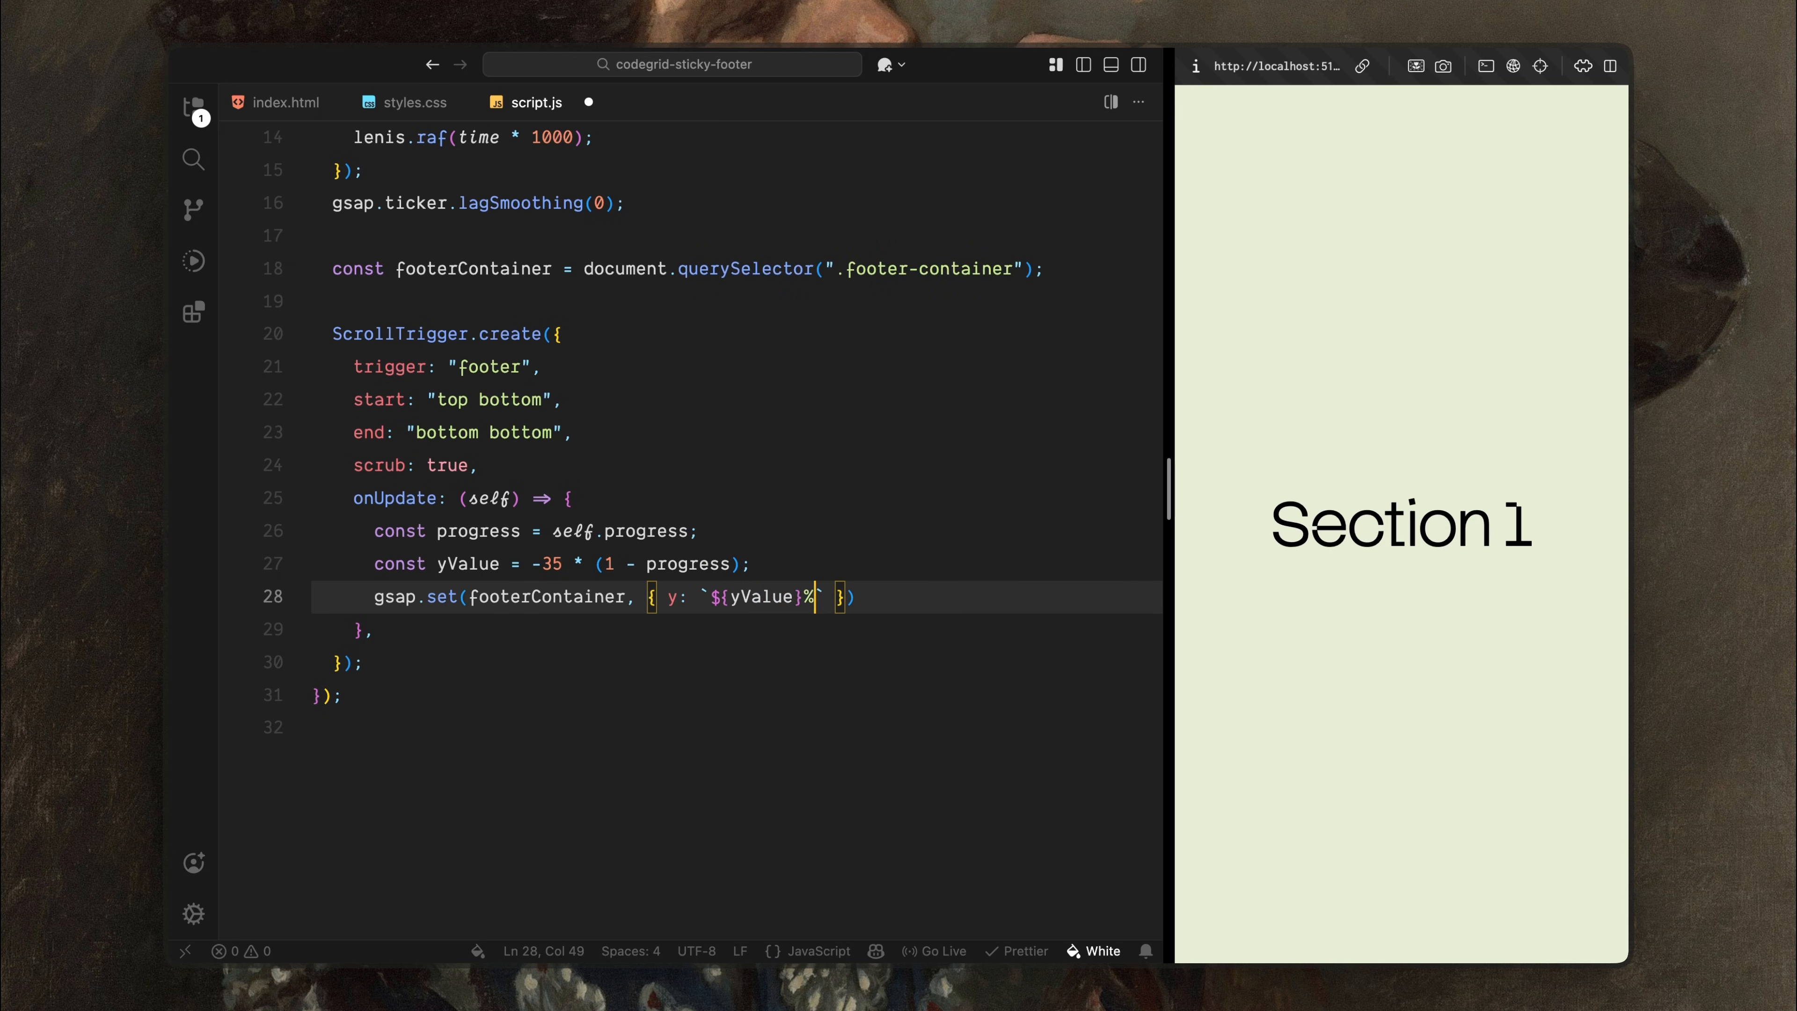
{"action": "key", "text": "ctrl+s"}
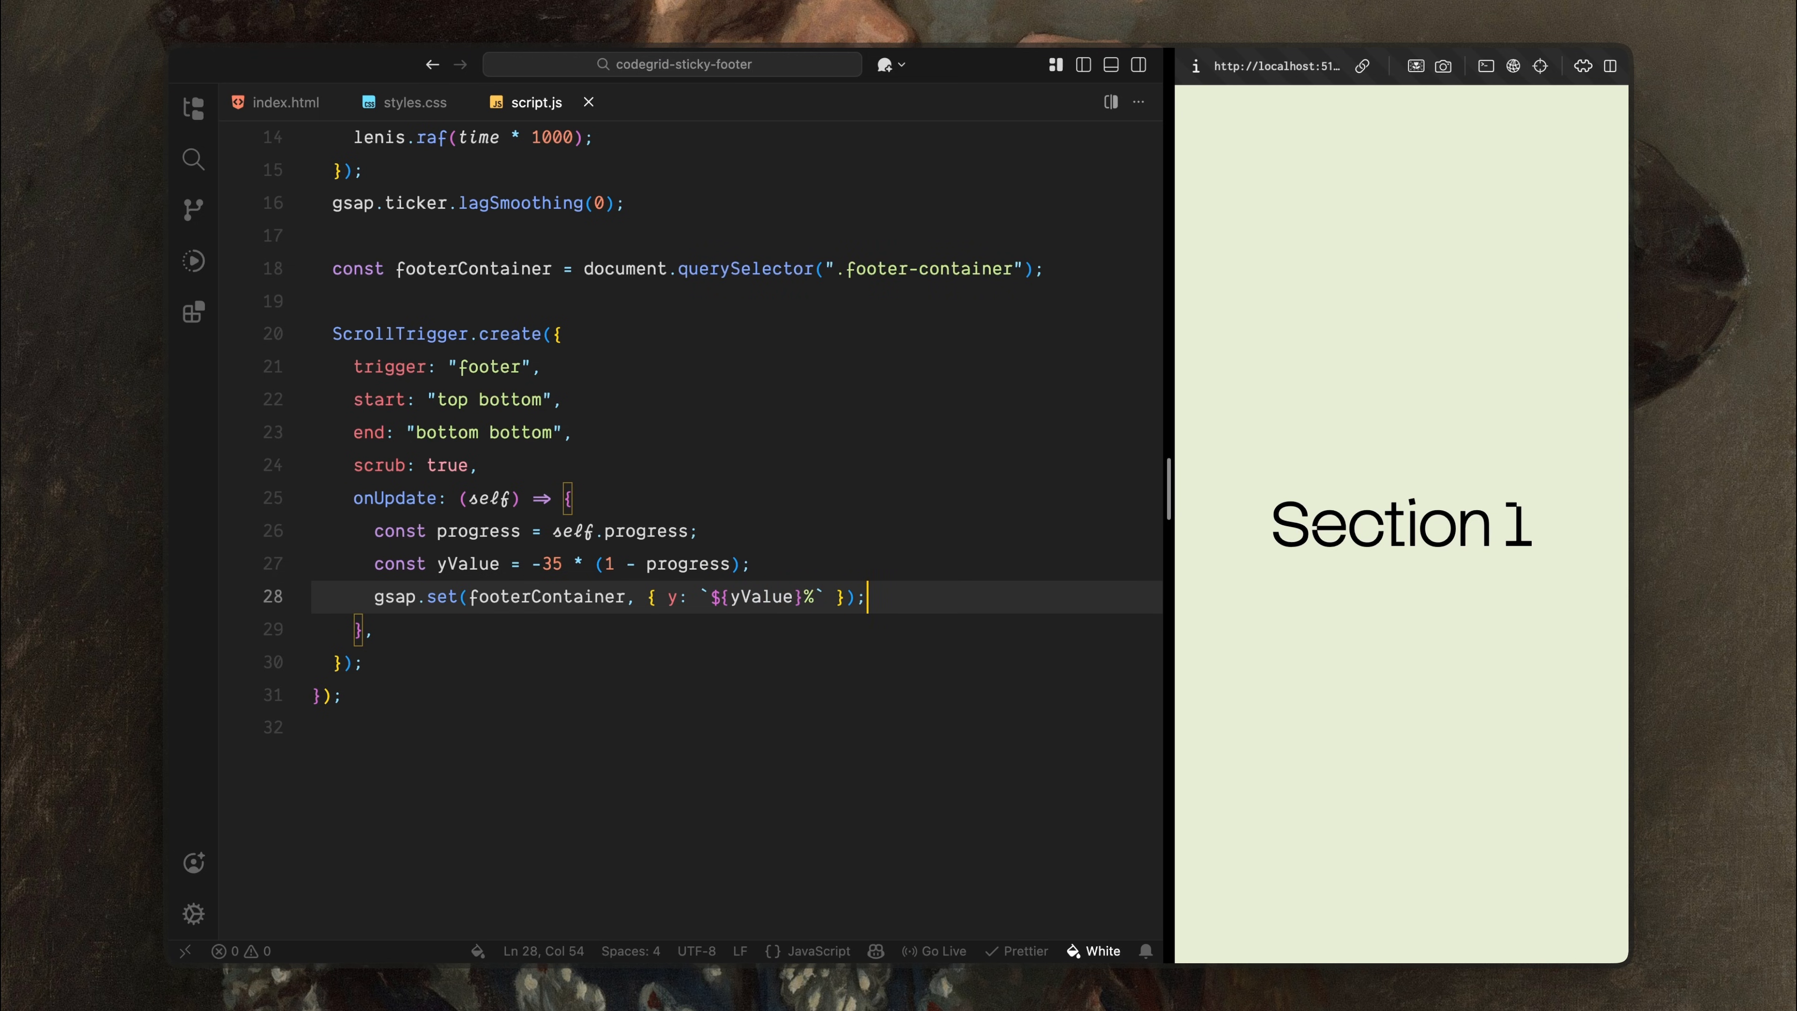
{"action": "scroll", "scroll_direction": "down", "scroll_amount": 3}
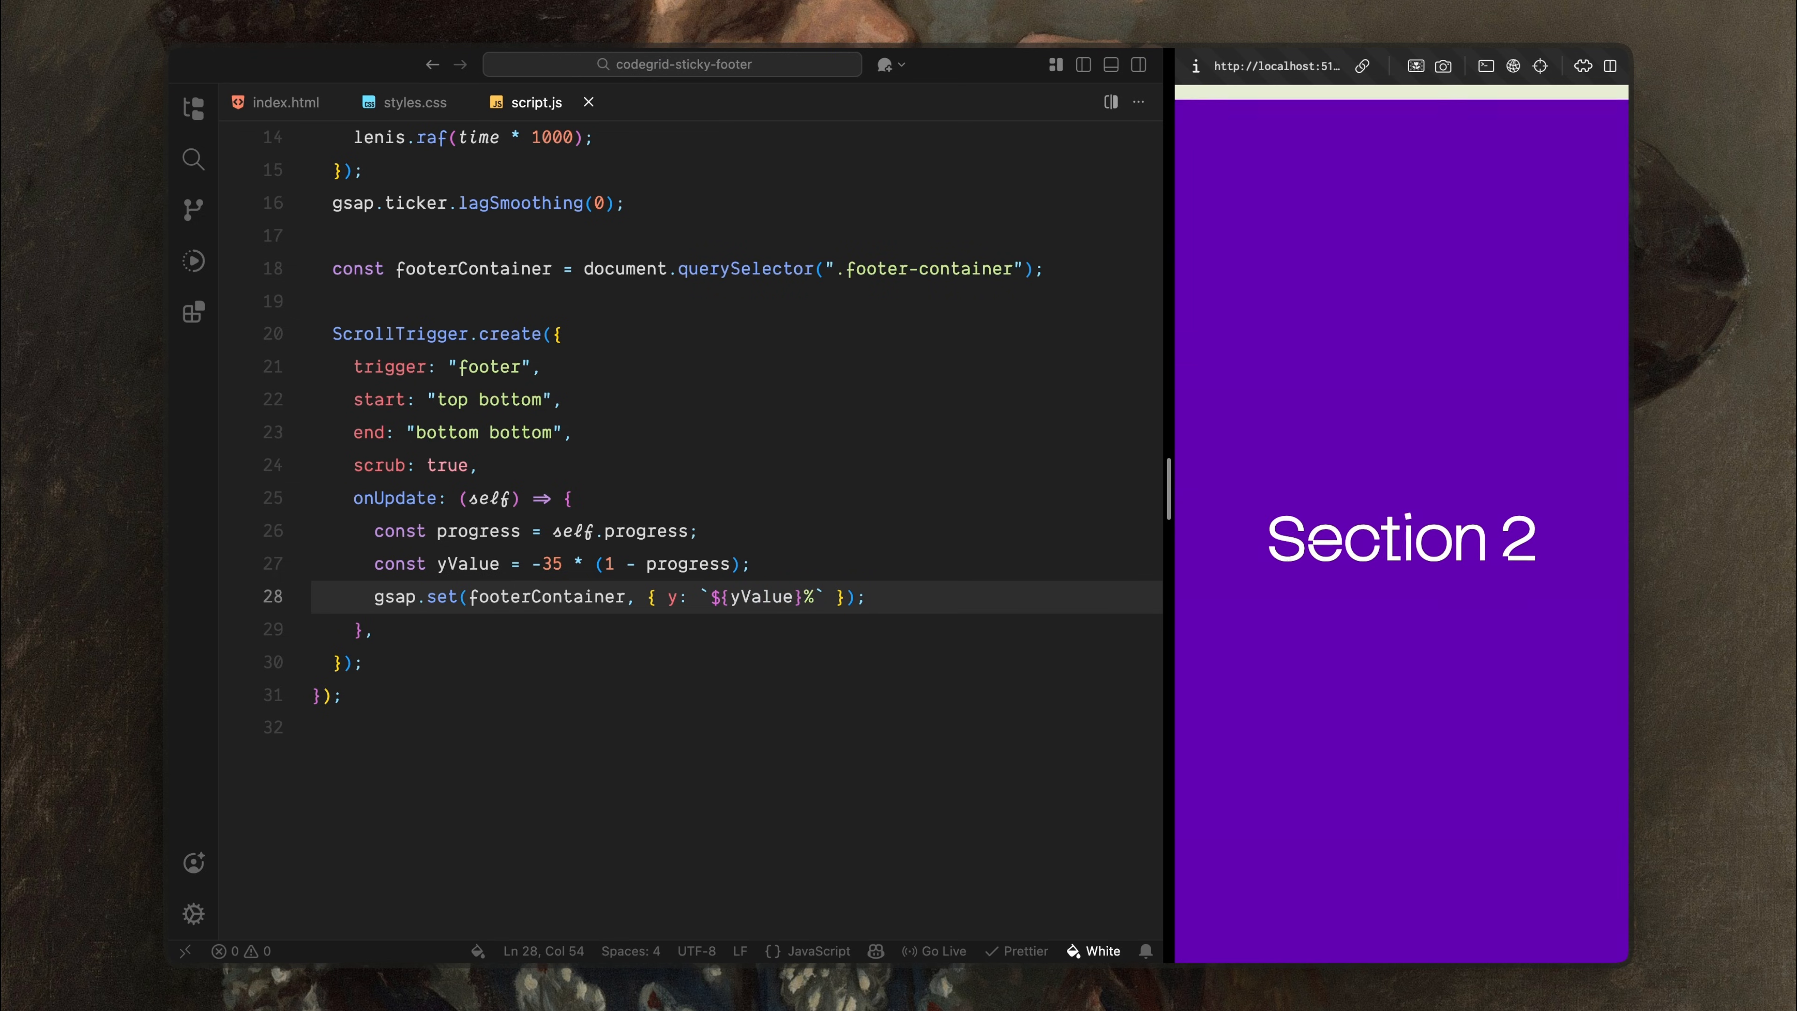
{"action": "scroll", "scroll_direction": "down", "scroll_amount": 3}
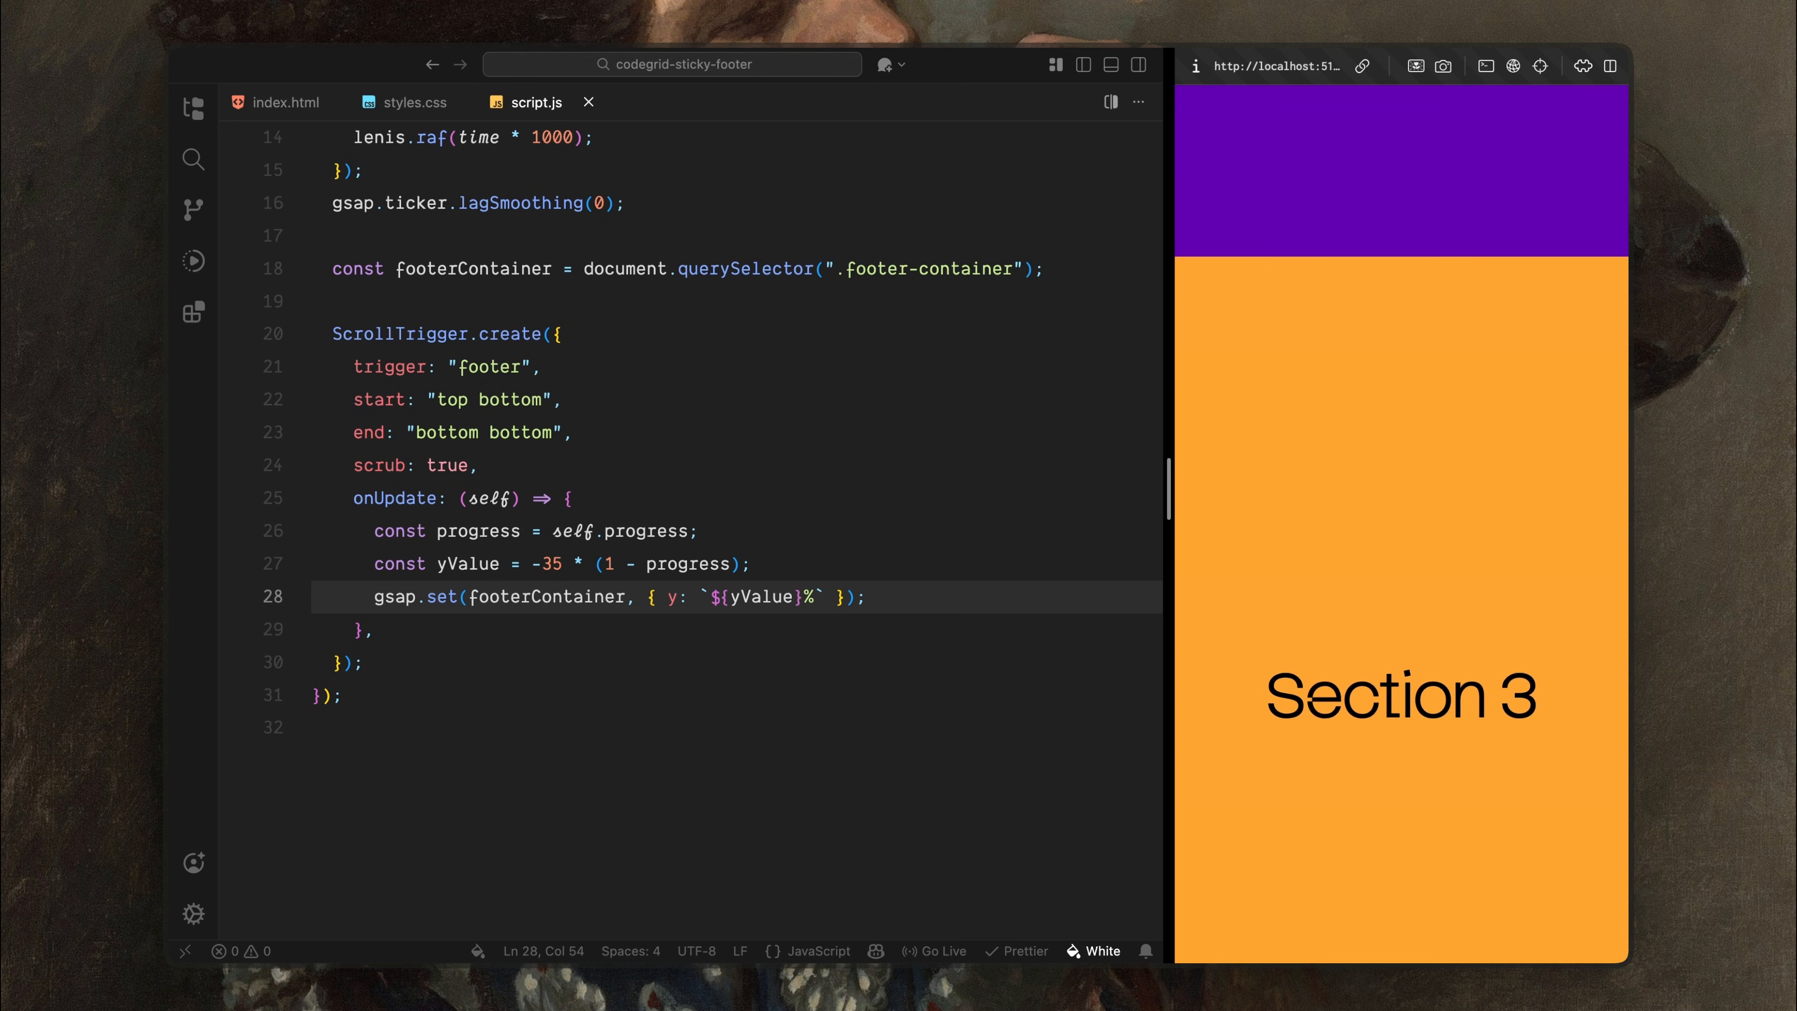
{"action": "scroll", "scroll_direction": "down", "scroll_amount": 3}
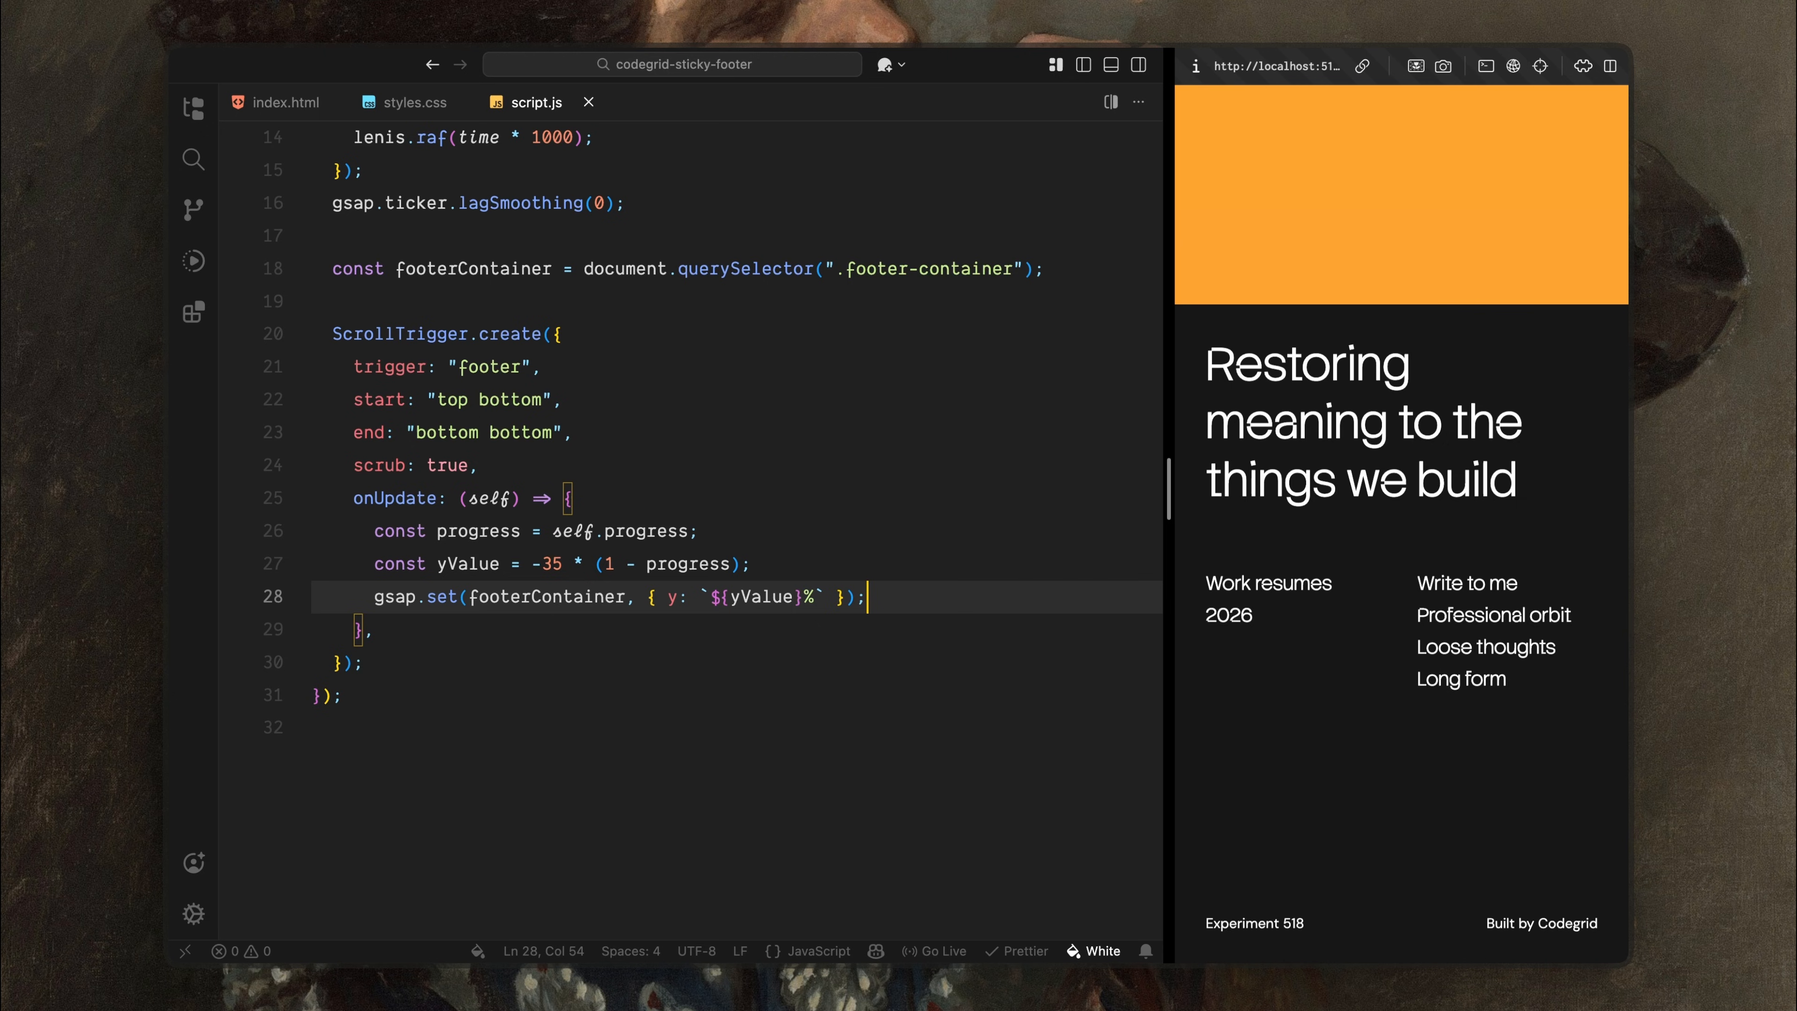
Add a mouse { x: 0, y: 0 } object and a mousemove listener normalising clientX/clientY to −1..1
{"action": "left_click", "coordinate": [1043, 268]}
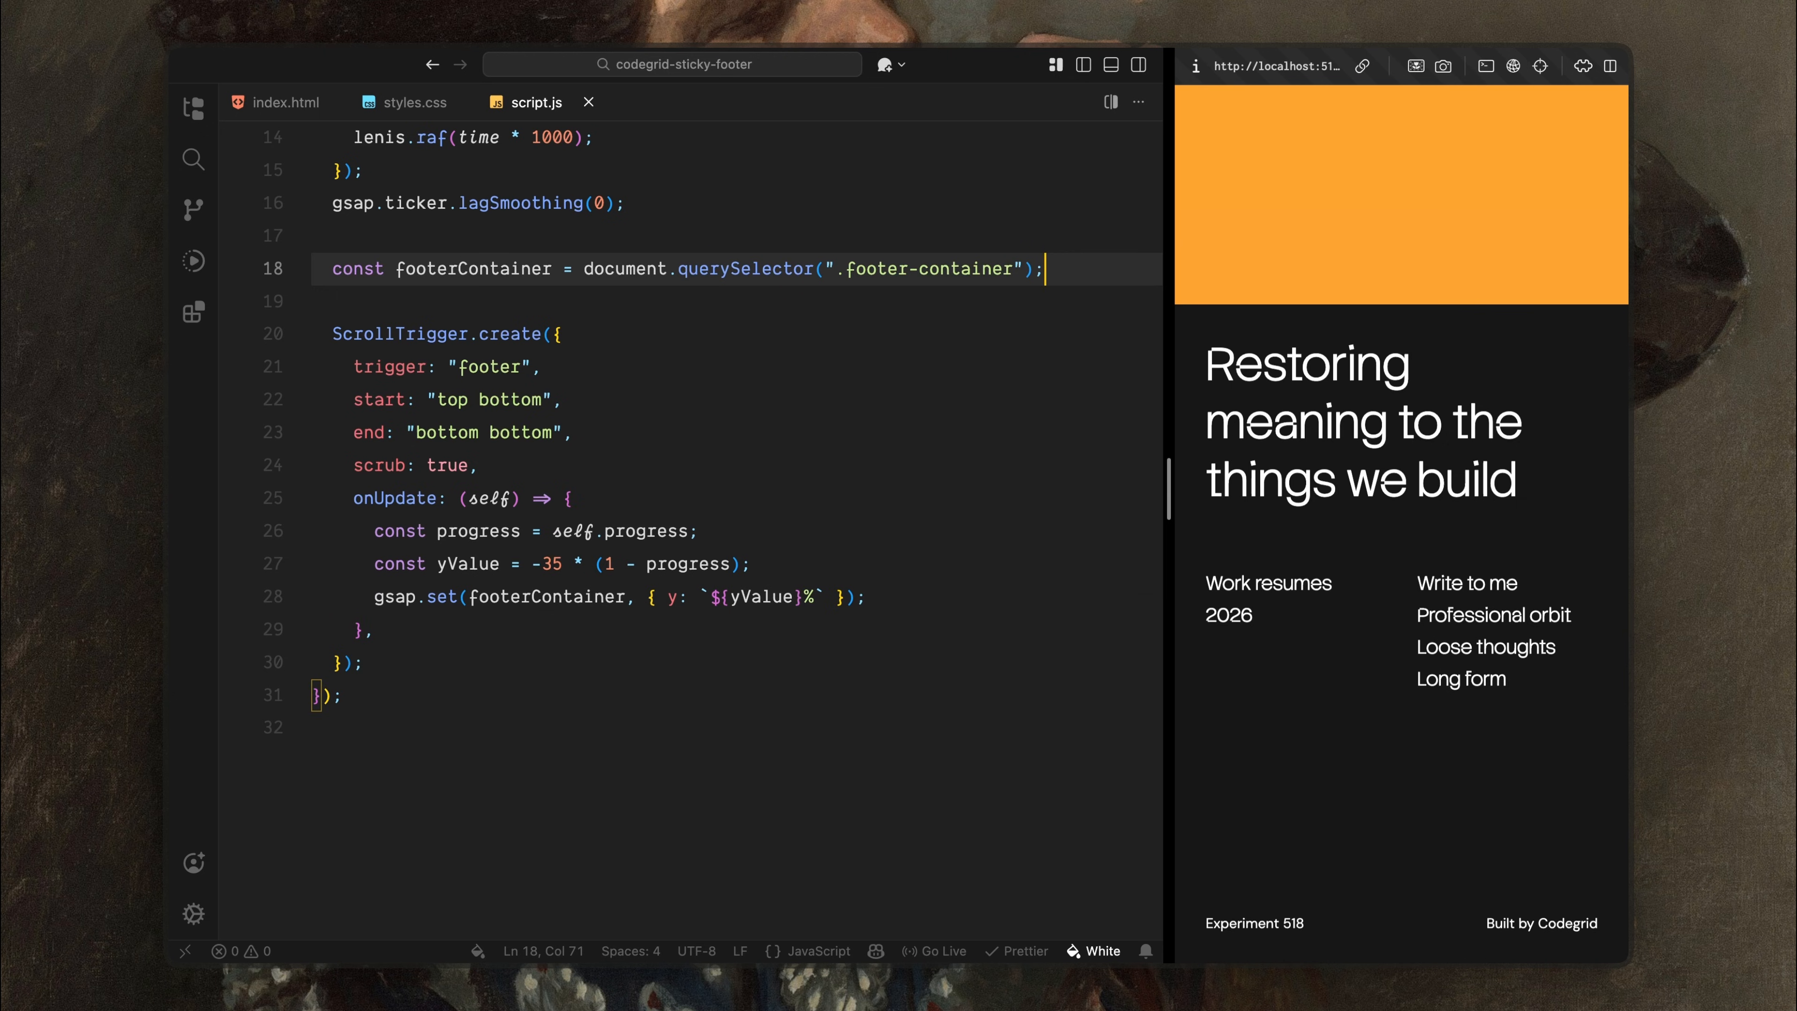
{"action": "key", "text": "enter"}
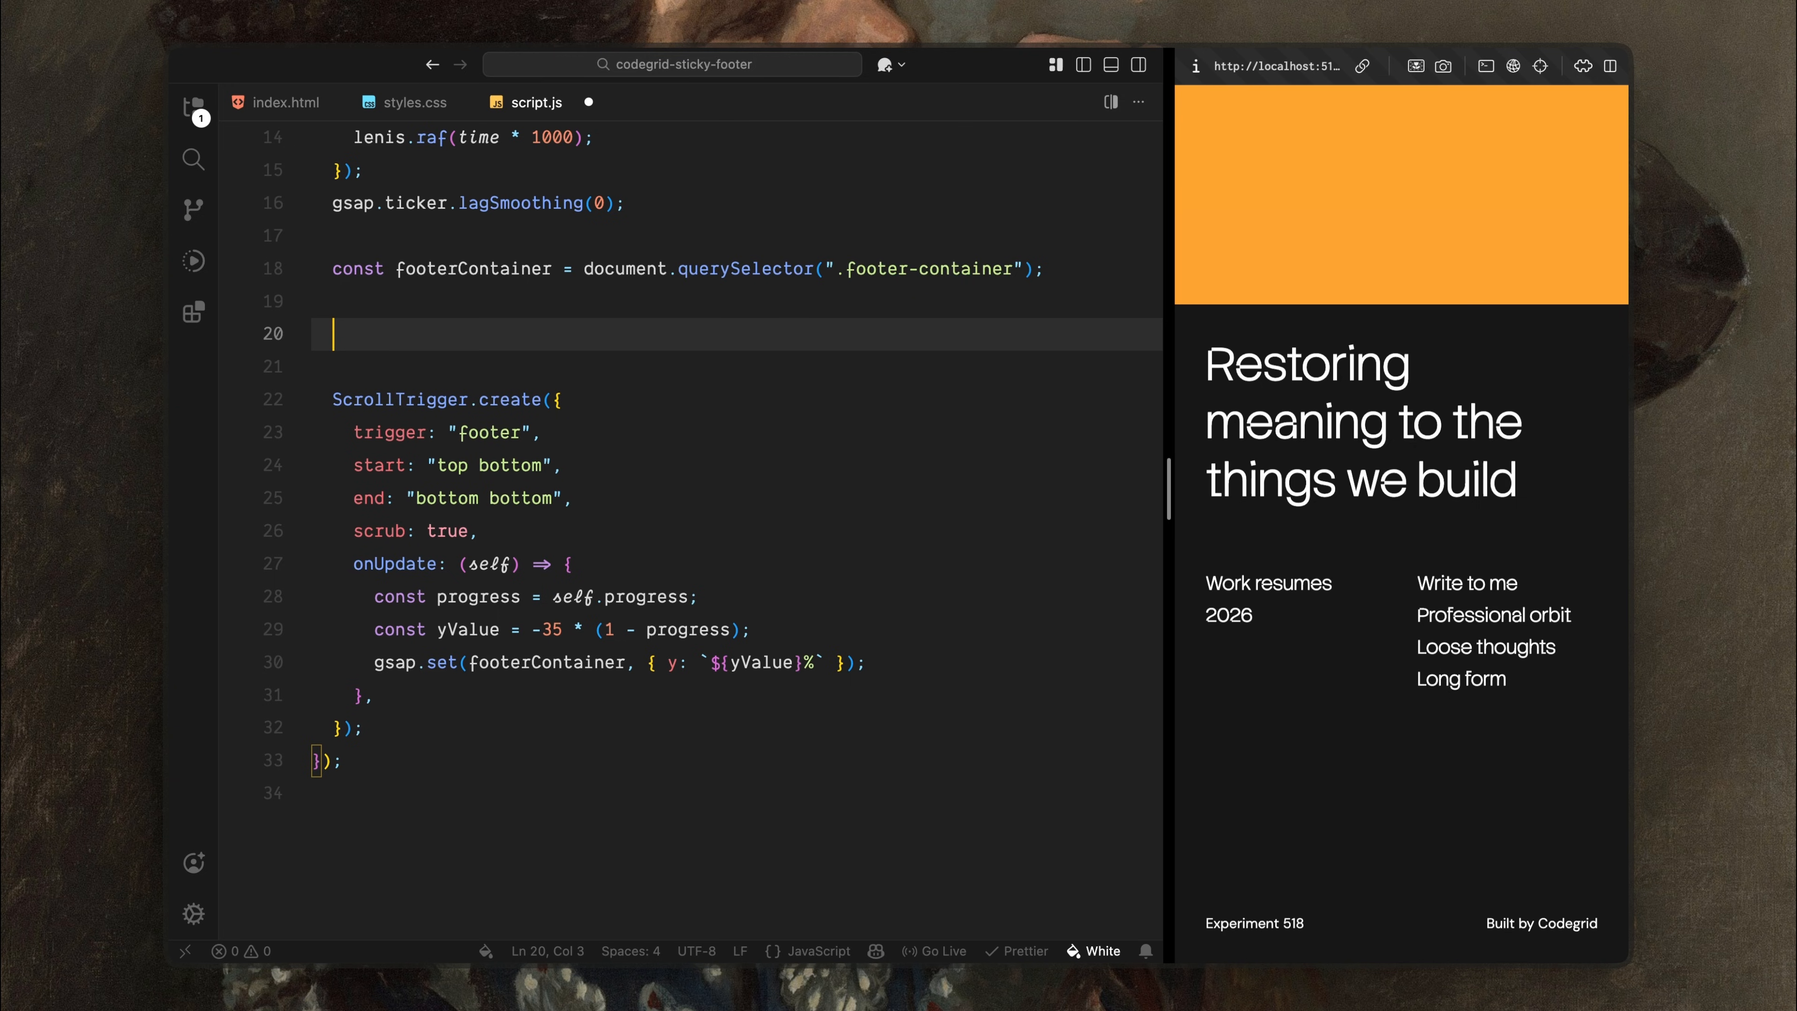
{"action": "type", "text": "const mouse = { x: 0, y: 0 };"}
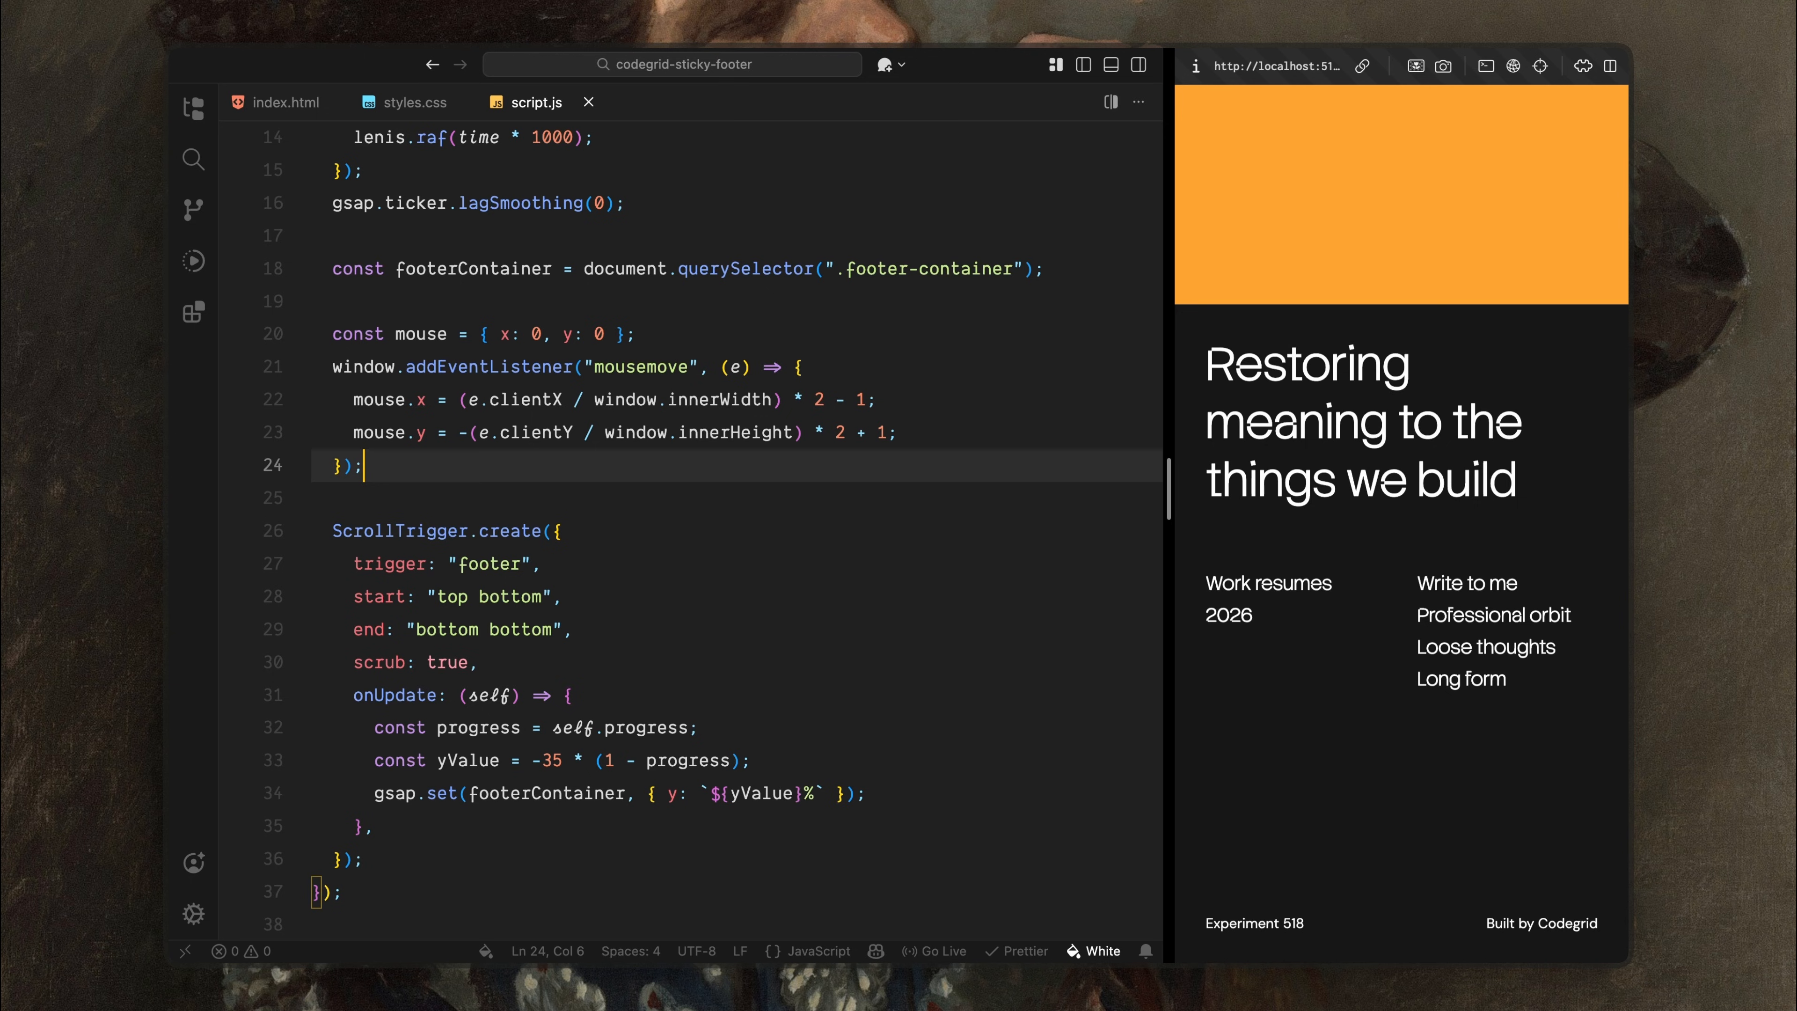
{"action": "key", "text": "enter"}
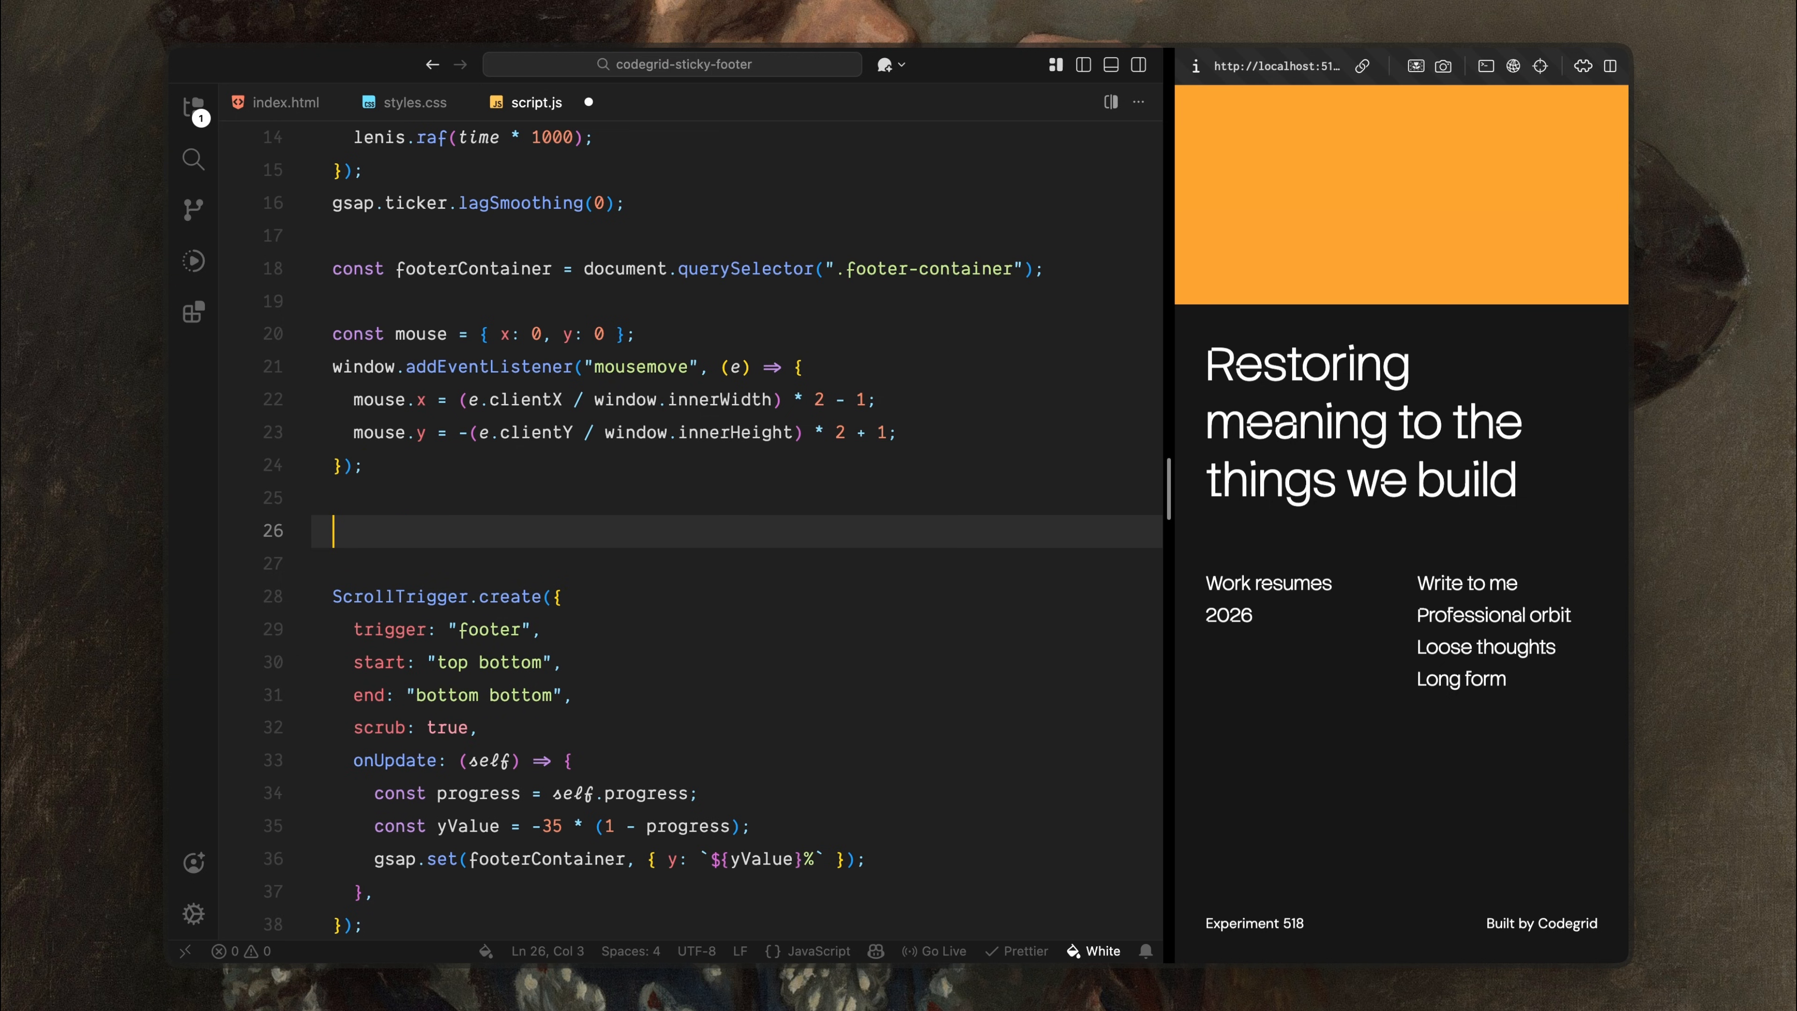
Grab footer-canvas, create a THREE.Scene, a positioned PerspectiveCamera and an alpha, antialiased WebGLRenderer appended to the container
{"action": "type", "text": "const container = document.getElementById(\"footer-canvas\");"}
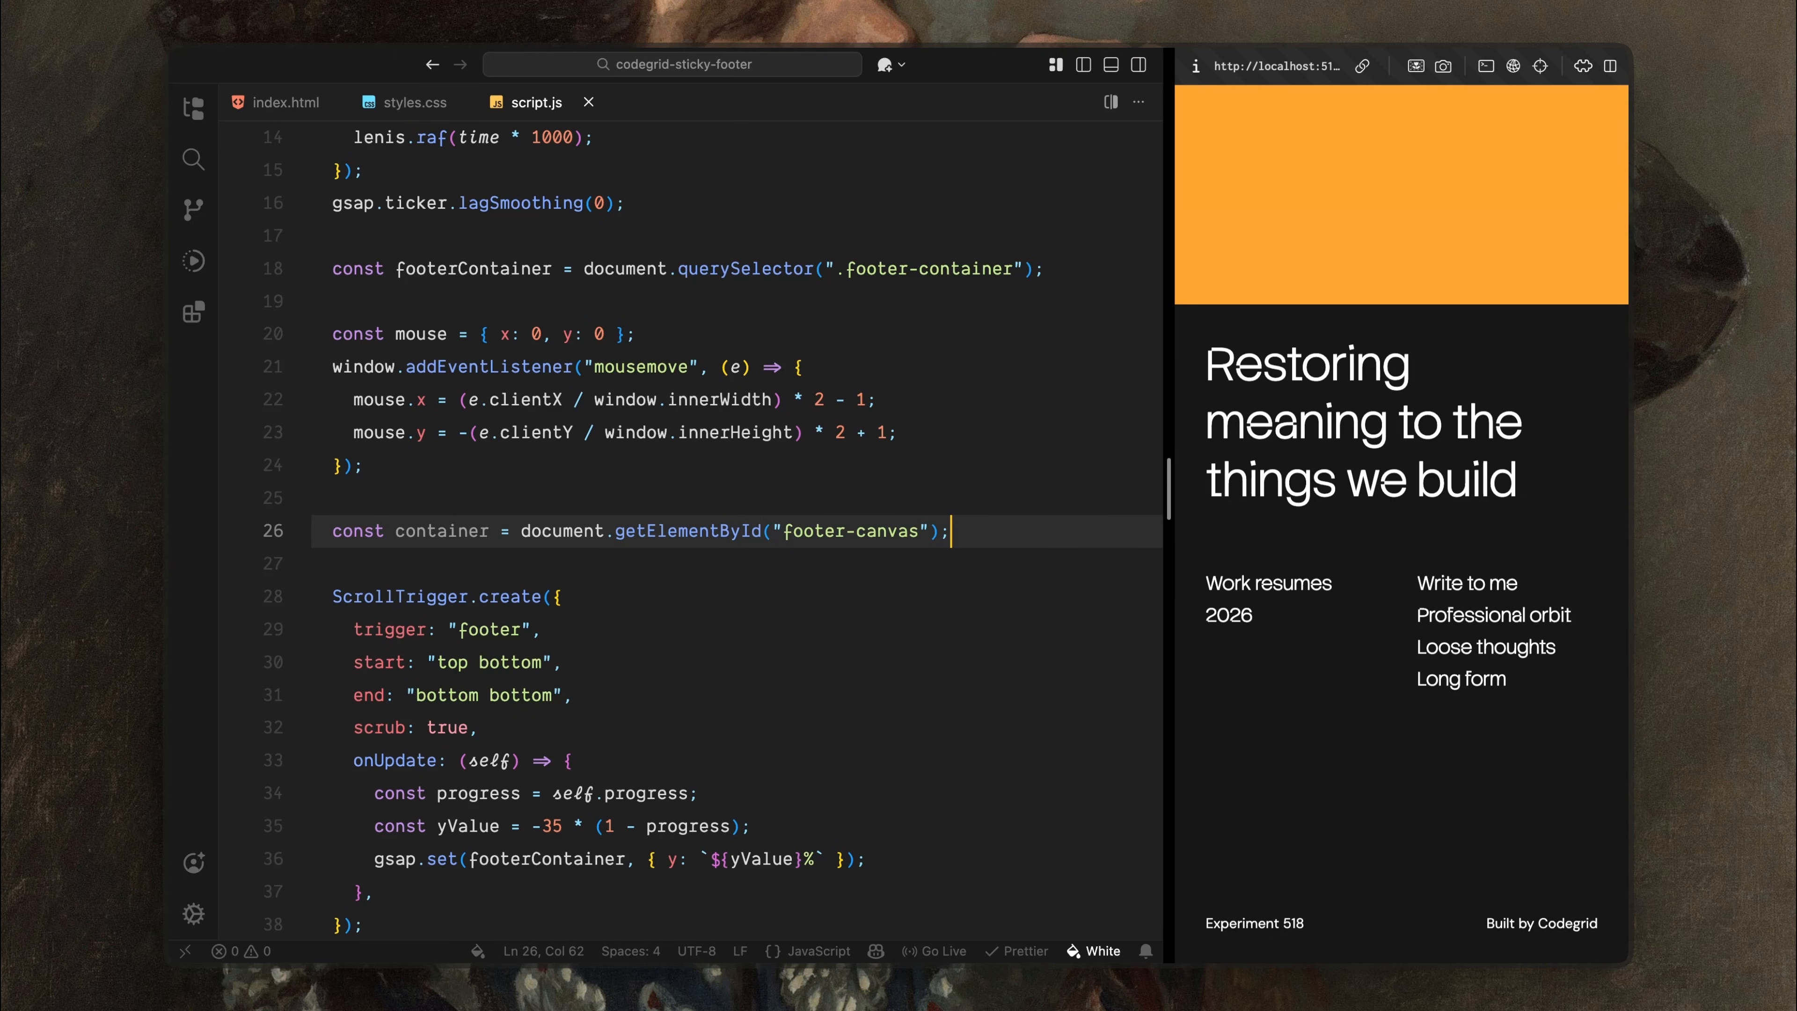
{"action": "type", "text": "const scene = new THREE.Scene();"}
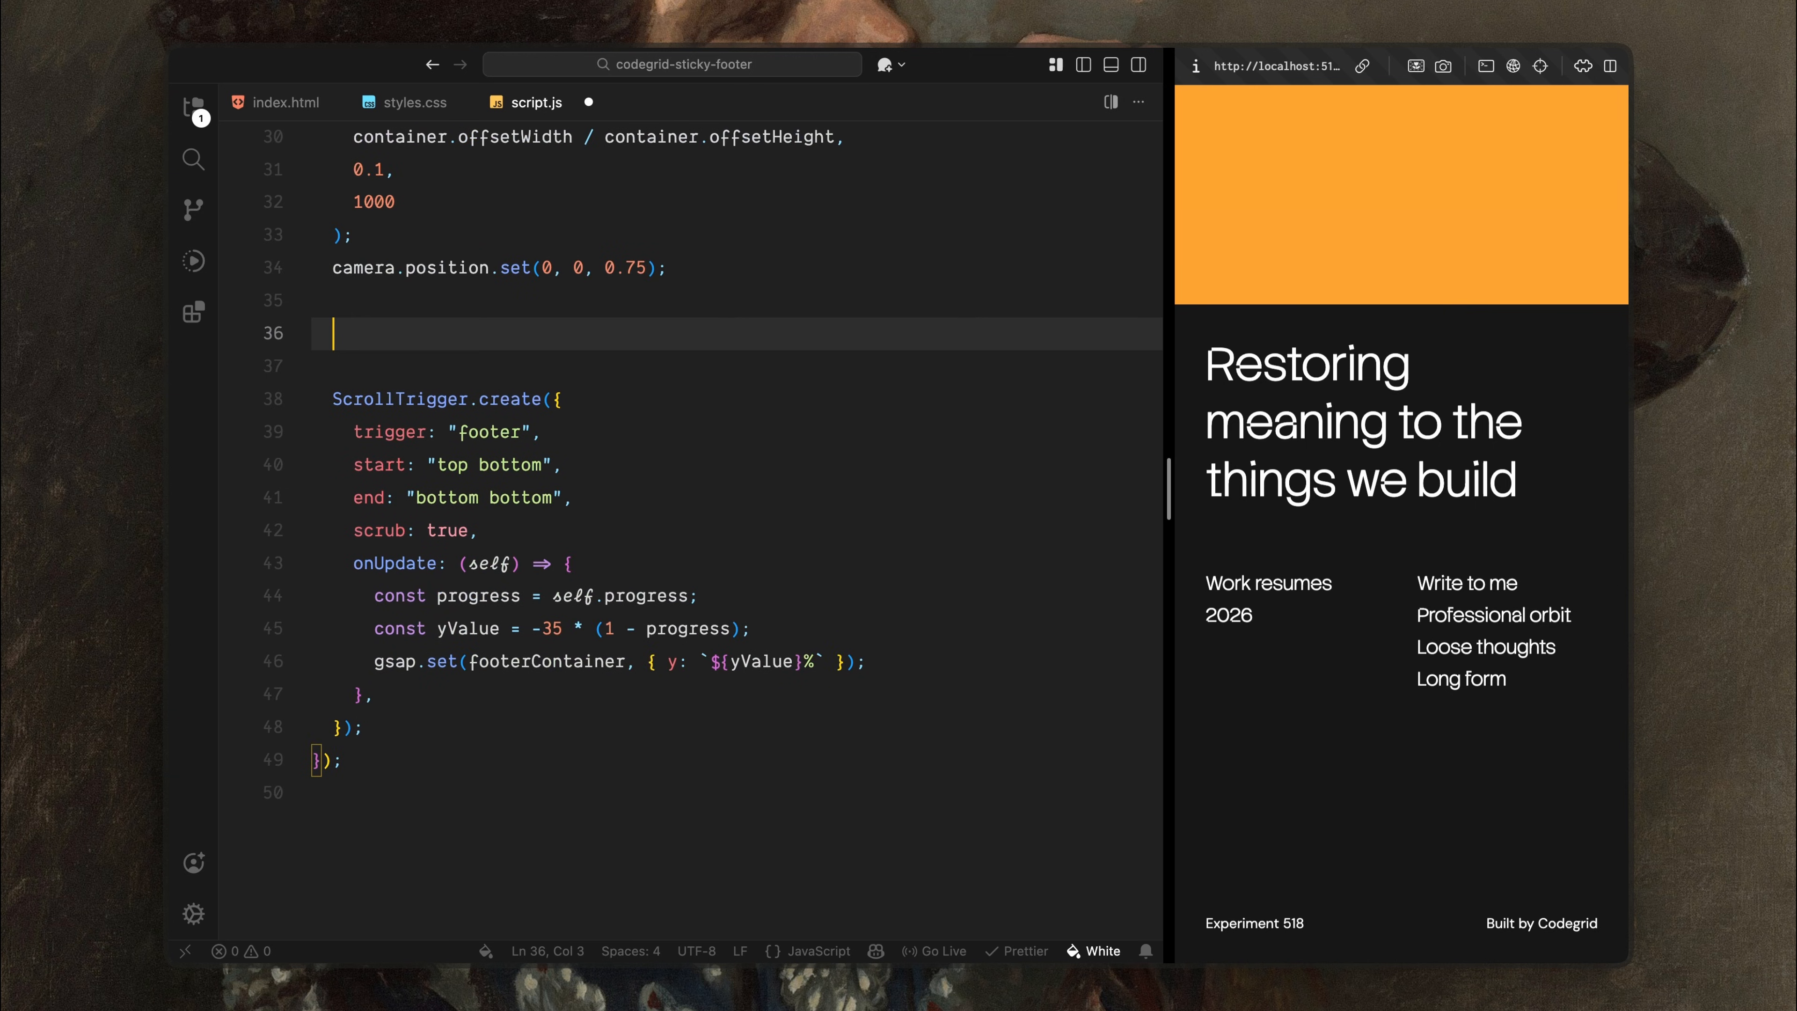
{"action": "type", "text": "const renderer = new THREE.WebGLRenderer({"}
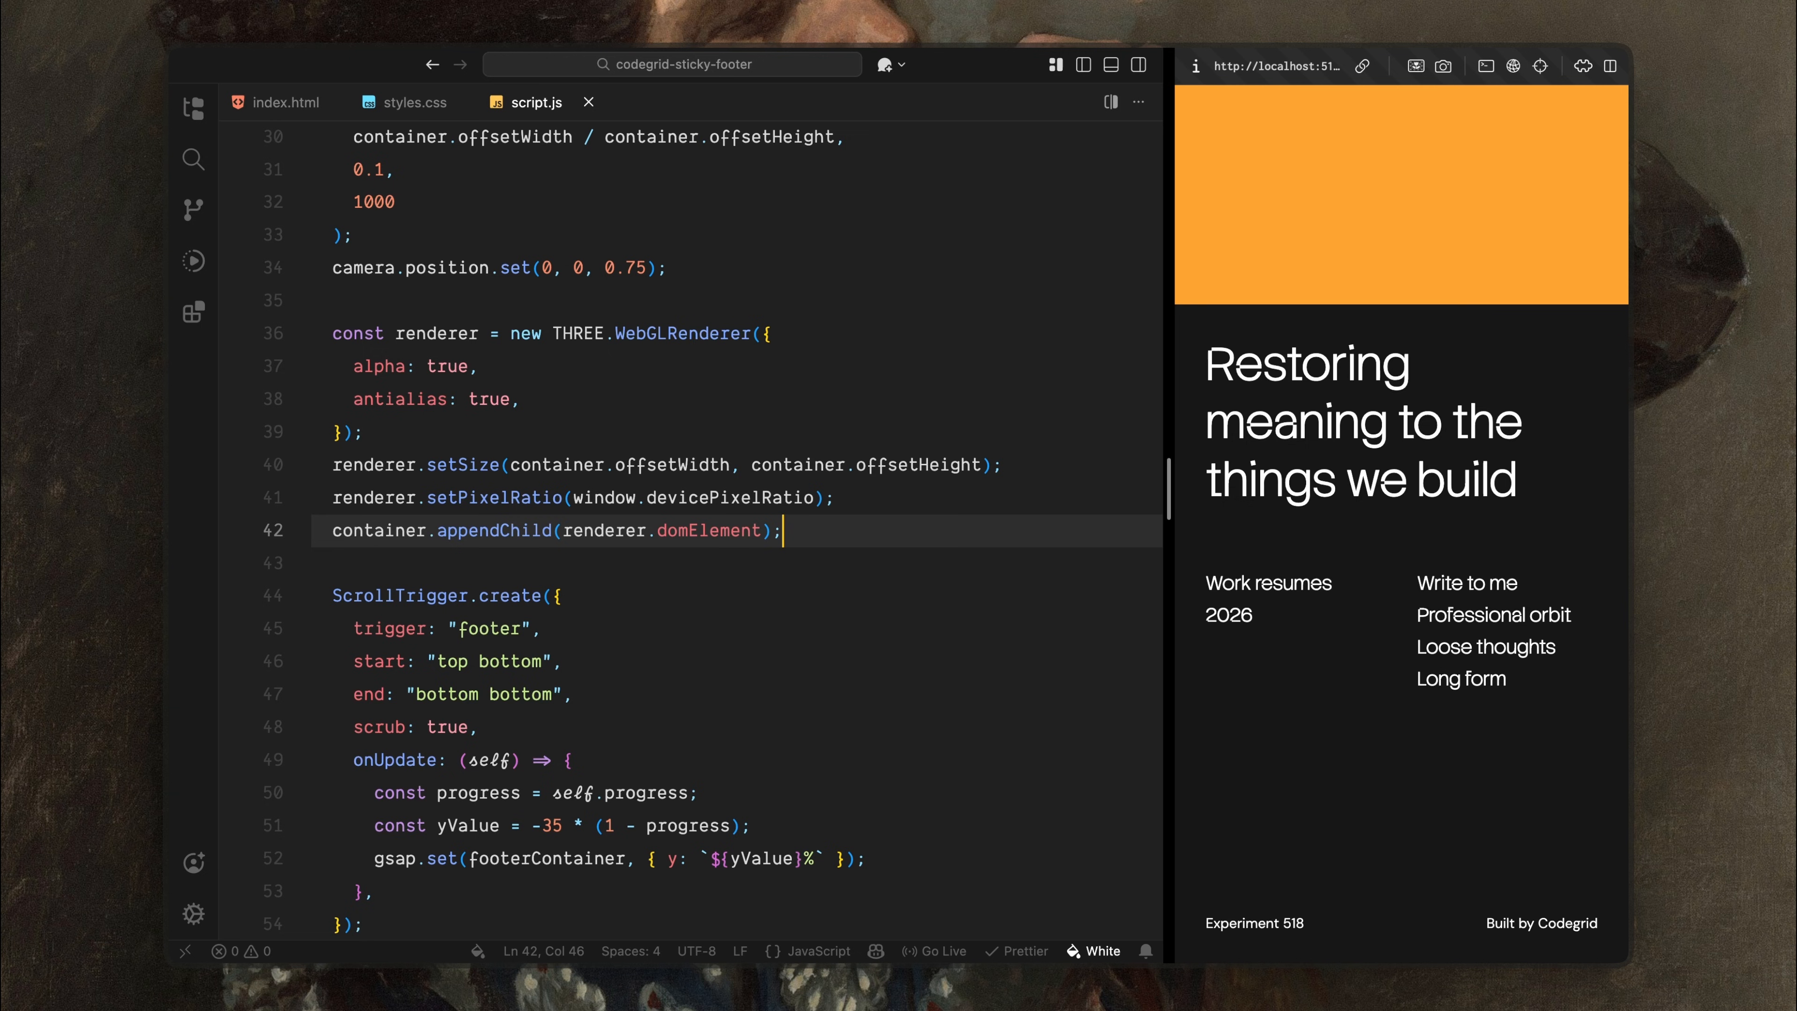
Add a white DirectionalLight, a GLTFLoader and let model, modelBaseRotationX and modelBaseZ variables
{"action": "key", "text": "enter"}
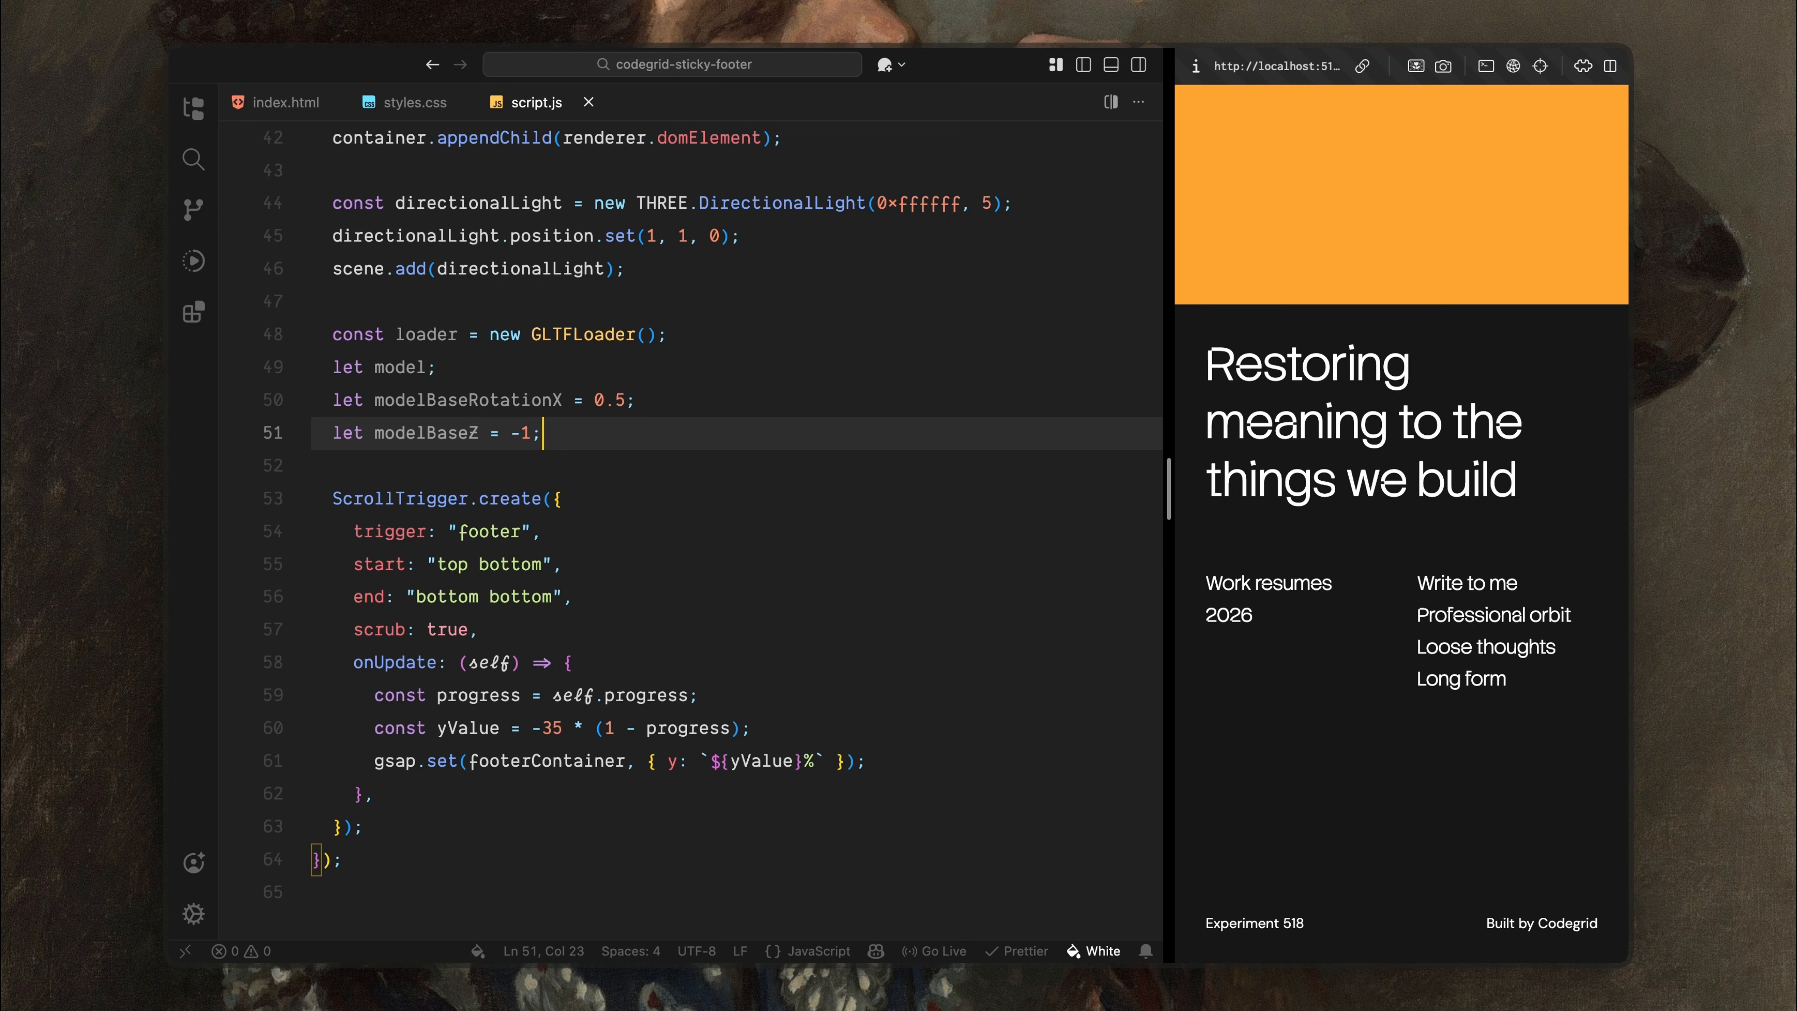
{"action": "key", "text": "enter"}
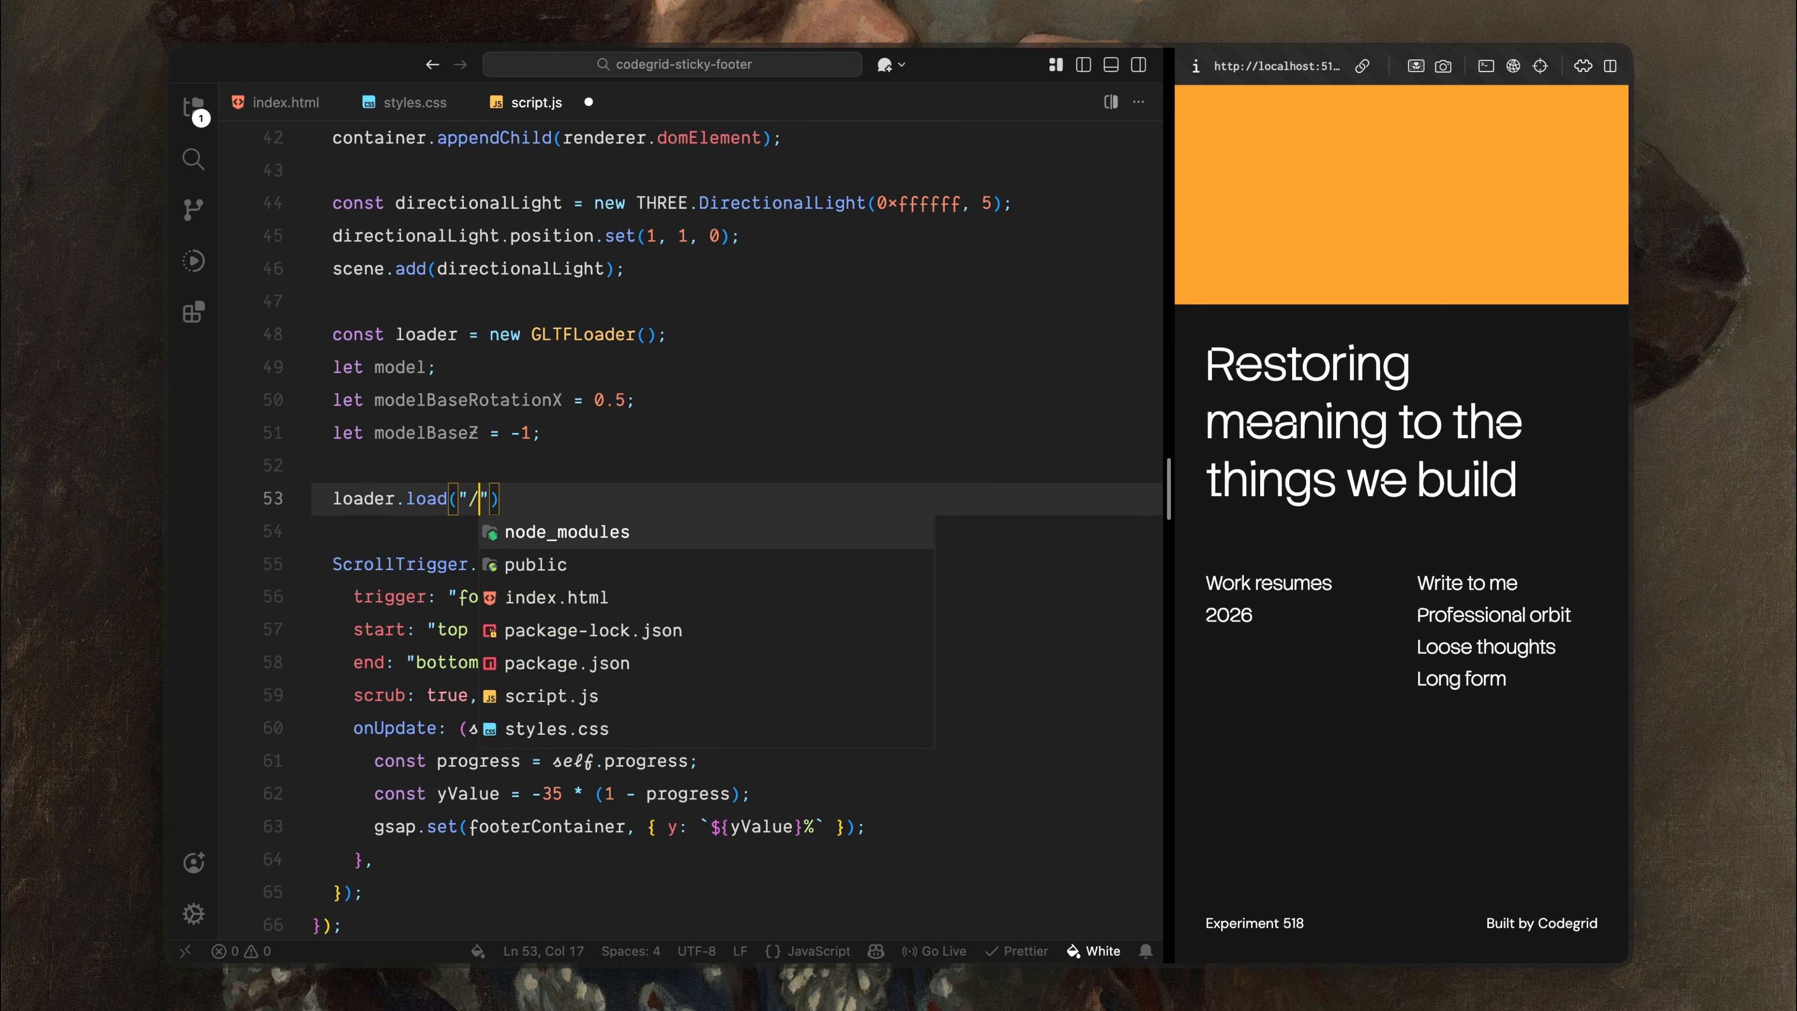
Start loader.load for /model.glb, assigning gltf.scene to model and computing its Box3 centre and size
{"action": "type", "text": "model.glb\", (gltf"}
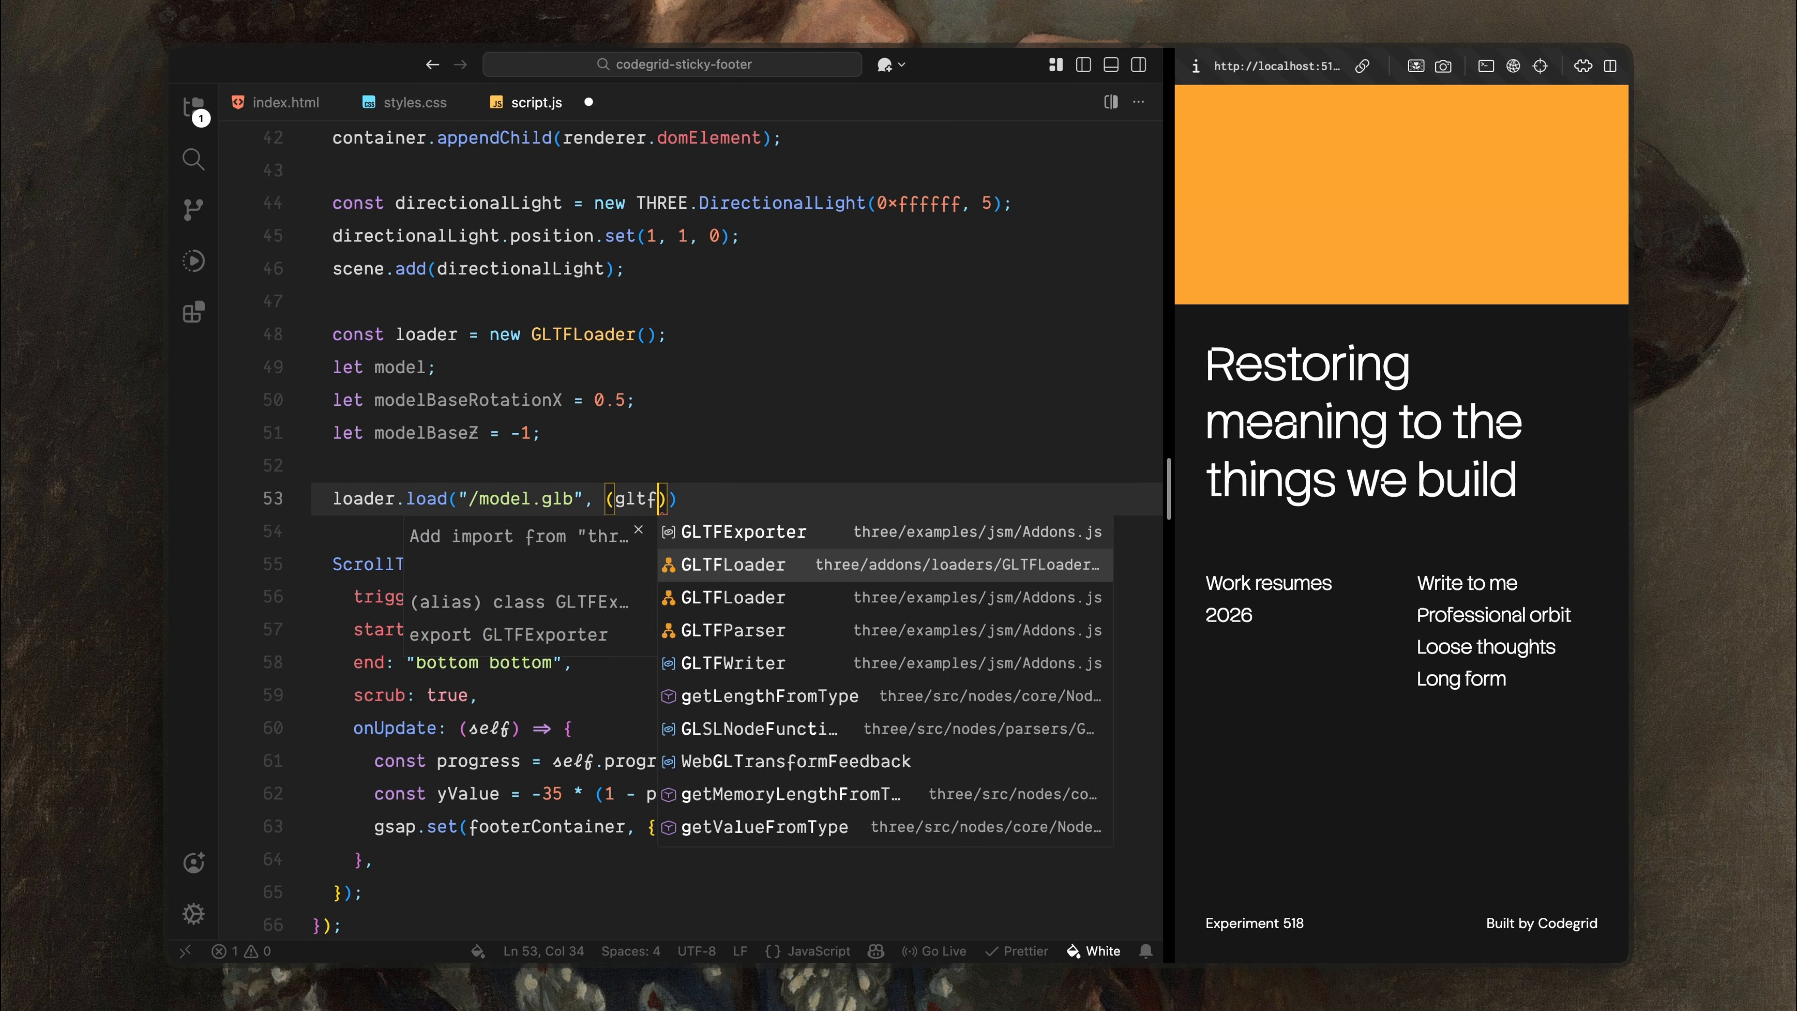
{"action": "key", "text": "Enter"}
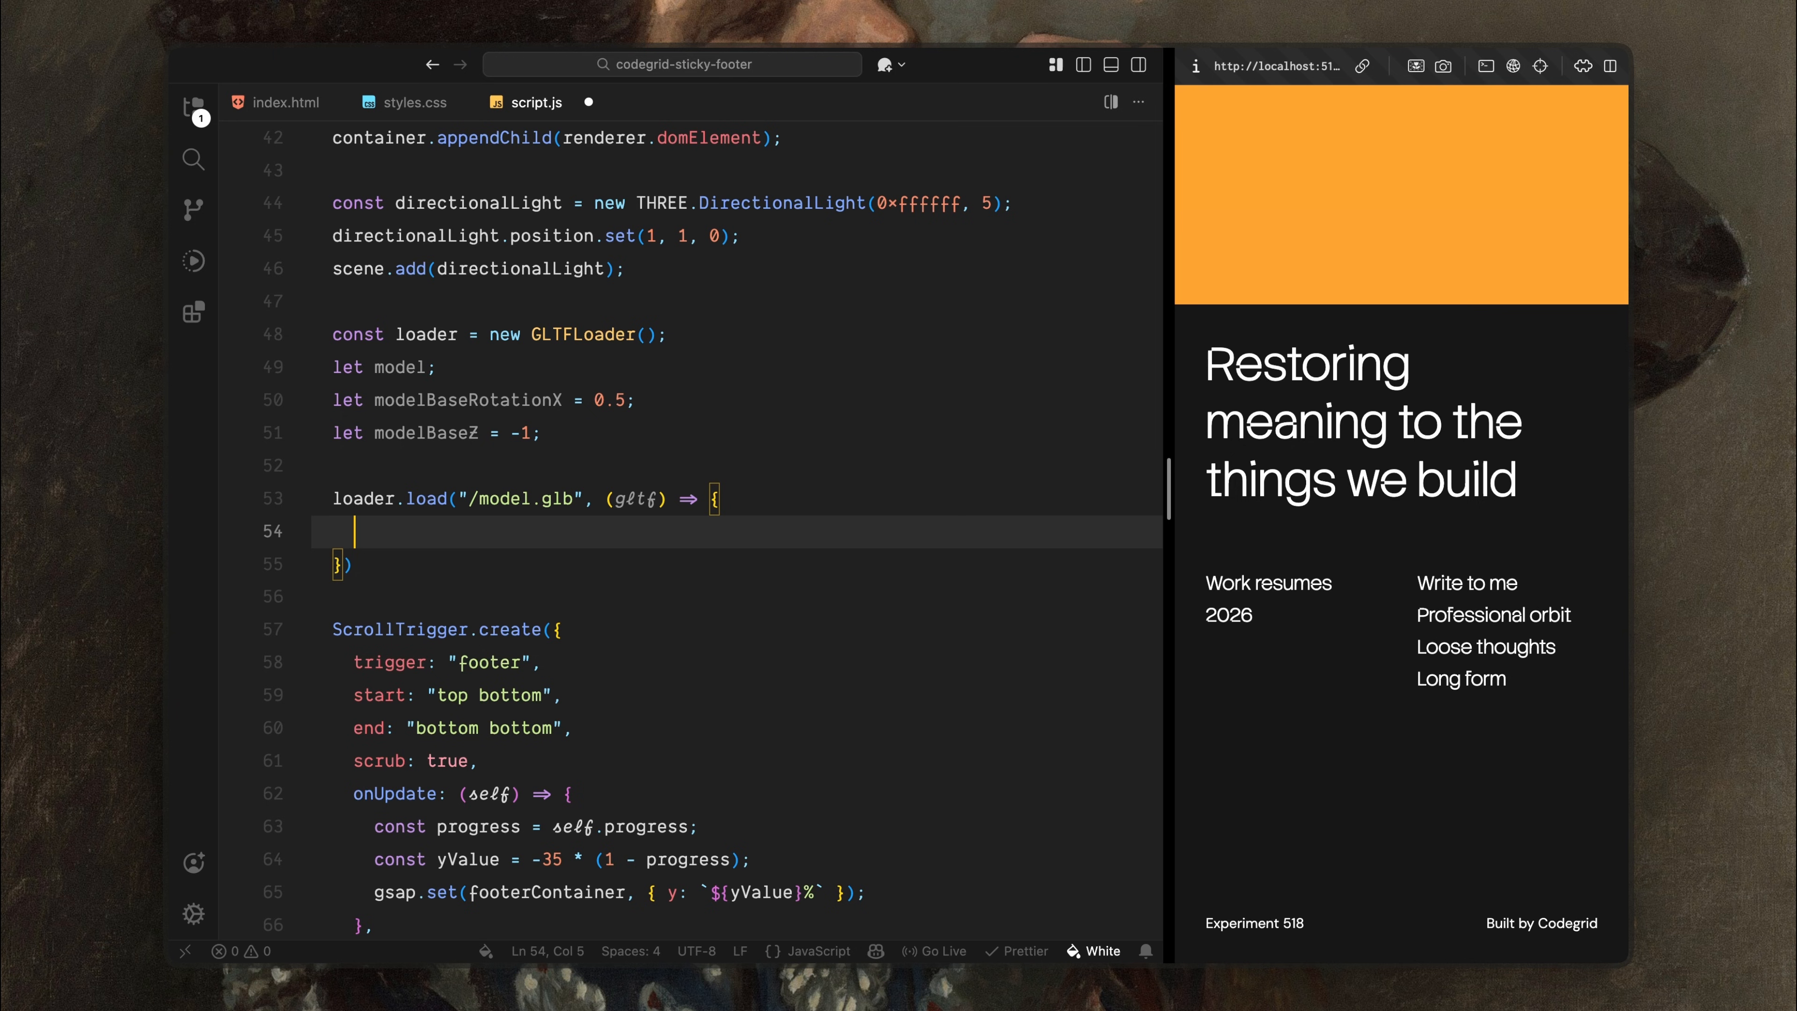
{"action": "type", "text": "model = gltf.scene;"}
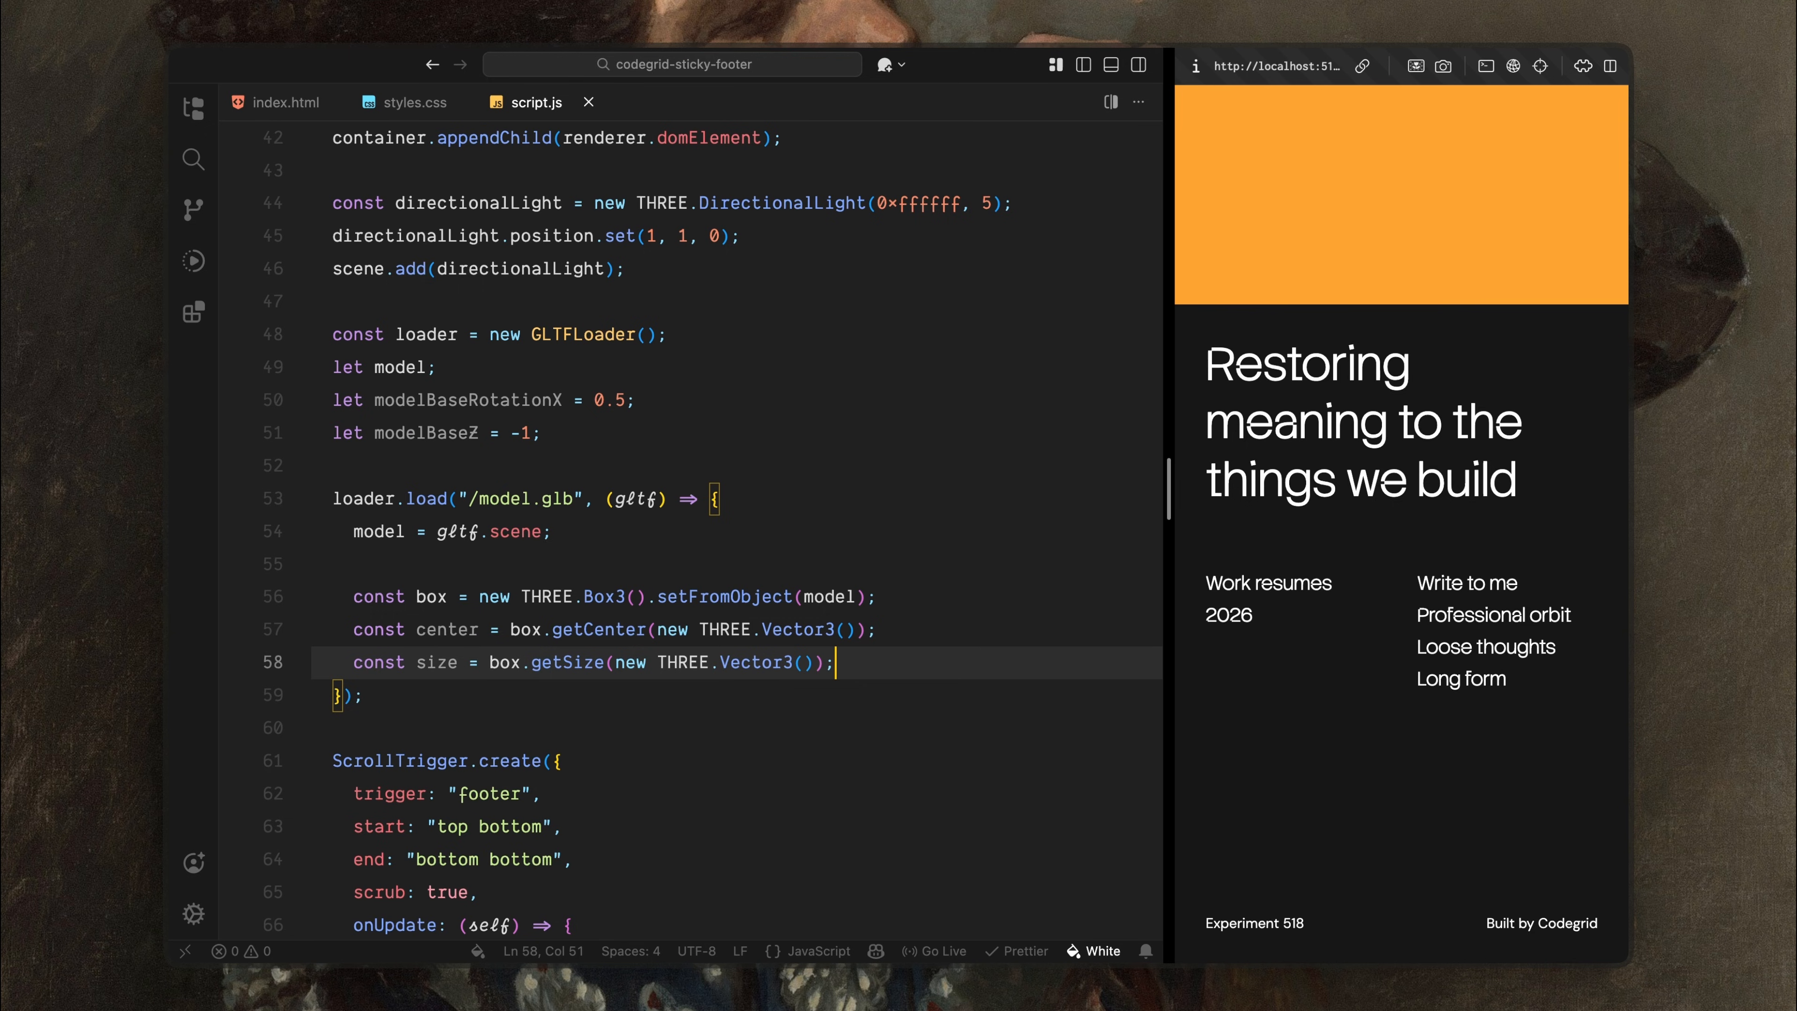
{"action": "key", "text": "Enter"}
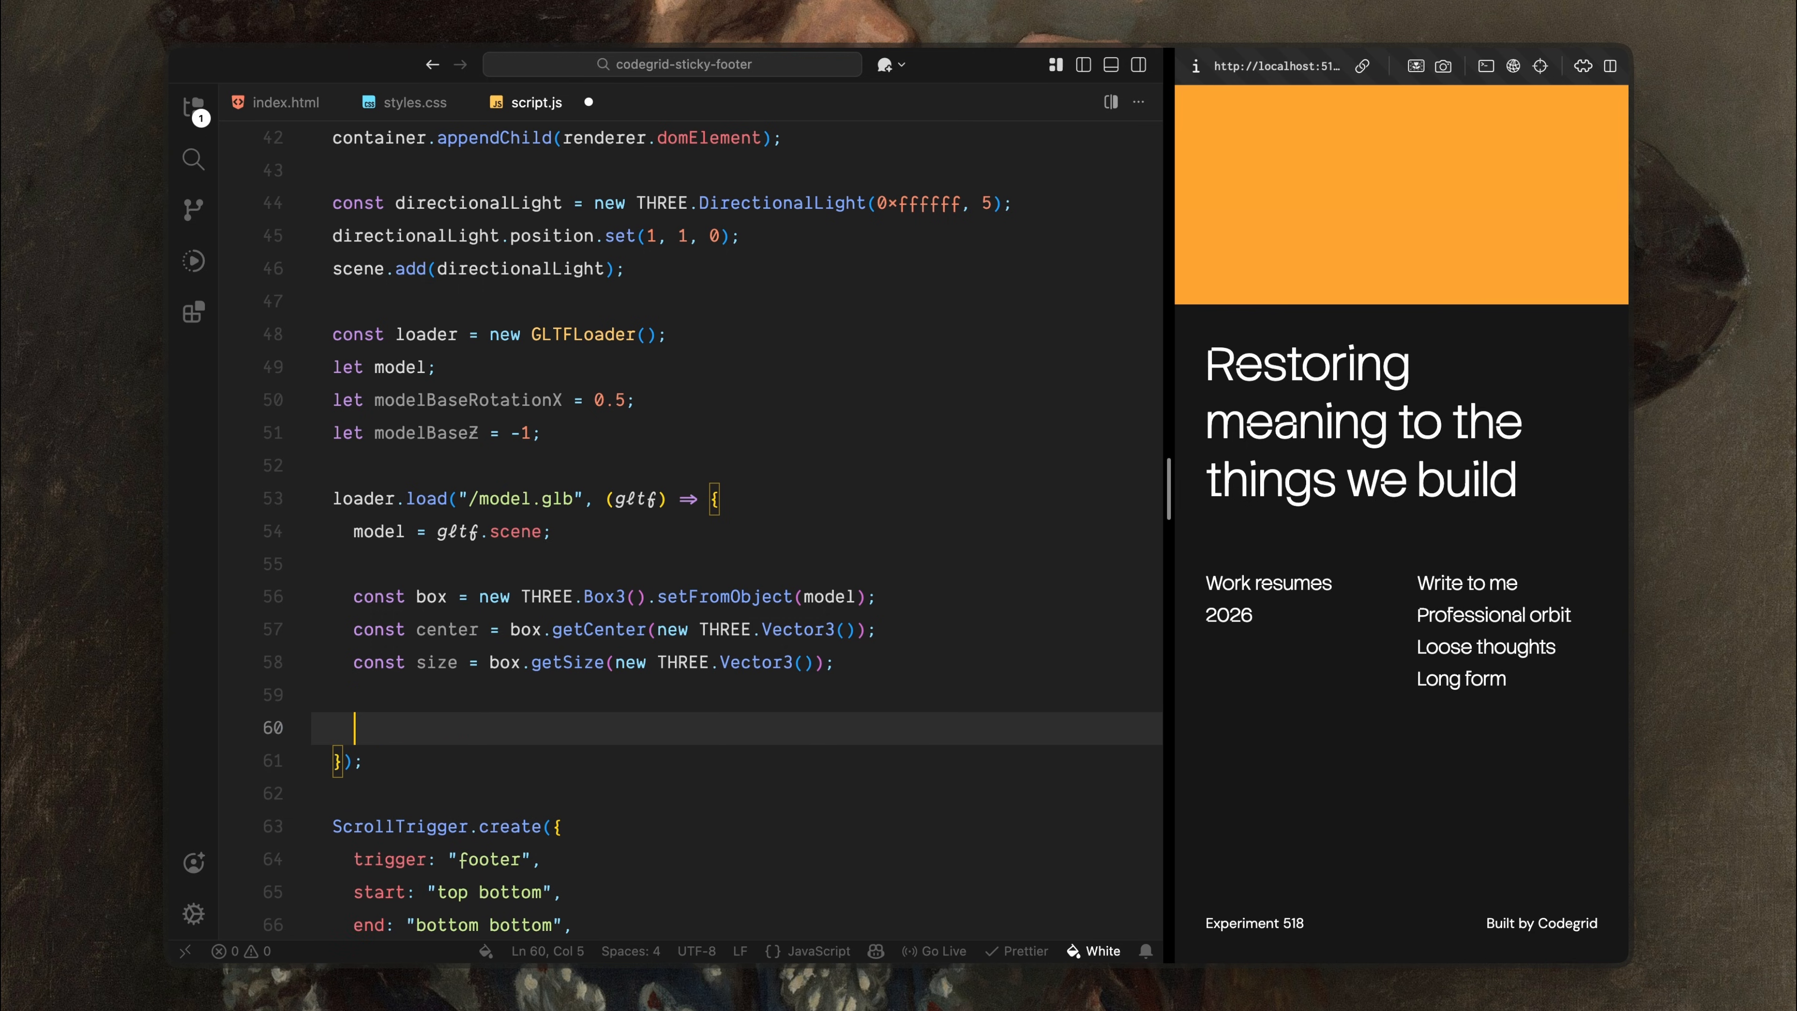
{"action": "scroll", "scroll_direction": "down", "scroll_amount": 3}
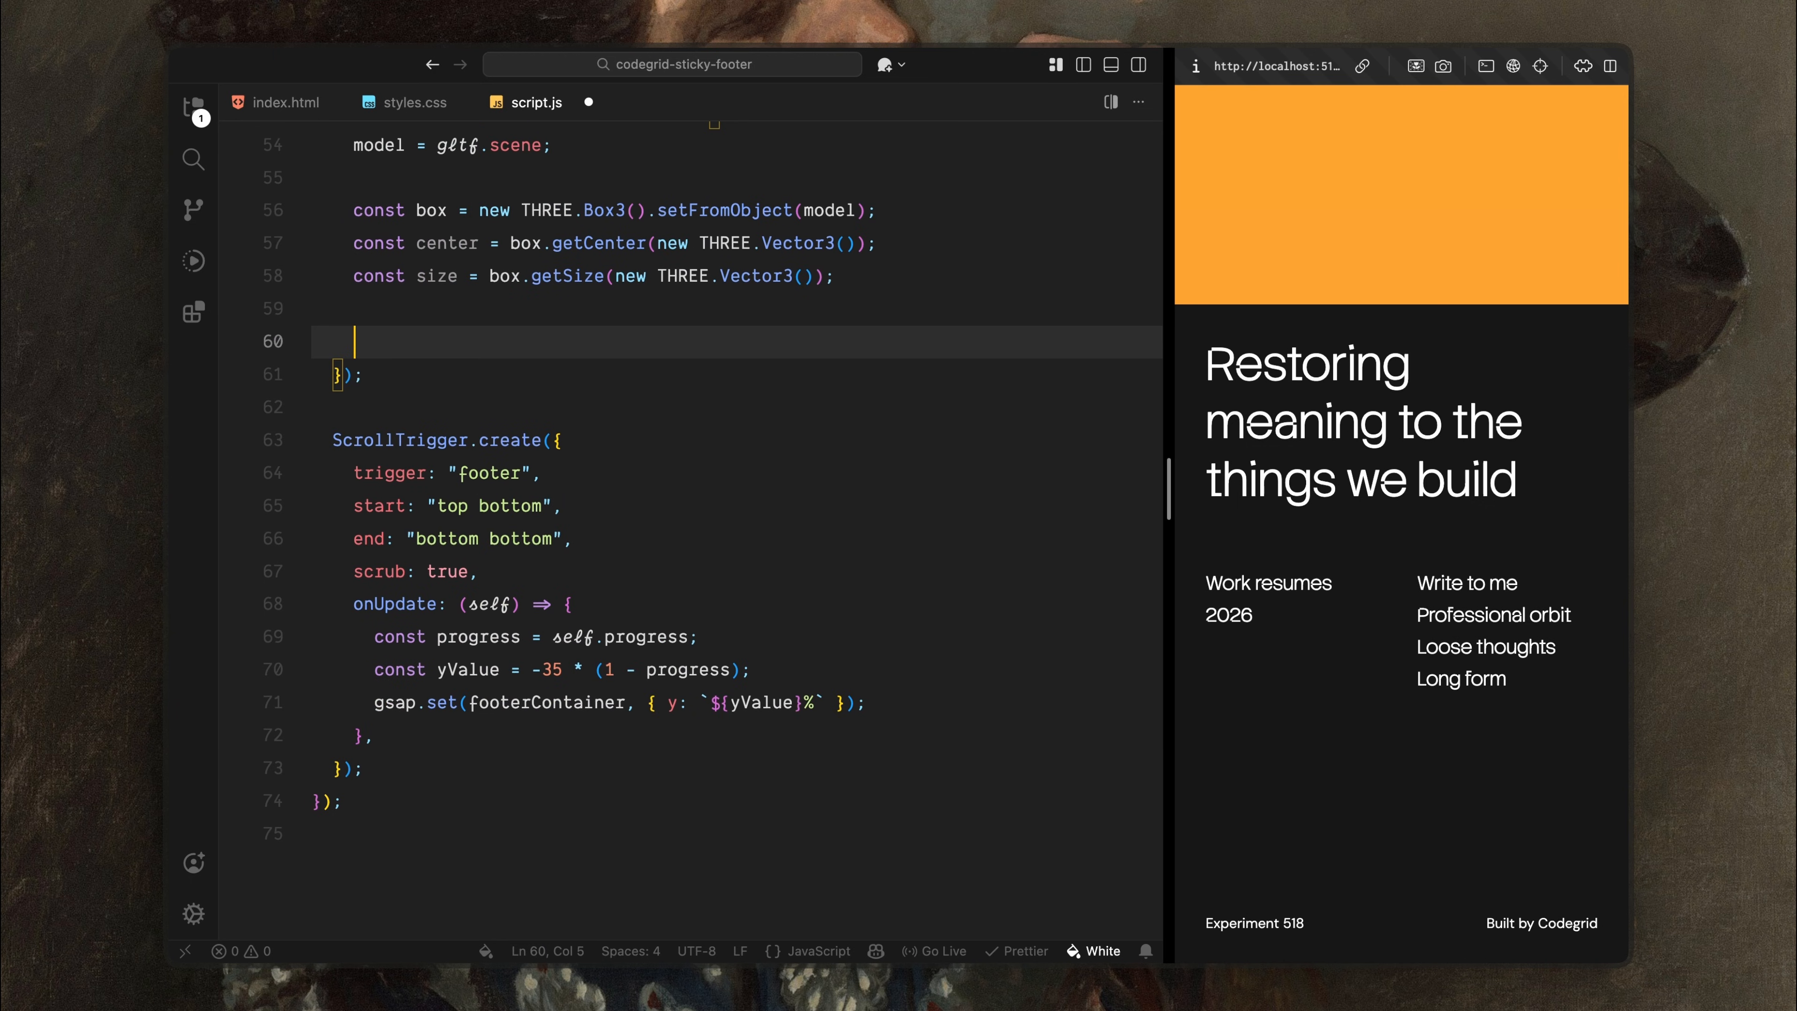
Offset the model by the centre, set its position, rotation and scale, then scene.add(model)
{"action": "type", "text": "model.position.sub(center);"}
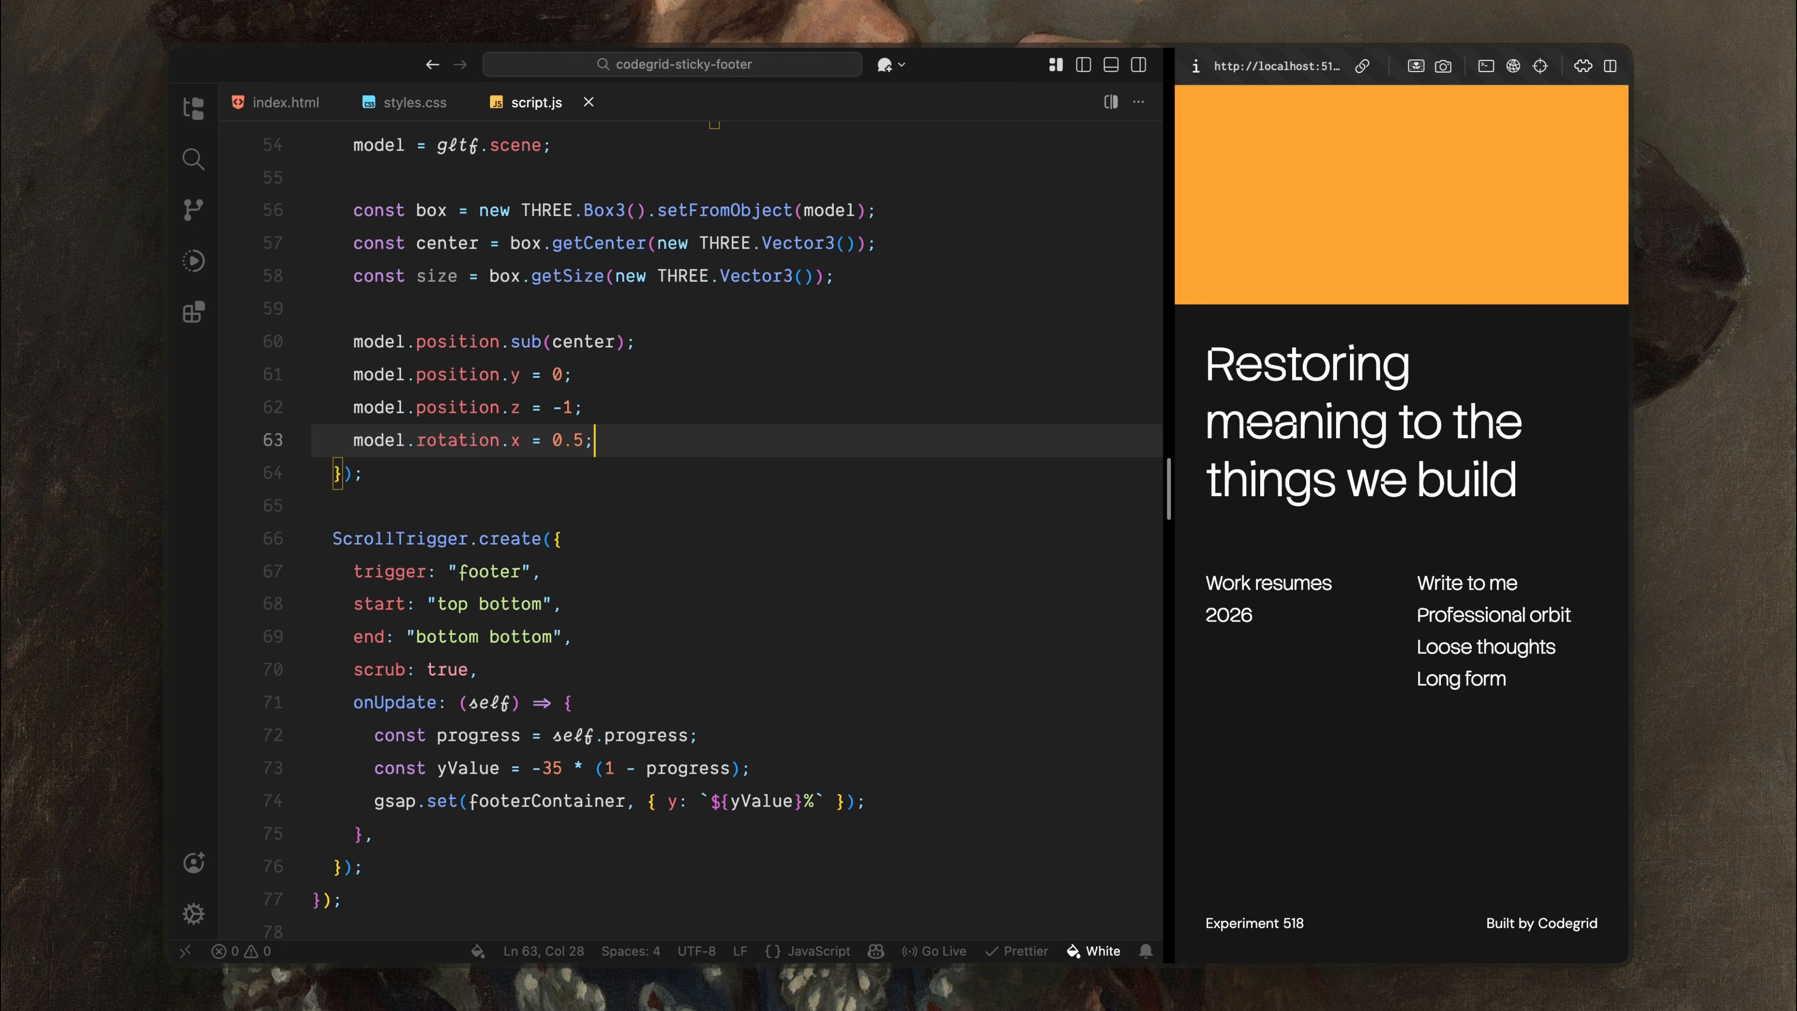
{"action": "key", "text": "enter"}
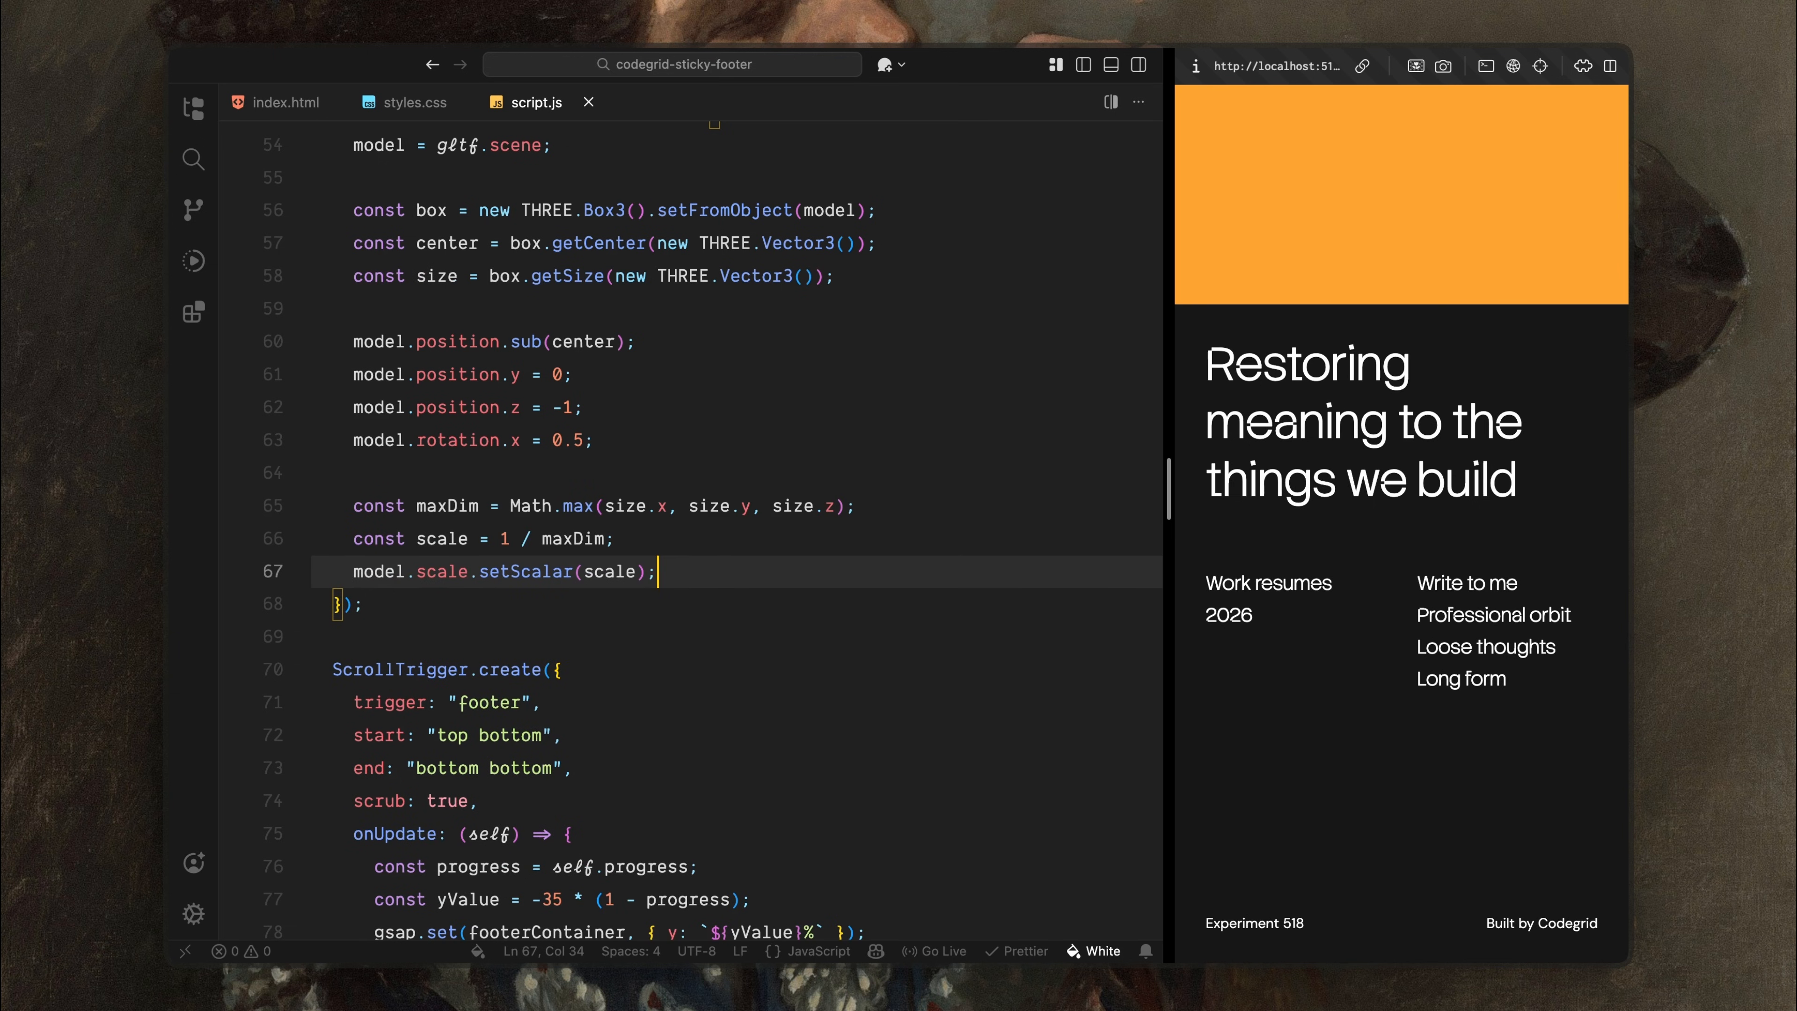
{"action": "key", "text": "enter"}
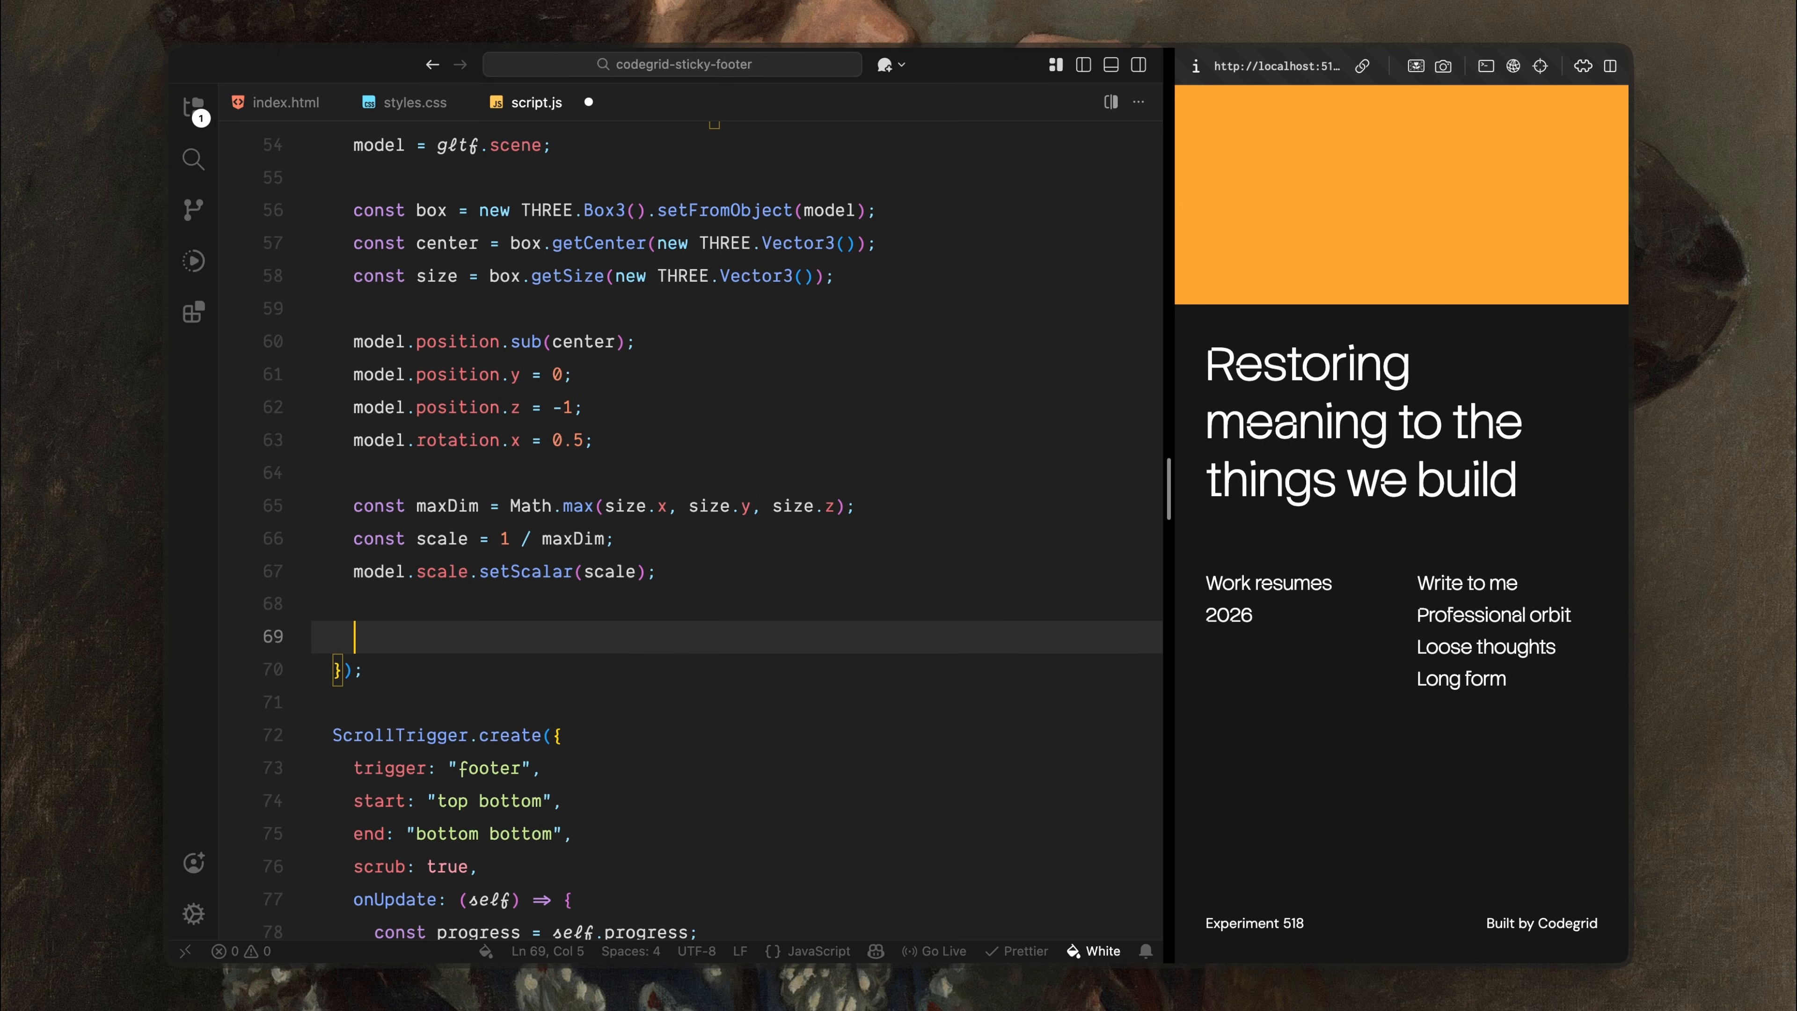
{"action": "type", "text": "scene.add(model);"}
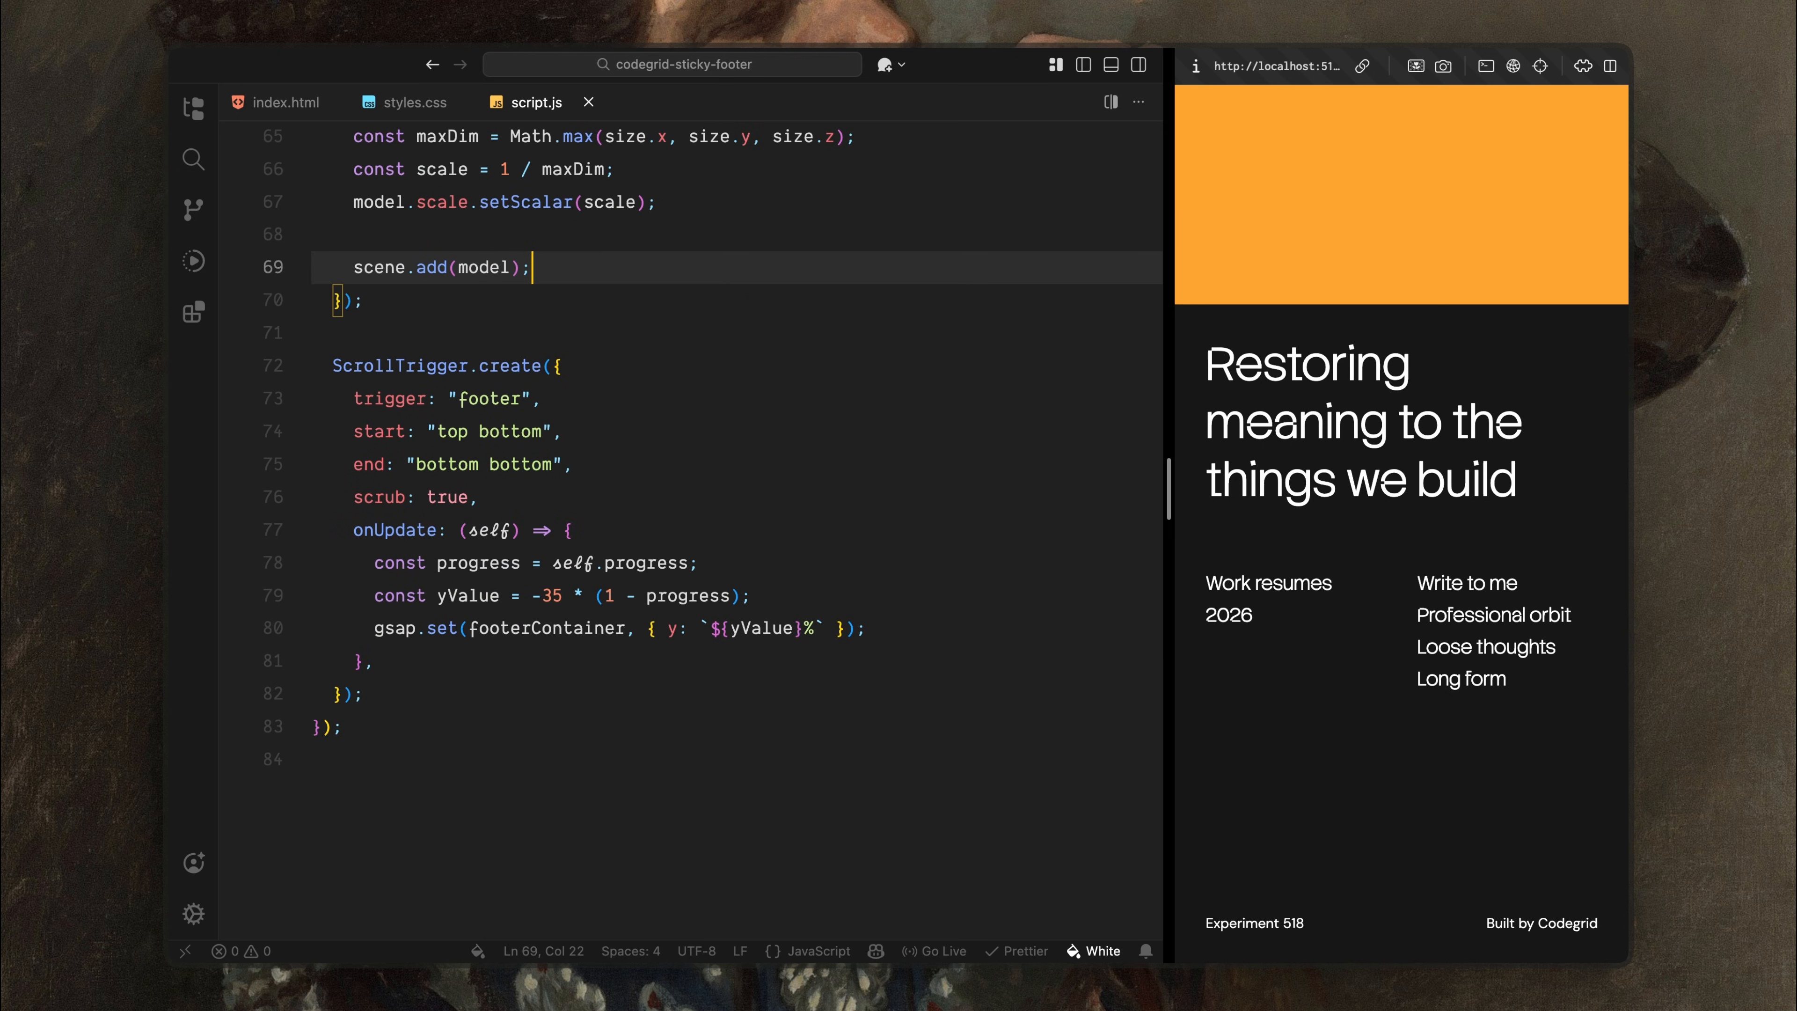
In the ScrollTrigger onUpdate, ease modelBaseZ and modelBaseRotationX by (1 − progress)
{"action": "key", "text": "enter"}
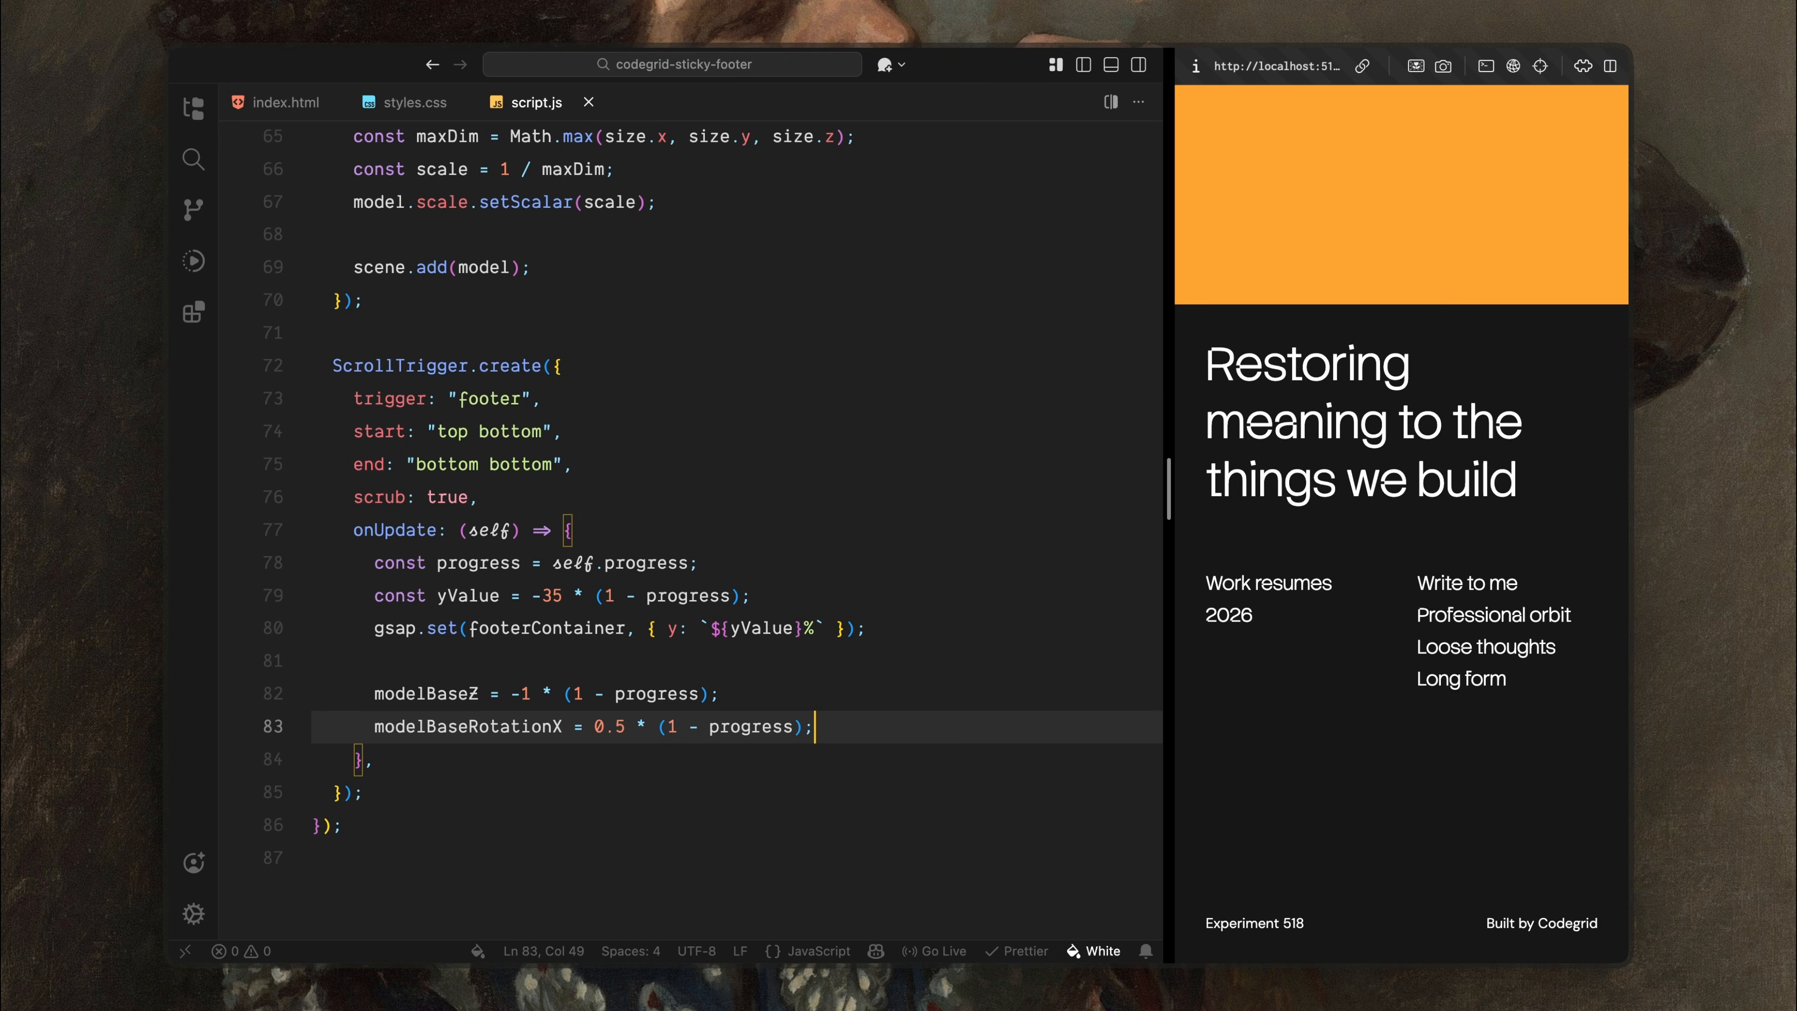
{"action": "key", "text": "enter"}
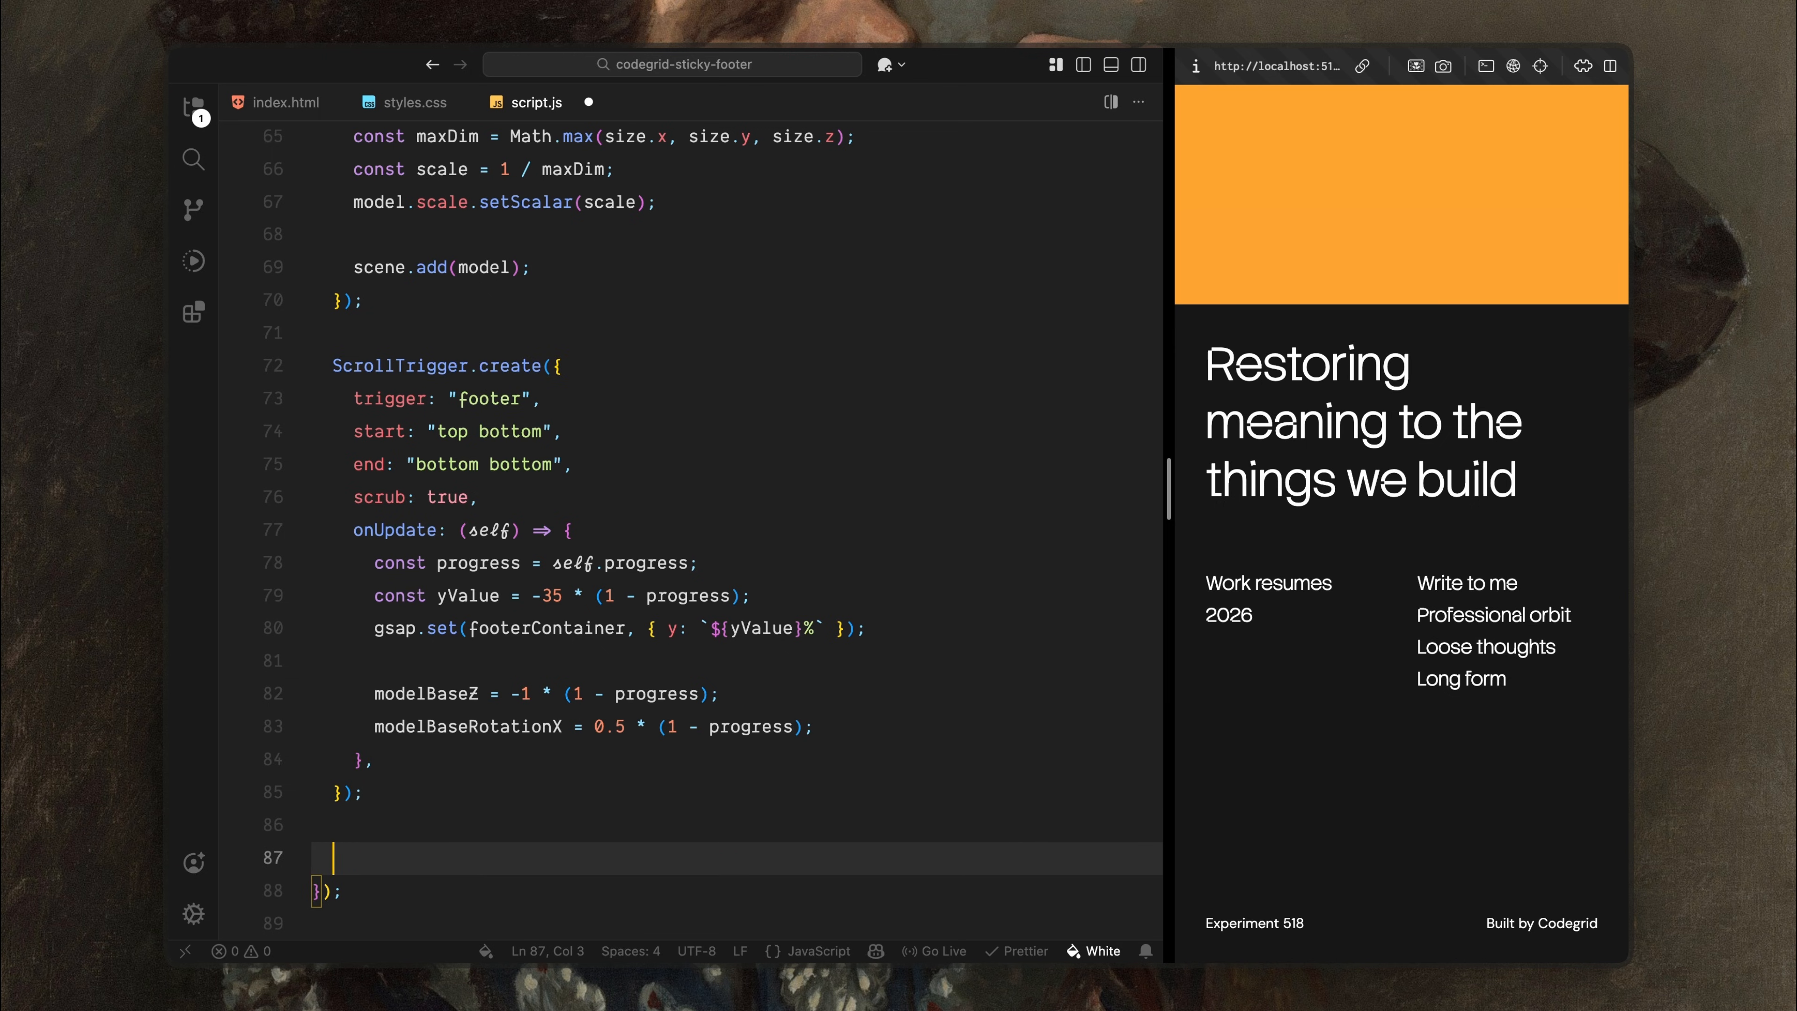
Write animate() with requestAnimationFrame and, if model exists, lerp rotation.y toward targetRotationY by 0.05
{"action": "type", "text": "function animate() {"}
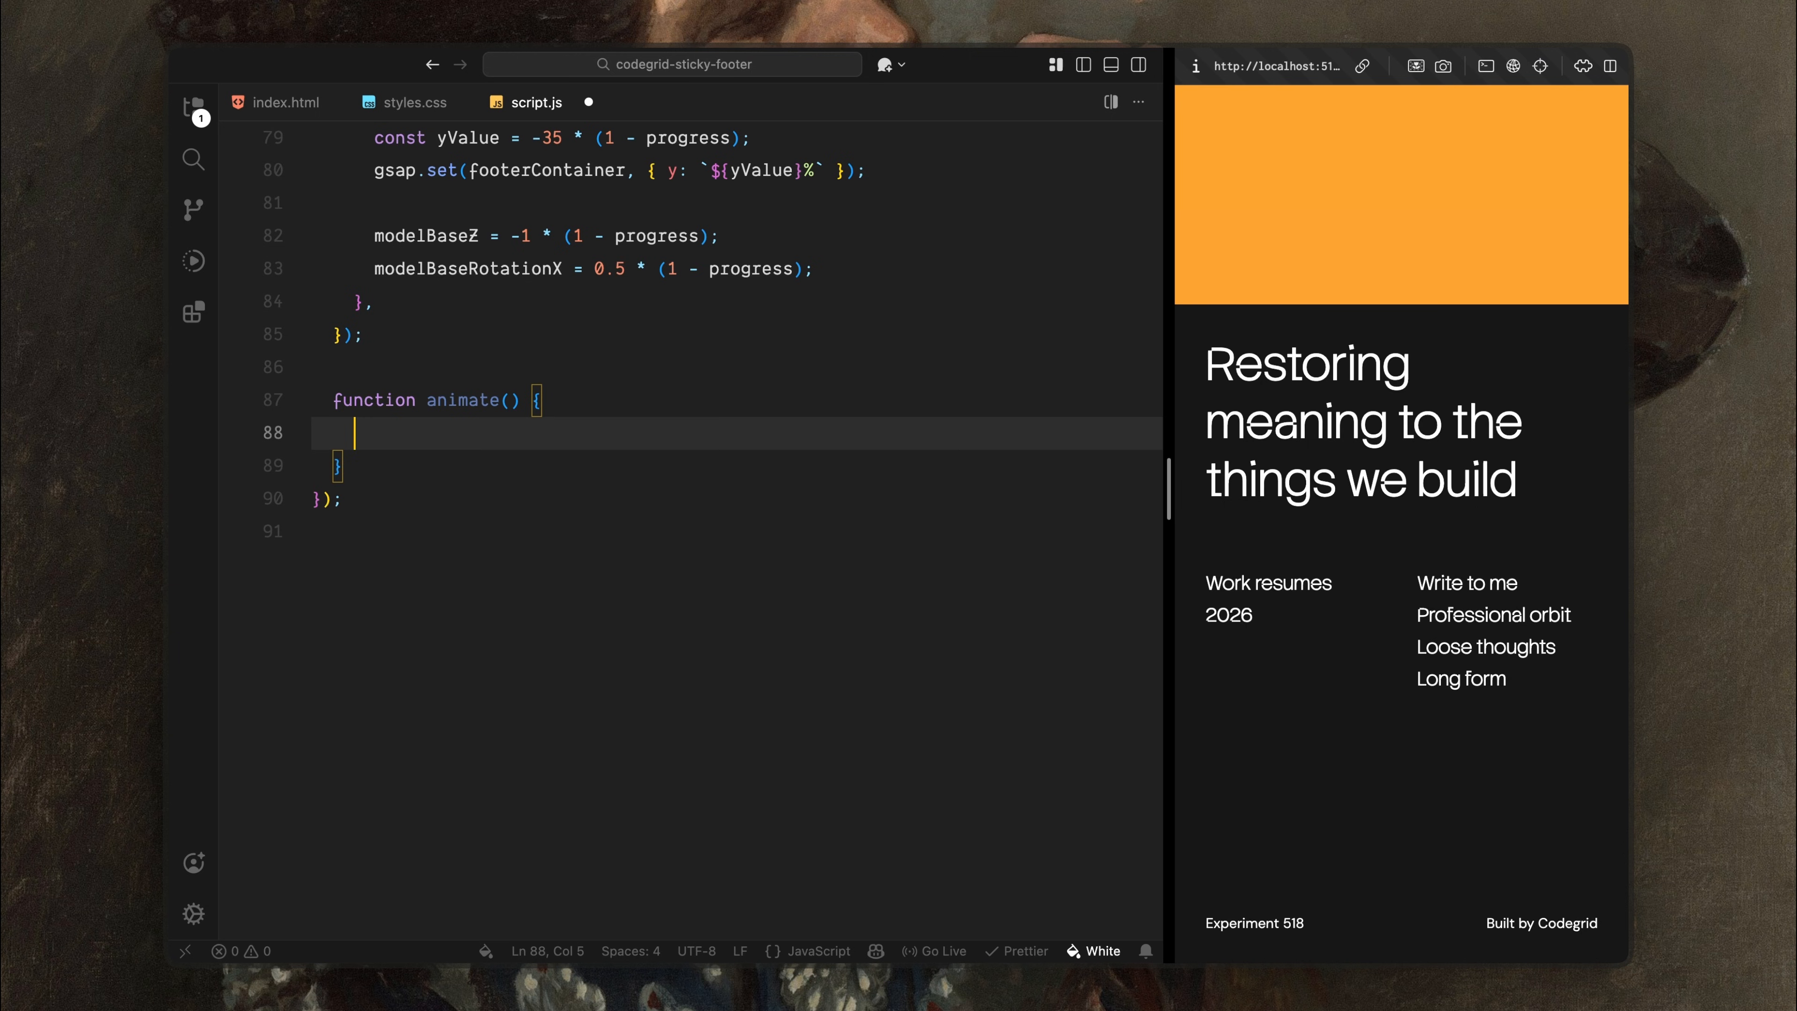
{"action": "type", "text": "requestAnimationFrame(animate);"}
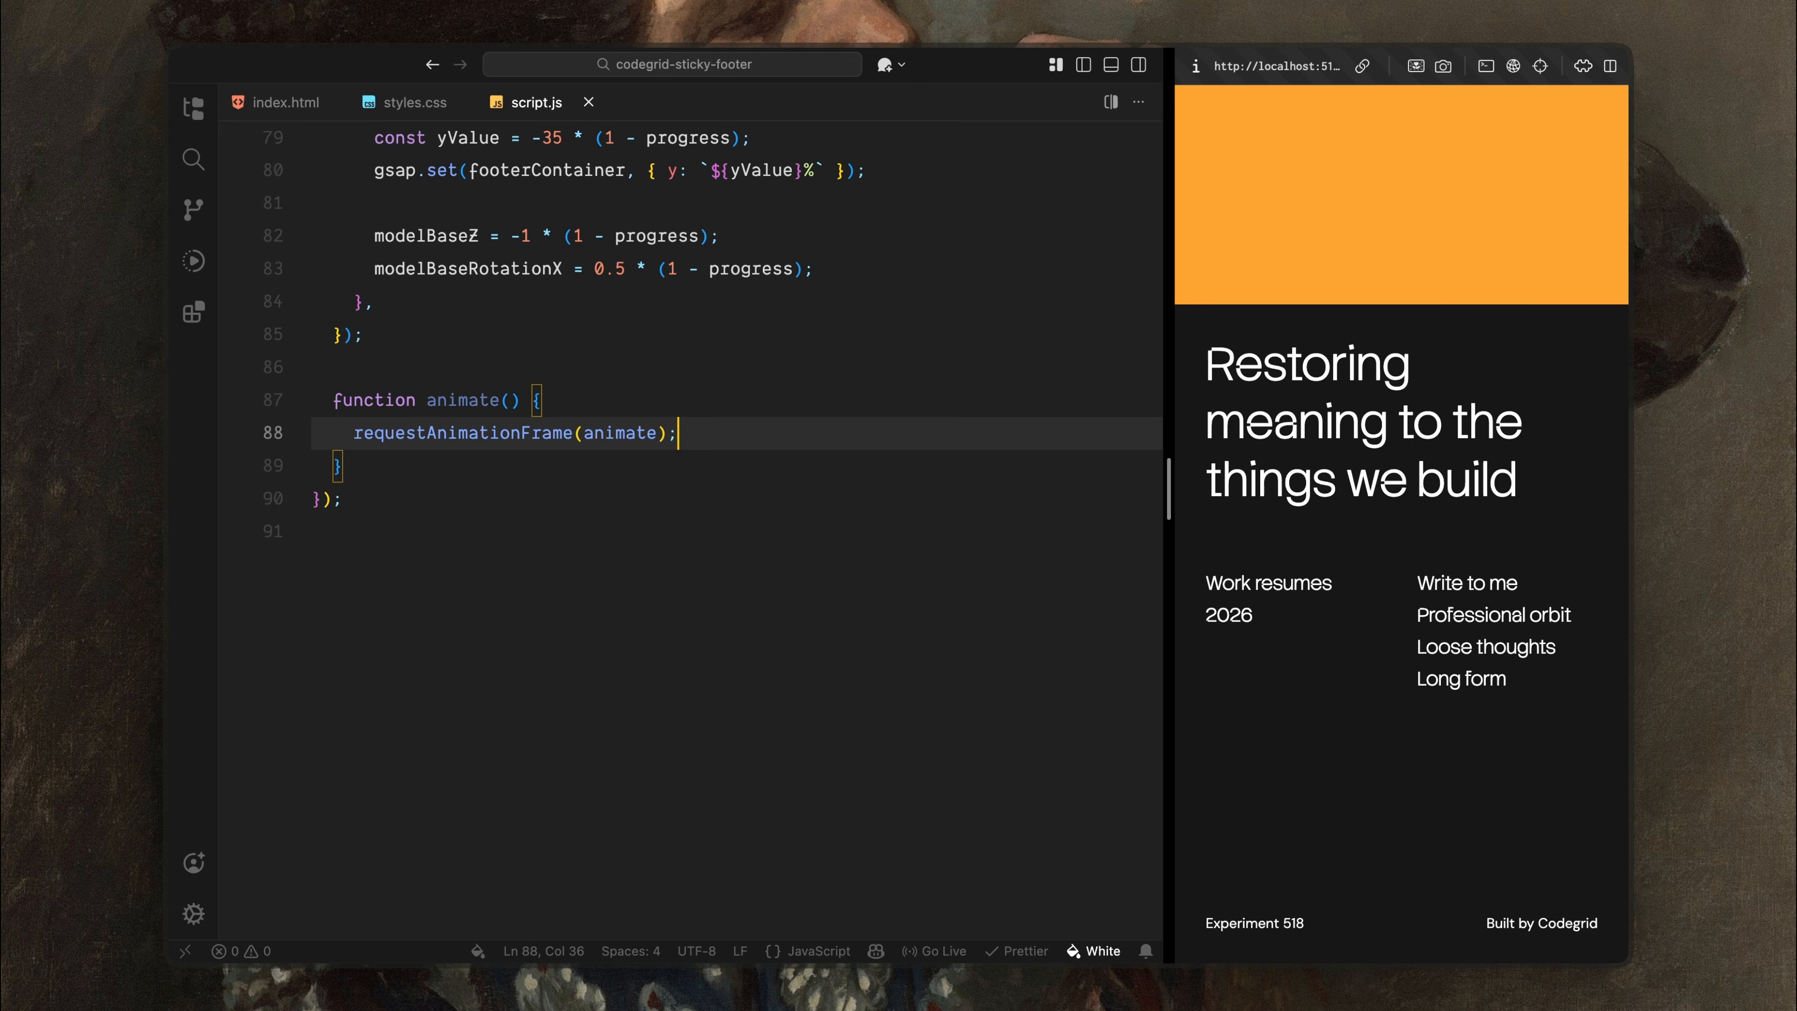
{"action": "type", "text": "if (model) {"}
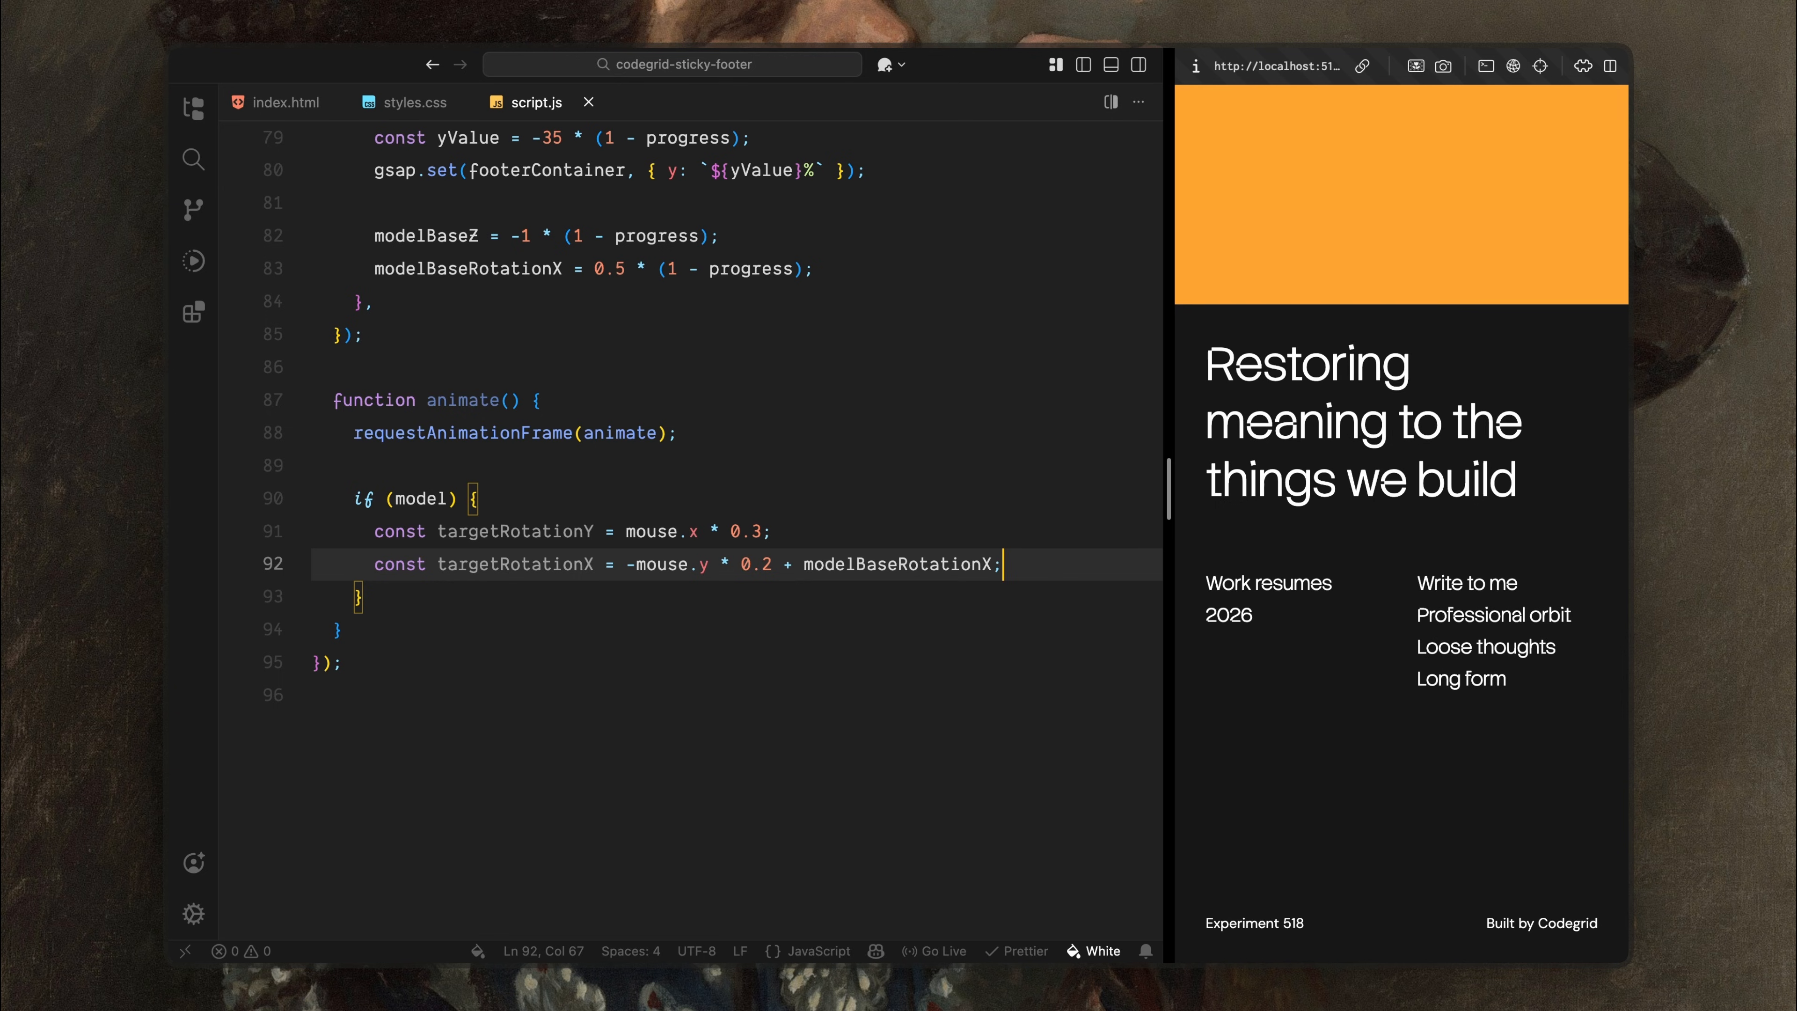
{"action": "type", "text": "model.rotation.y += (targetRotationY - model.rotation.y) * 0.05;"}
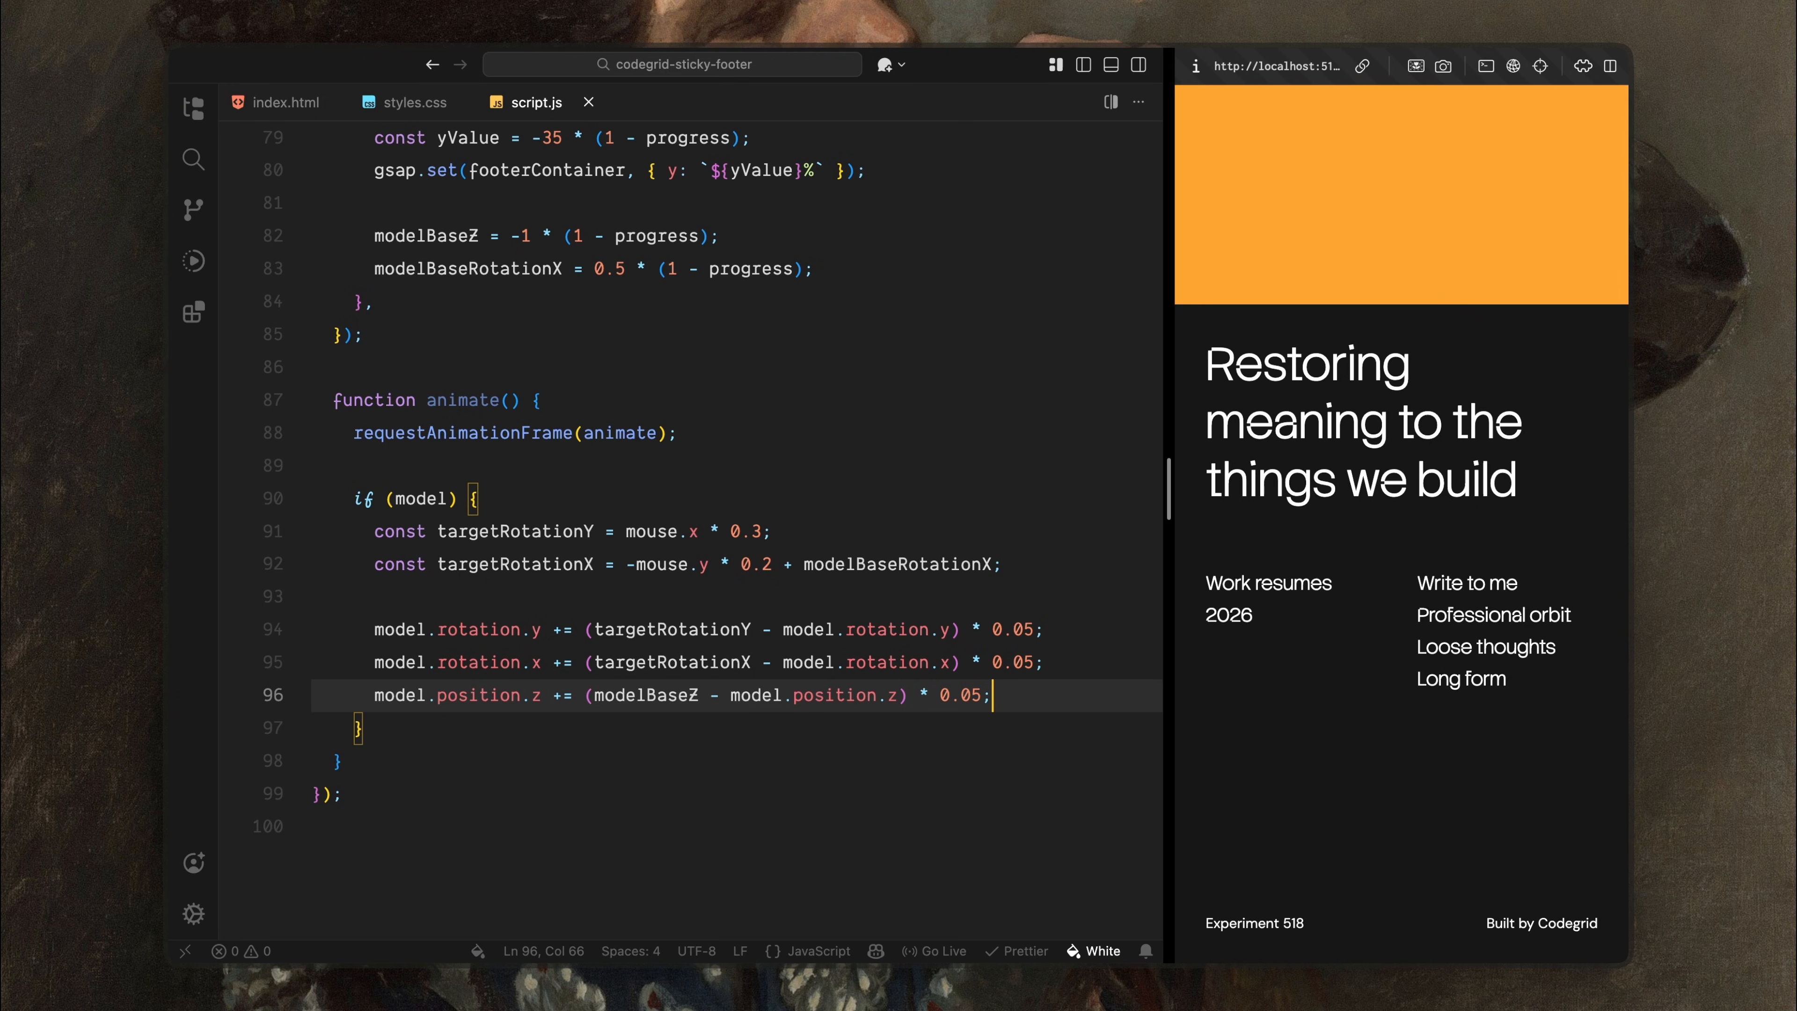
{"action": "key", "text": "enter"}
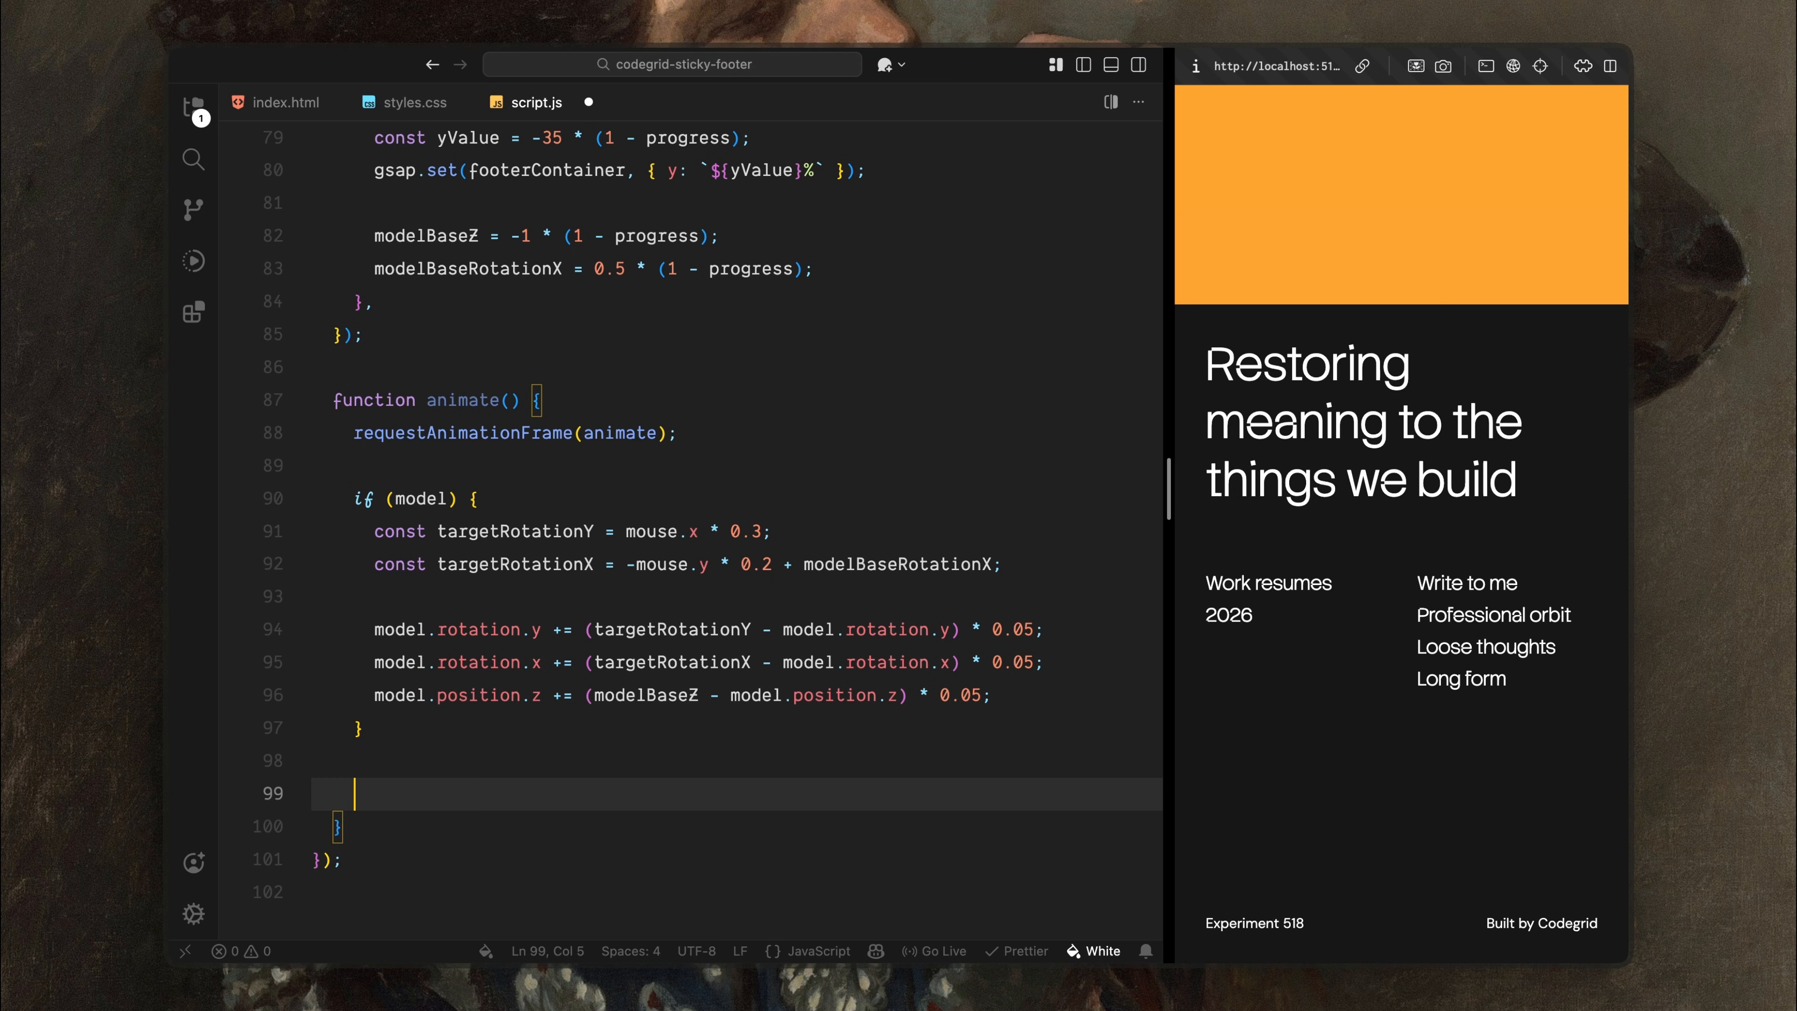
Render the scene with the camera each frame and start the loop with animate();
{"action": "type", "text": "renderer.render()"}
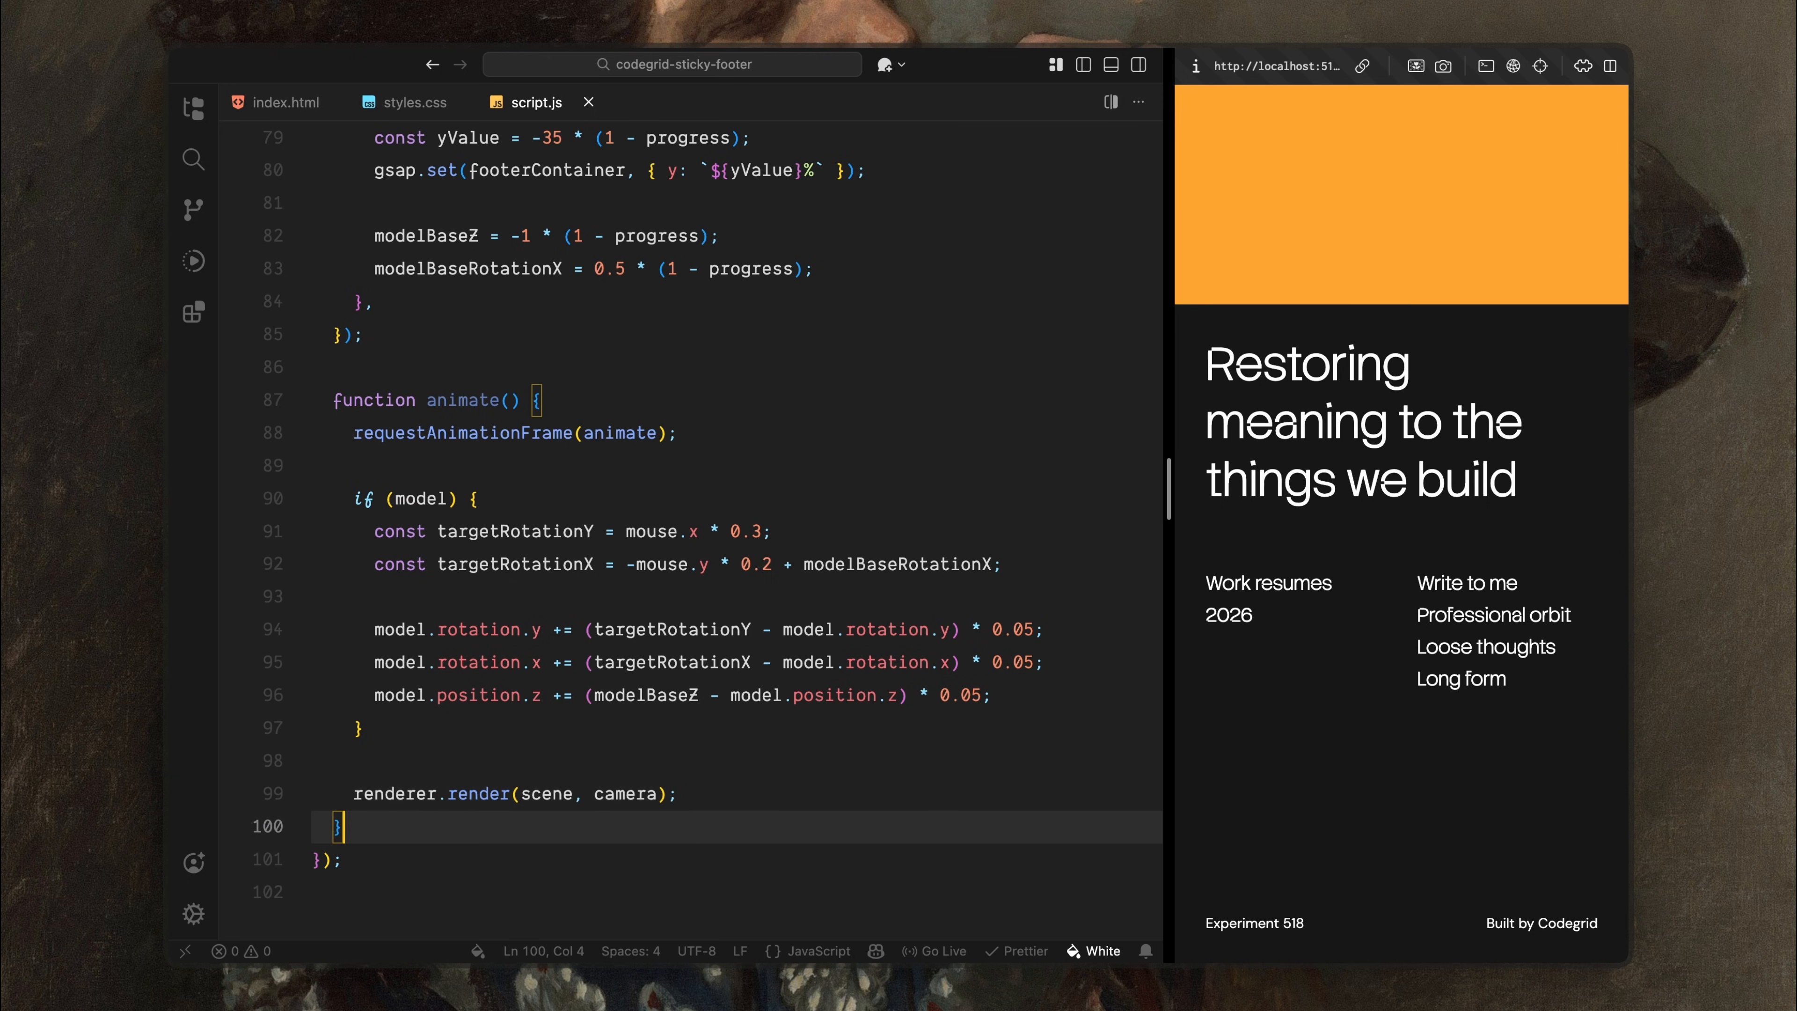
{"action": "type", "text": "animate();"}
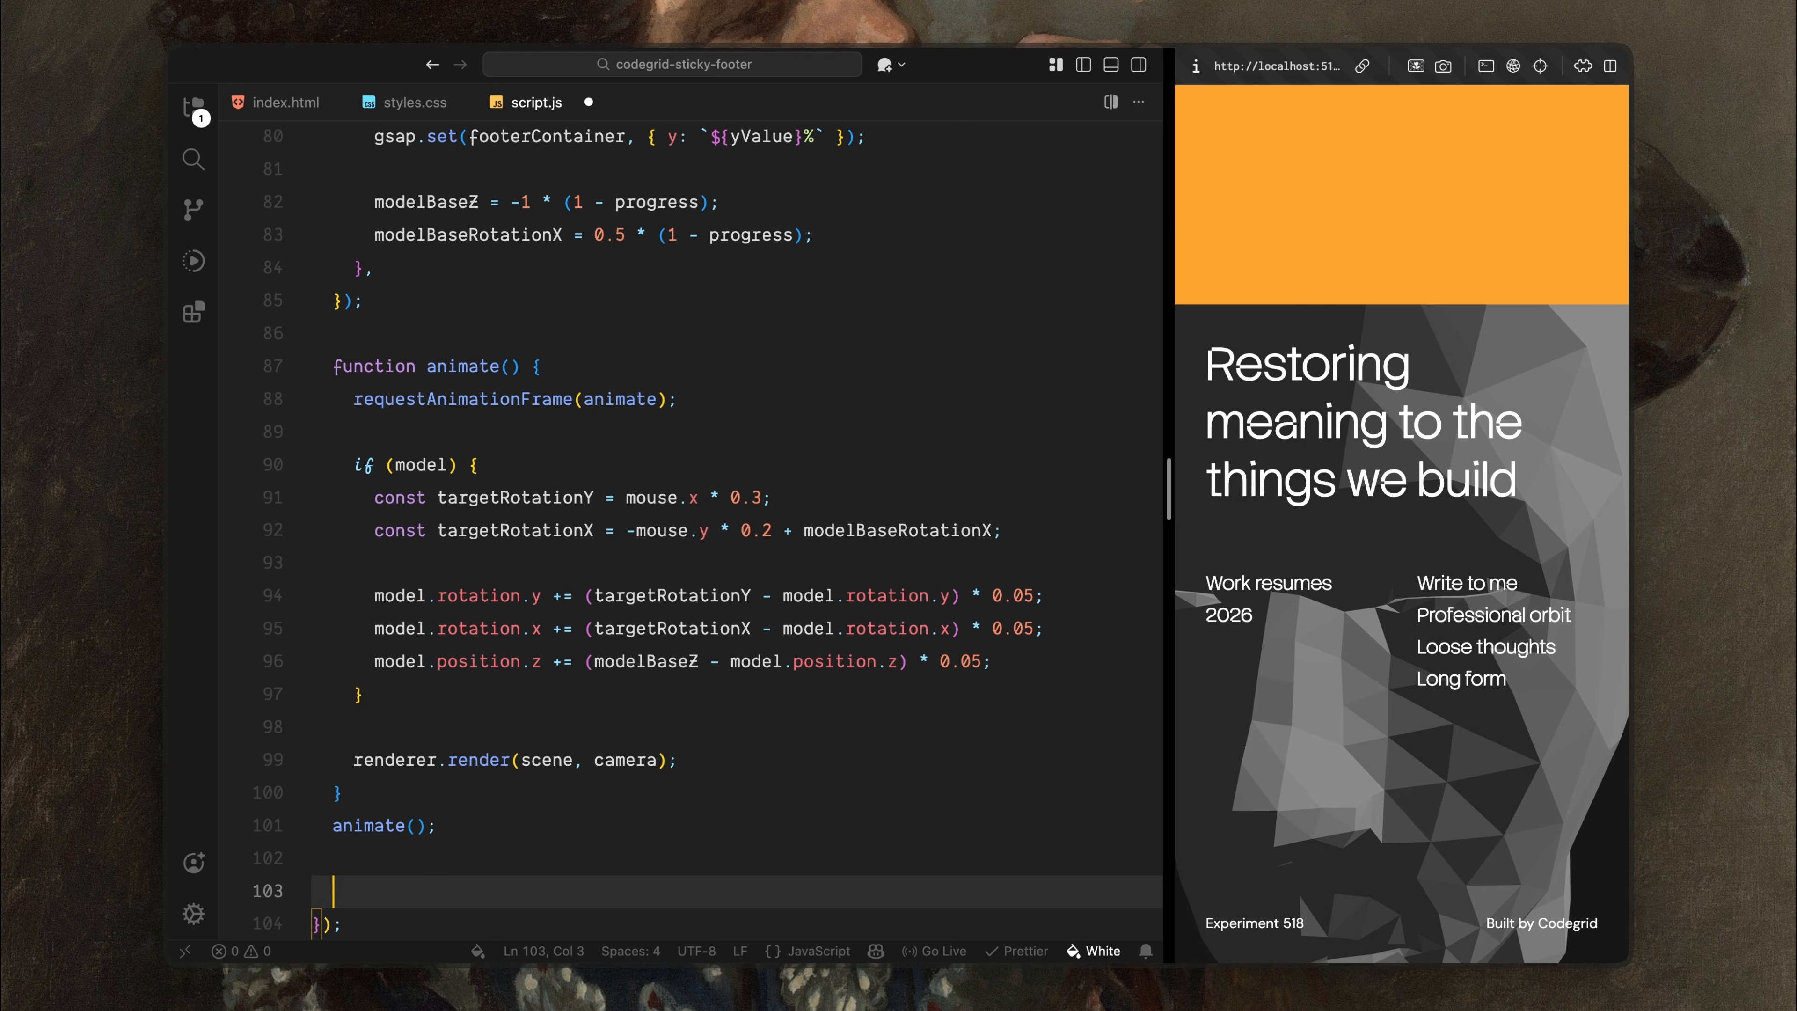
{"action": "scroll", "scroll_direction": "down", "scroll_amount": 3}
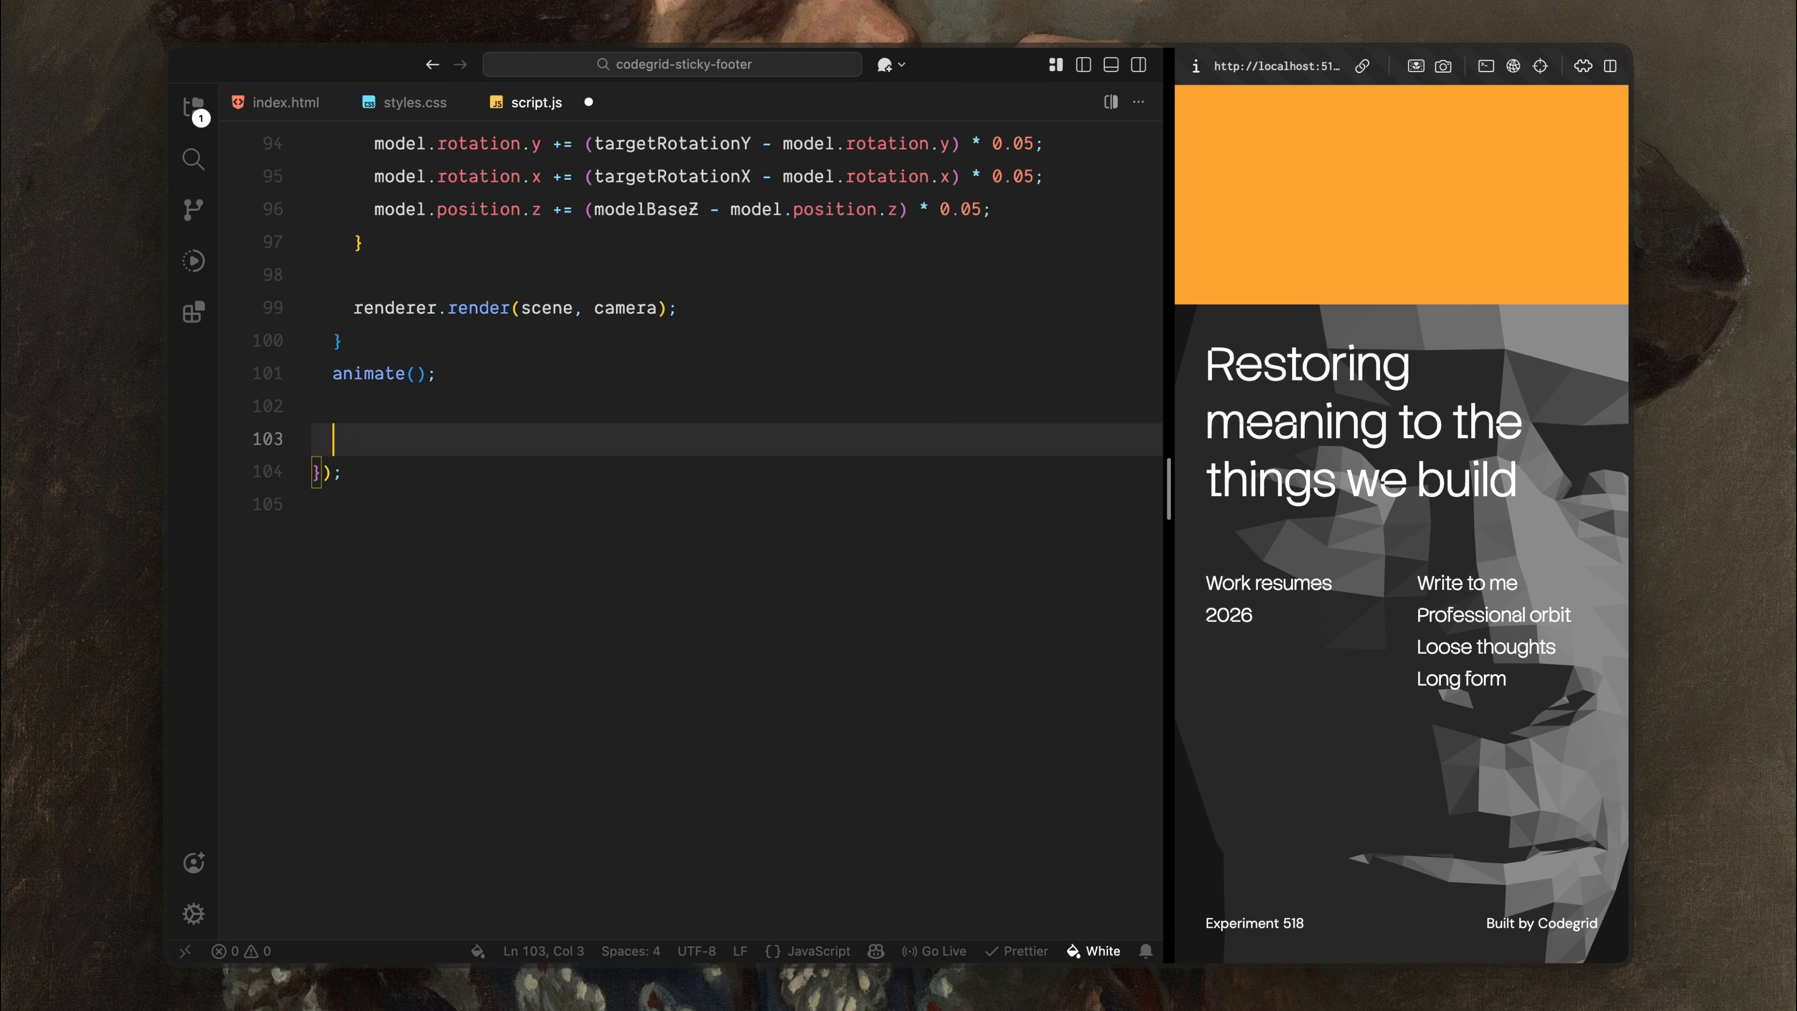